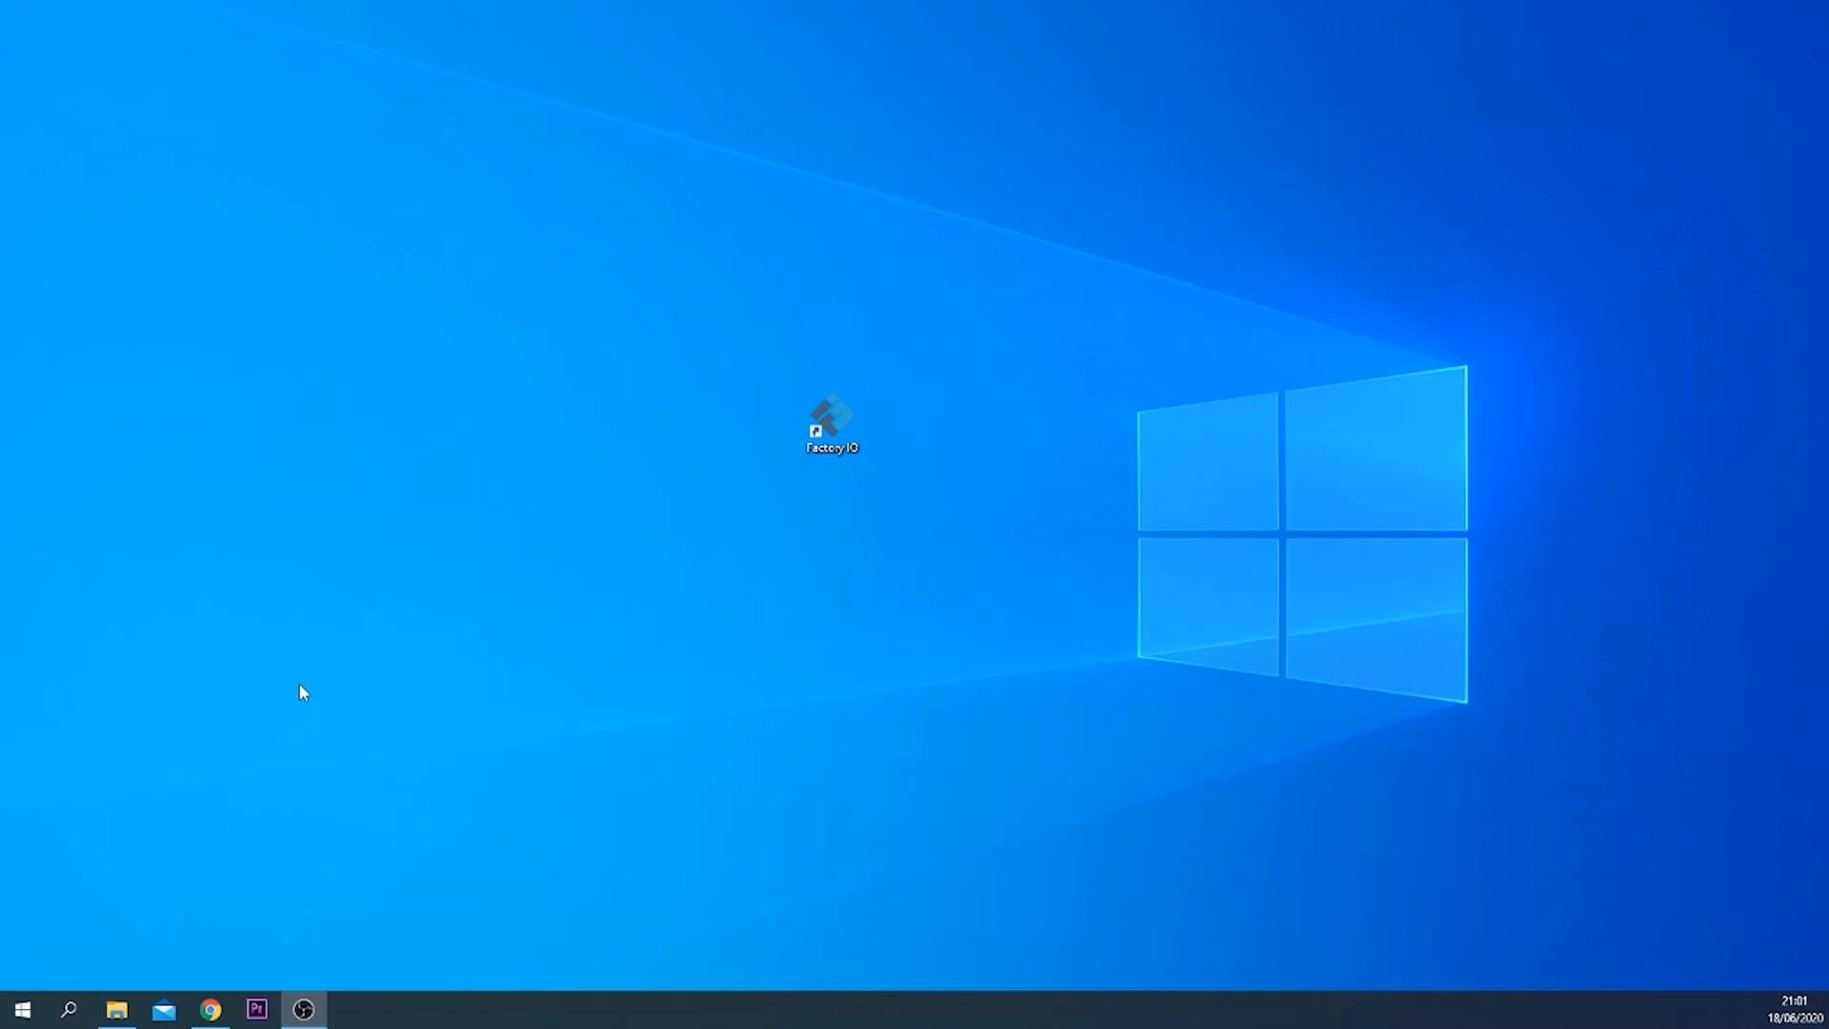
pyautogui.moveTo(261, 425)
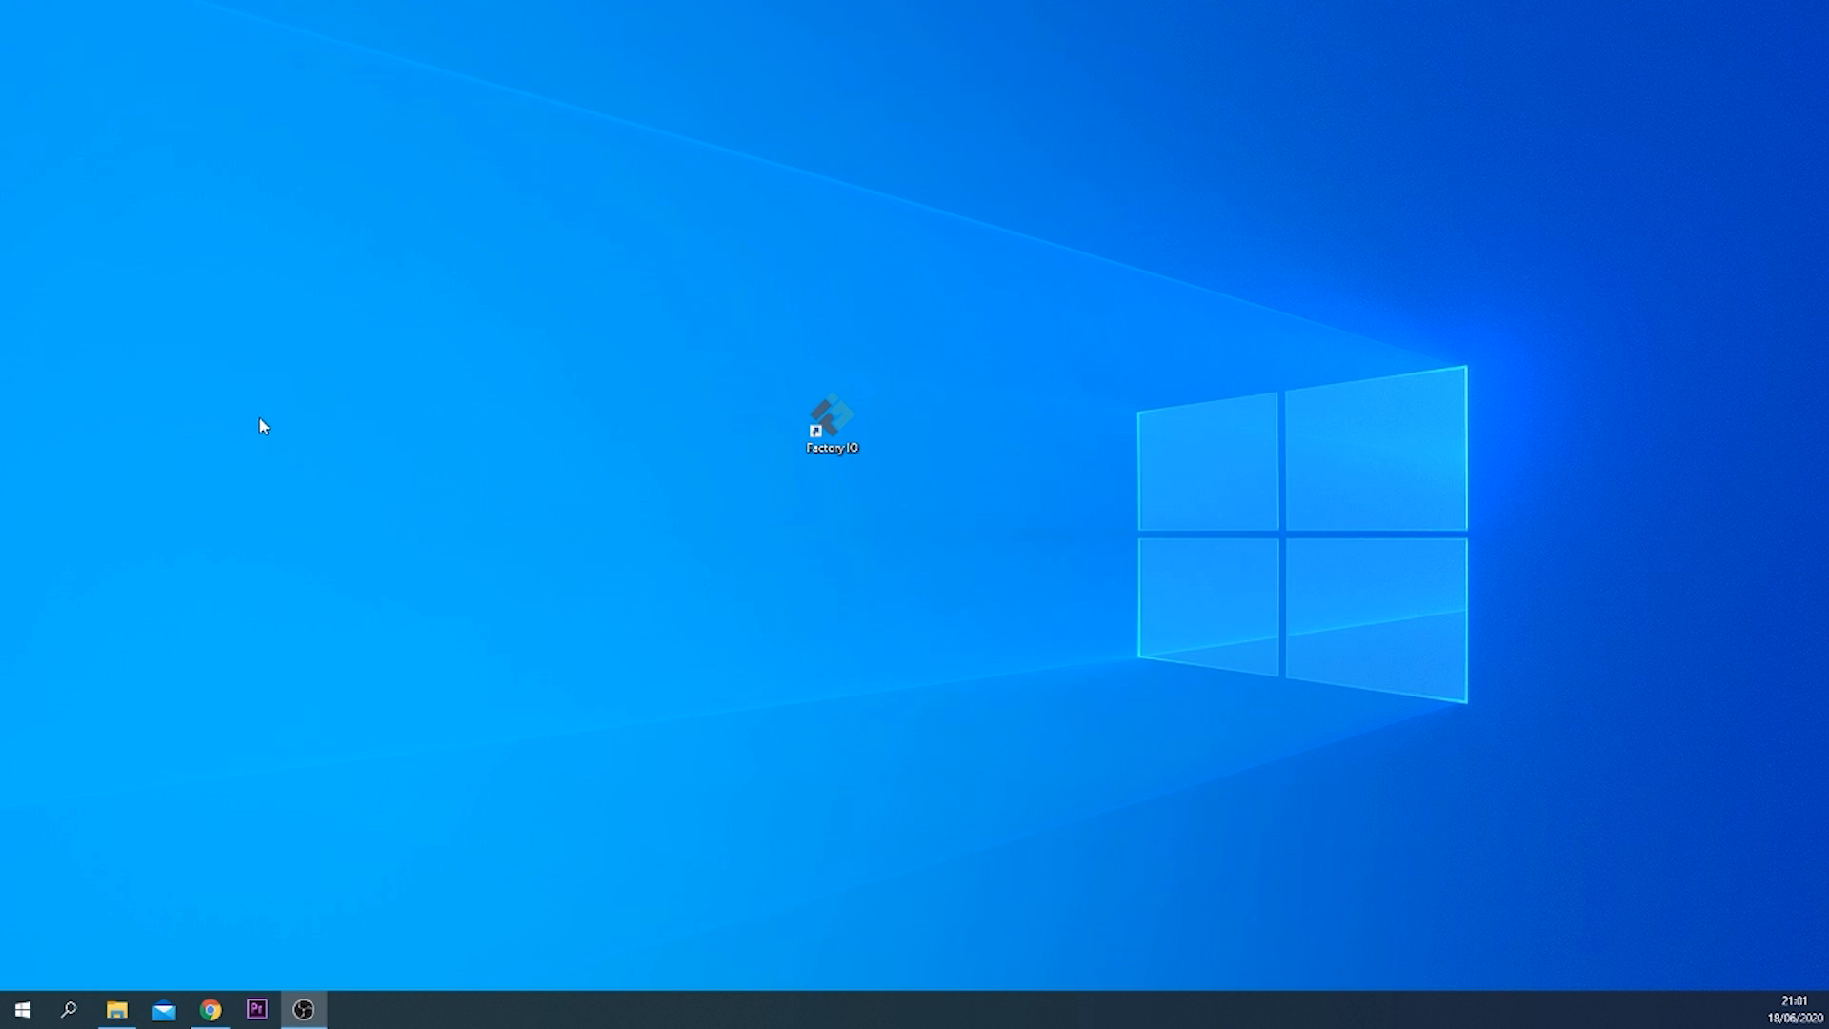
pyautogui.moveTo(663, 480)
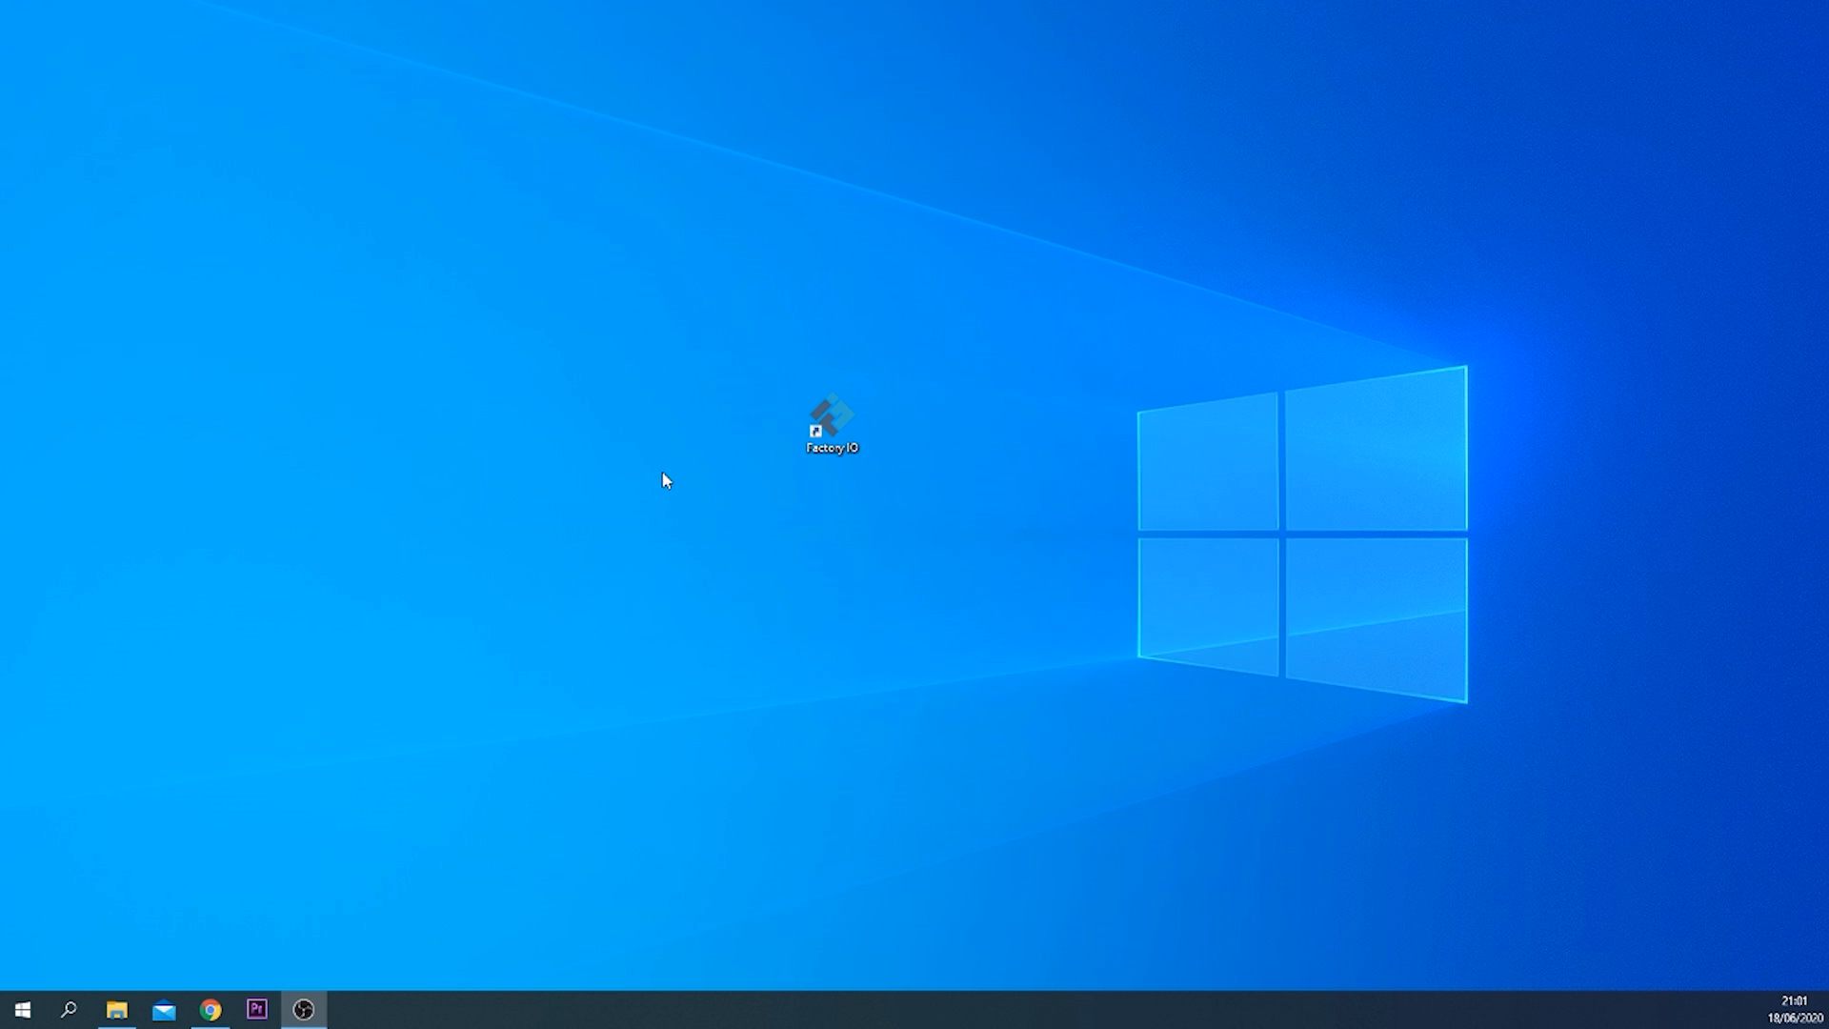
pyautogui.moveTo(640, 326)
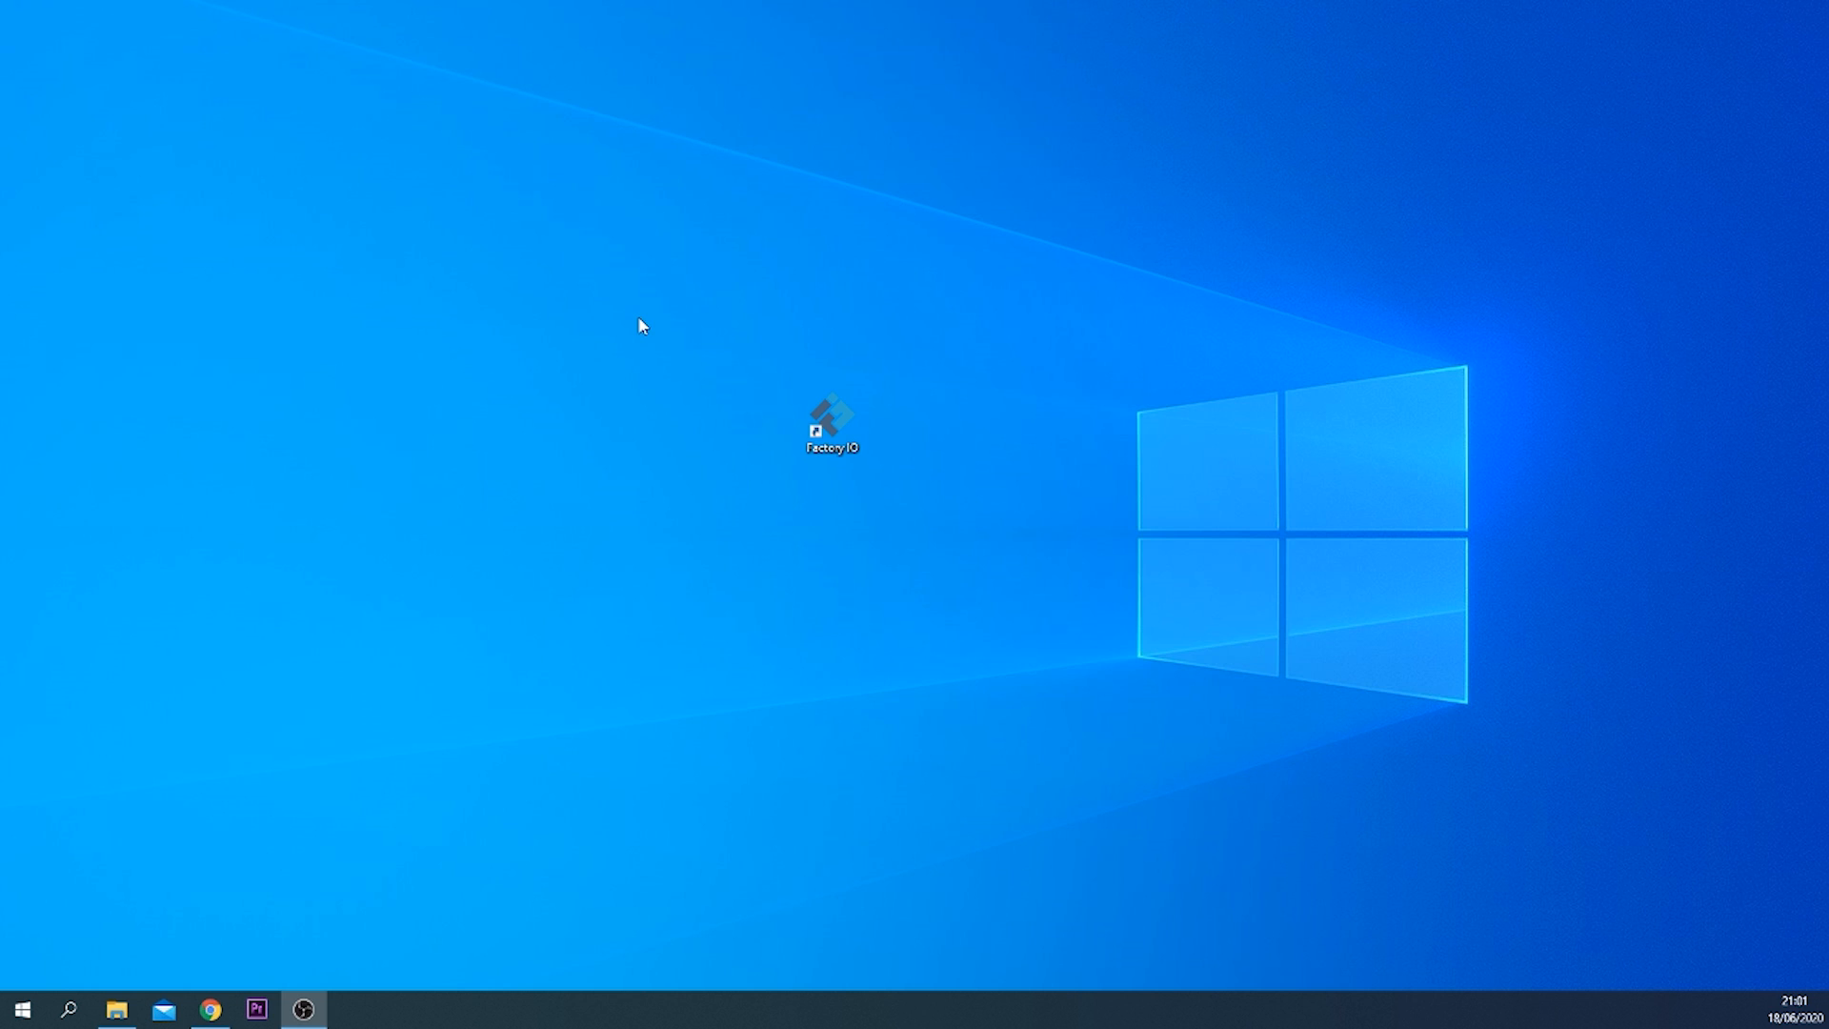
pyautogui.moveTo(680, 332)
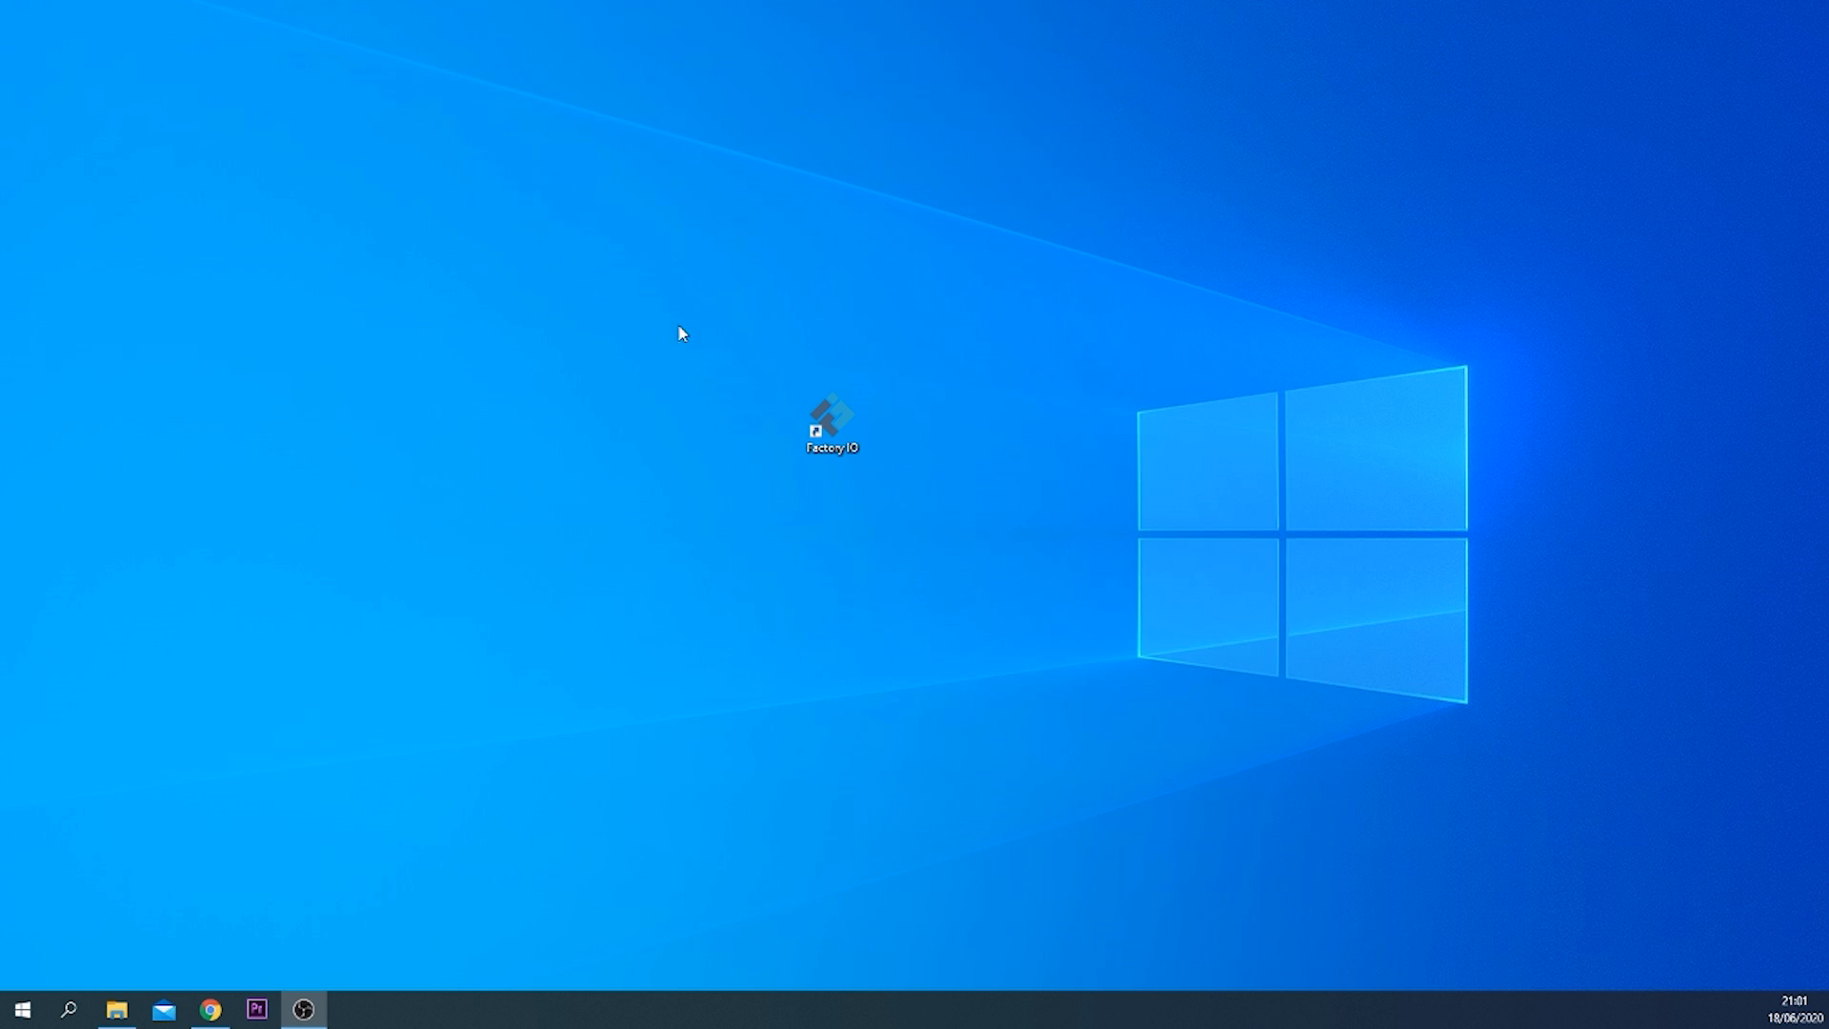
pyautogui.moveTo(690, 412)
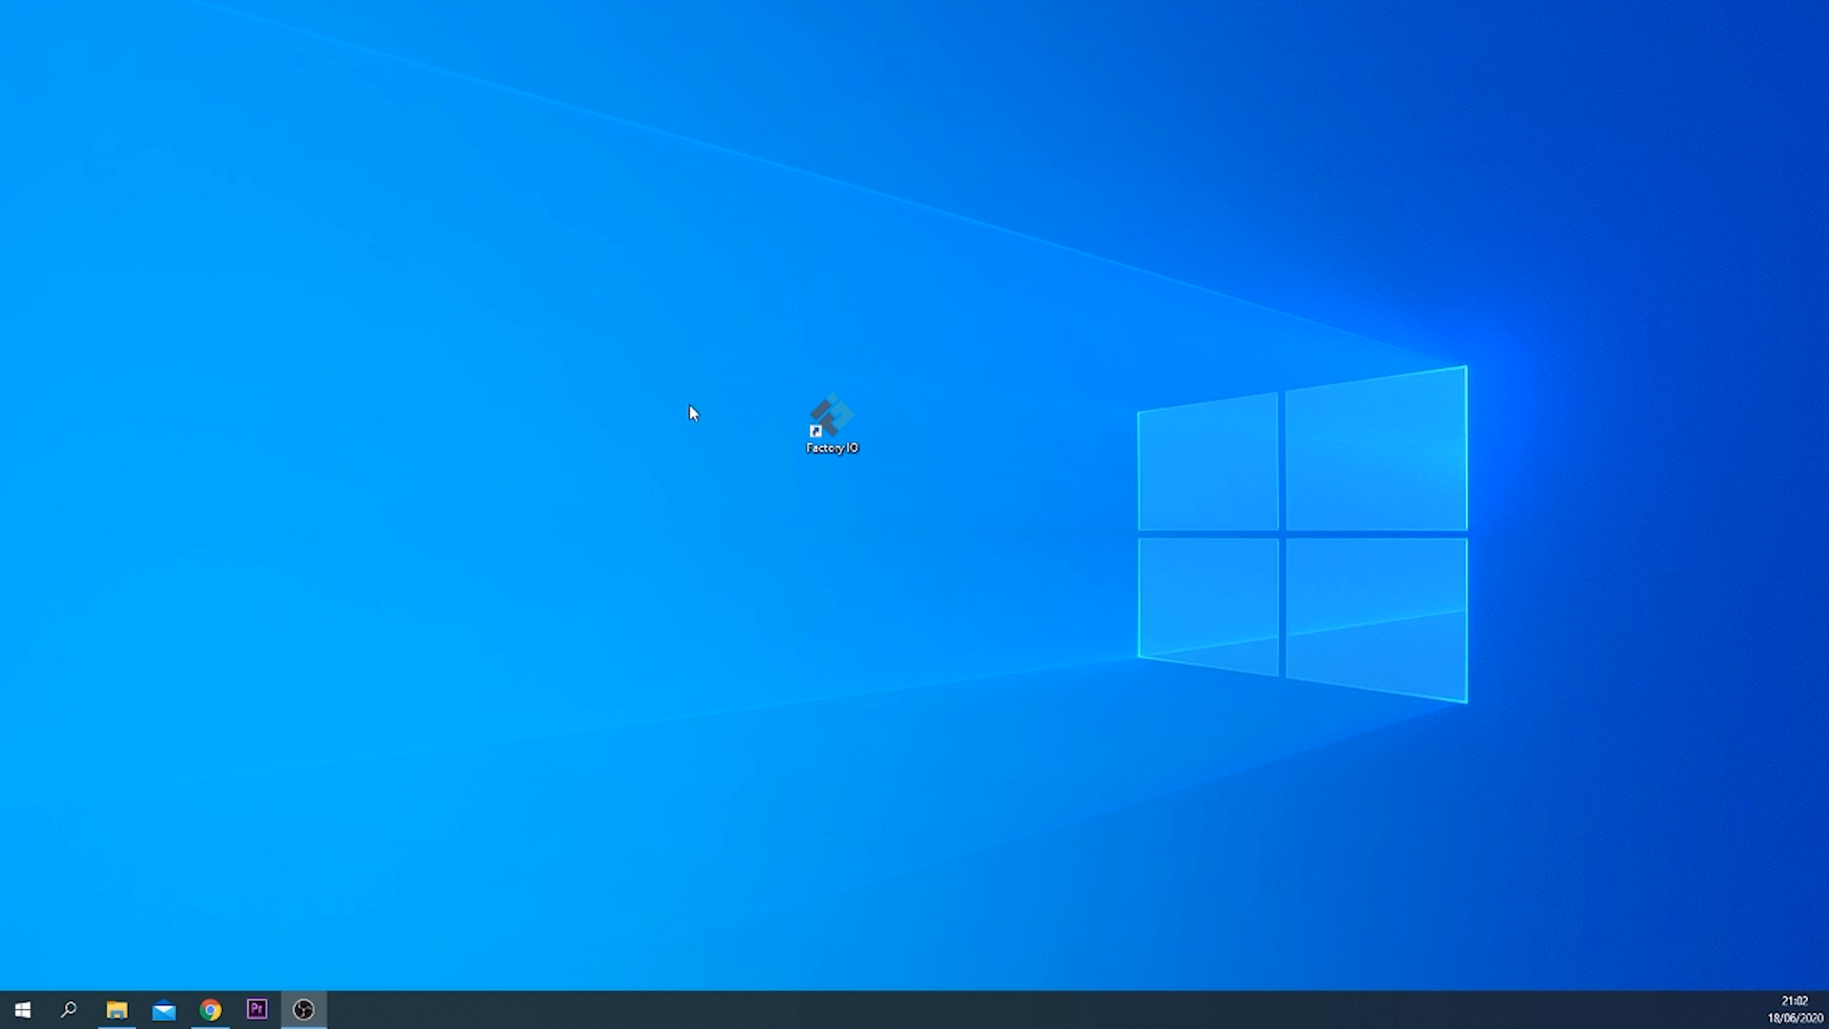
pyautogui.moveTo(943, 386)
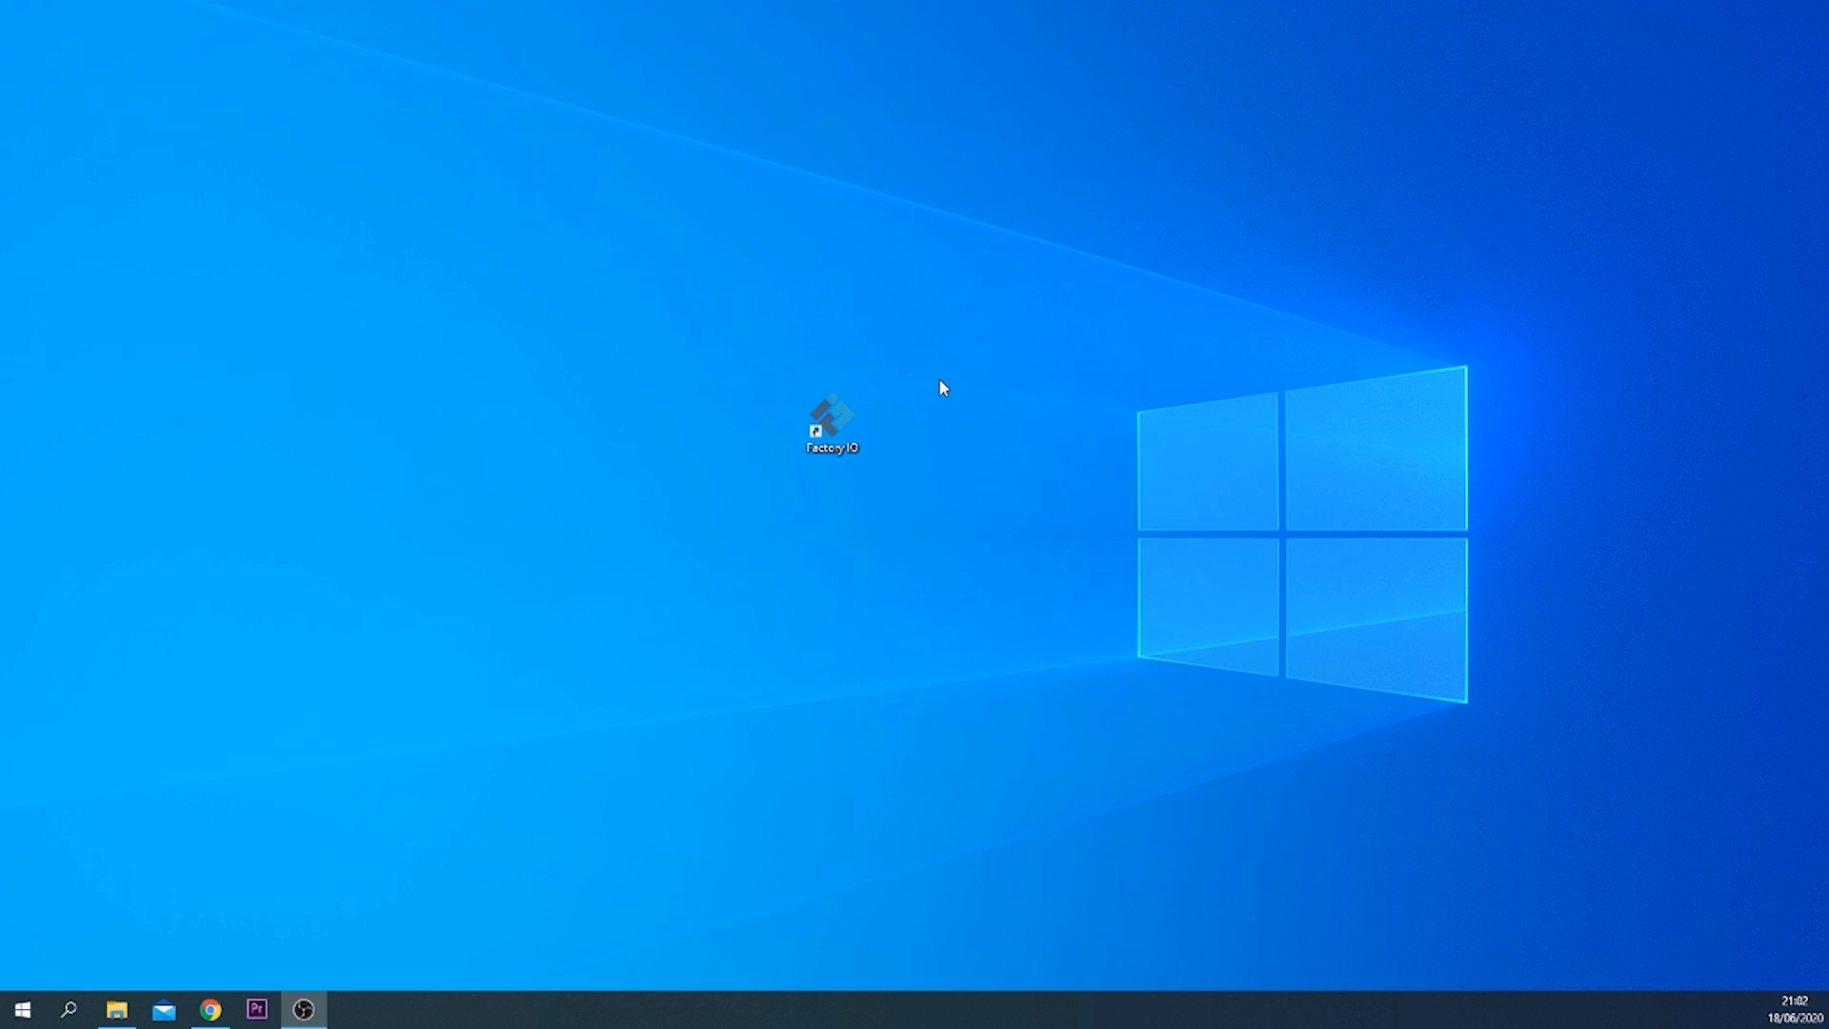
pyautogui.moveTo(680, 339)
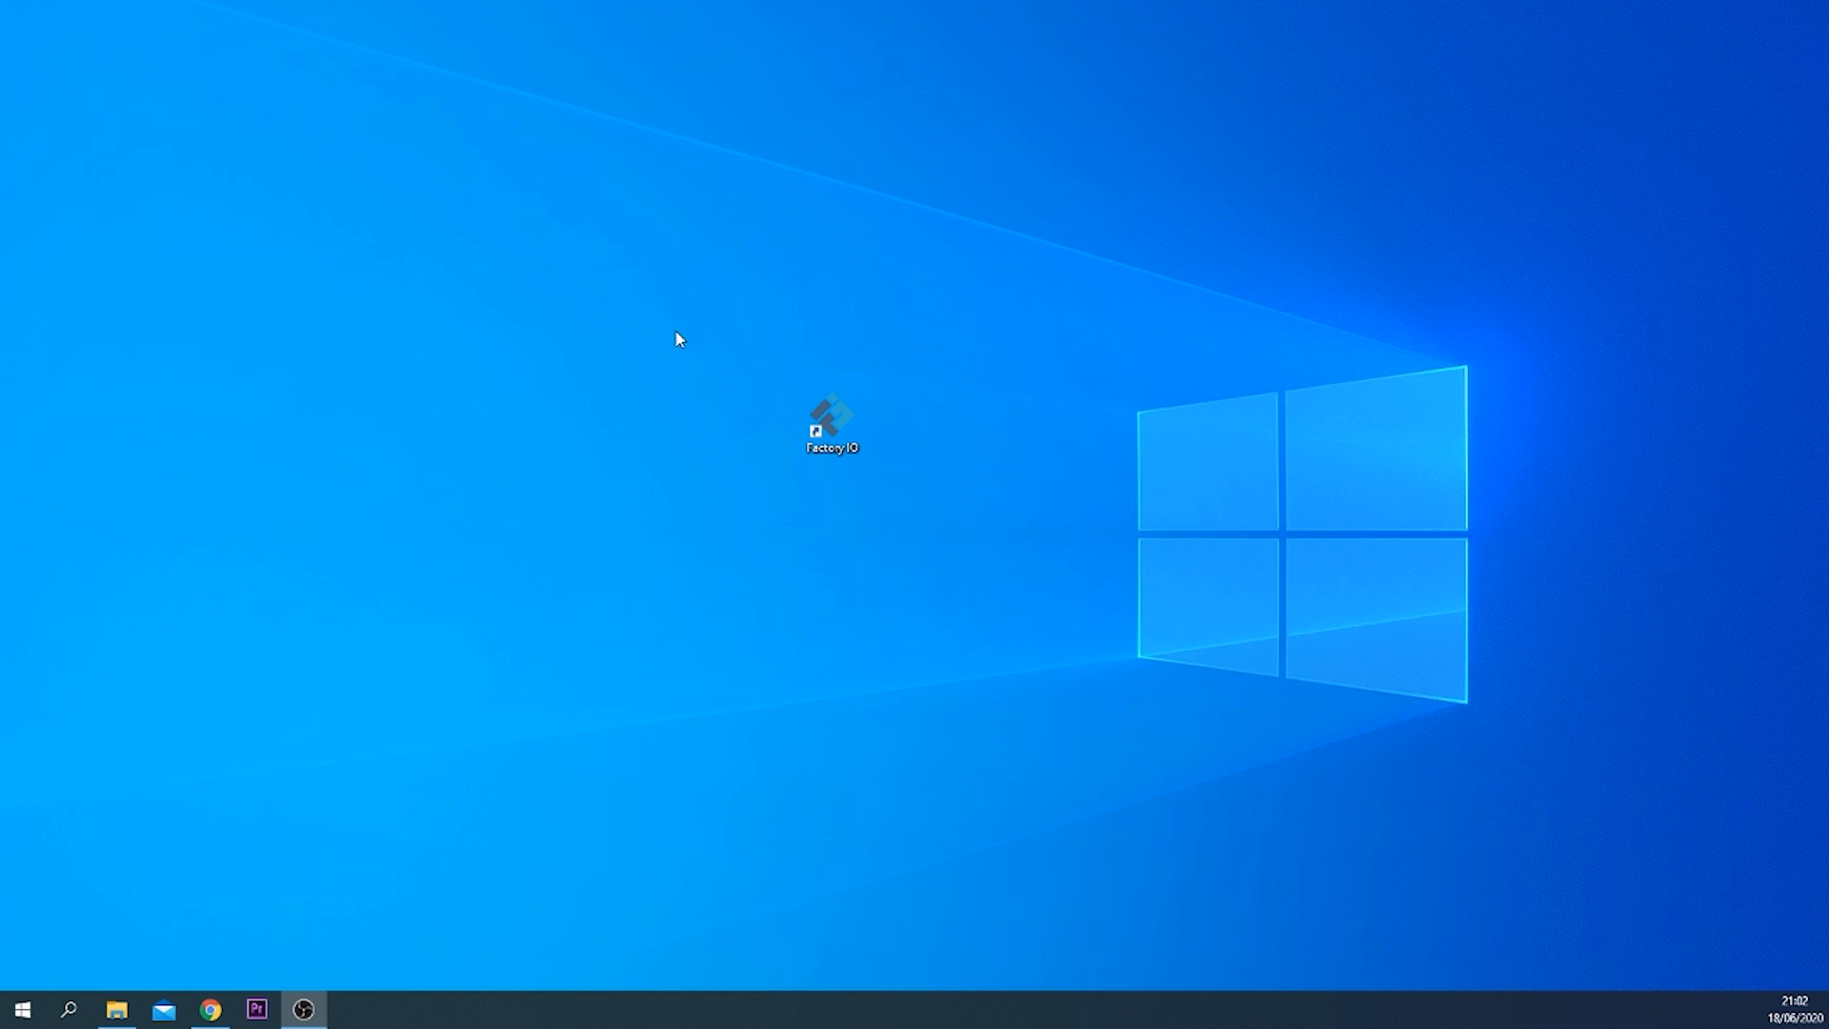
pyautogui.moveTo(589, 269)
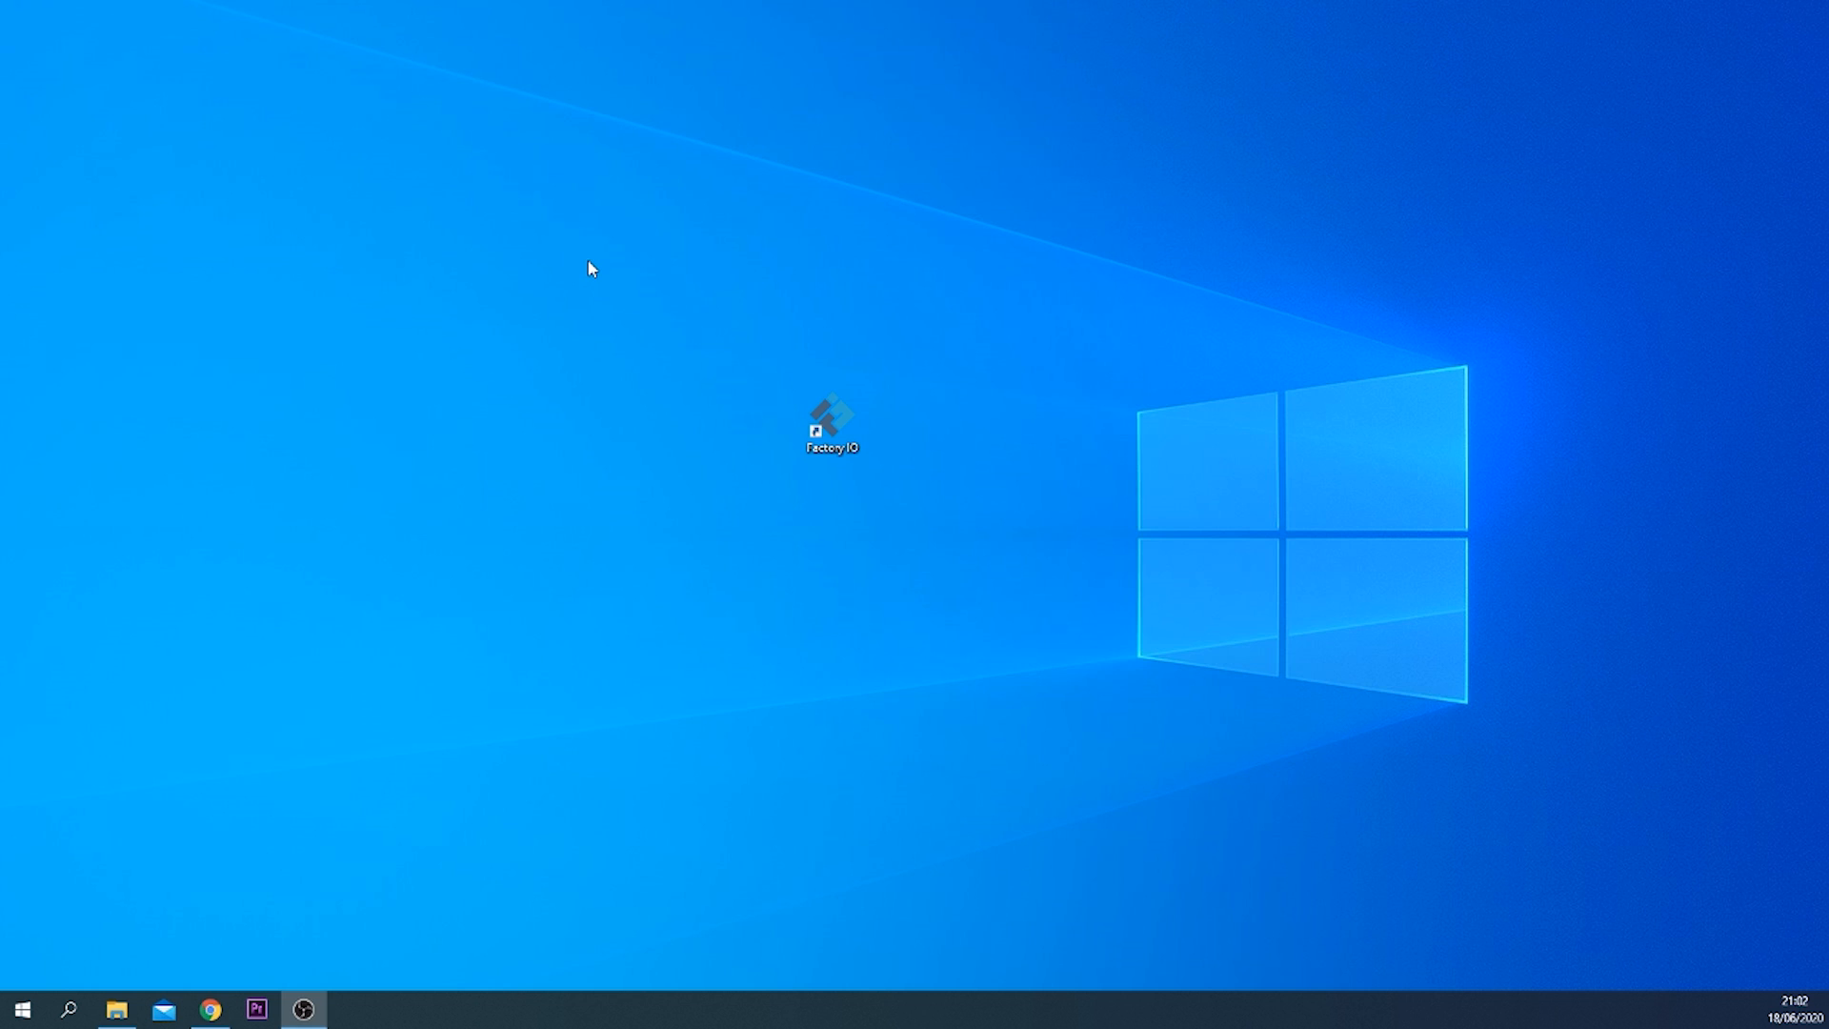
pyautogui.moveTo(628, 323)
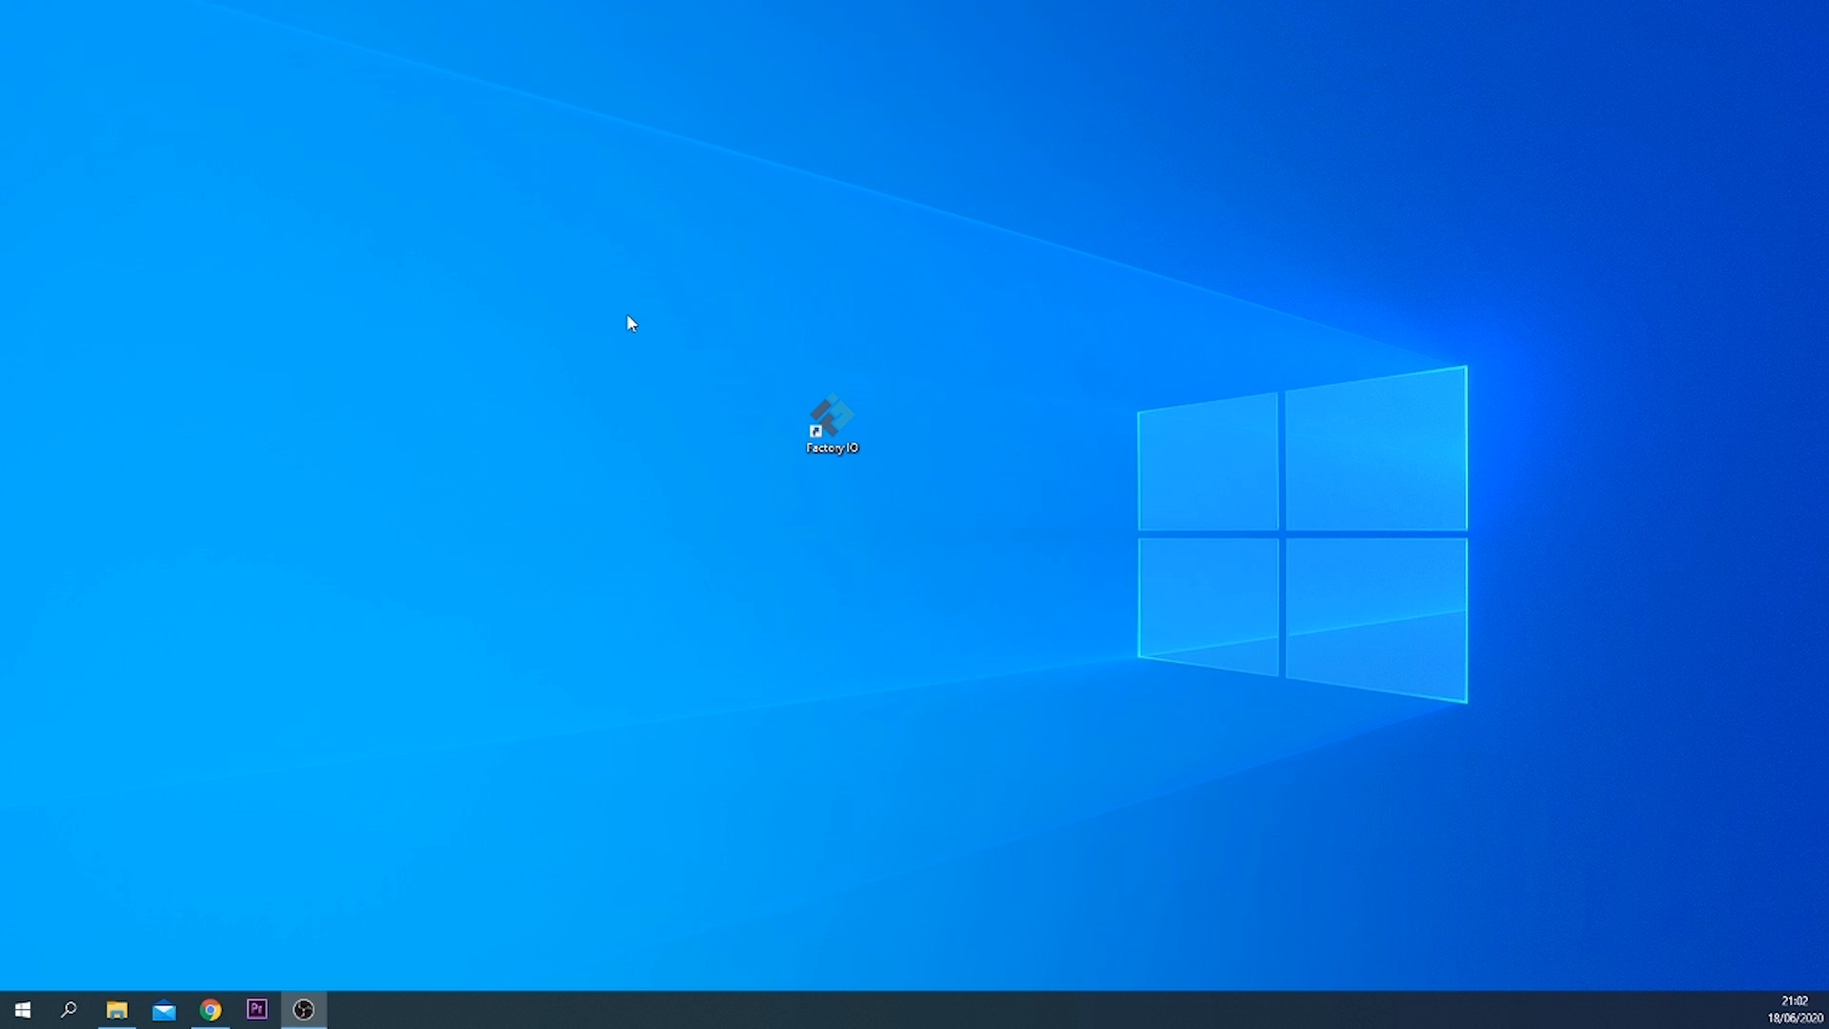
pyautogui.moveTo(579, 311)
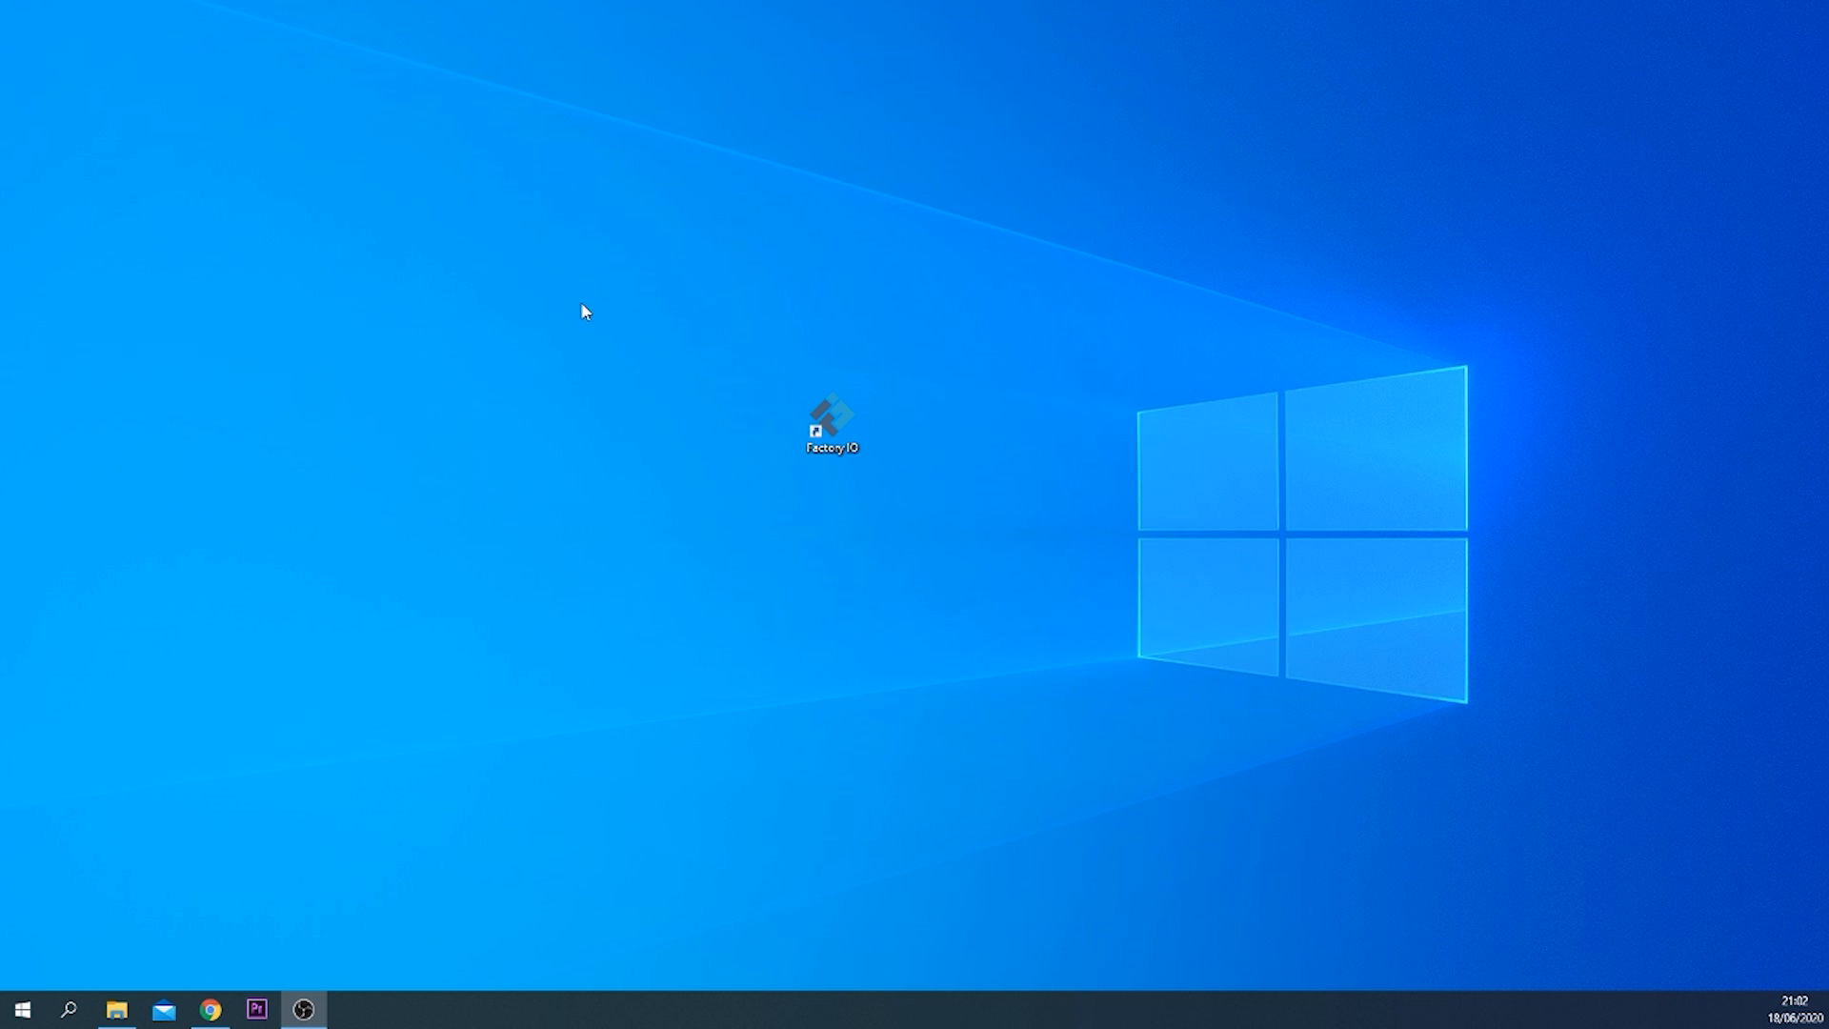
pyautogui.moveTo(814, 374)
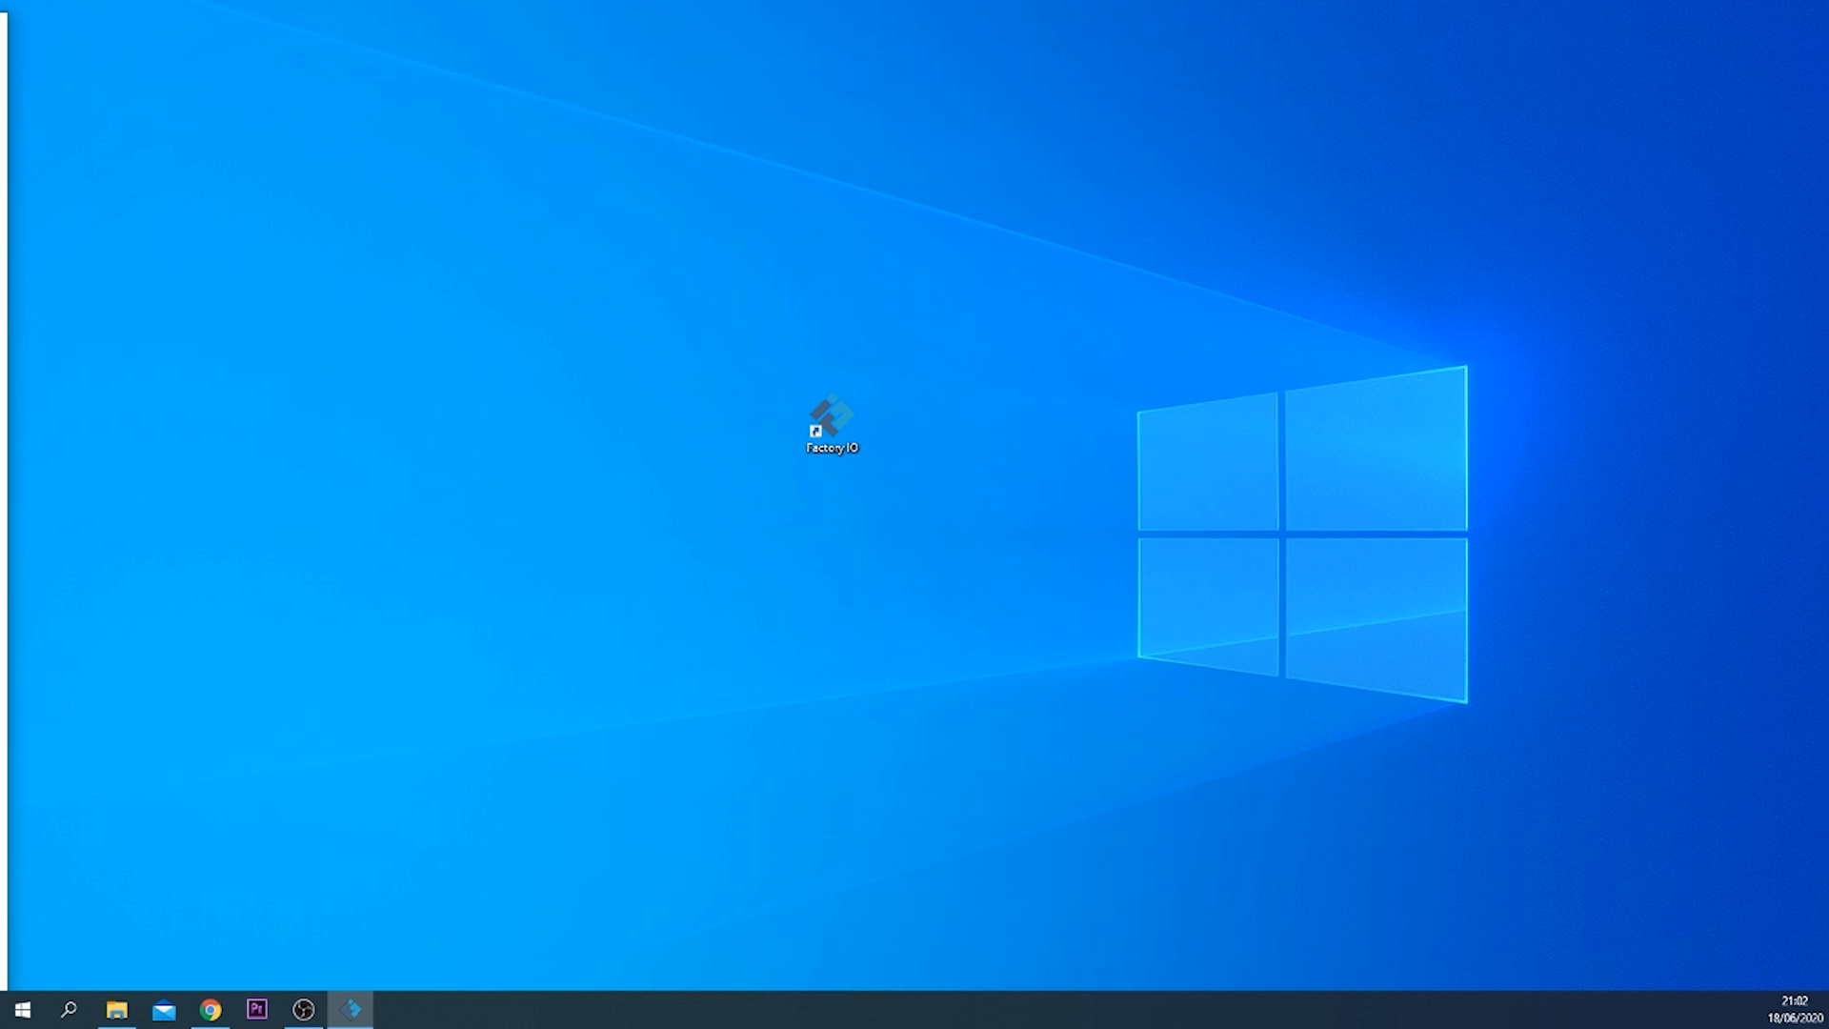
pyautogui.doubleClick(830, 419)
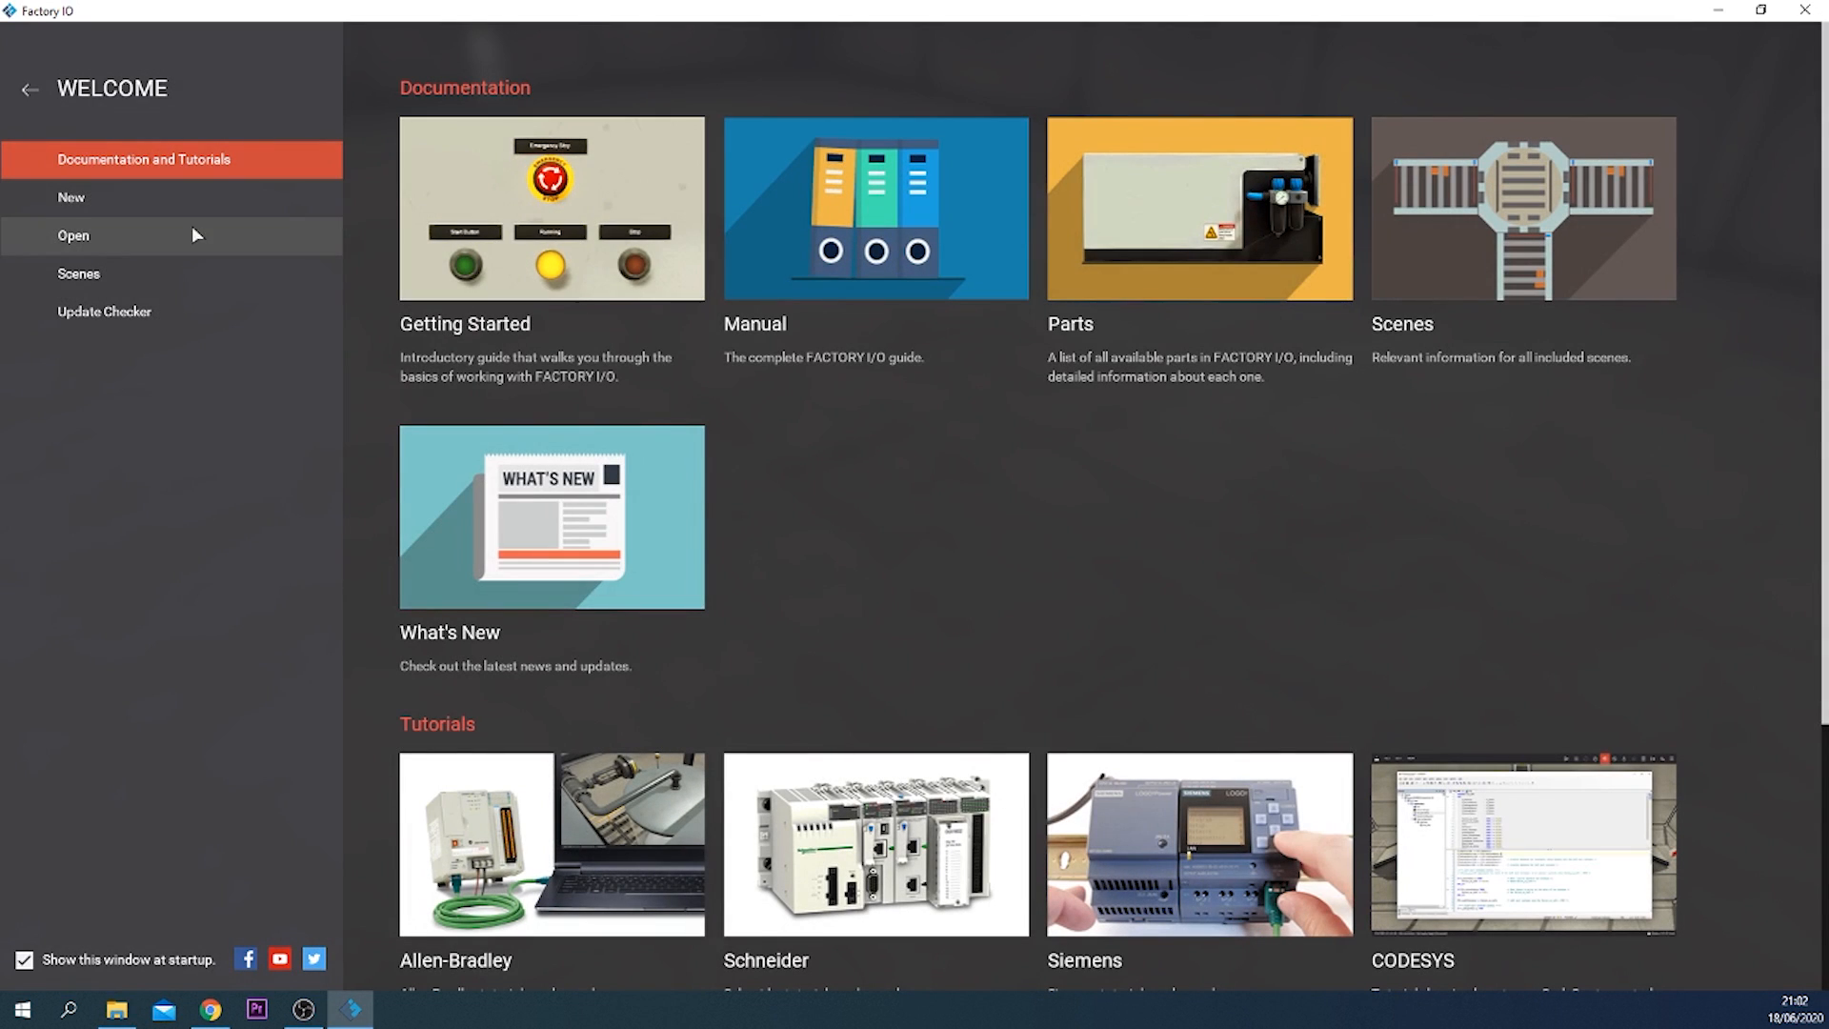
pyautogui.moveTo(185, 196)
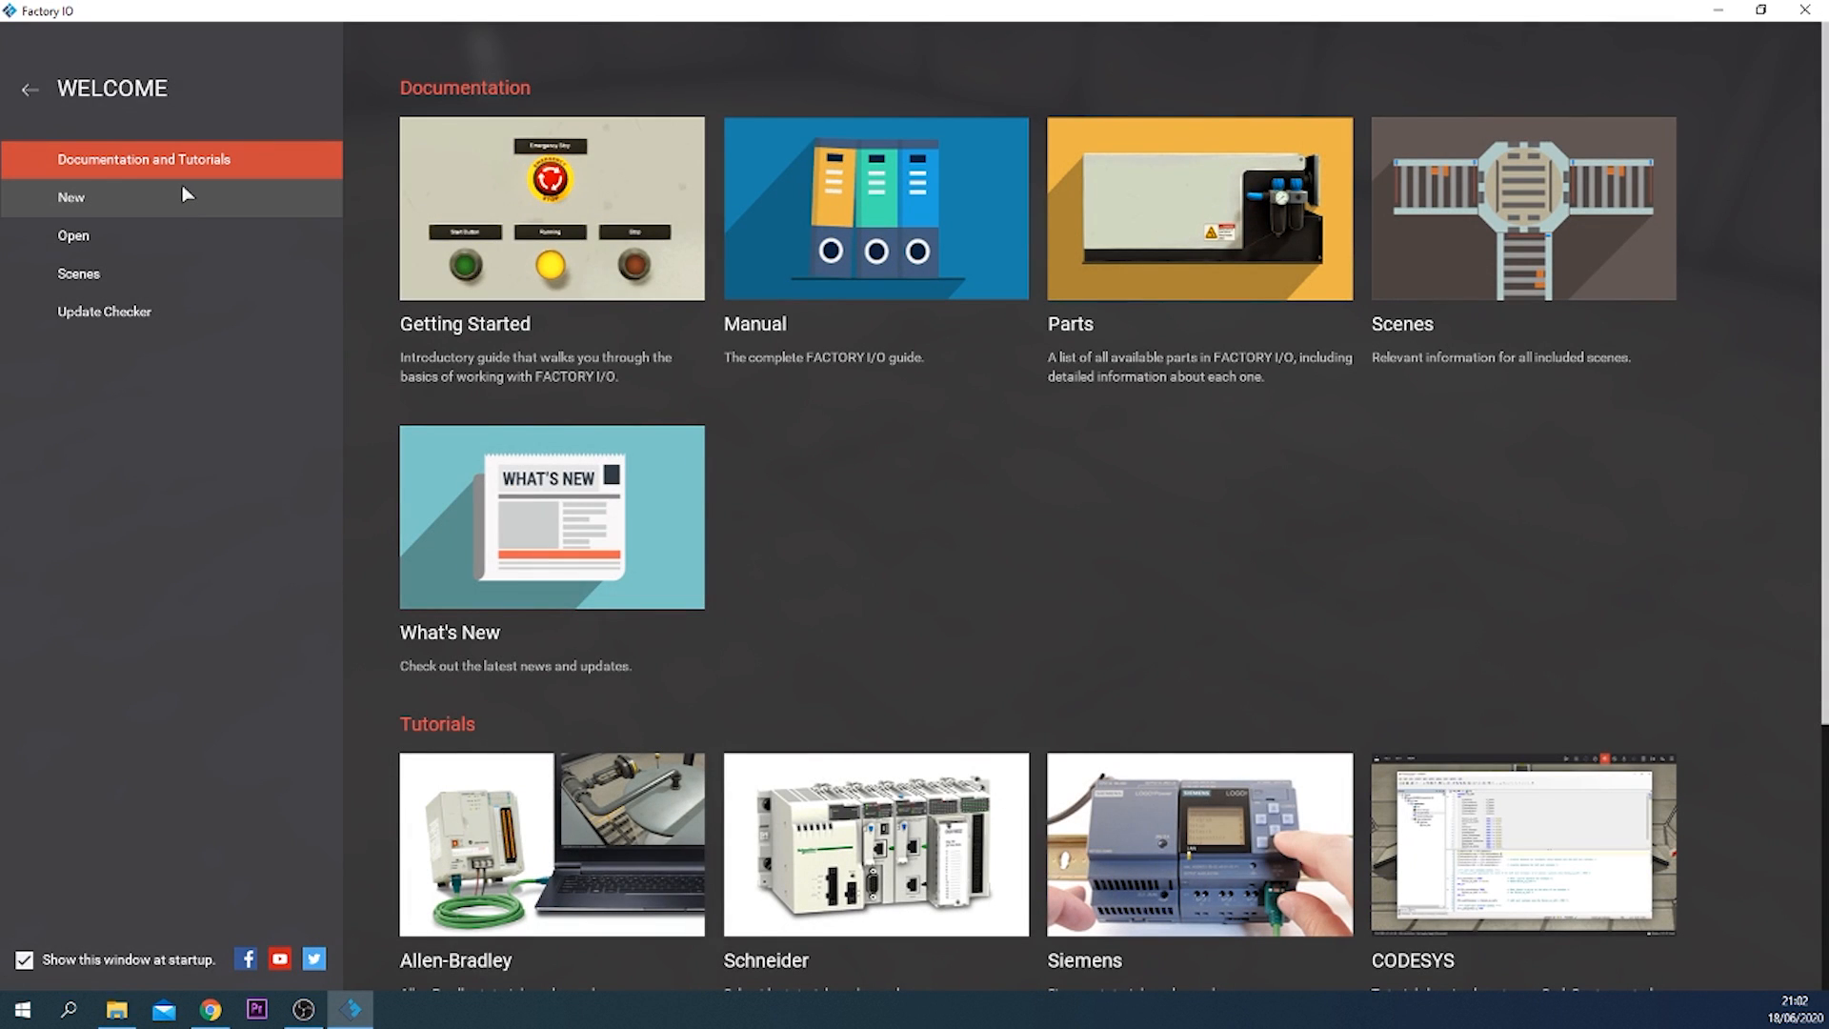
pyautogui.click(72, 234)
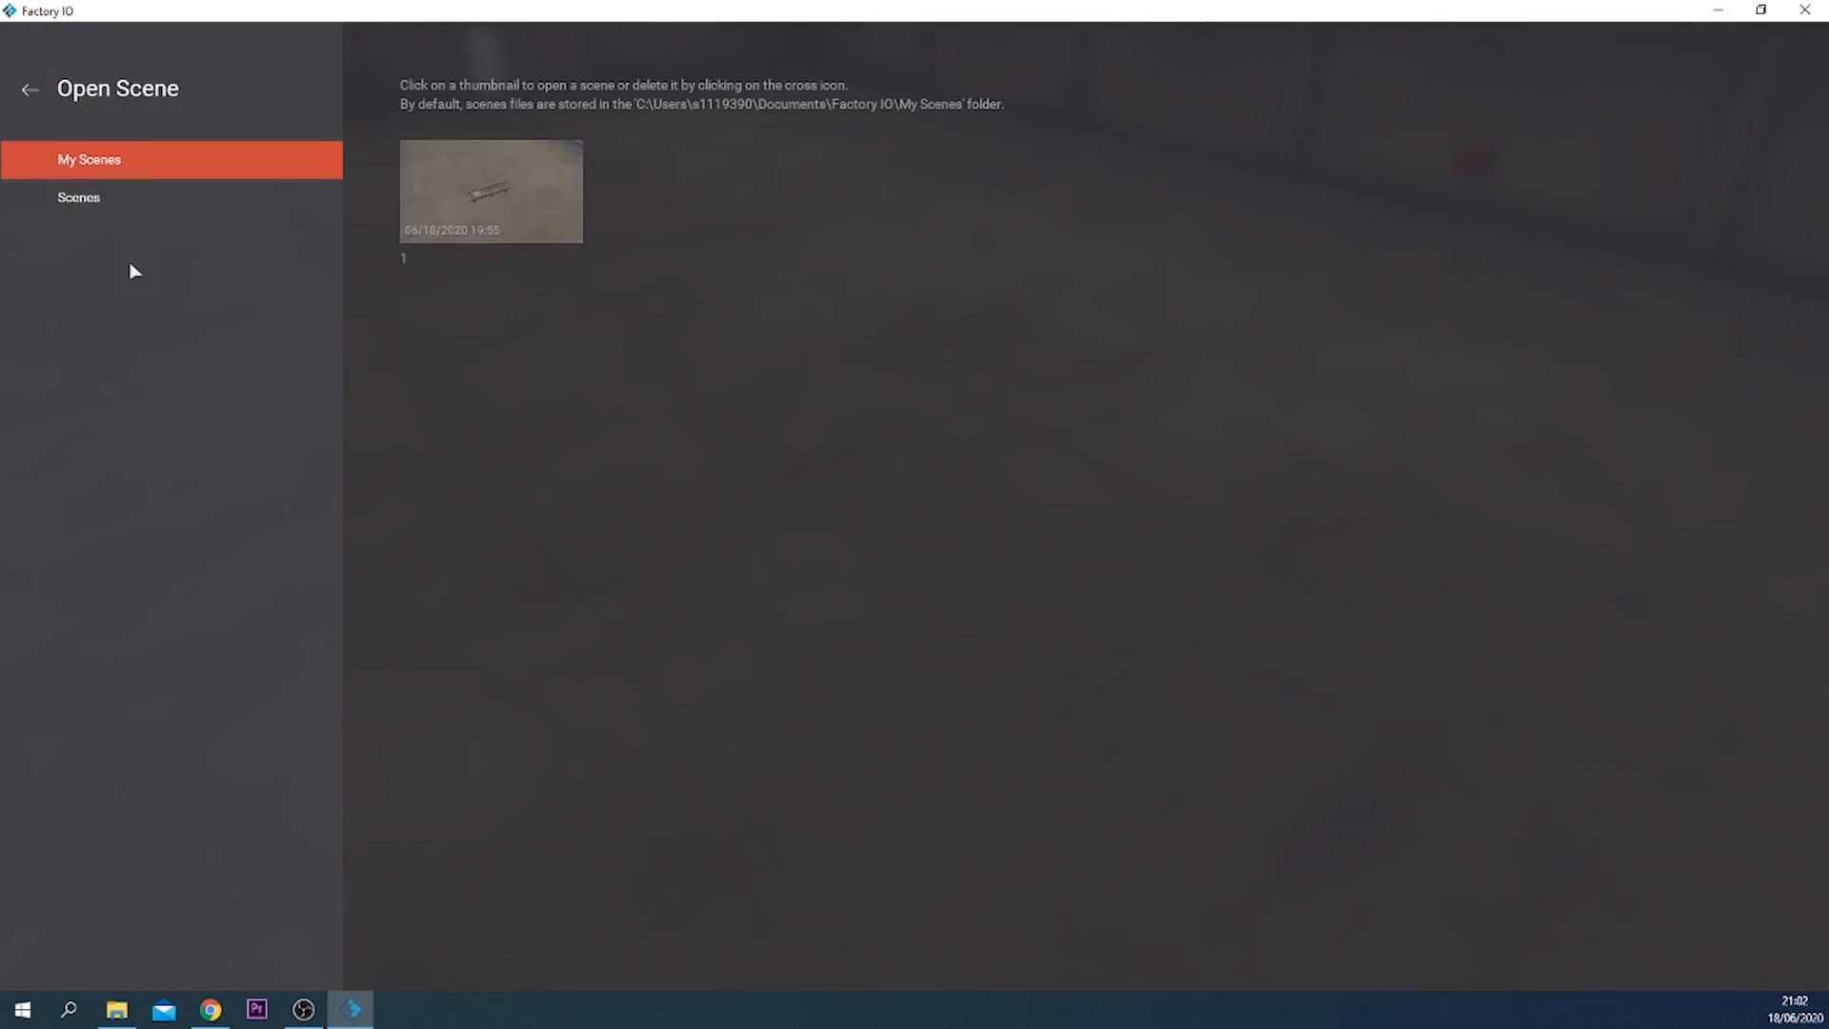
pyautogui.click(29, 89)
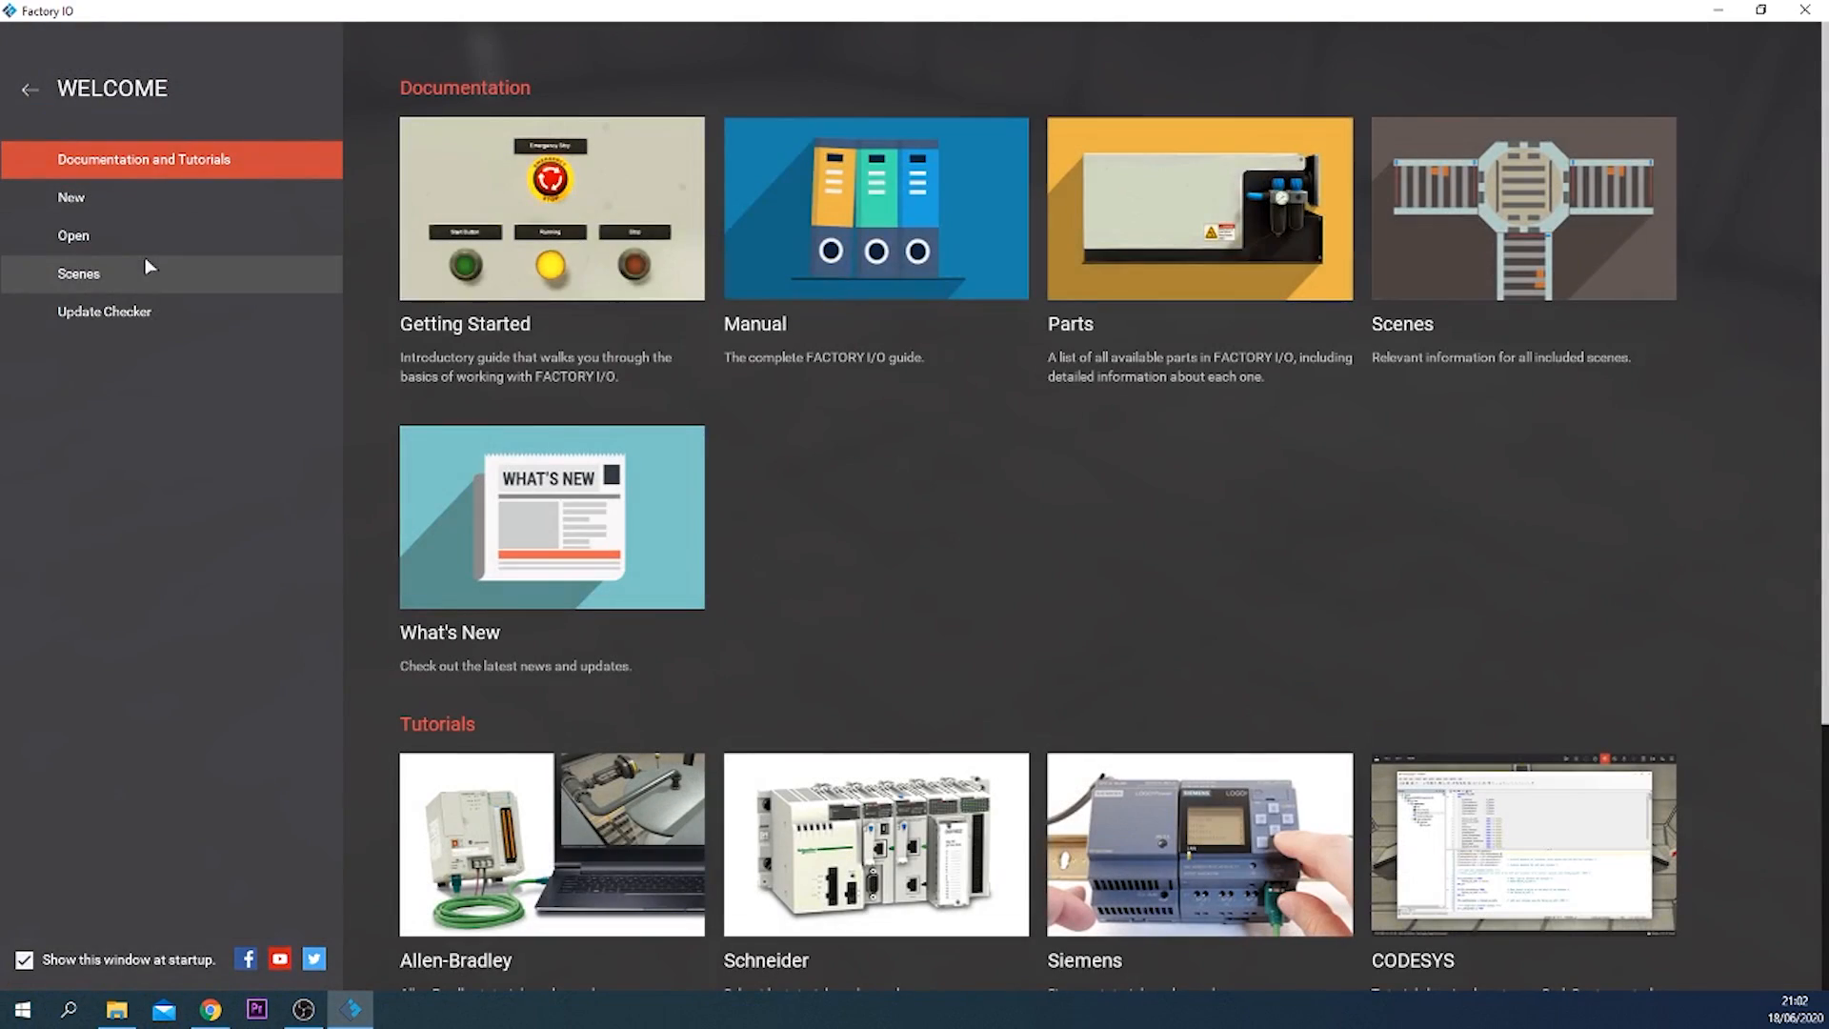
pyautogui.click(78, 272)
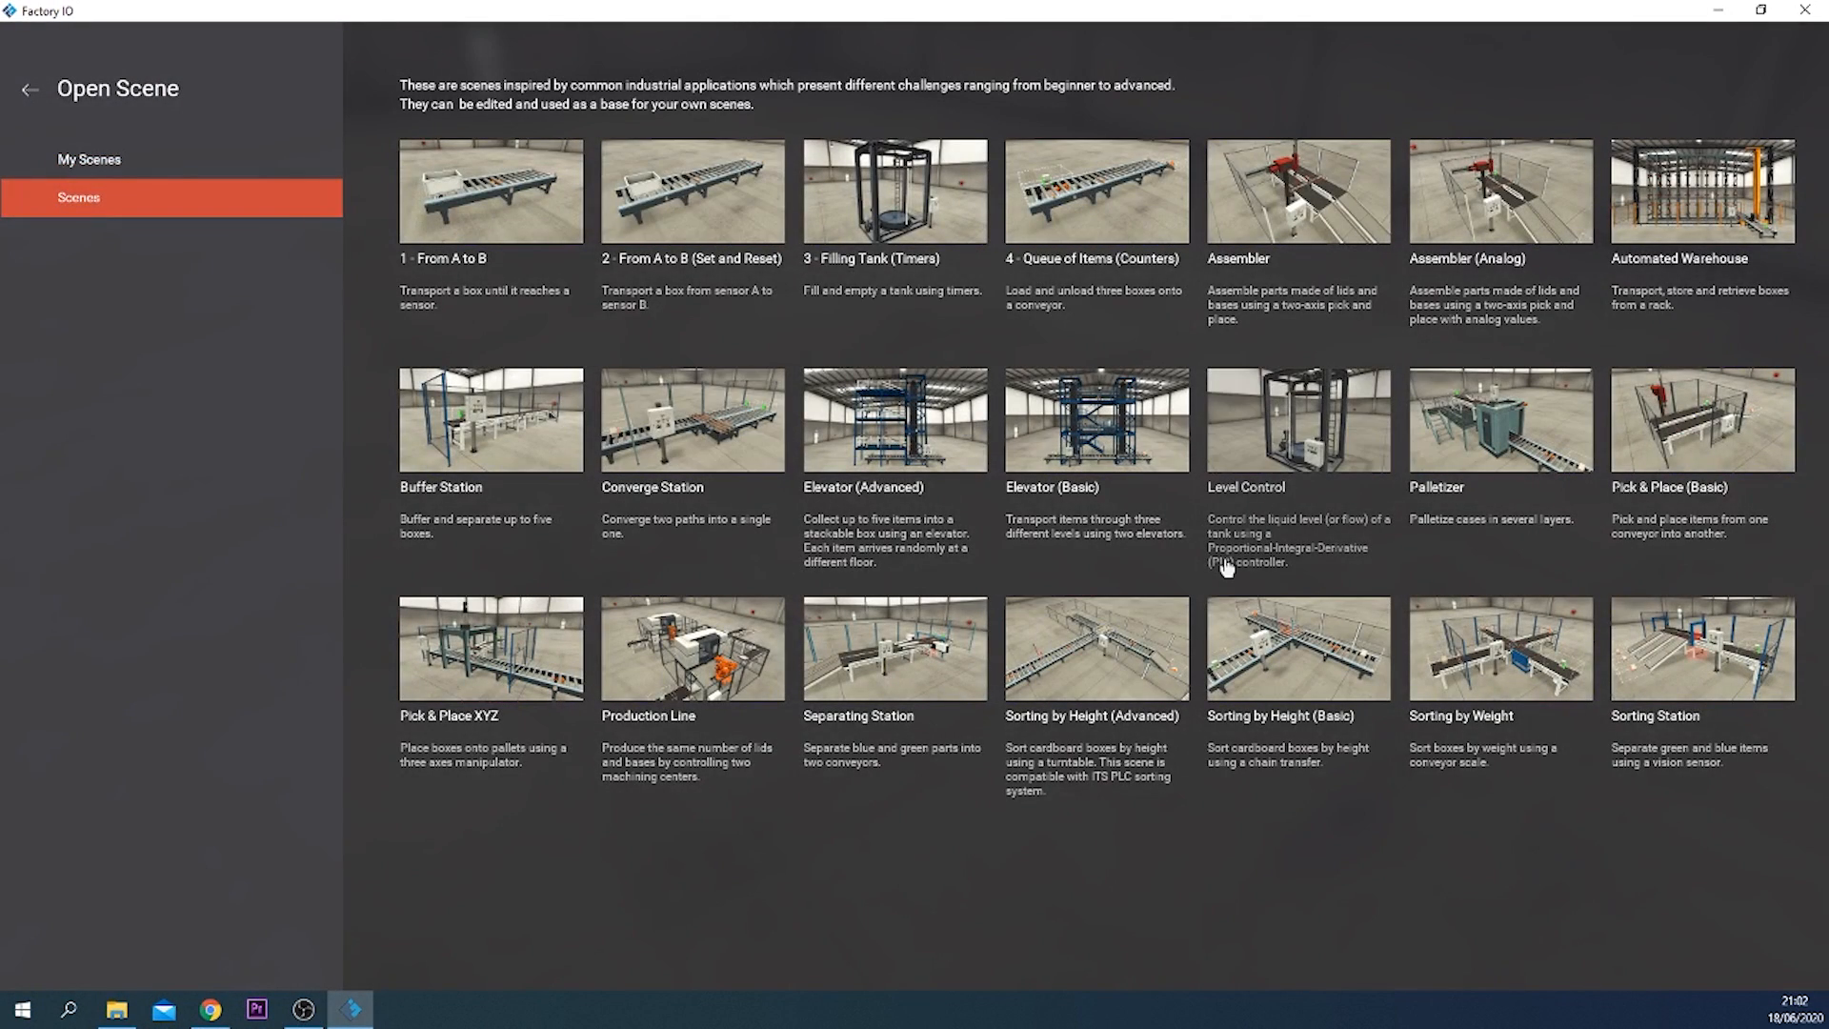
pyautogui.moveTo(15, 92)
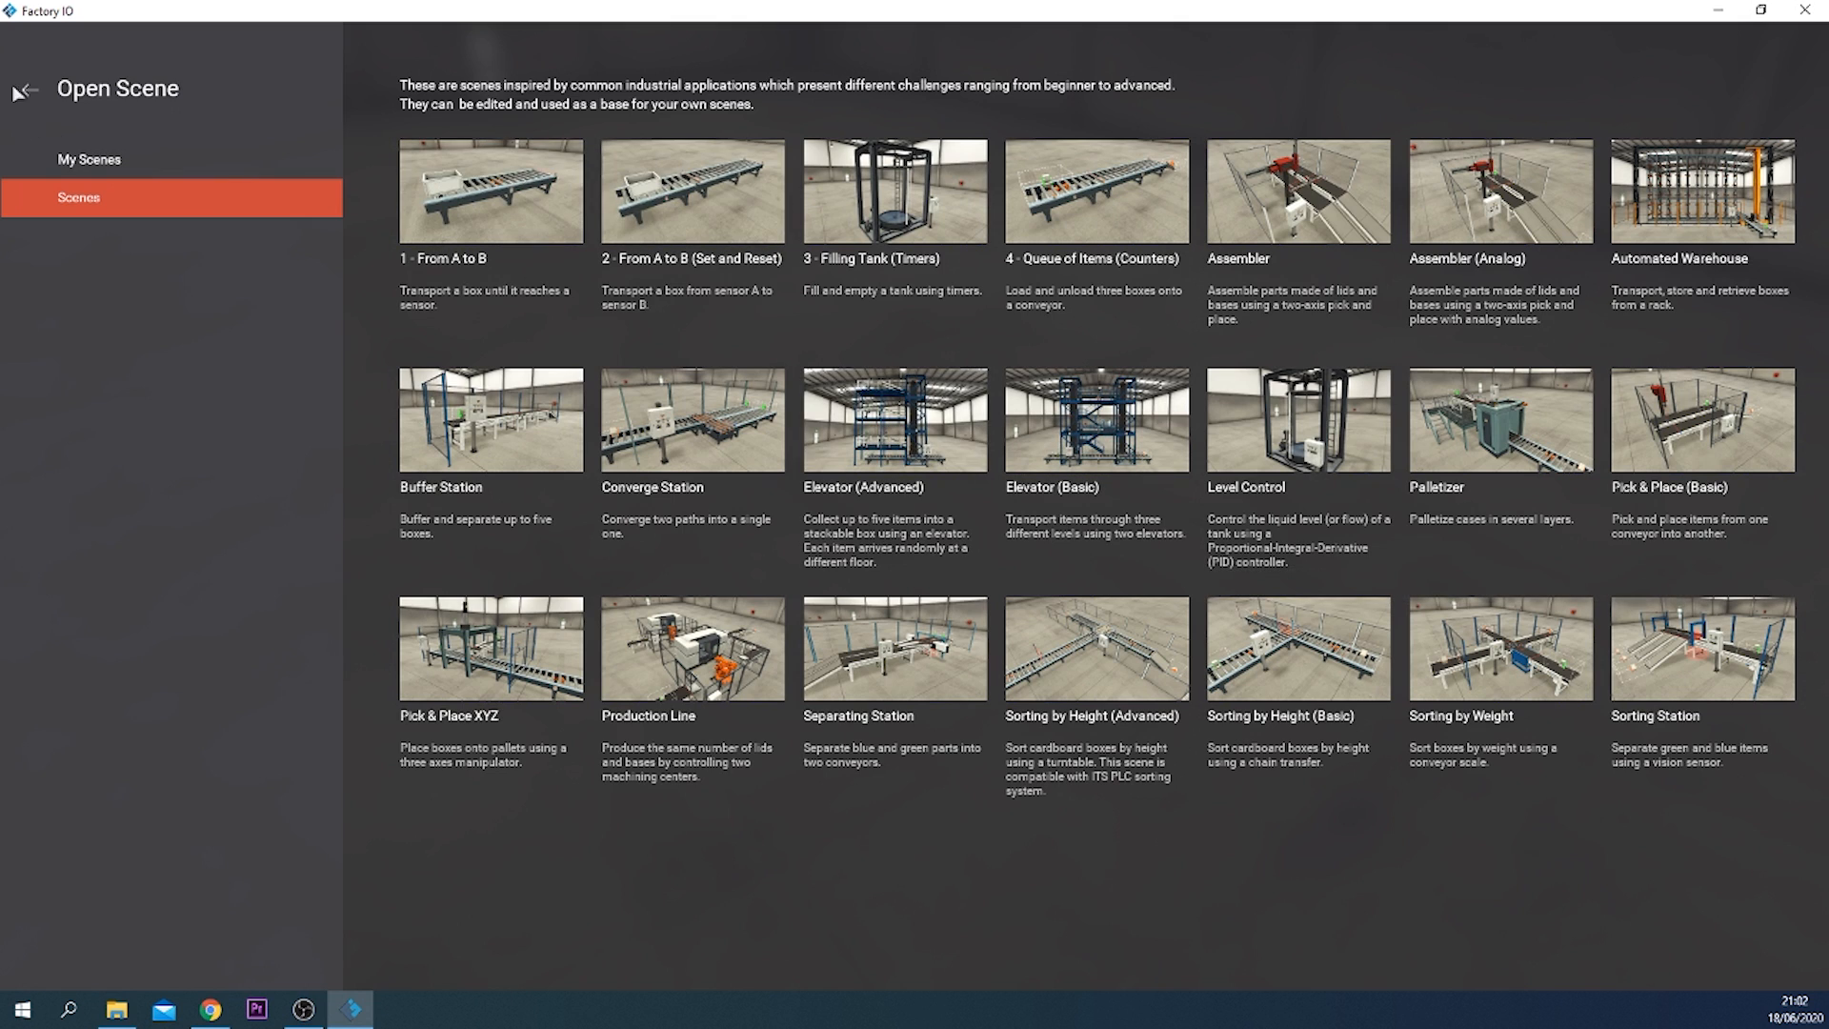
pyautogui.click(21, 91)
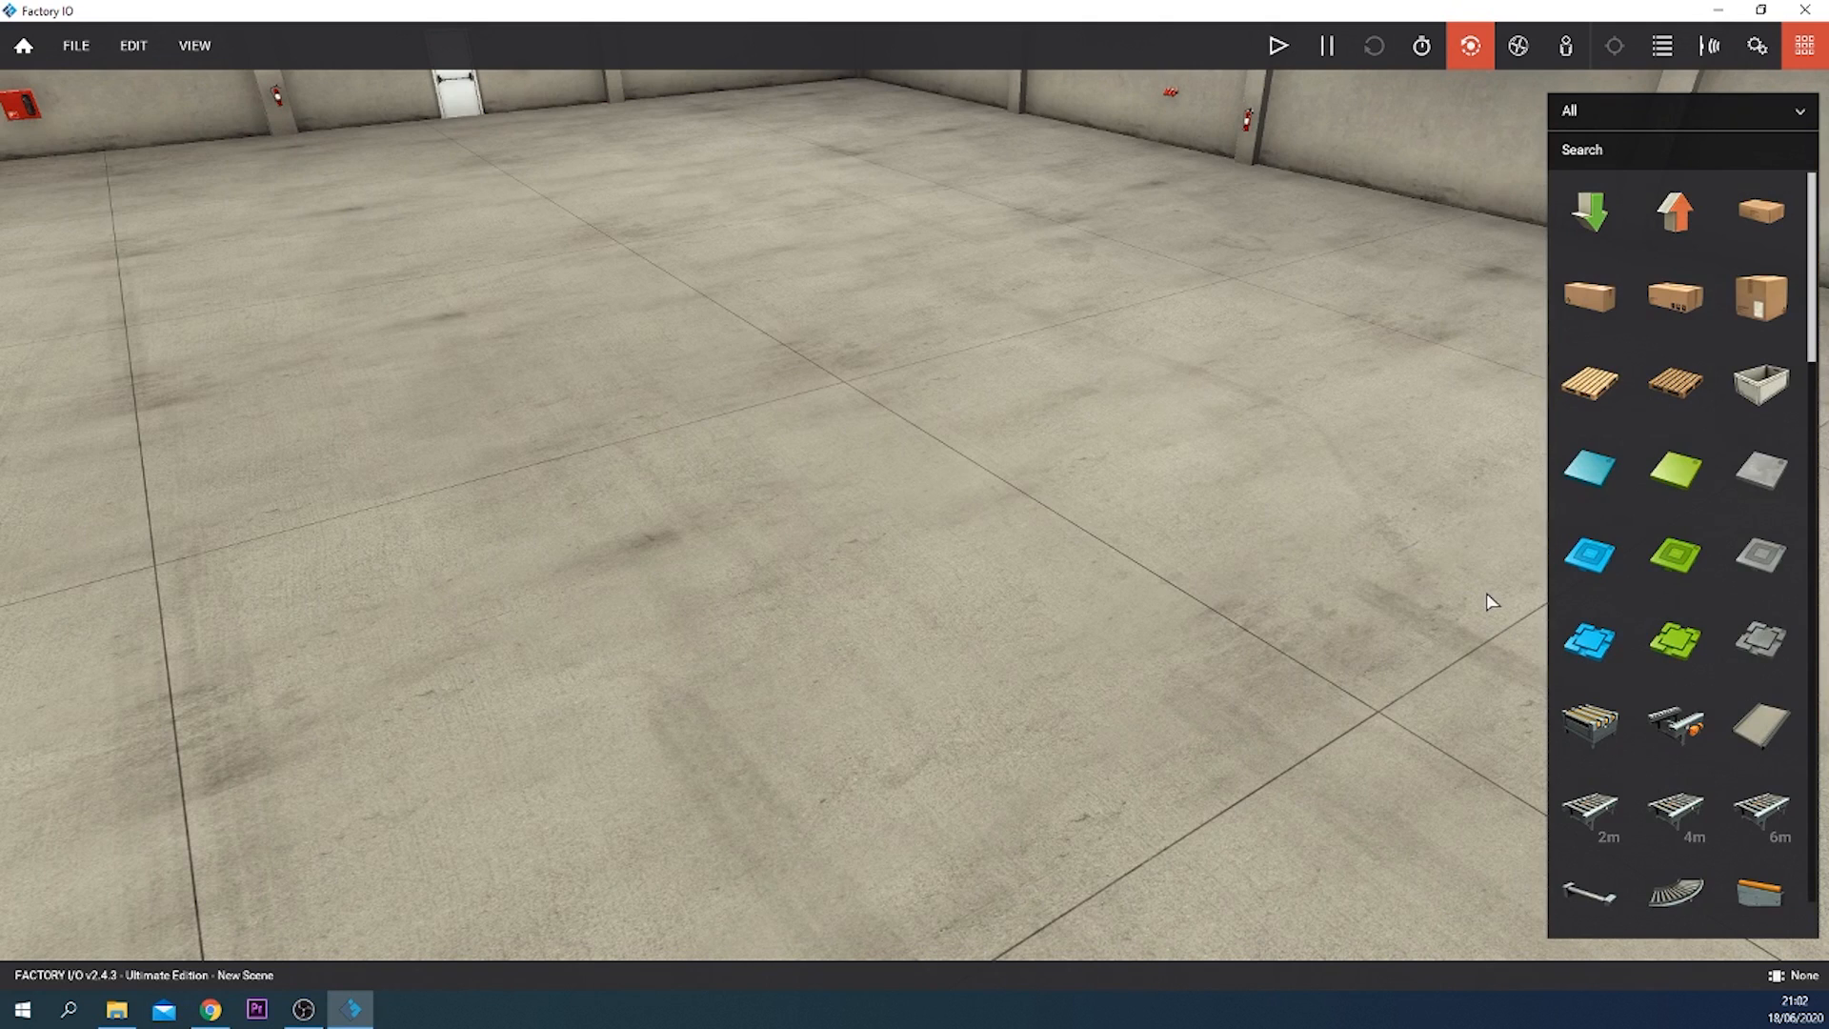
pyautogui.moveTo(639, 324)
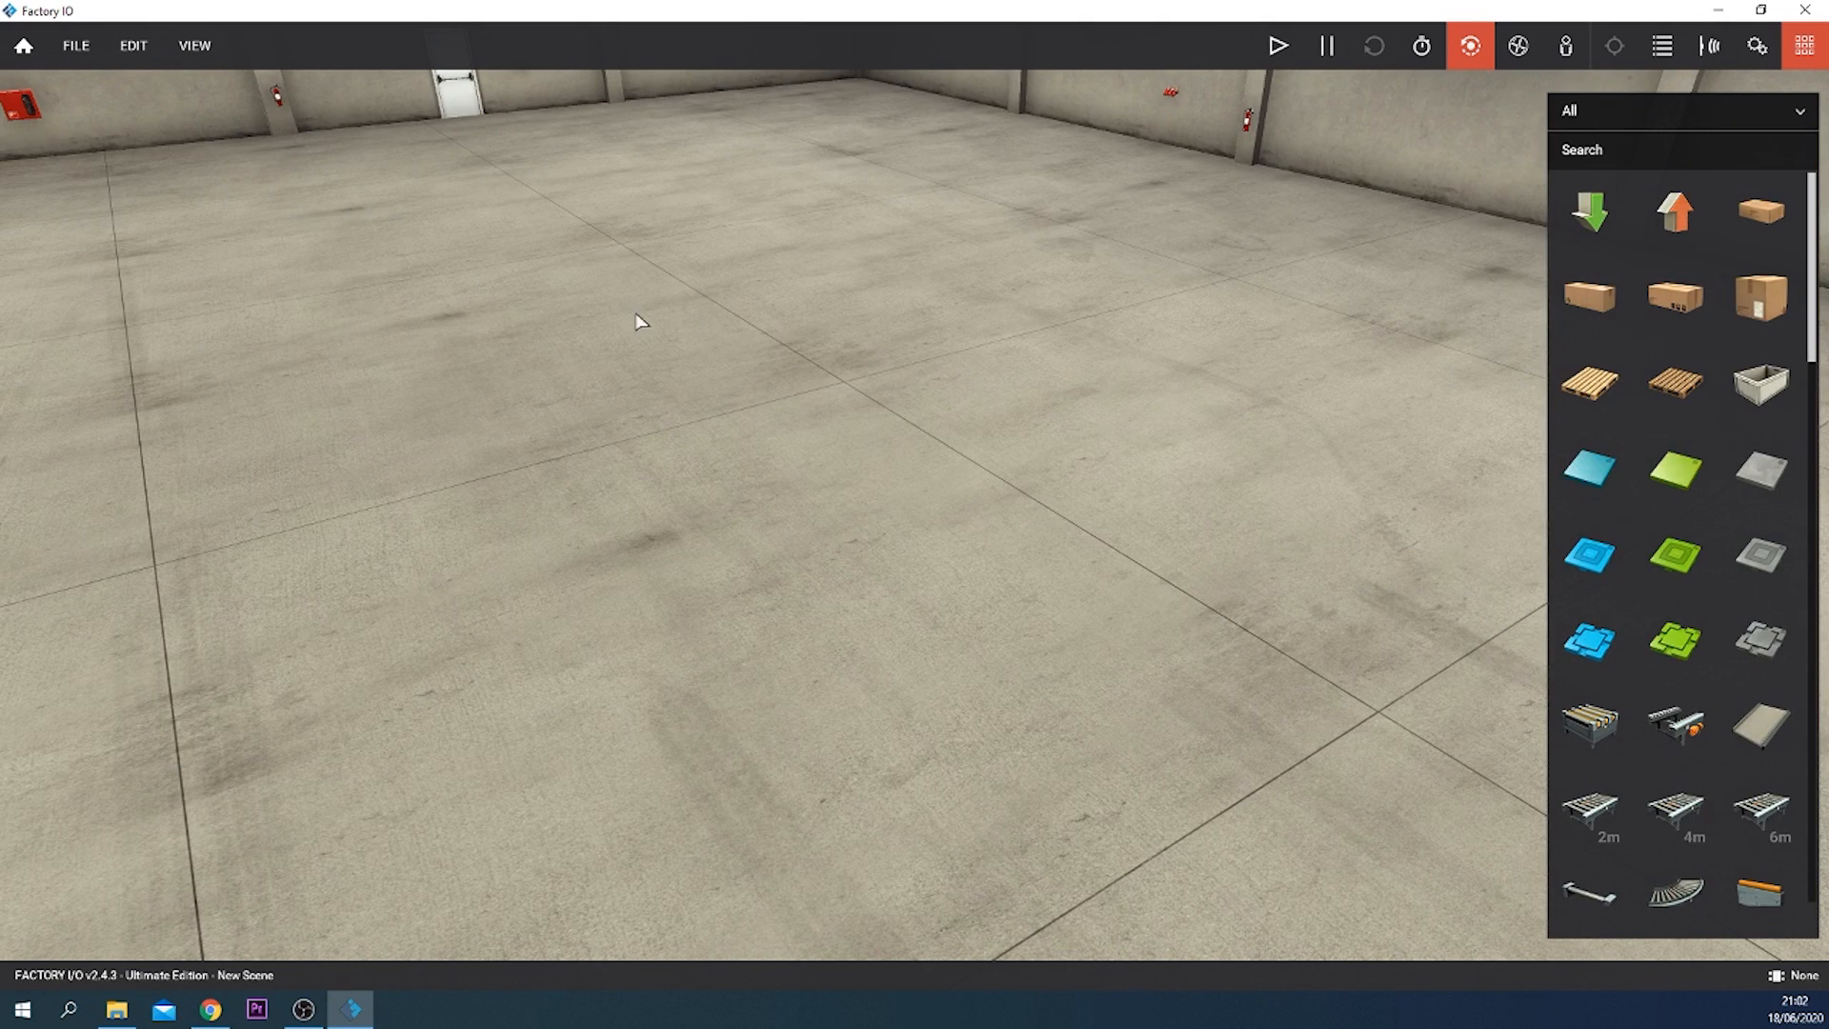
pyautogui.moveTo(1608, 813)
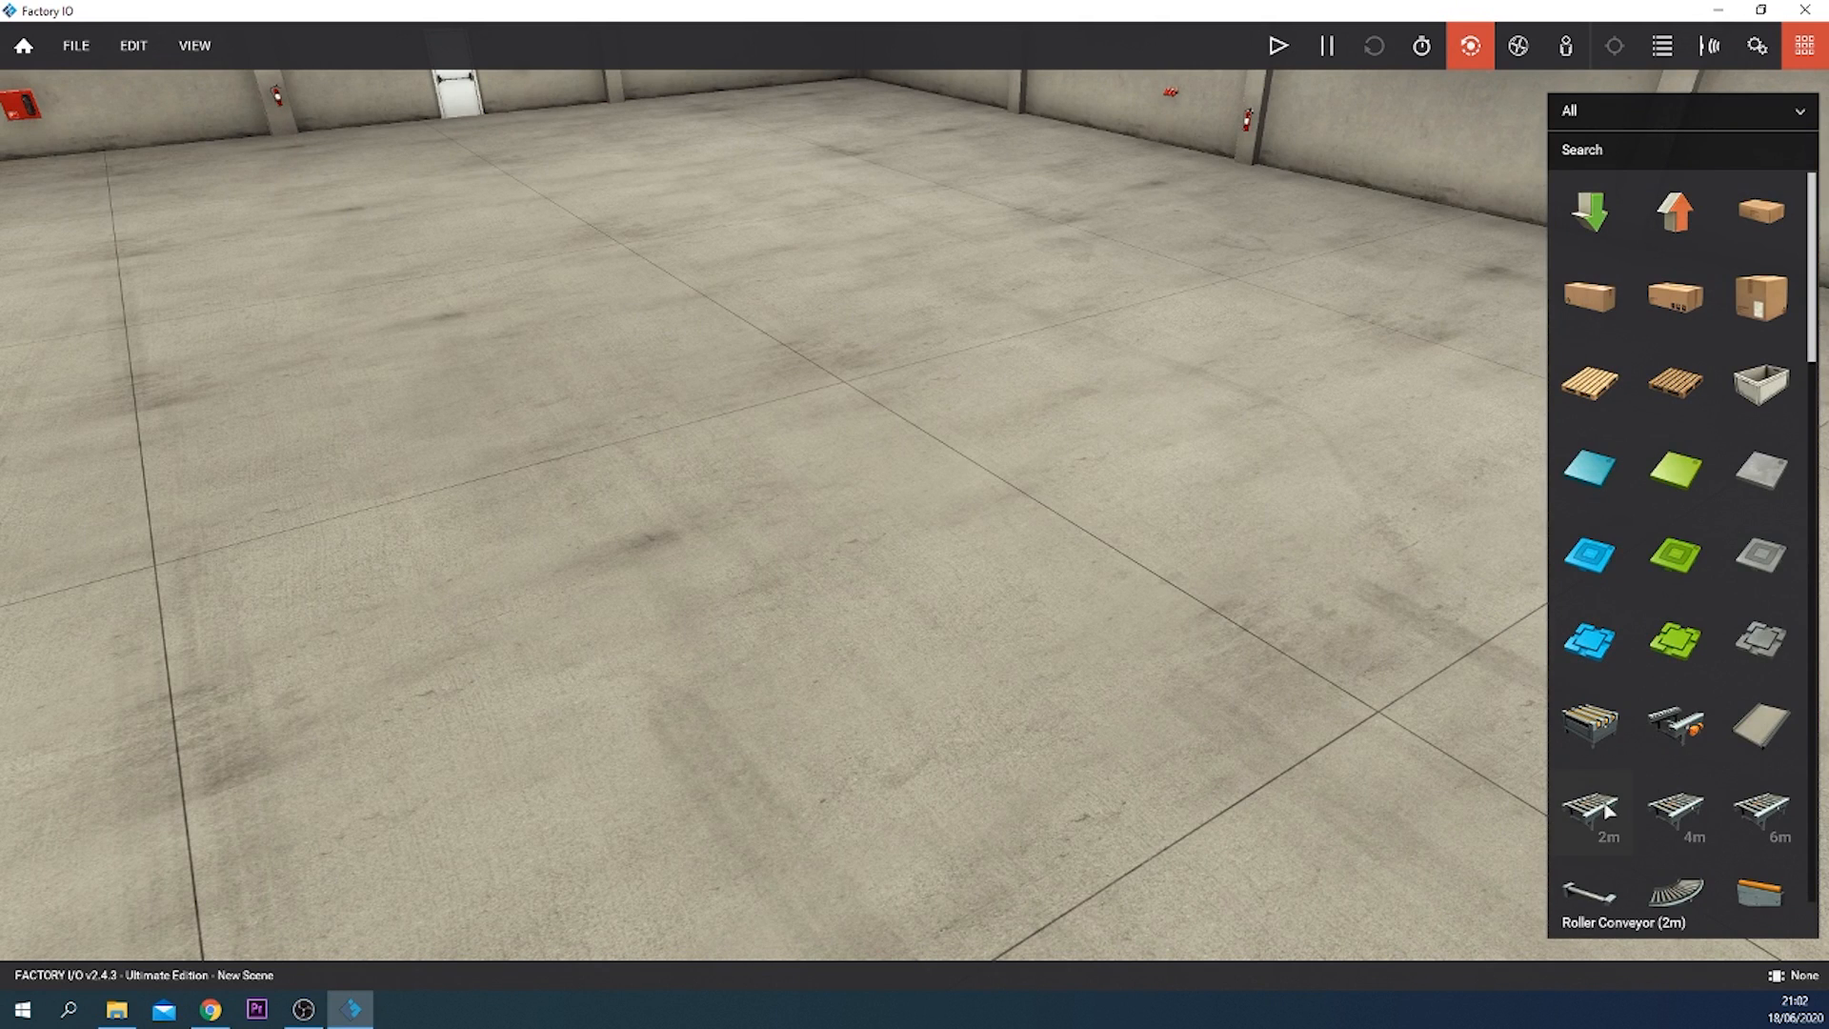
pyautogui.moveTo(1039, 467)
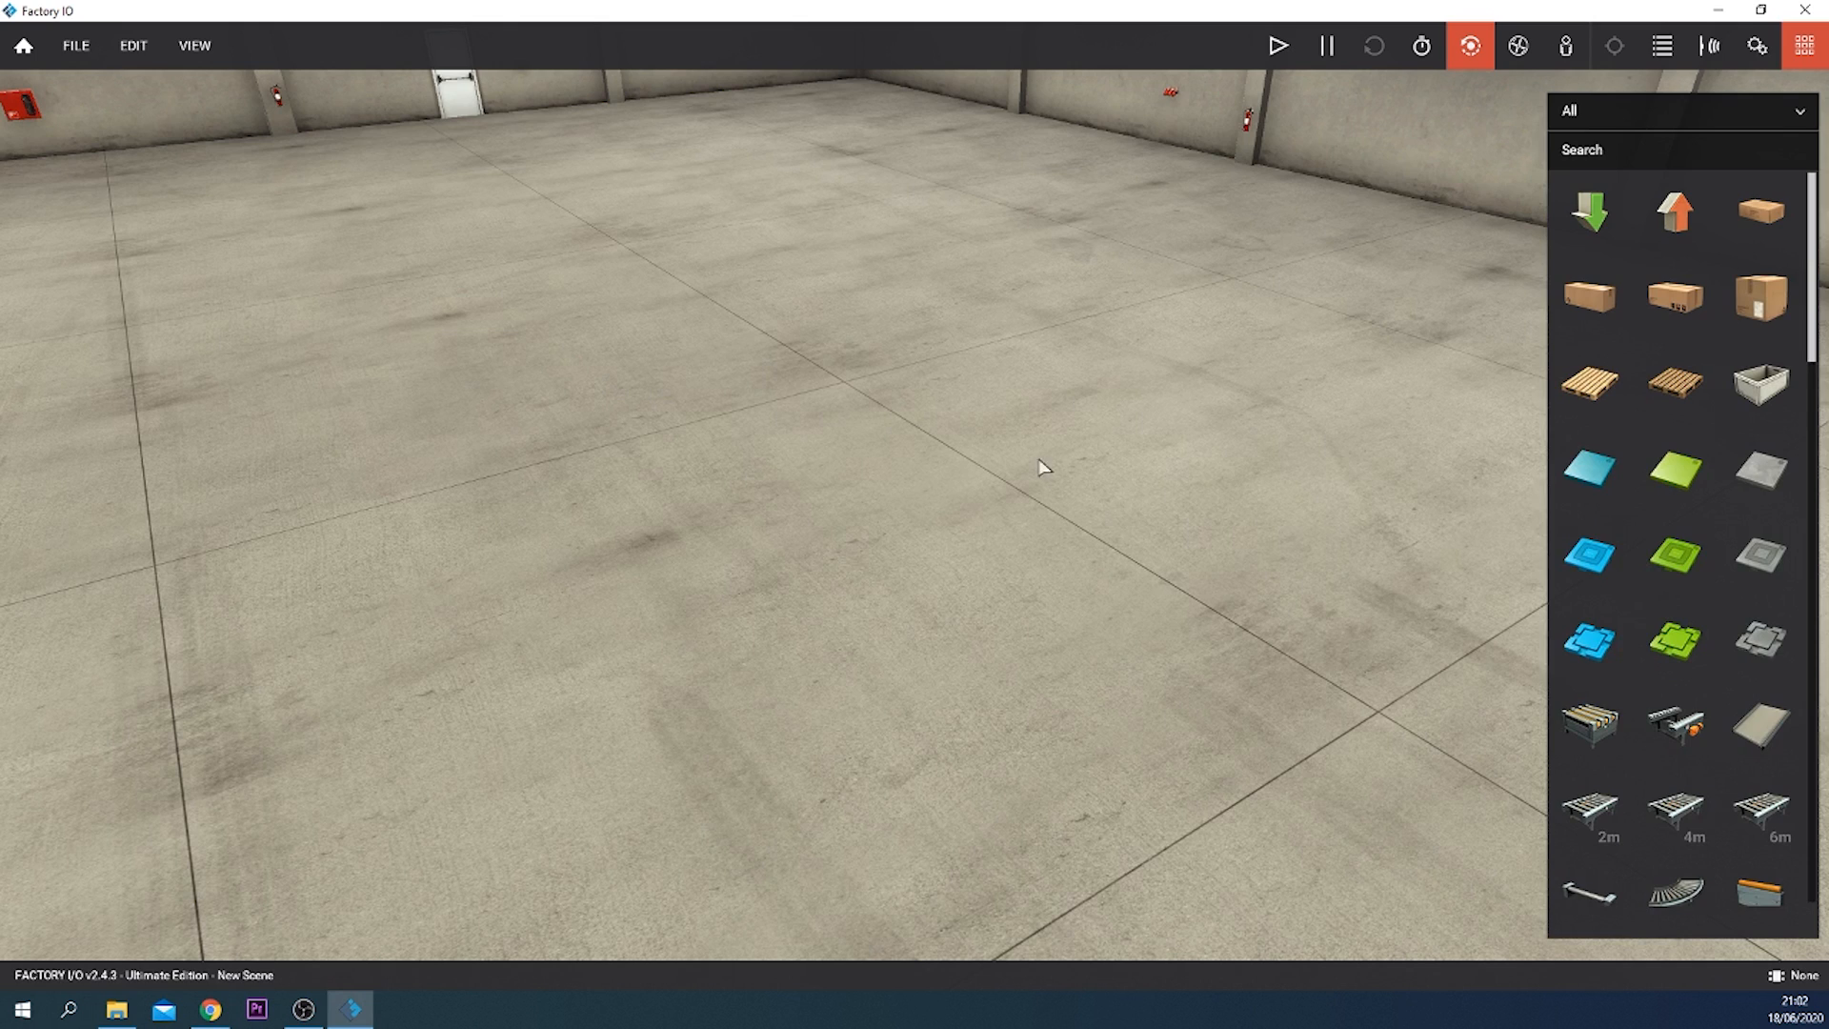
pyautogui.moveTo(1587, 297)
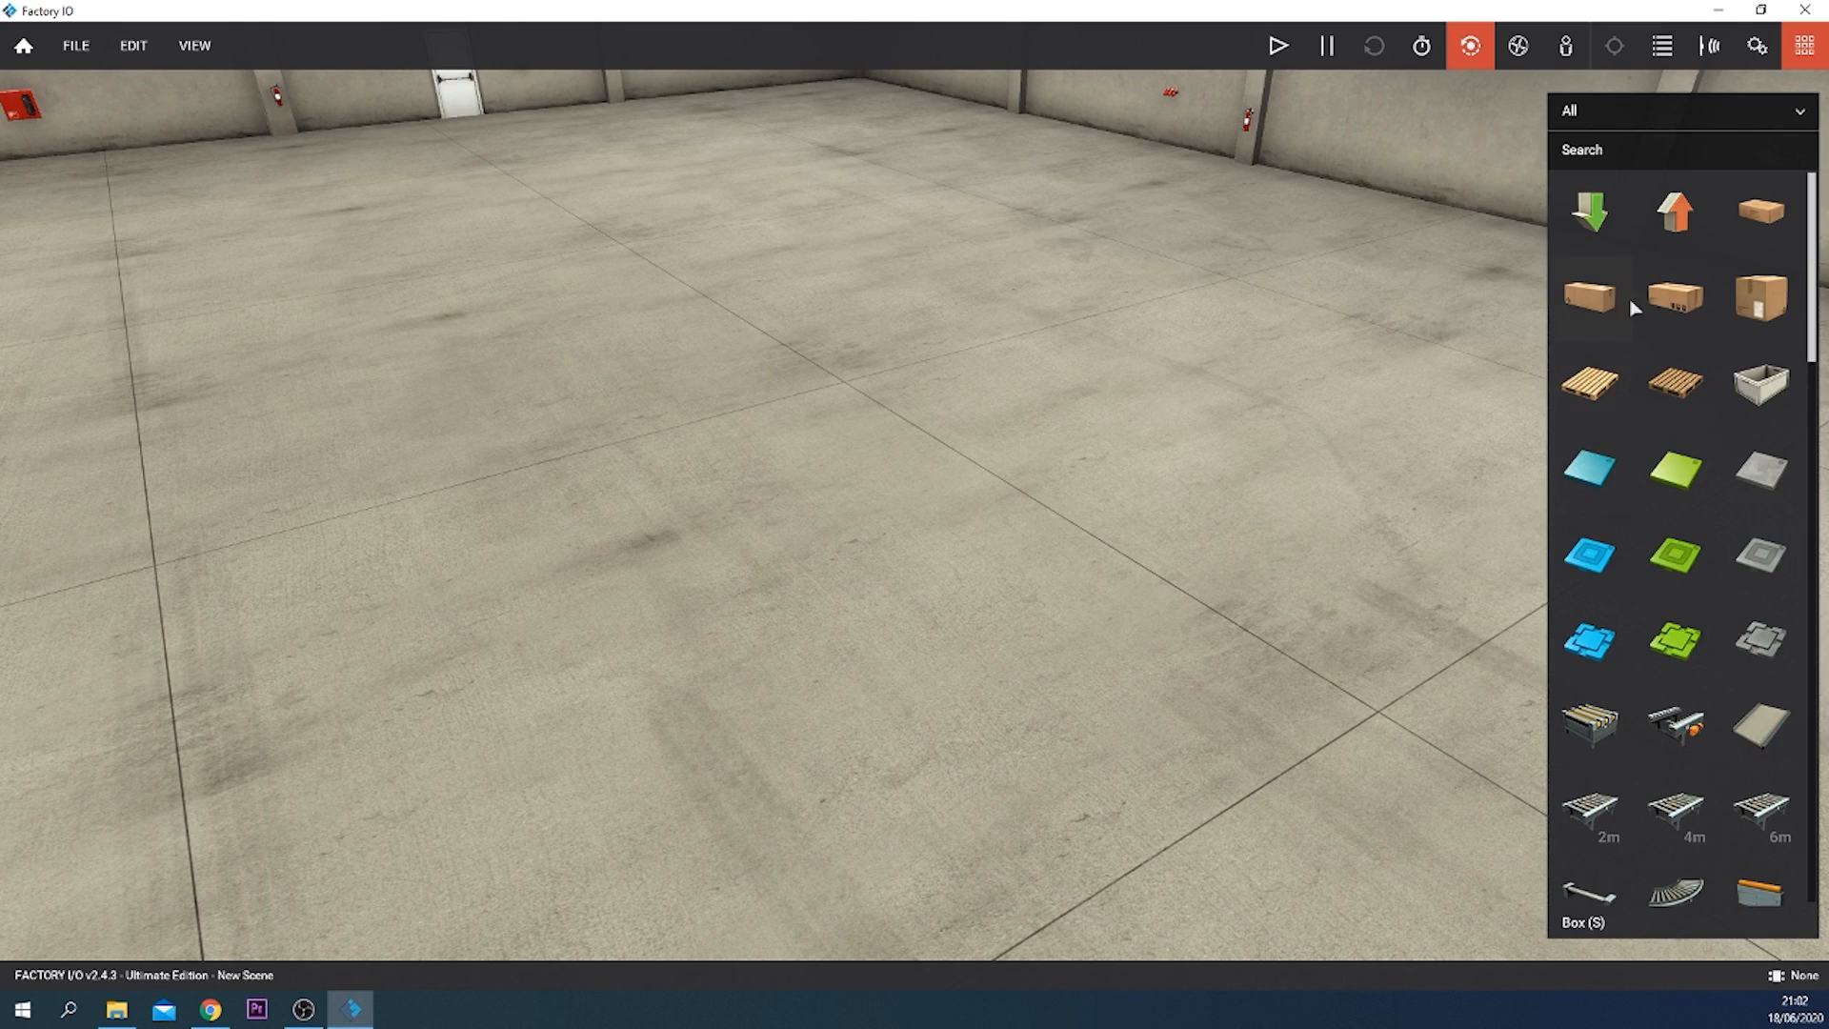
pyautogui.moveTo(1632, 478)
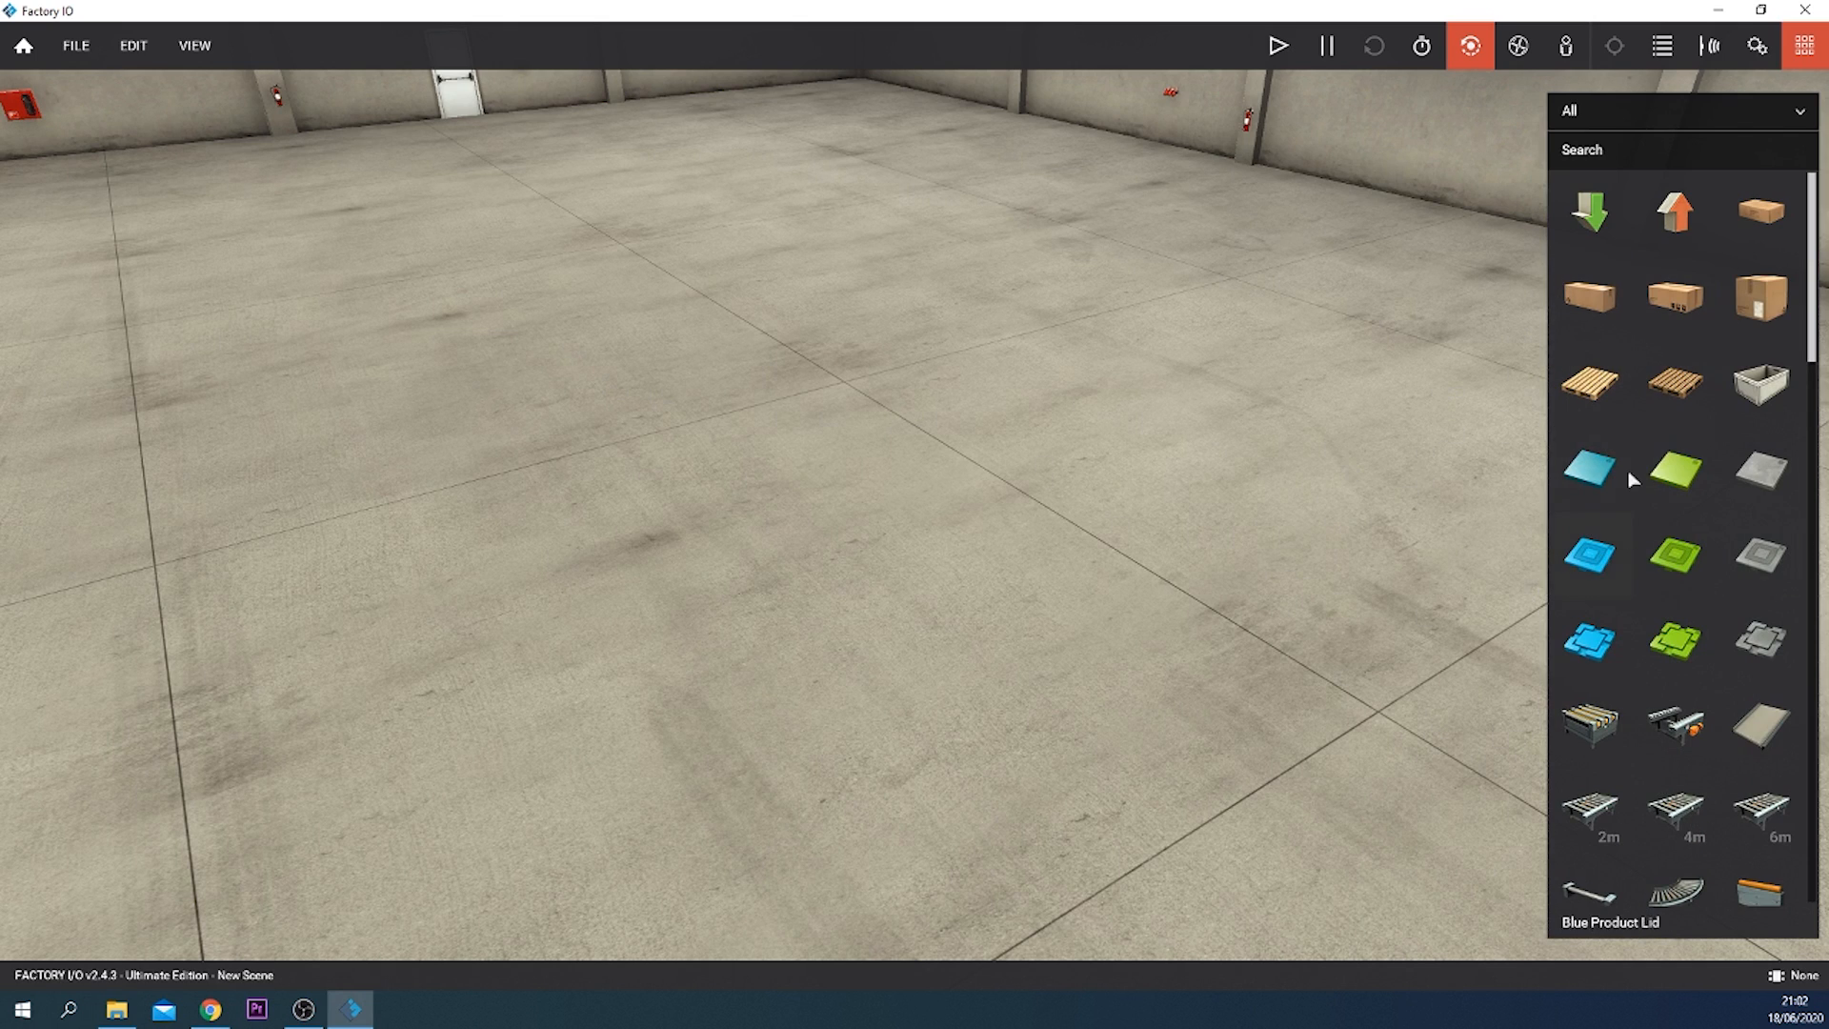
# Step: Scroll the parts palette past boxes, sensors and buttons until the Roller Conveyor items show
pyautogui.scroll(-3)
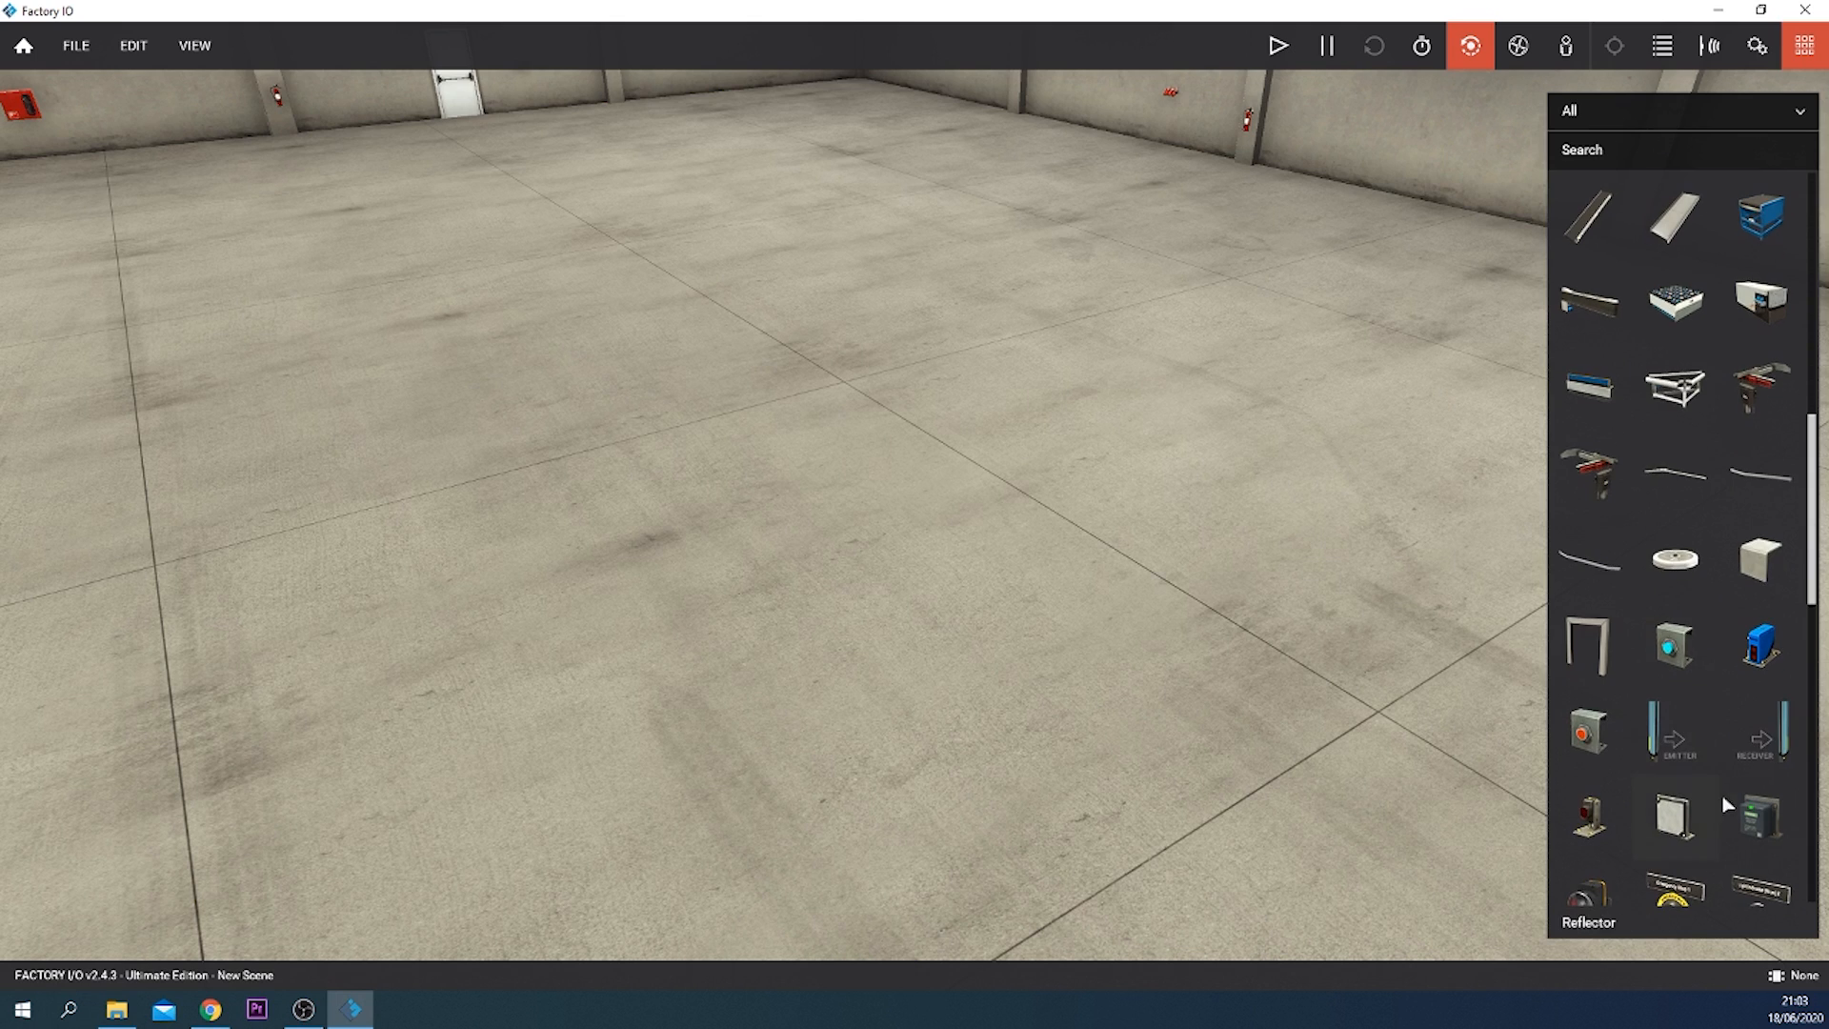
pyautogui.scroll(-3)
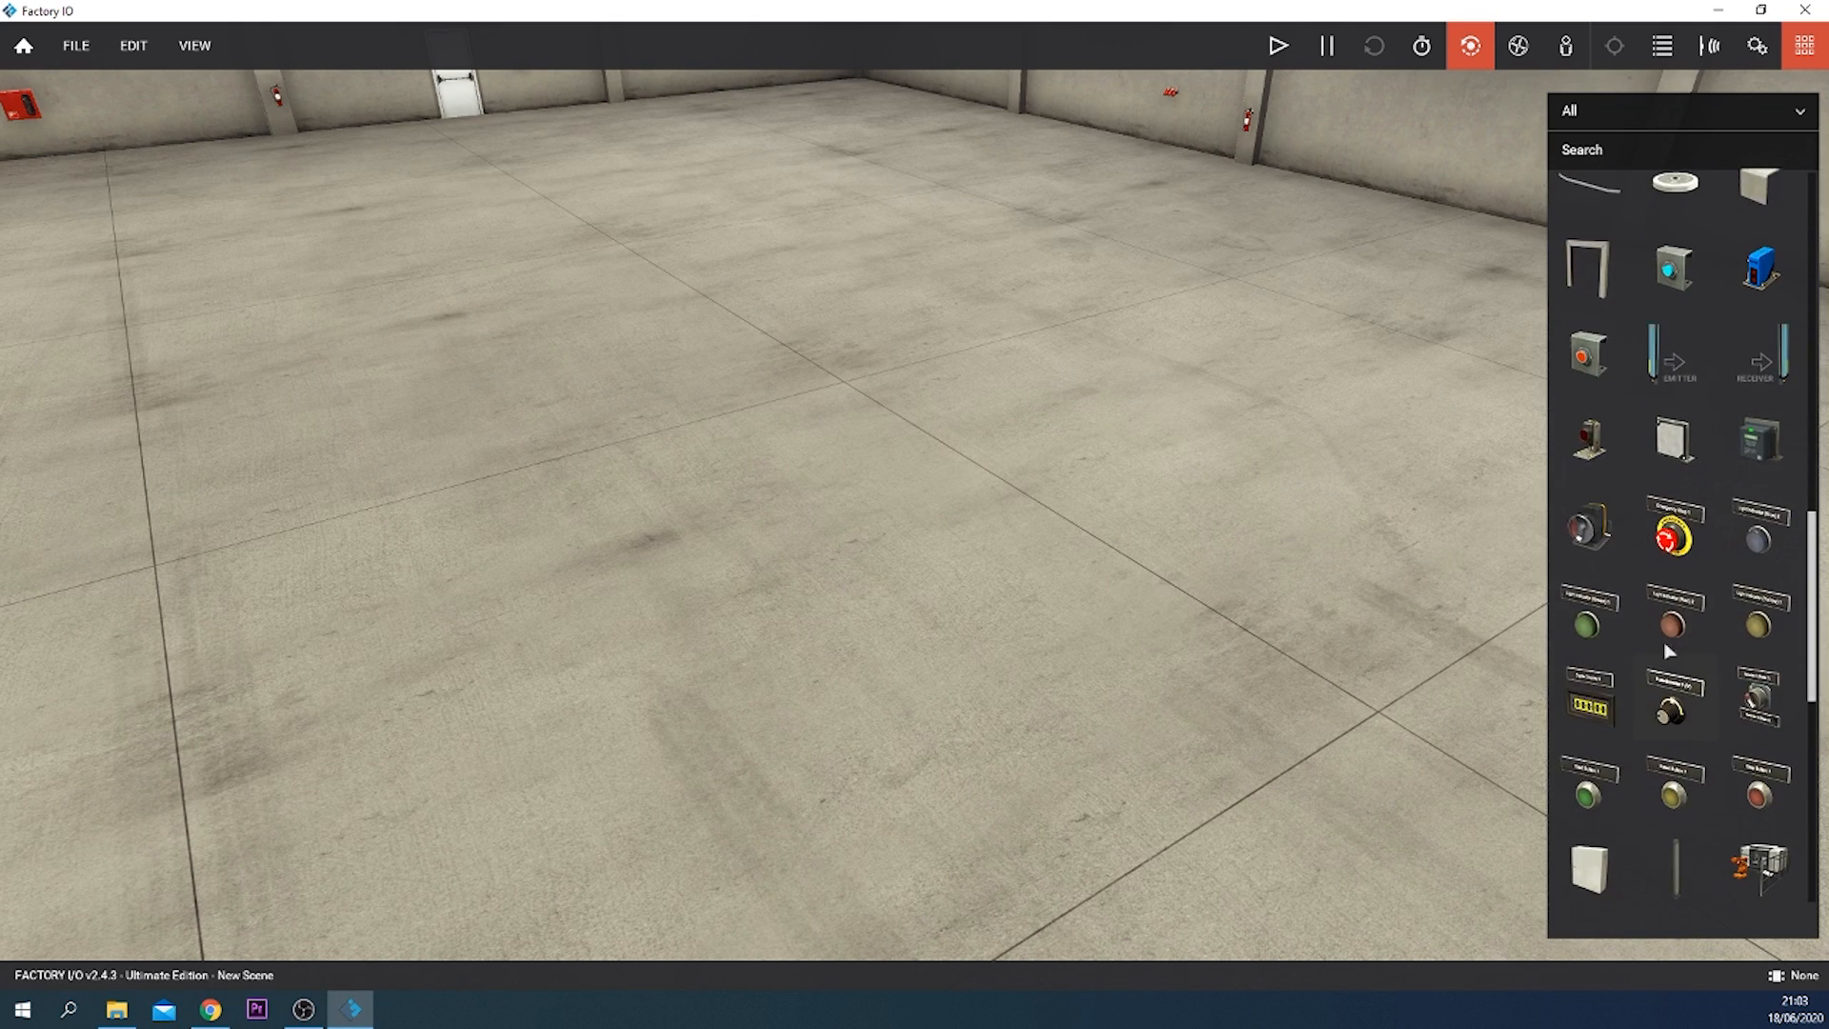
pyautogui.scroll(-3)
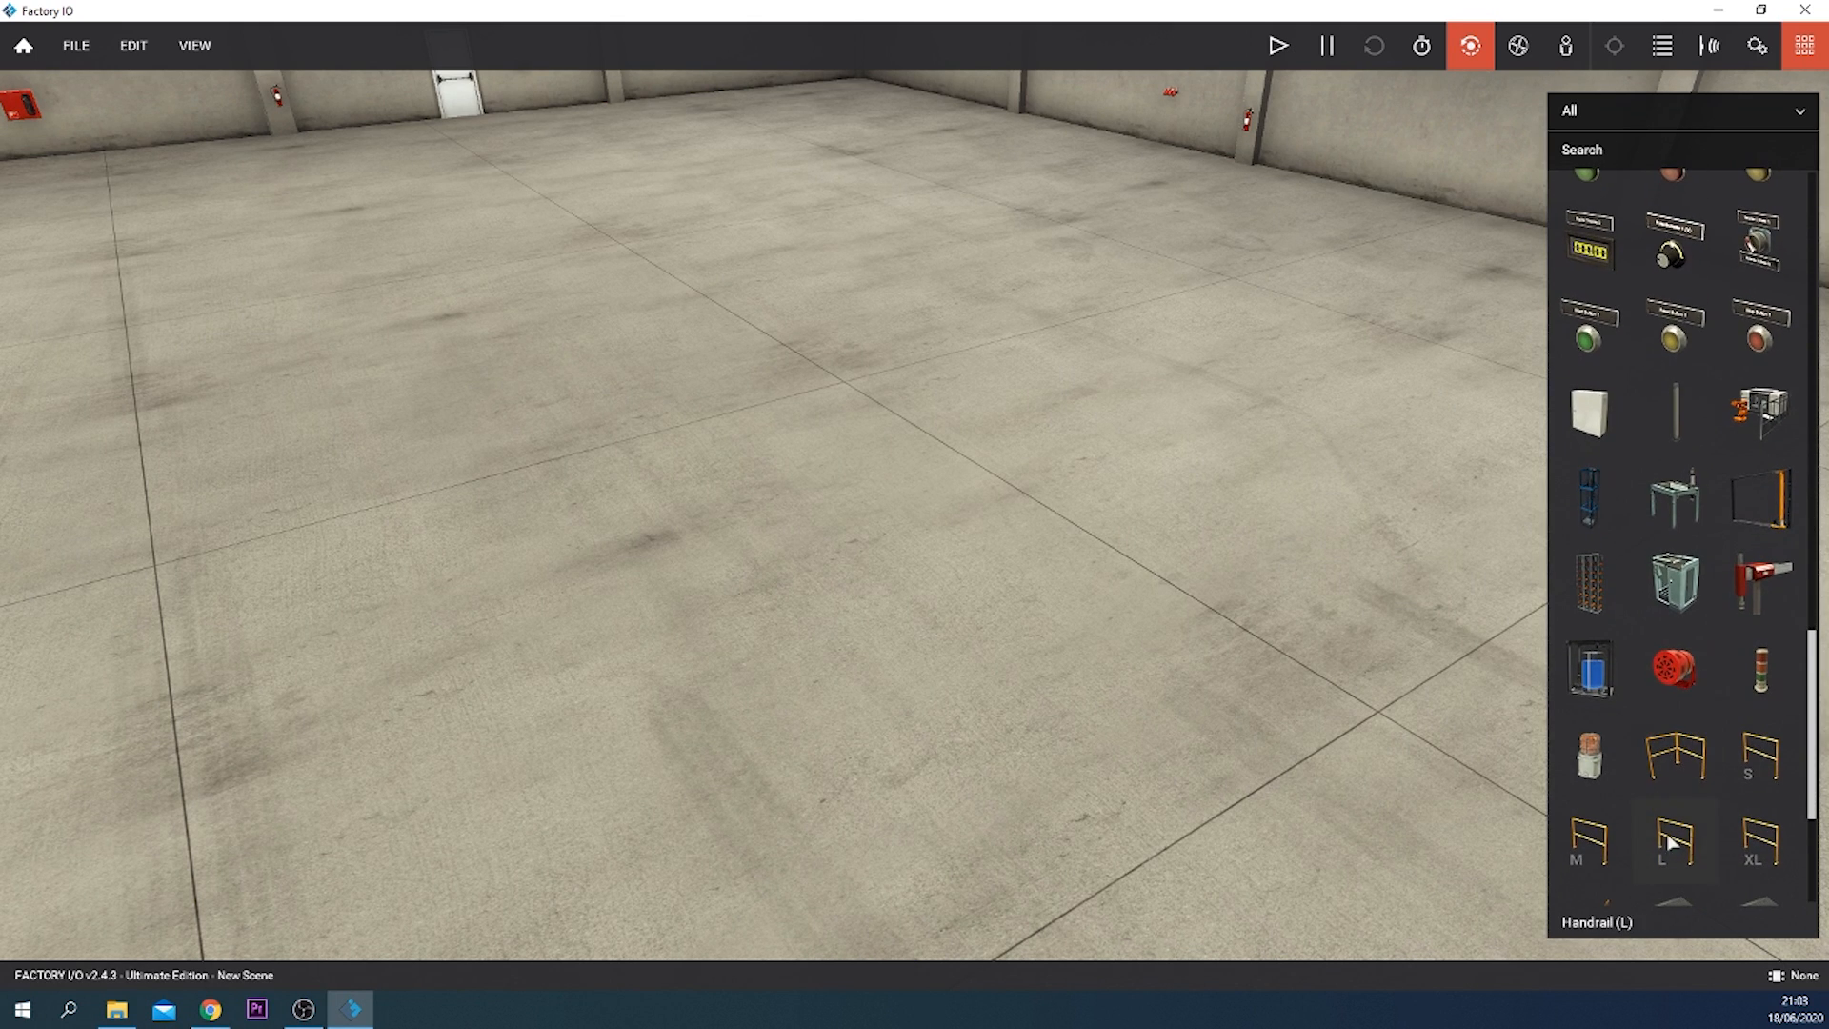
pyautogui.scroll(3)
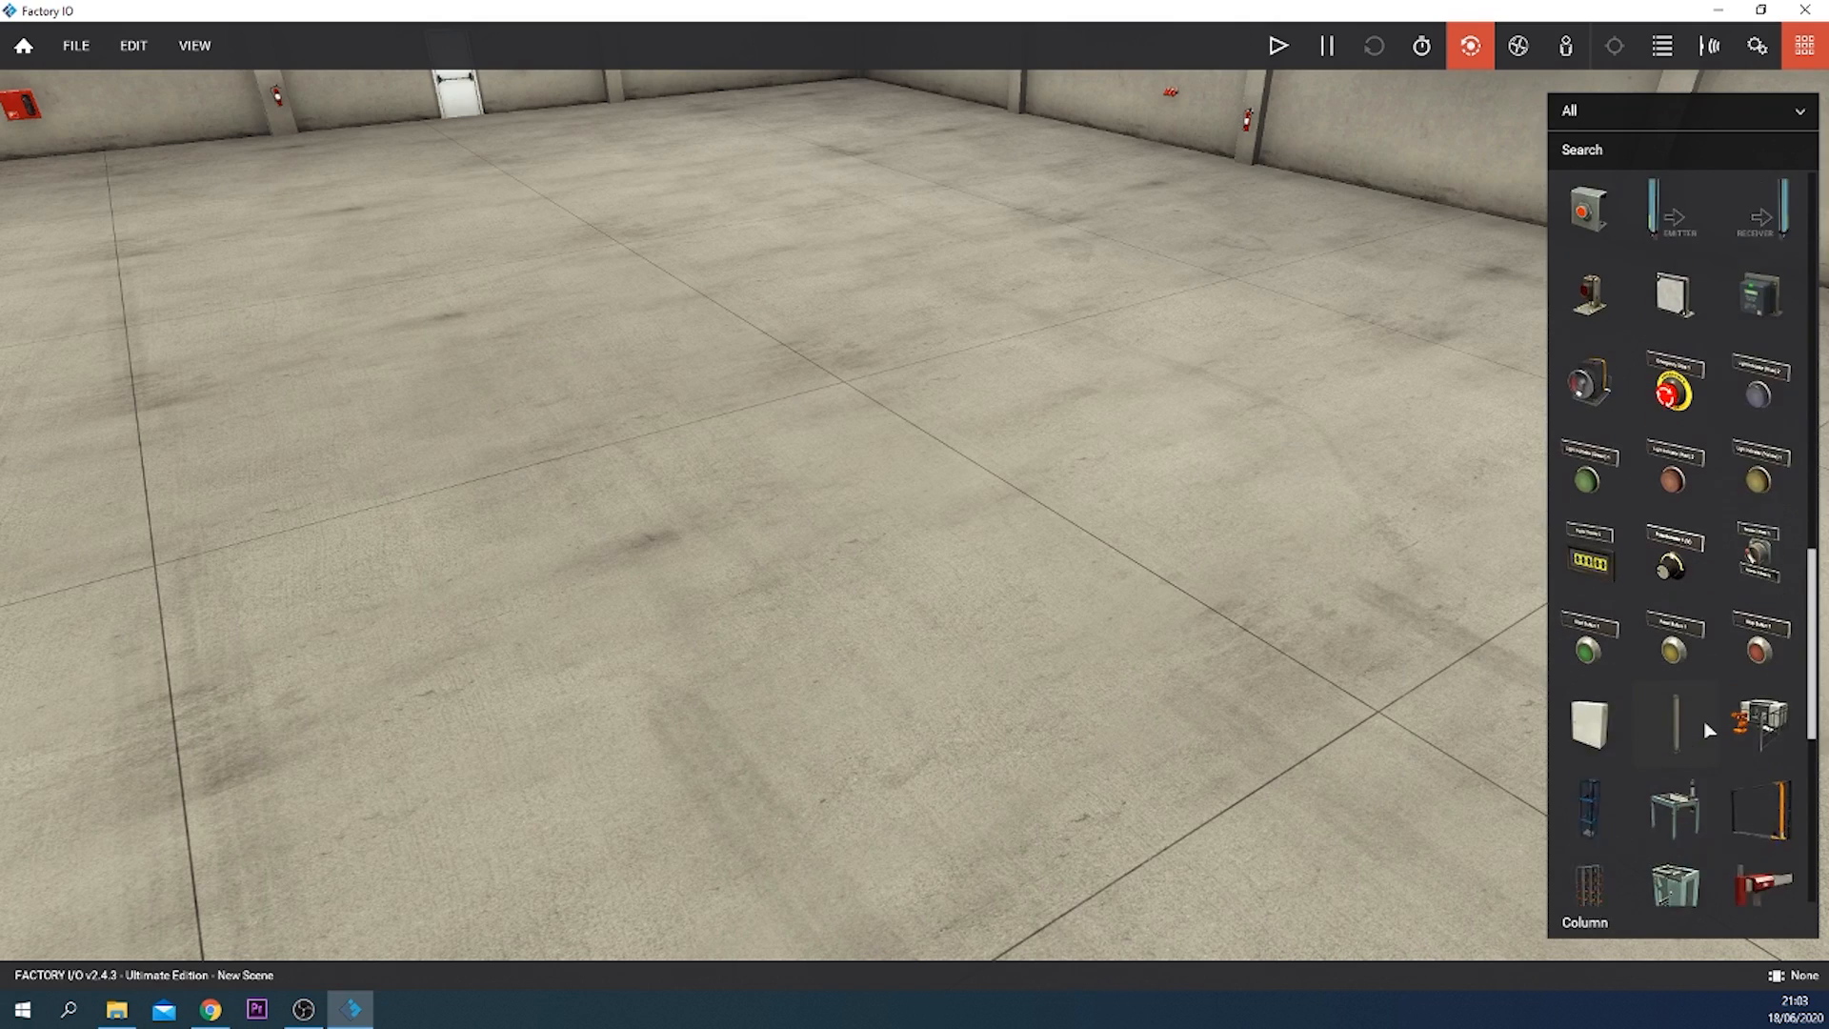
pyautogui.scroll(3)
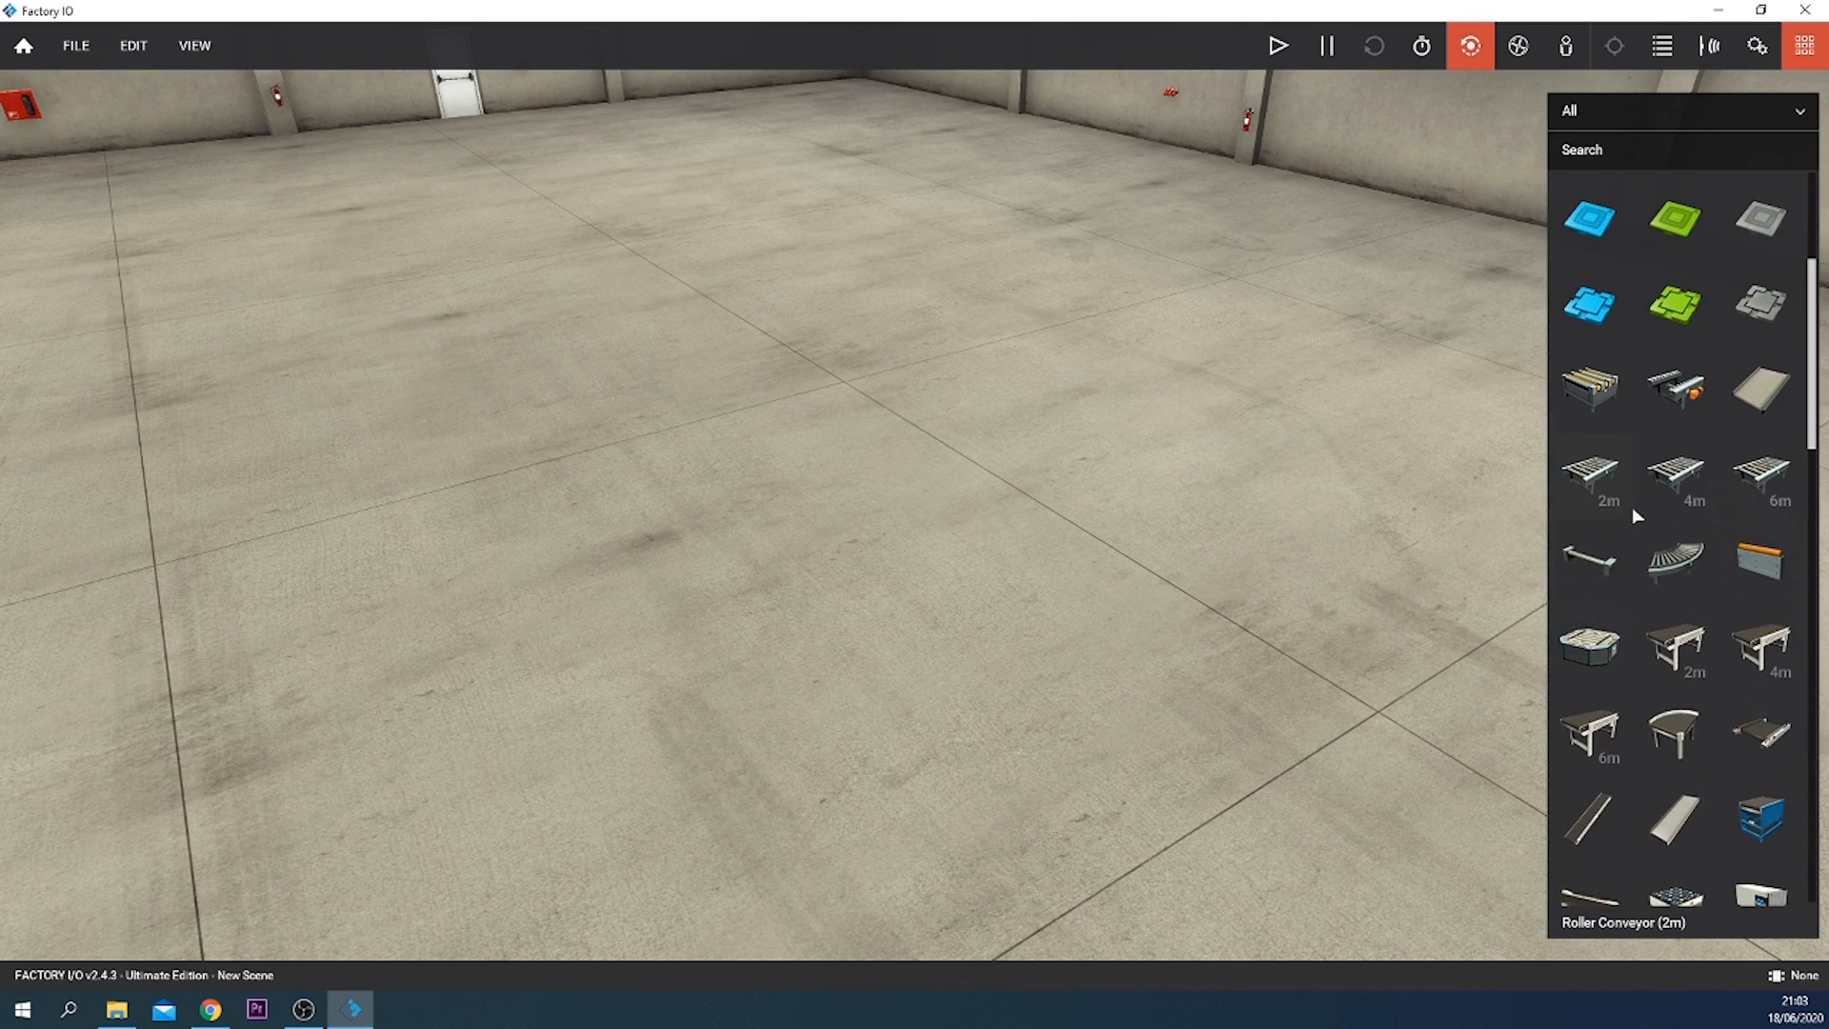
# Step: Add the Roller Conveyor (4m) from the palette onto the warehouse floor
pyautogui.click(1674, 480)
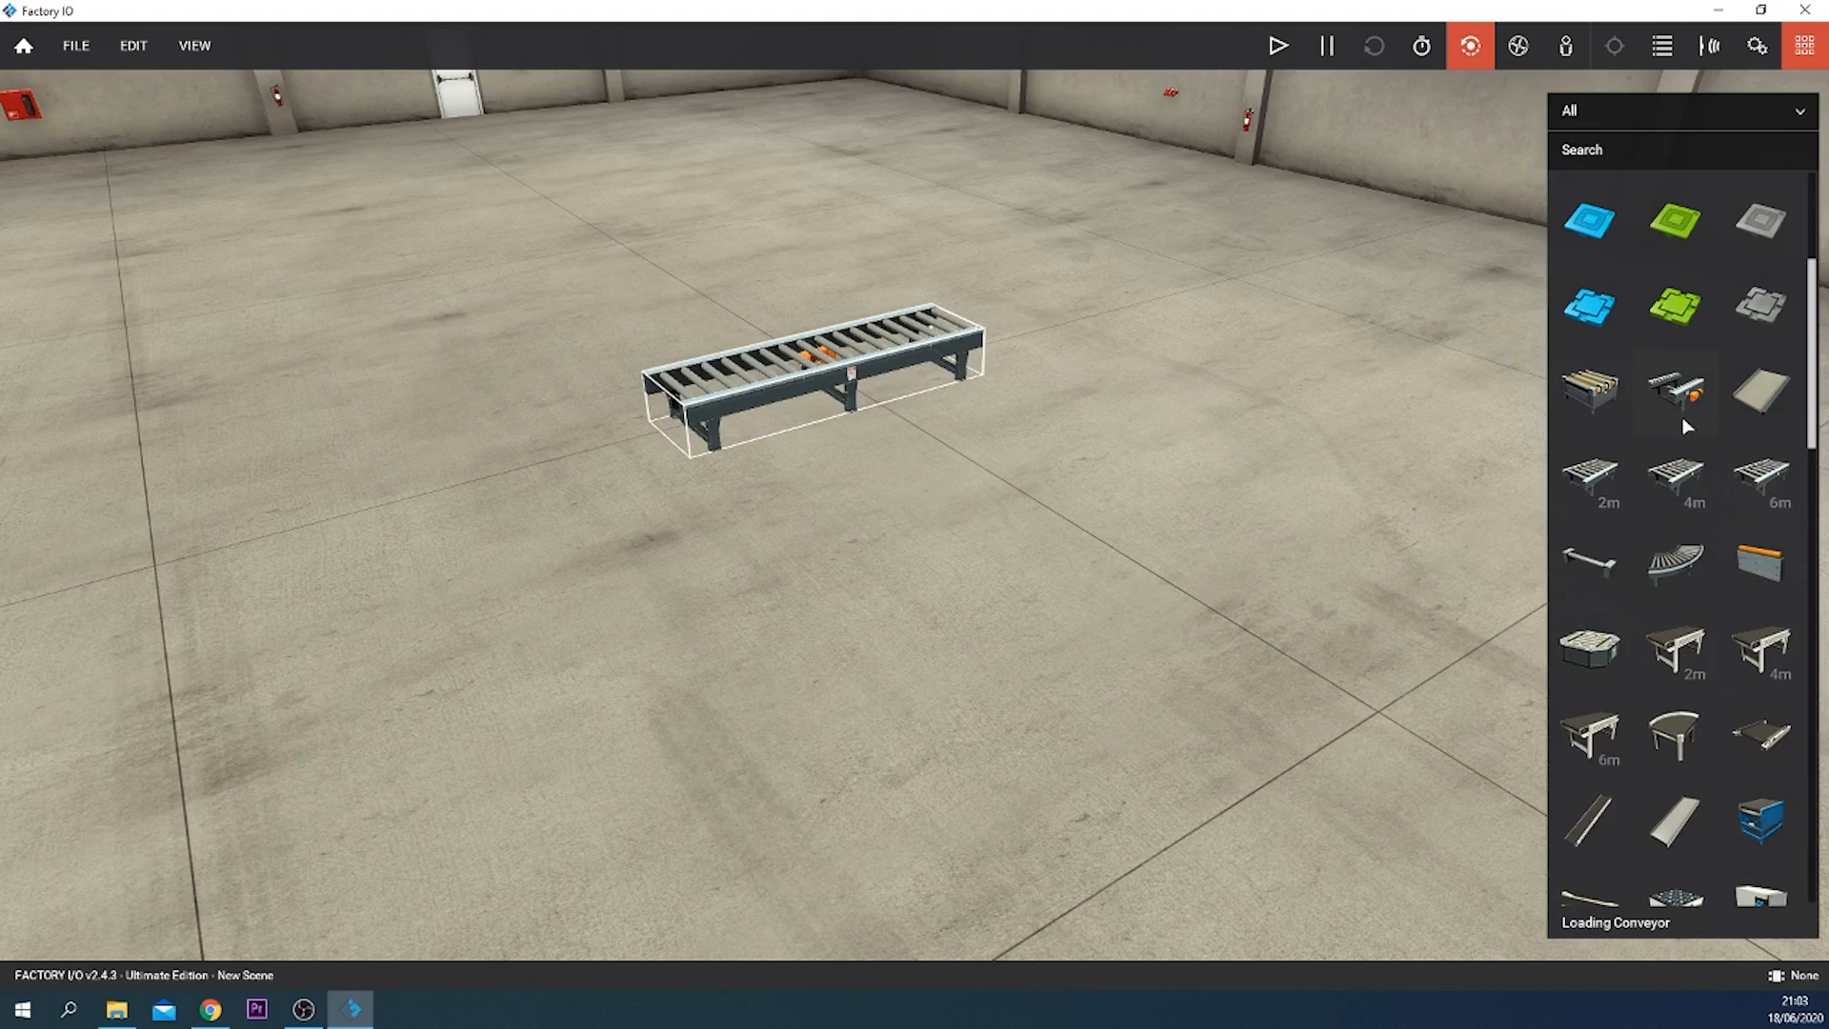
pyautogui.scroll(3)
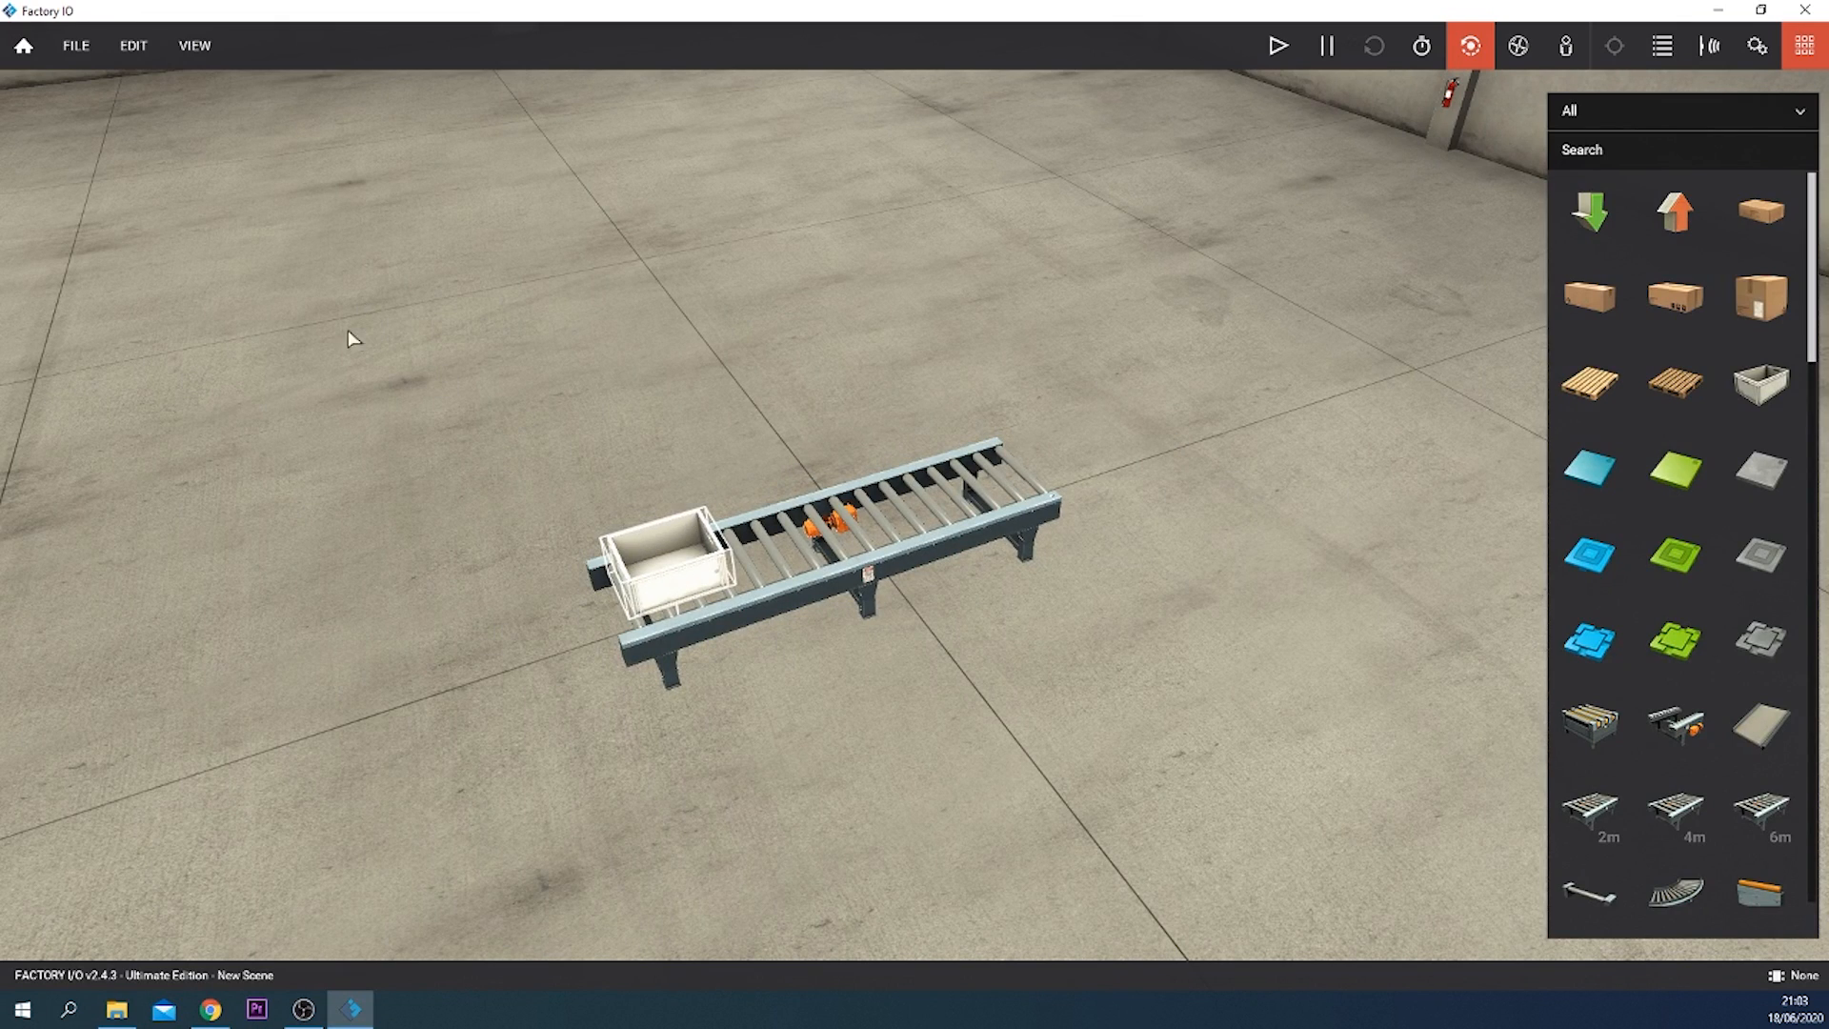
pyautogui.moveTo(1276, 46)
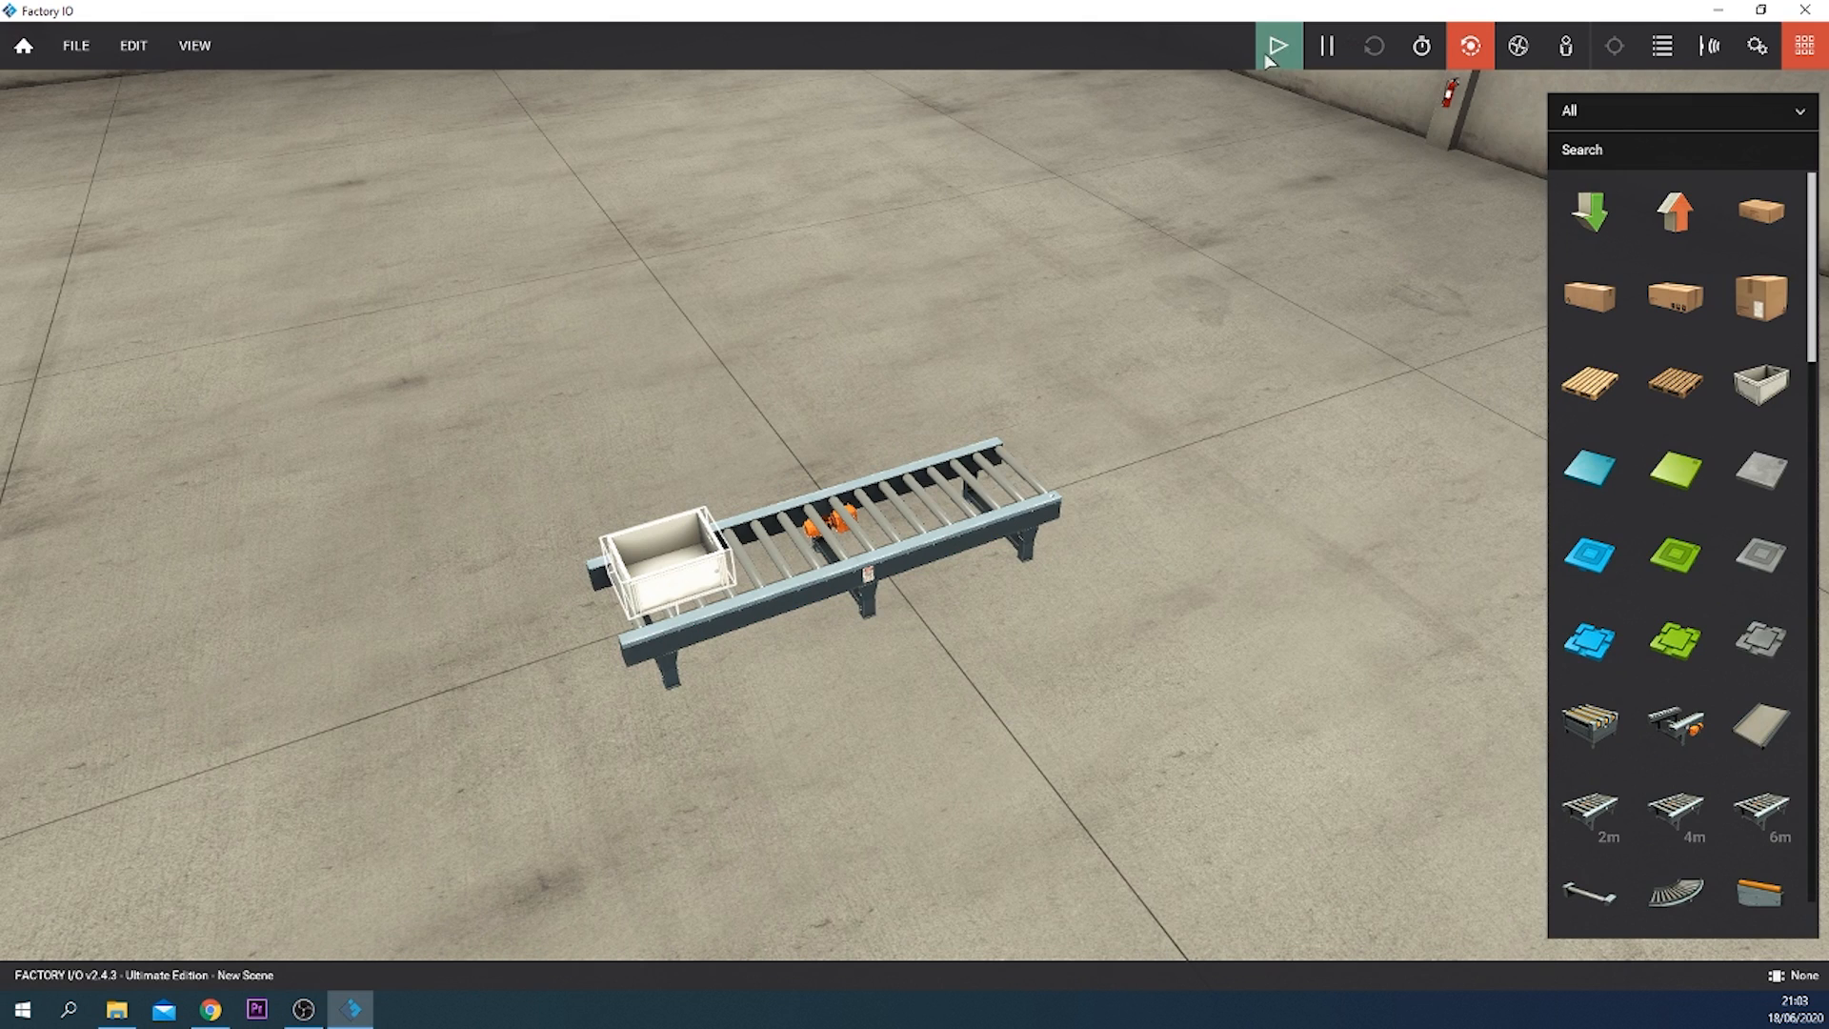
pyautogui.click(1276, 46)
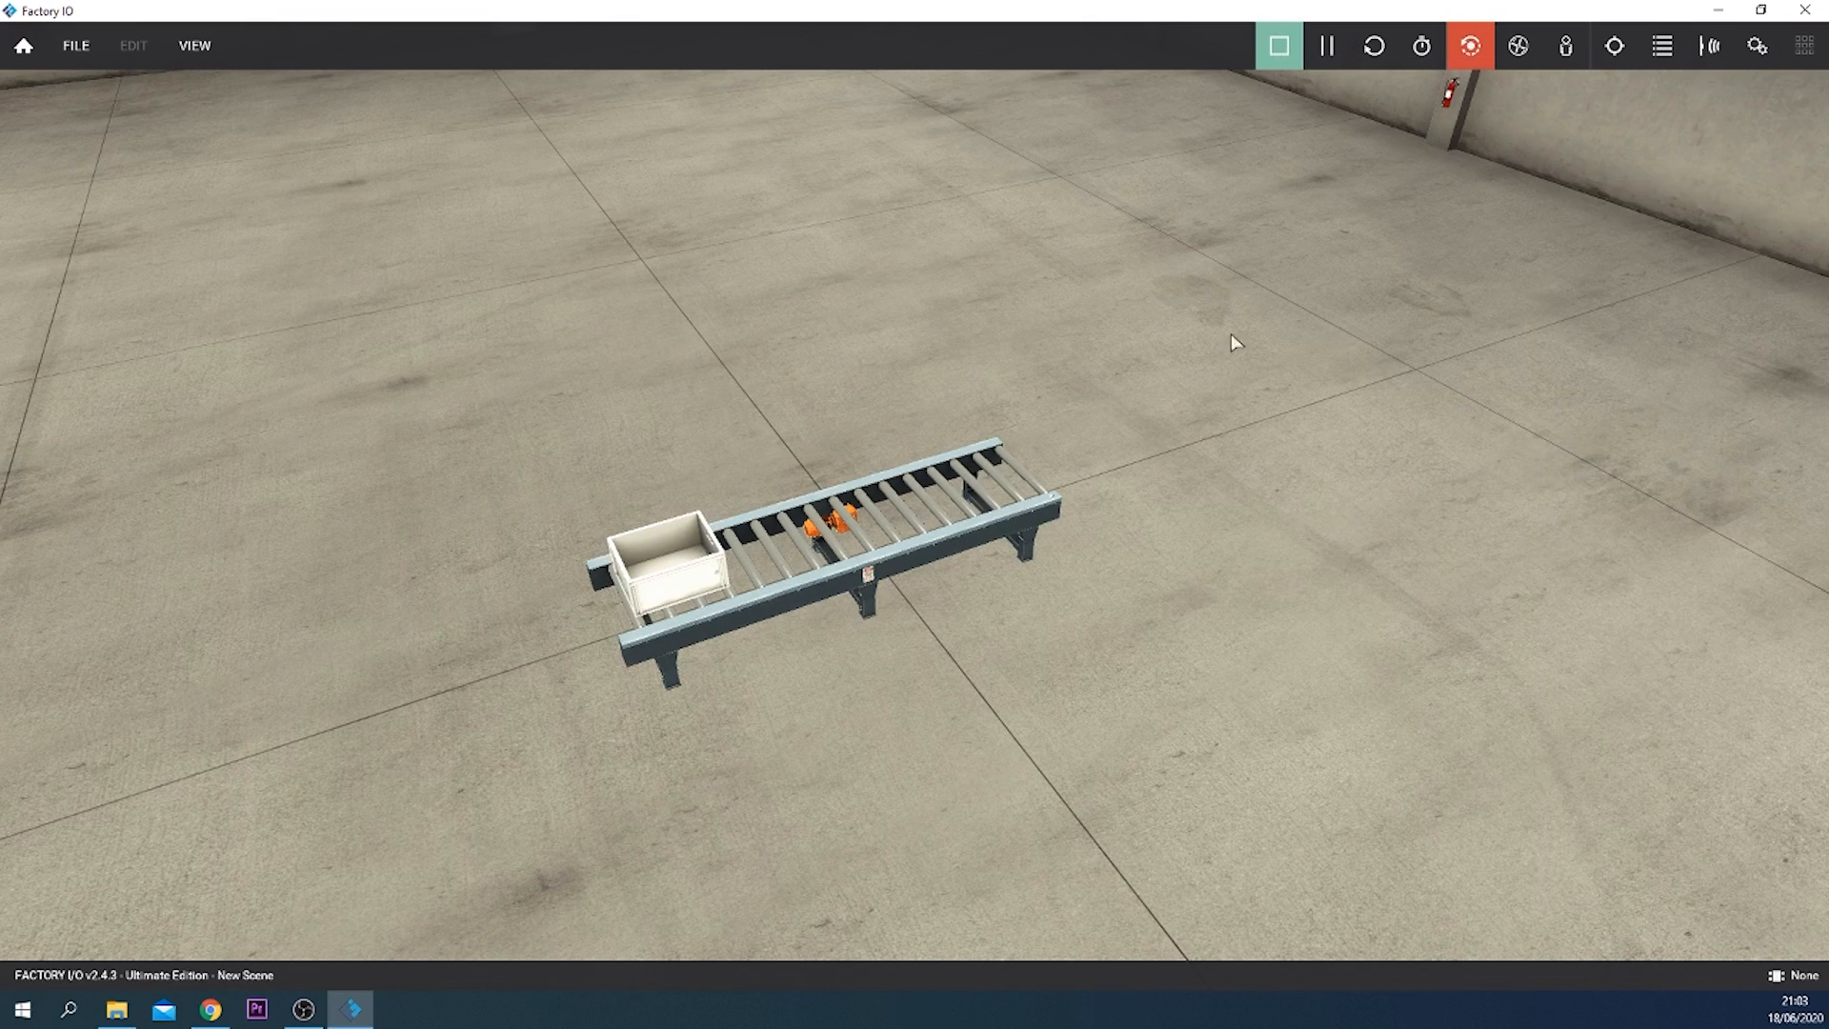
pyautogui.click(1279, 45)
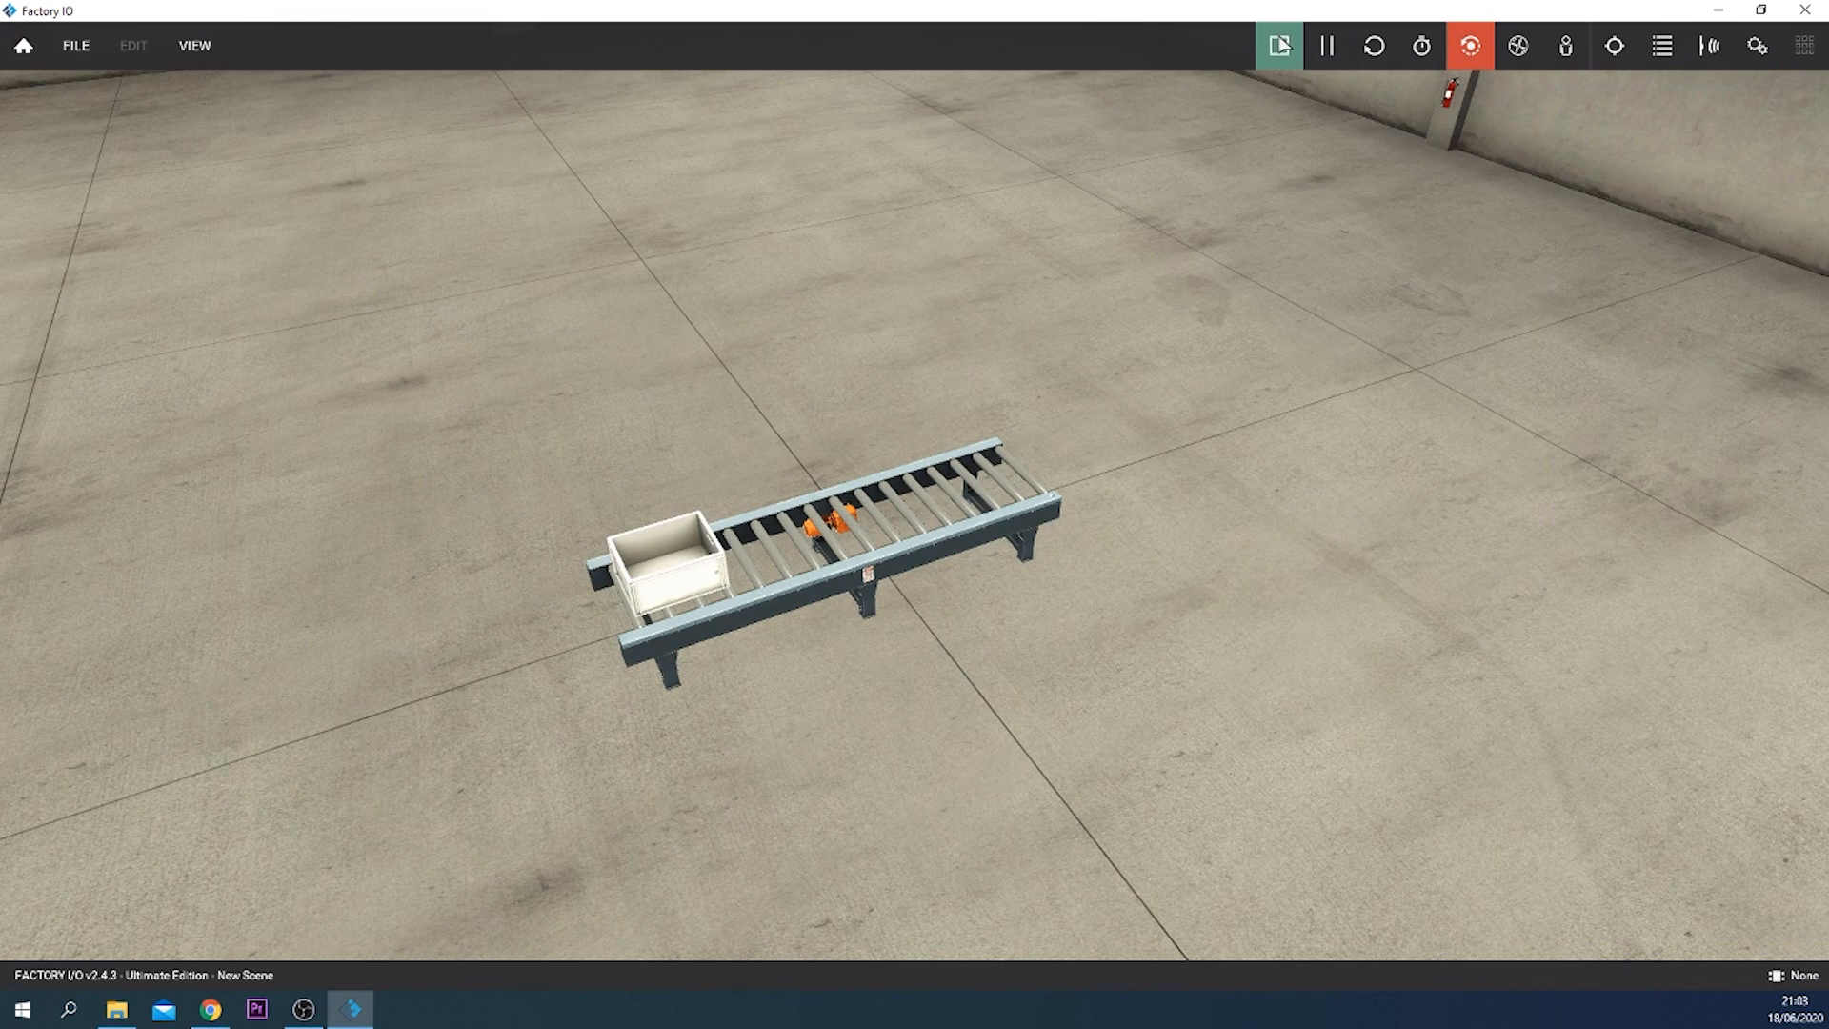
pyautogui.click(1277, 46)
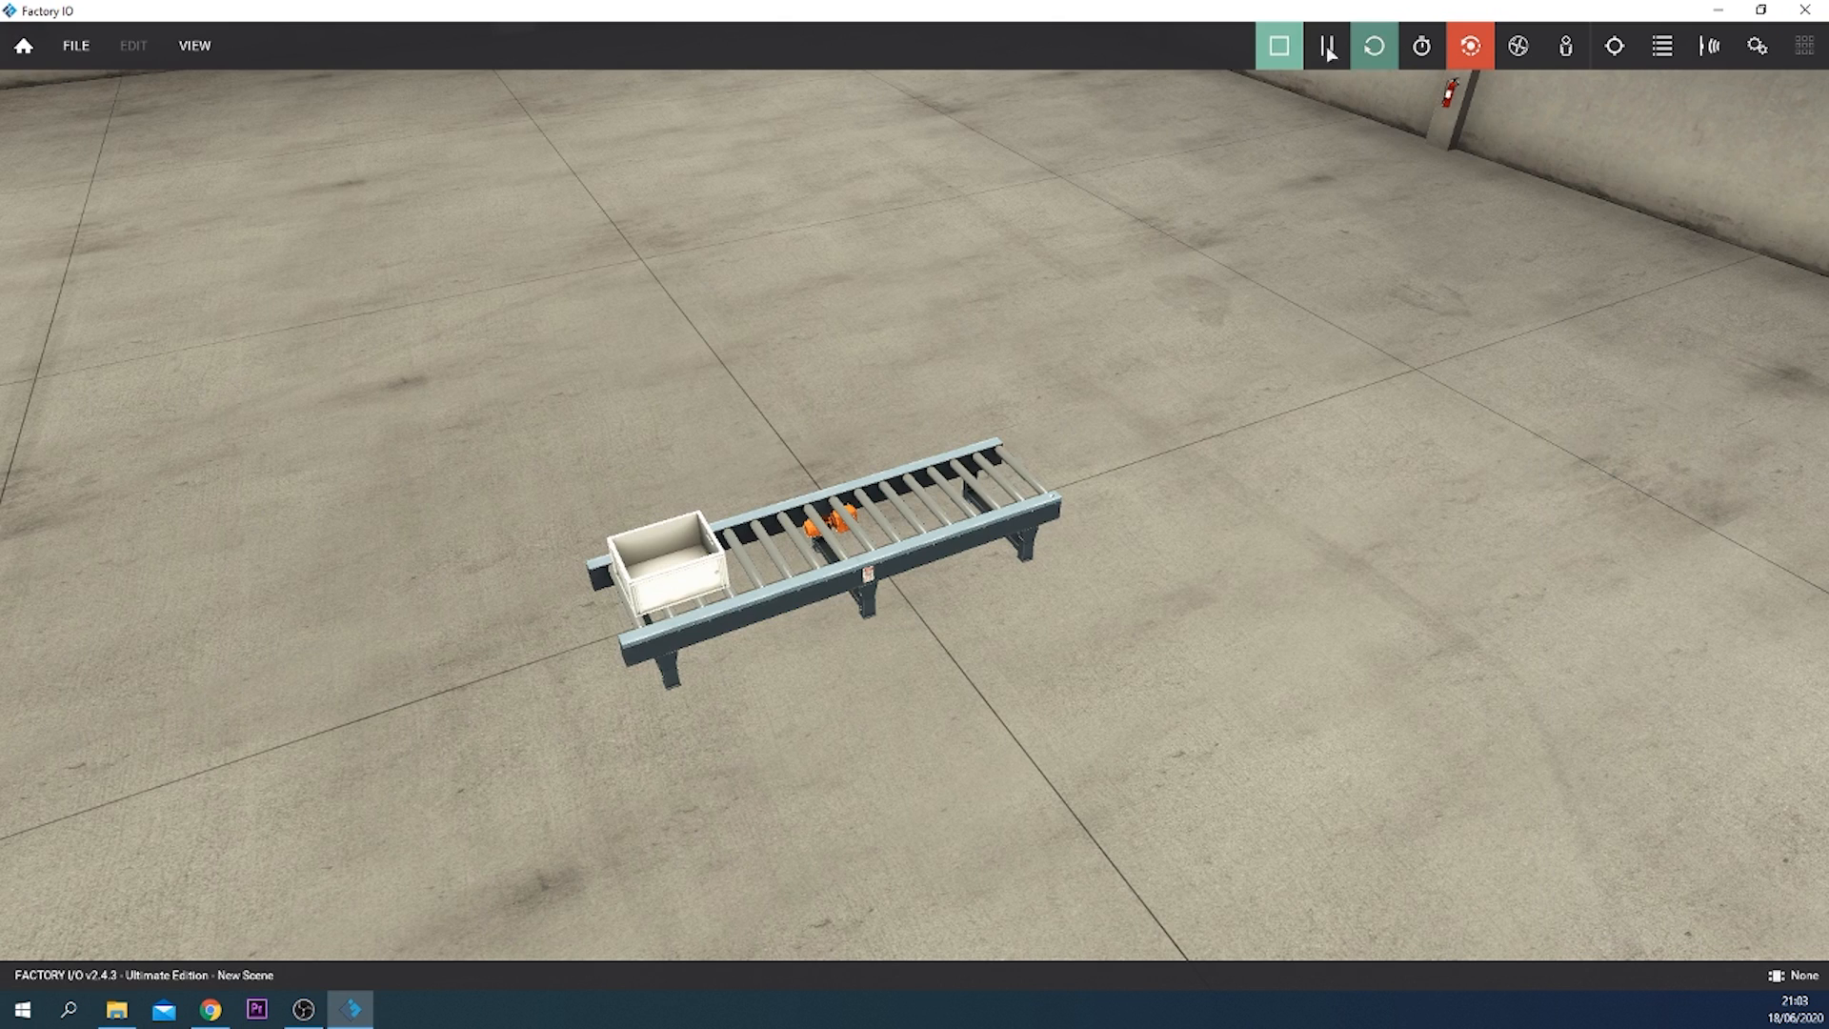
pyautogui.click(1800, 45)
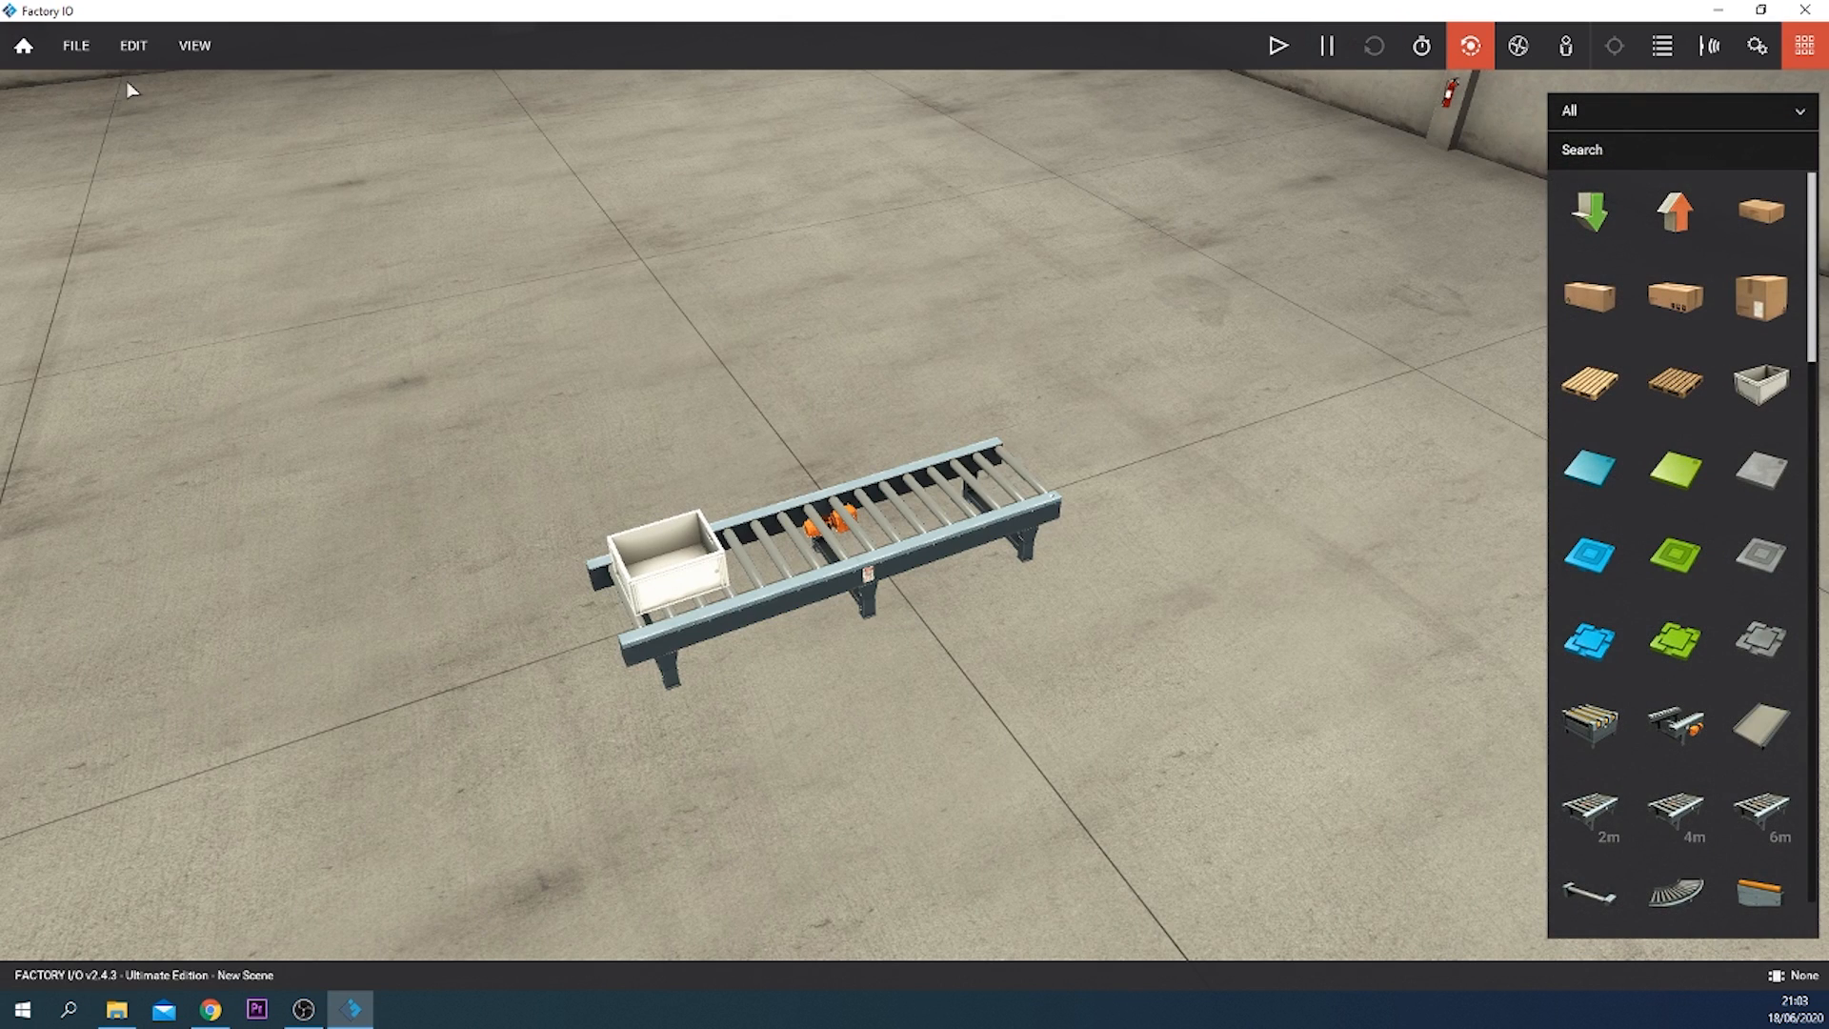
pyautogui.moveTo(499, 272)
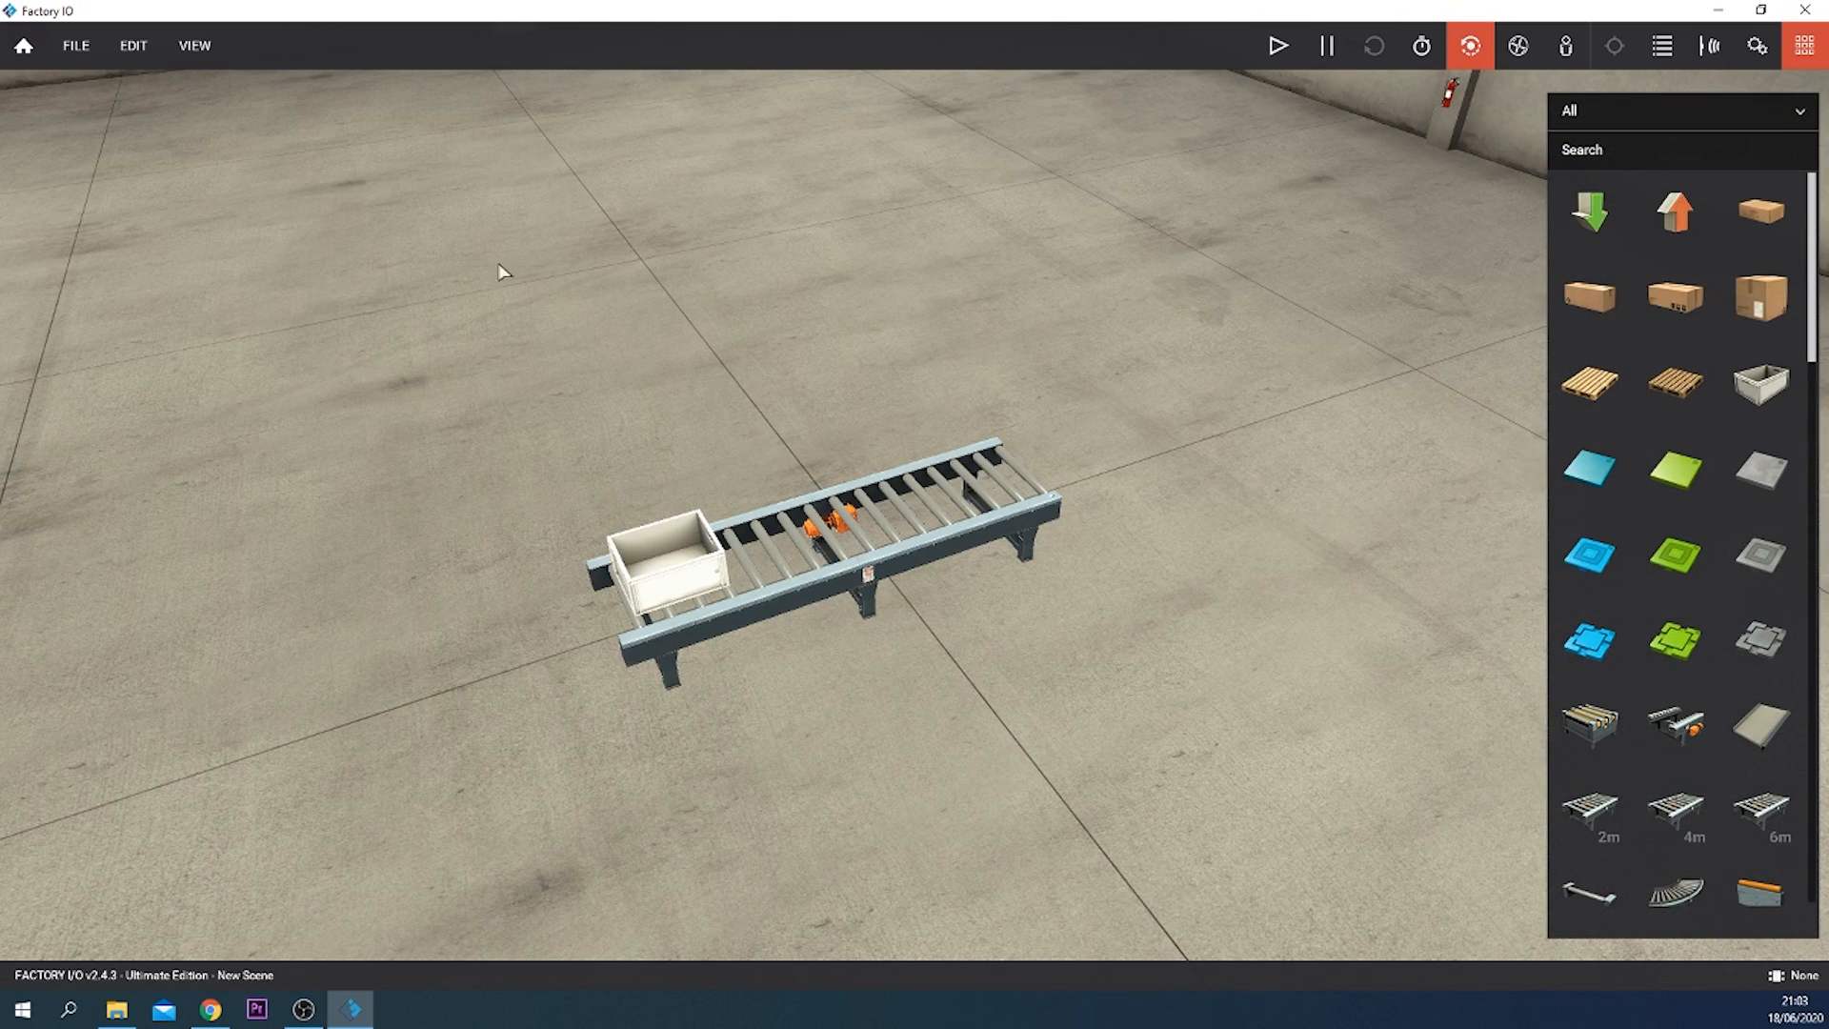
pyautogui.moveTo(1076, 686)
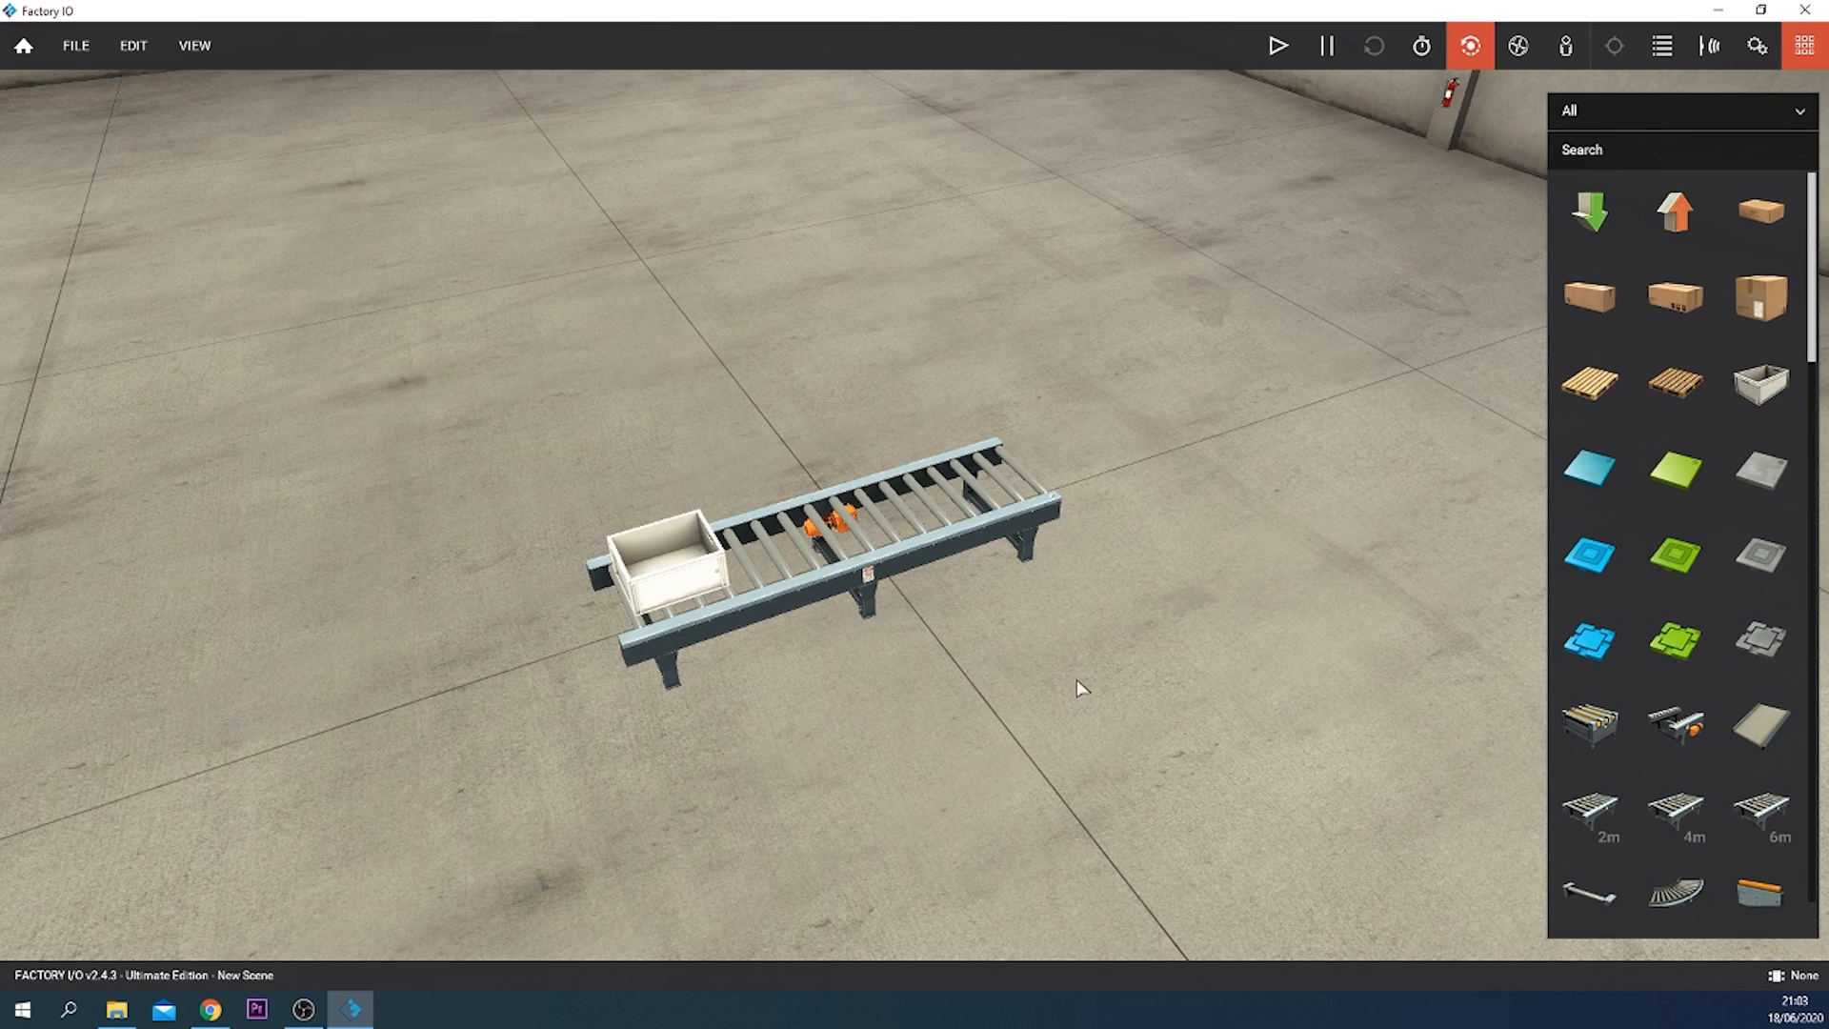
pyautogui.moveTo(315, 214)
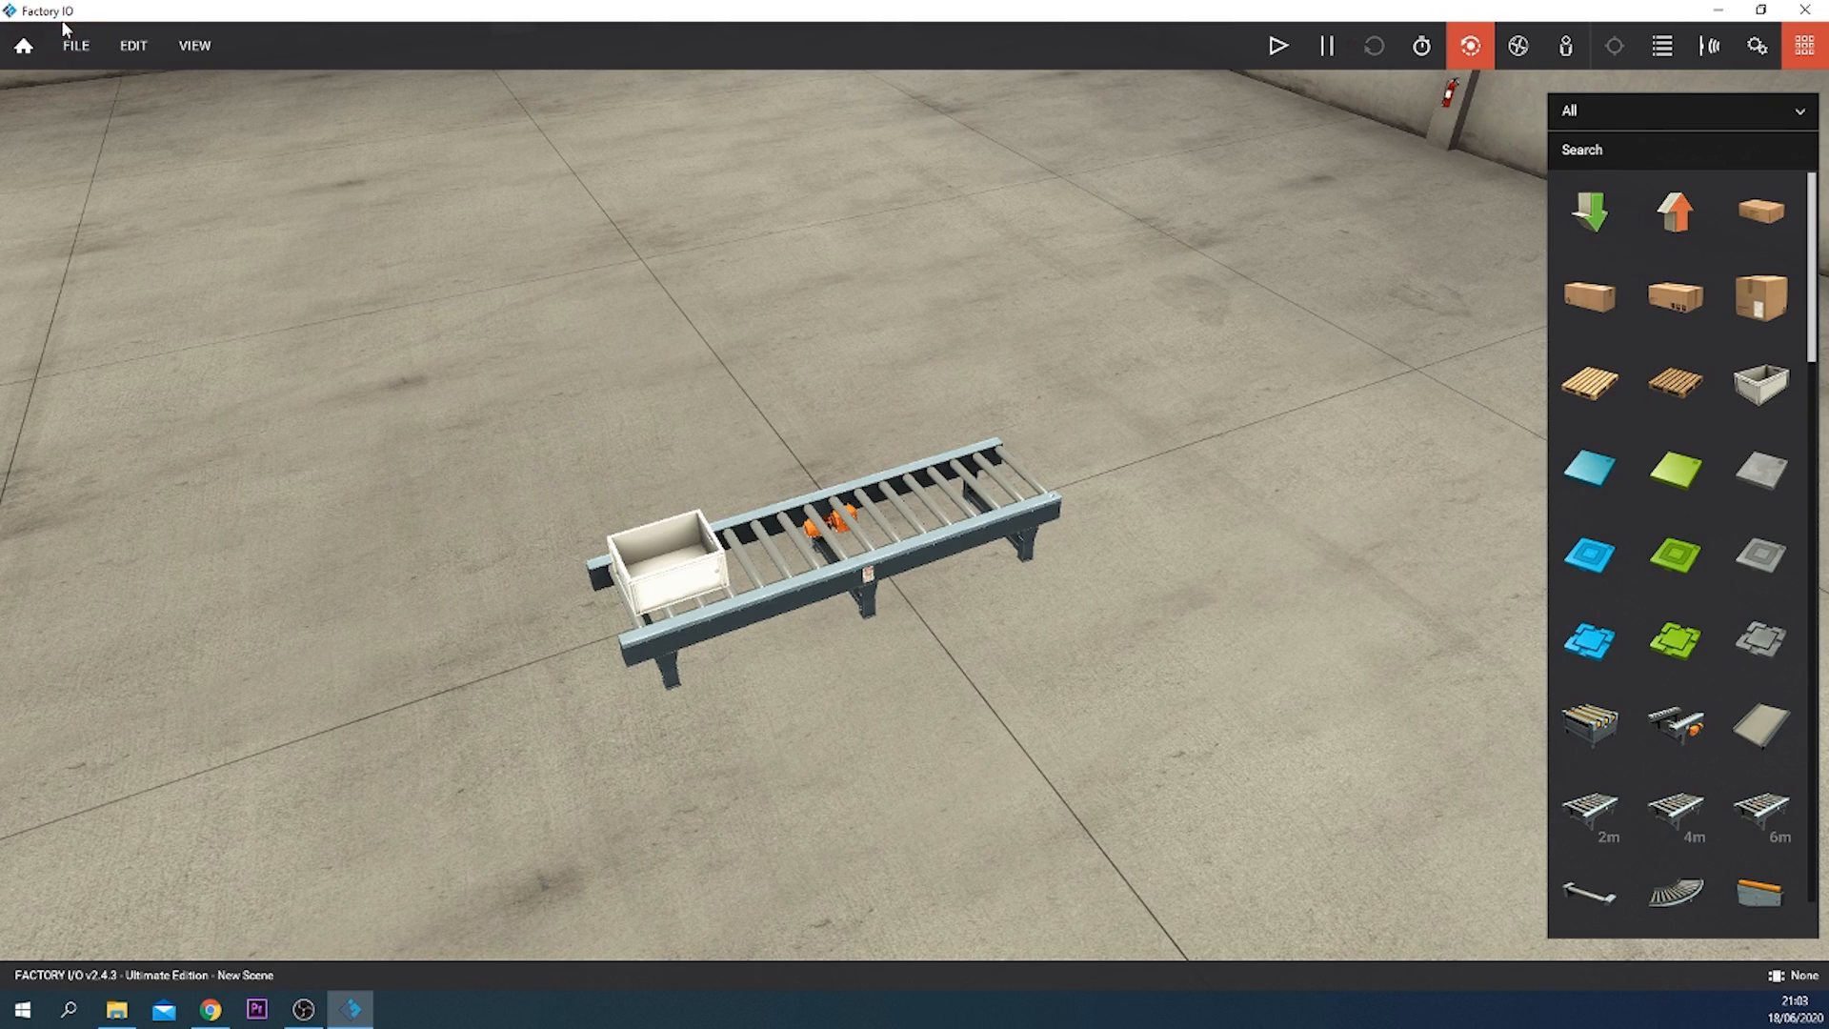
# Step: Choose Control I/O as the scene driver from File > Drivers
pyautogui.click(74, 45)
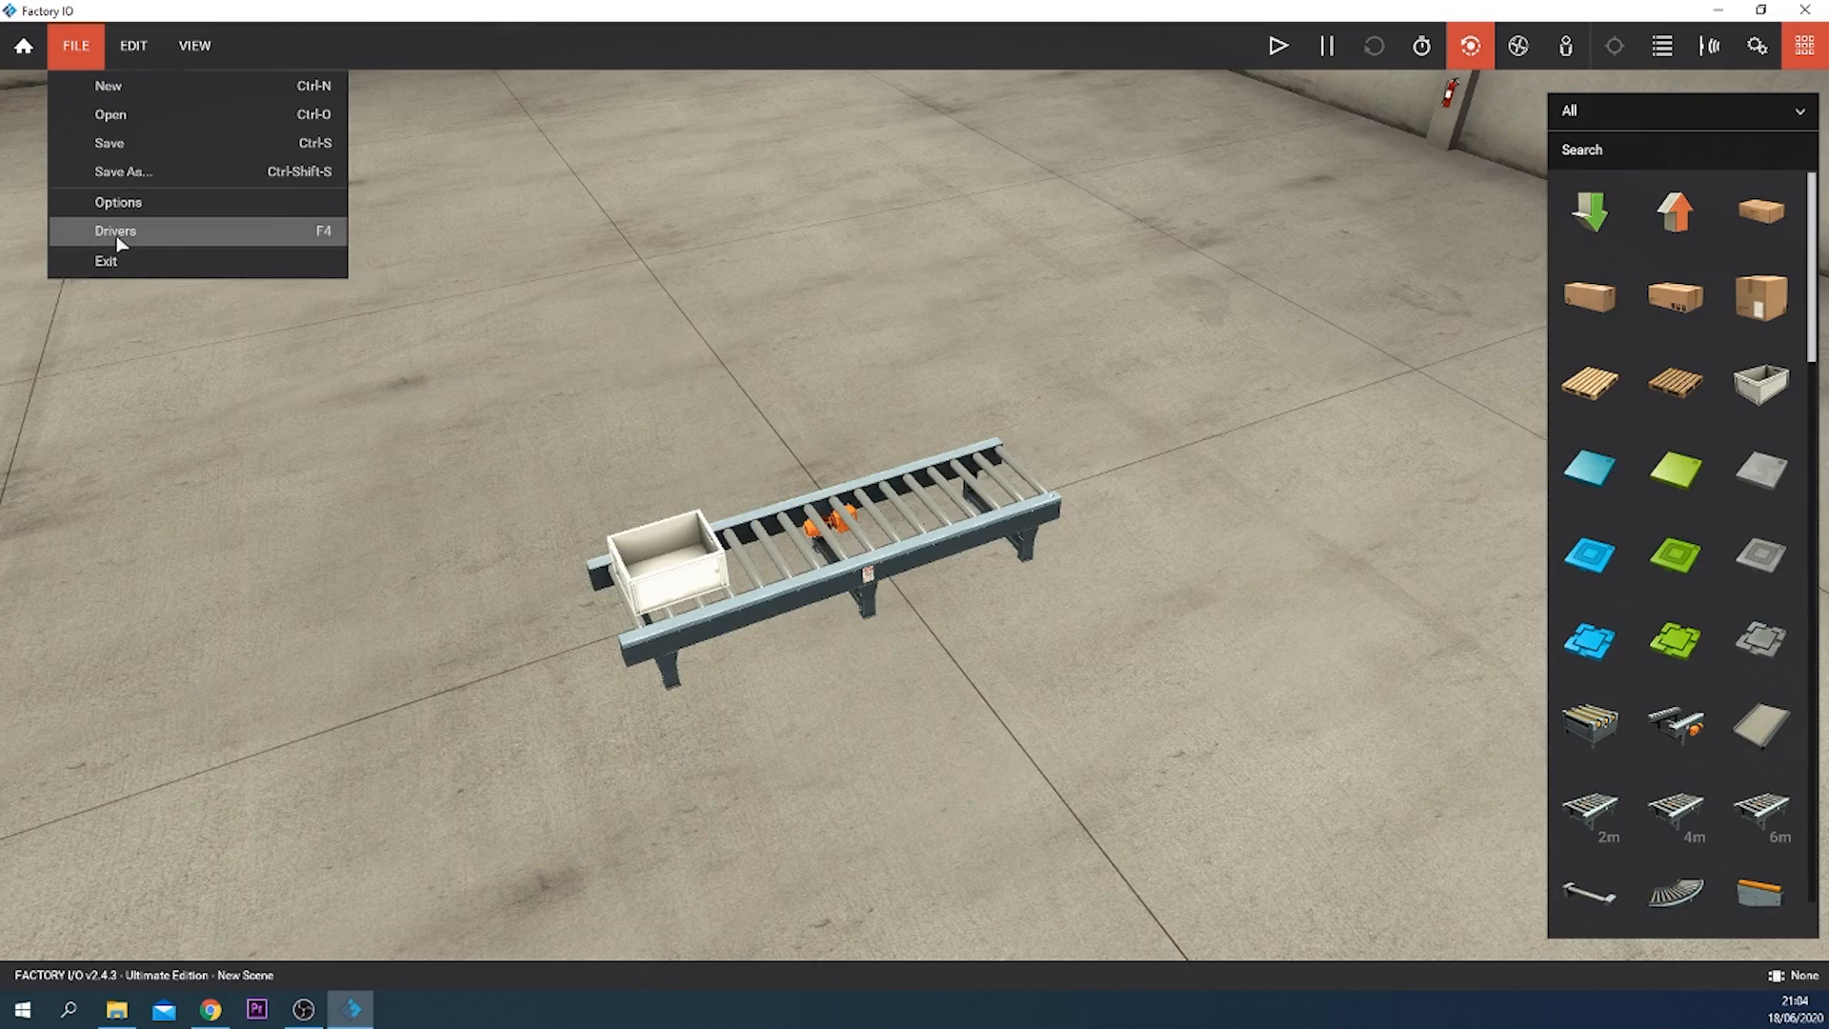
pyautogui.click(117, 231)
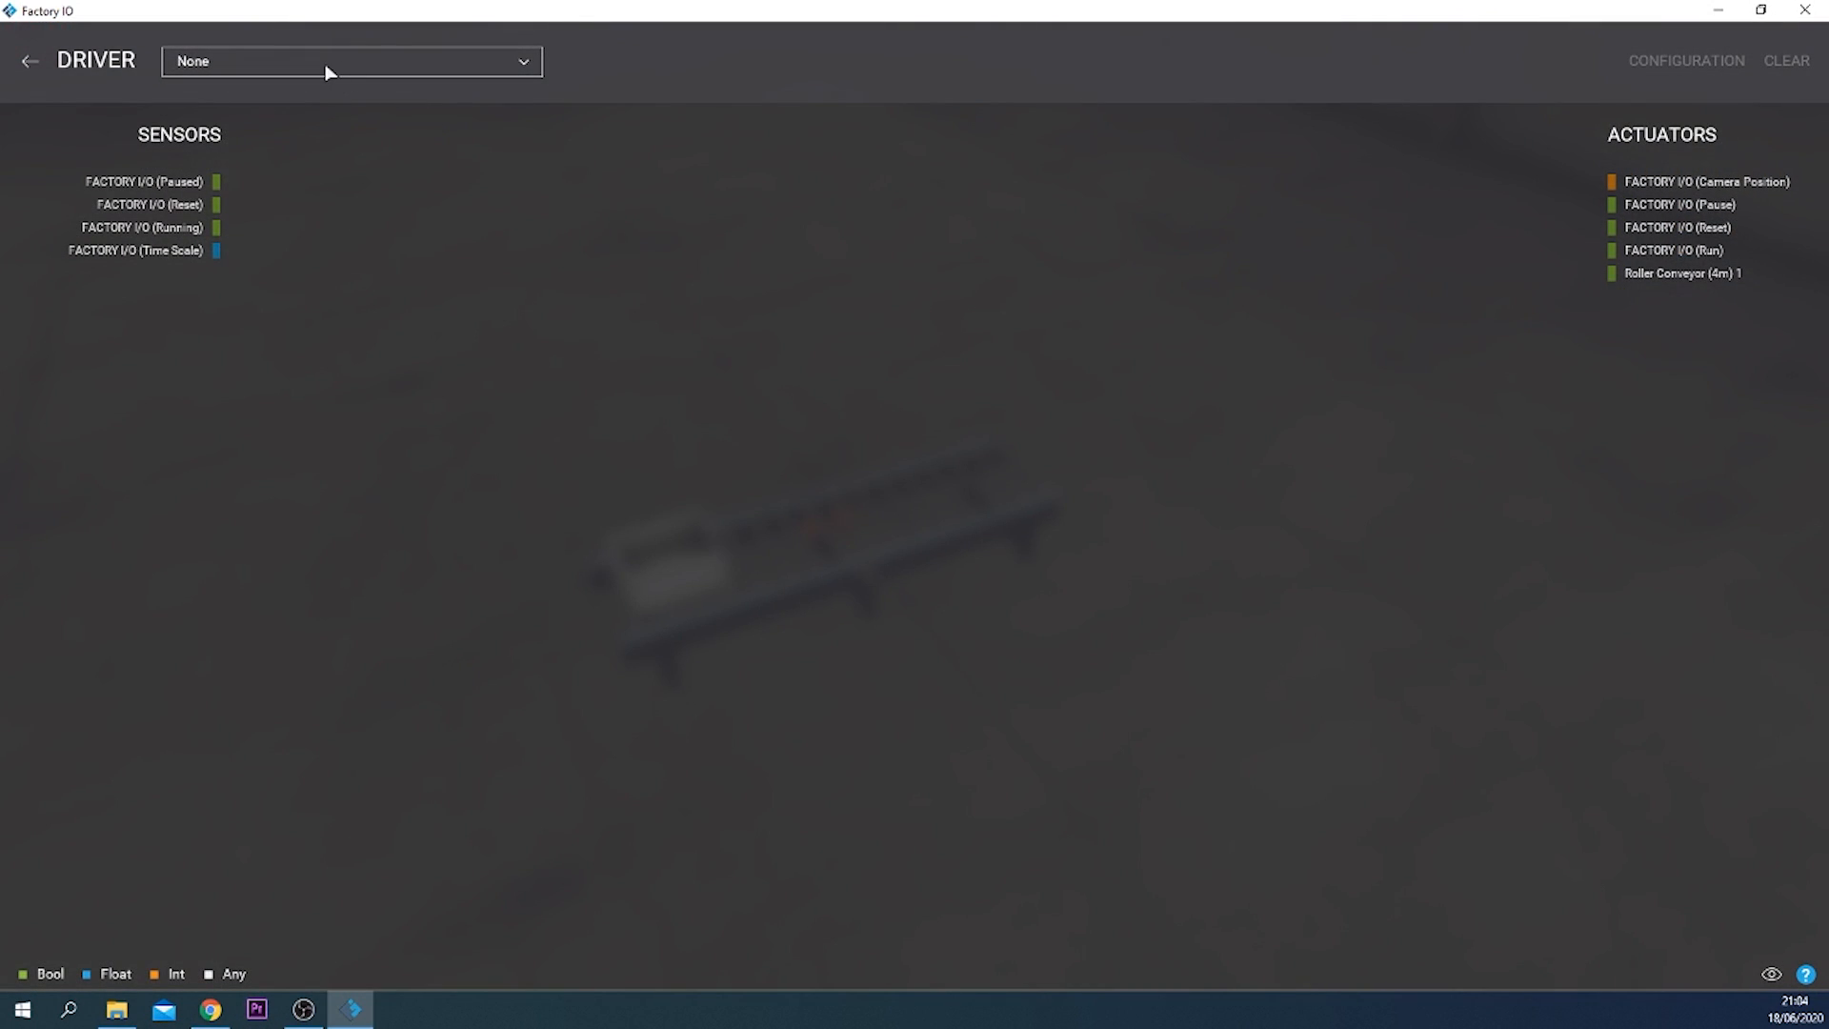
pyautogui.click(351, 61)
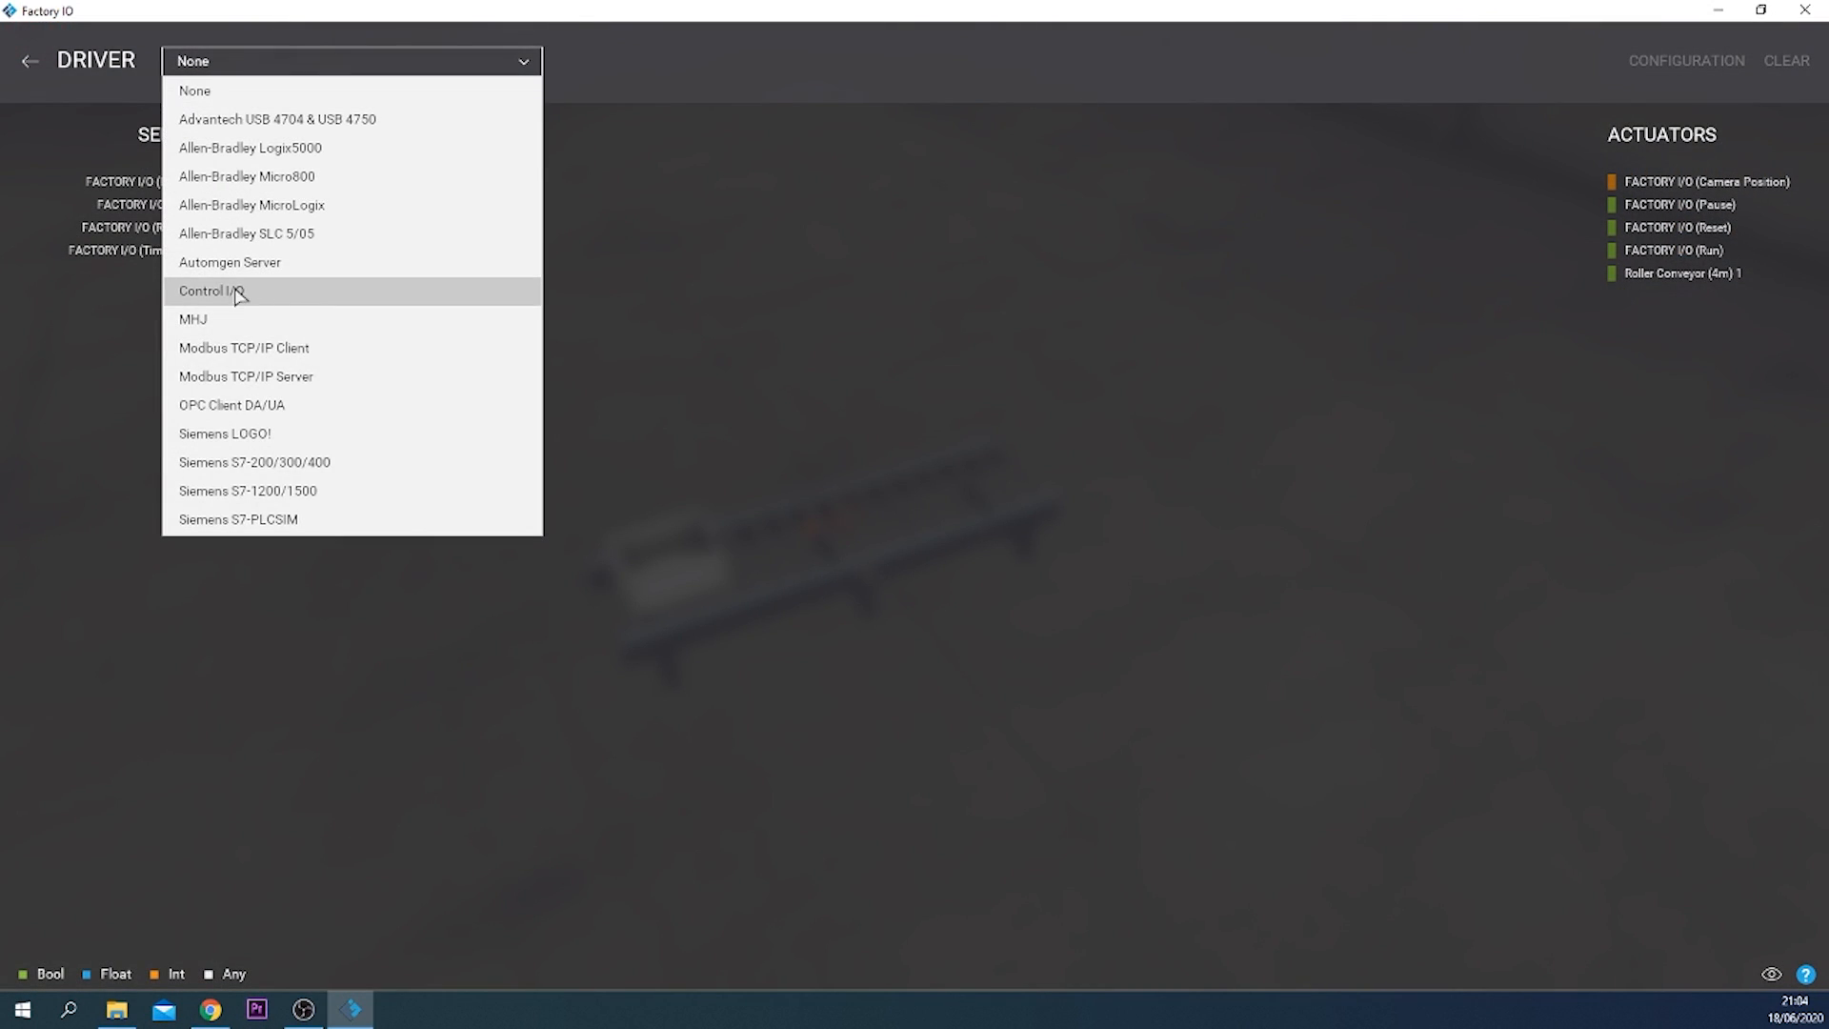
pyautogui.click(214, 290)
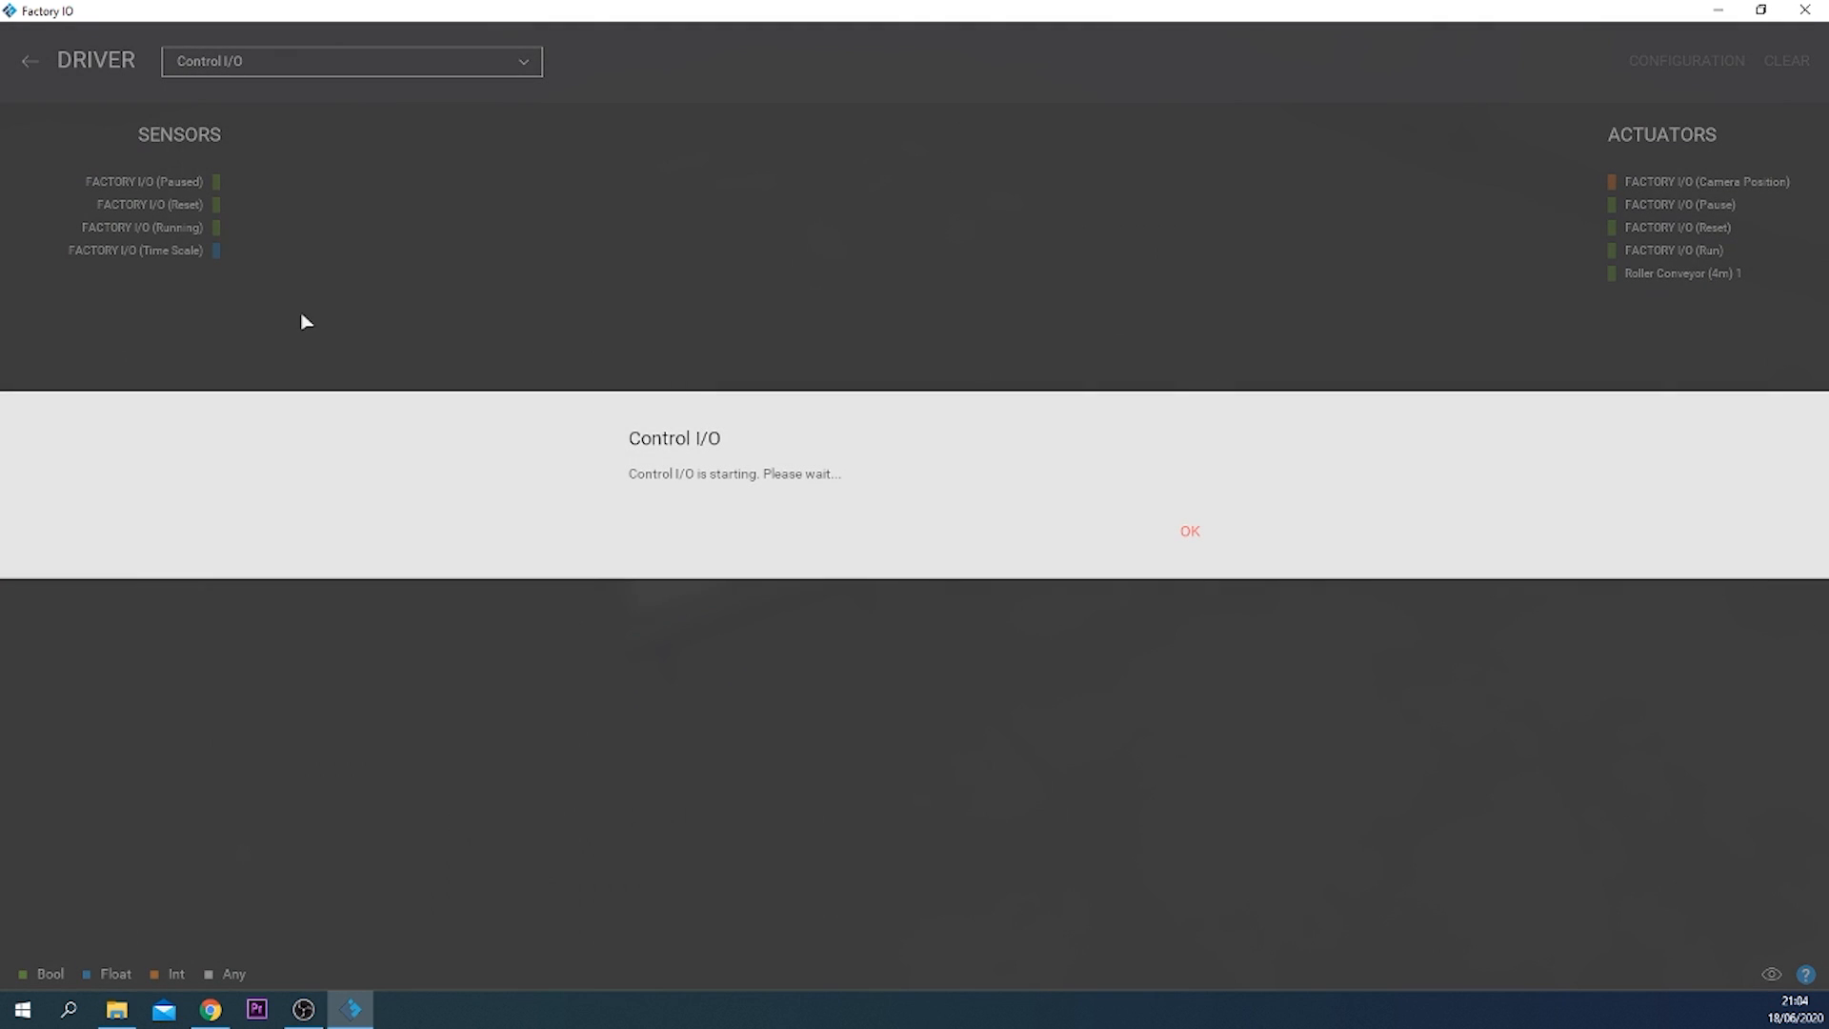
# Step: Acknowledge the startup notice, expand the tags list and run the scene
pyautogui.click(1186, 532)
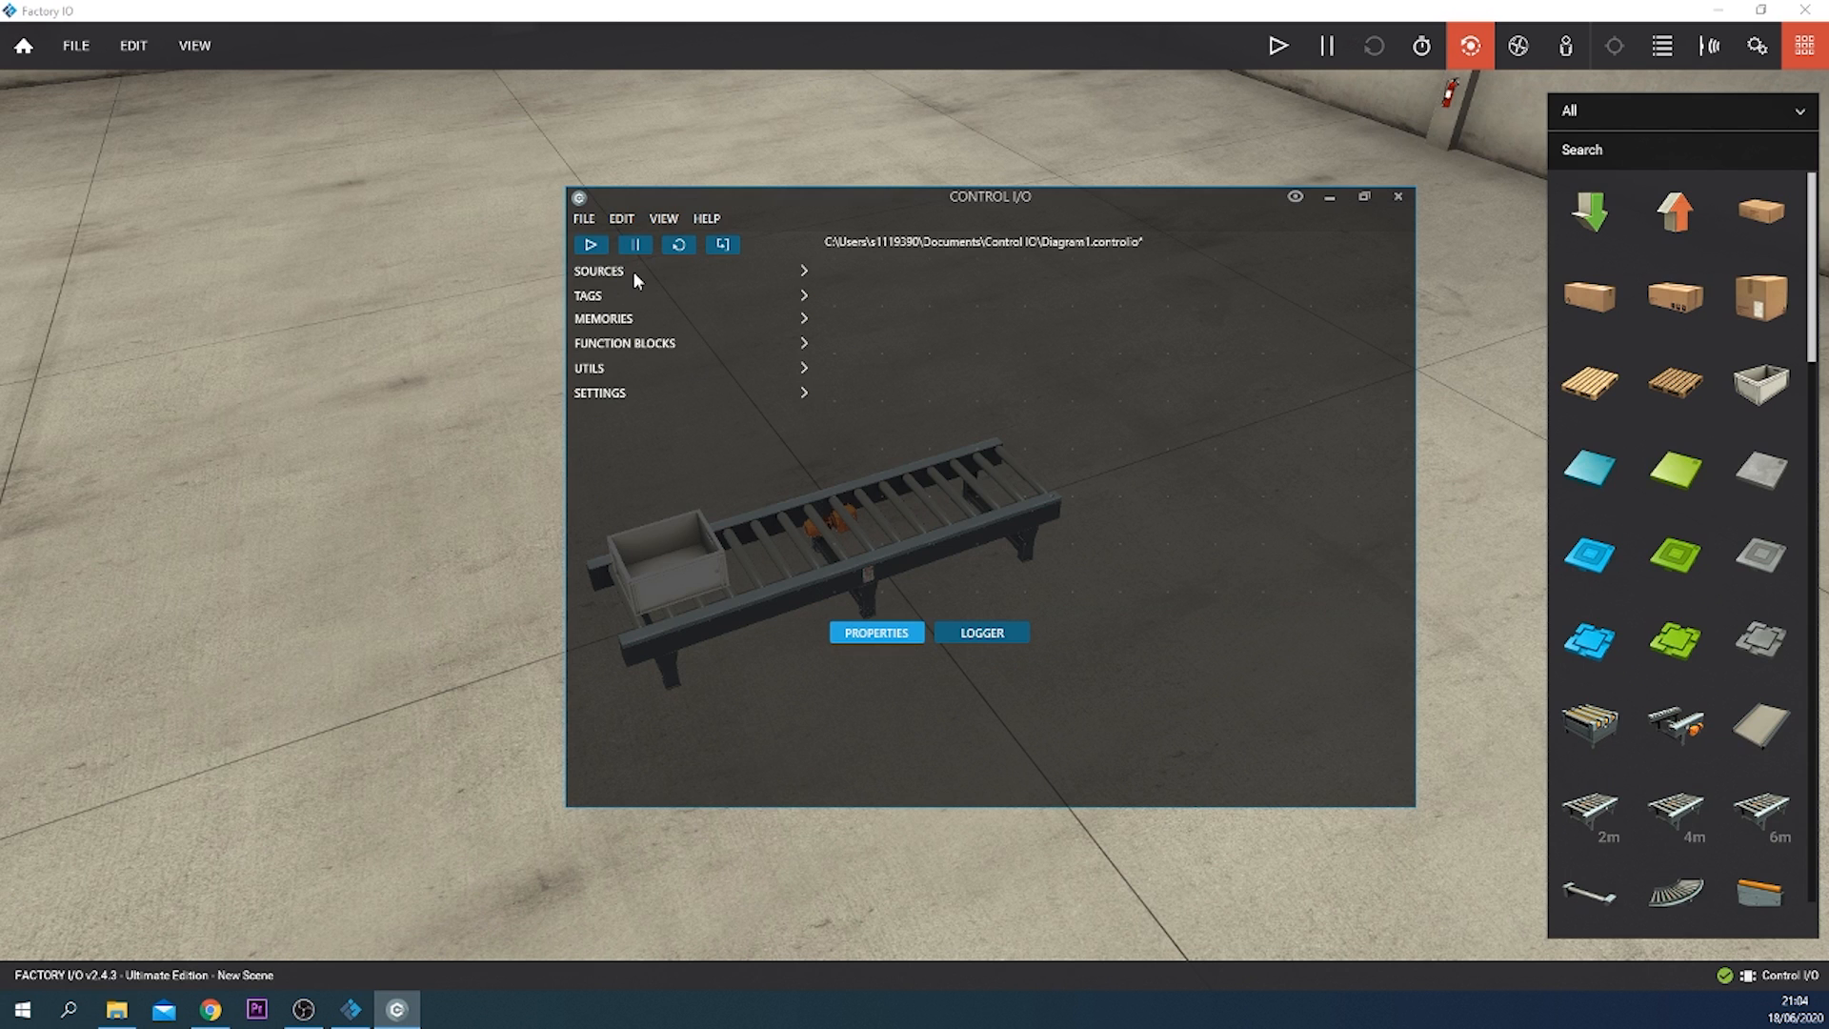
pyautogui.moveTo(621, 296)
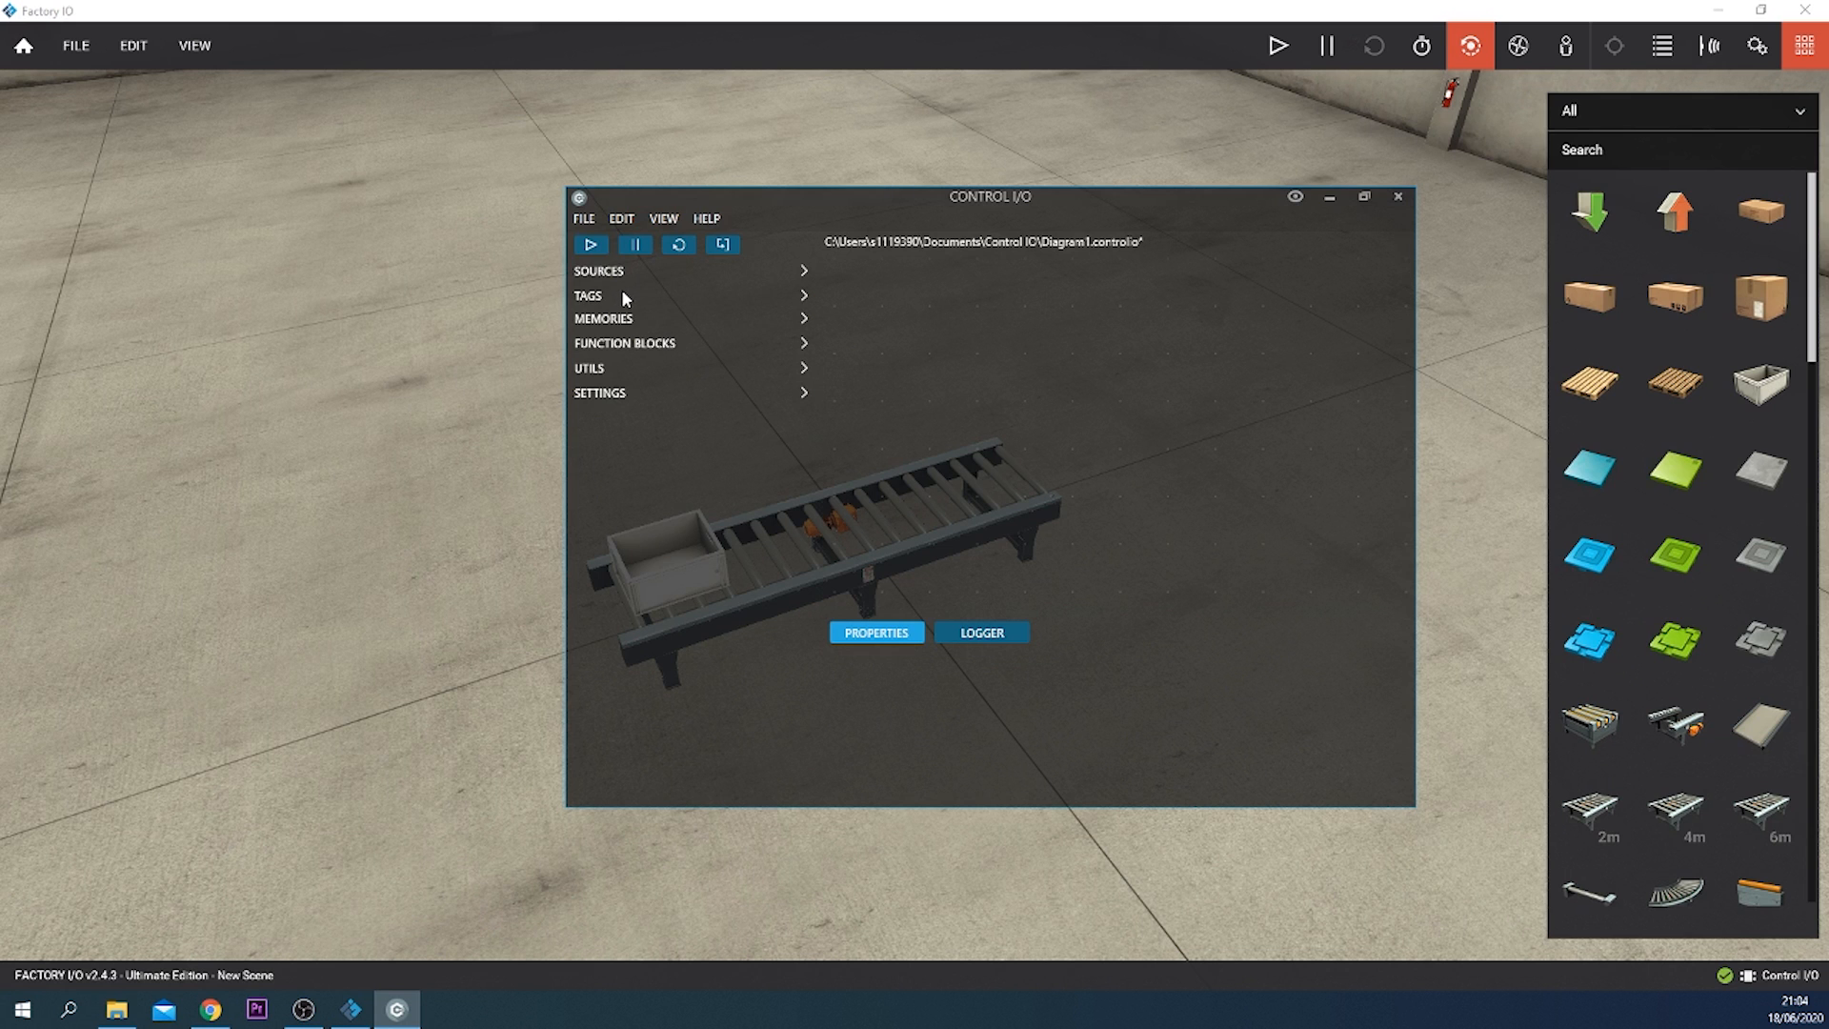
pyautogui.click(589, 296)
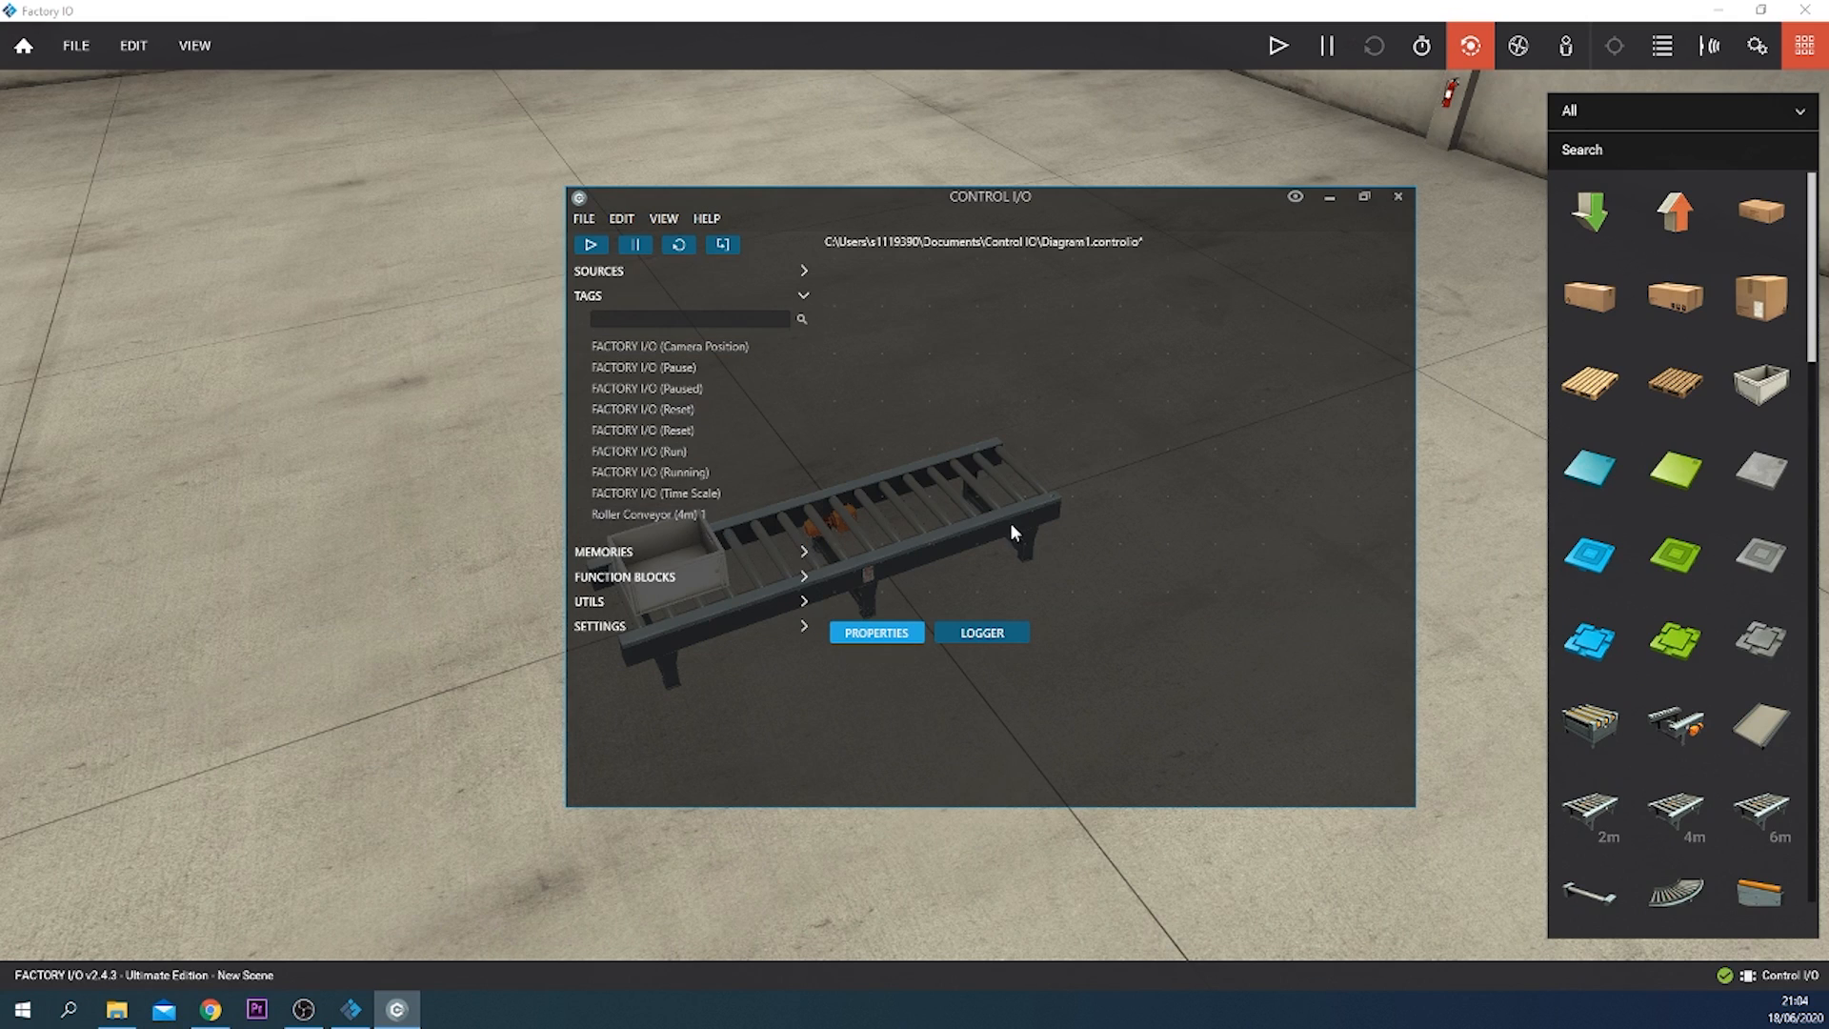
pyautogui.moveTo(640, 514)
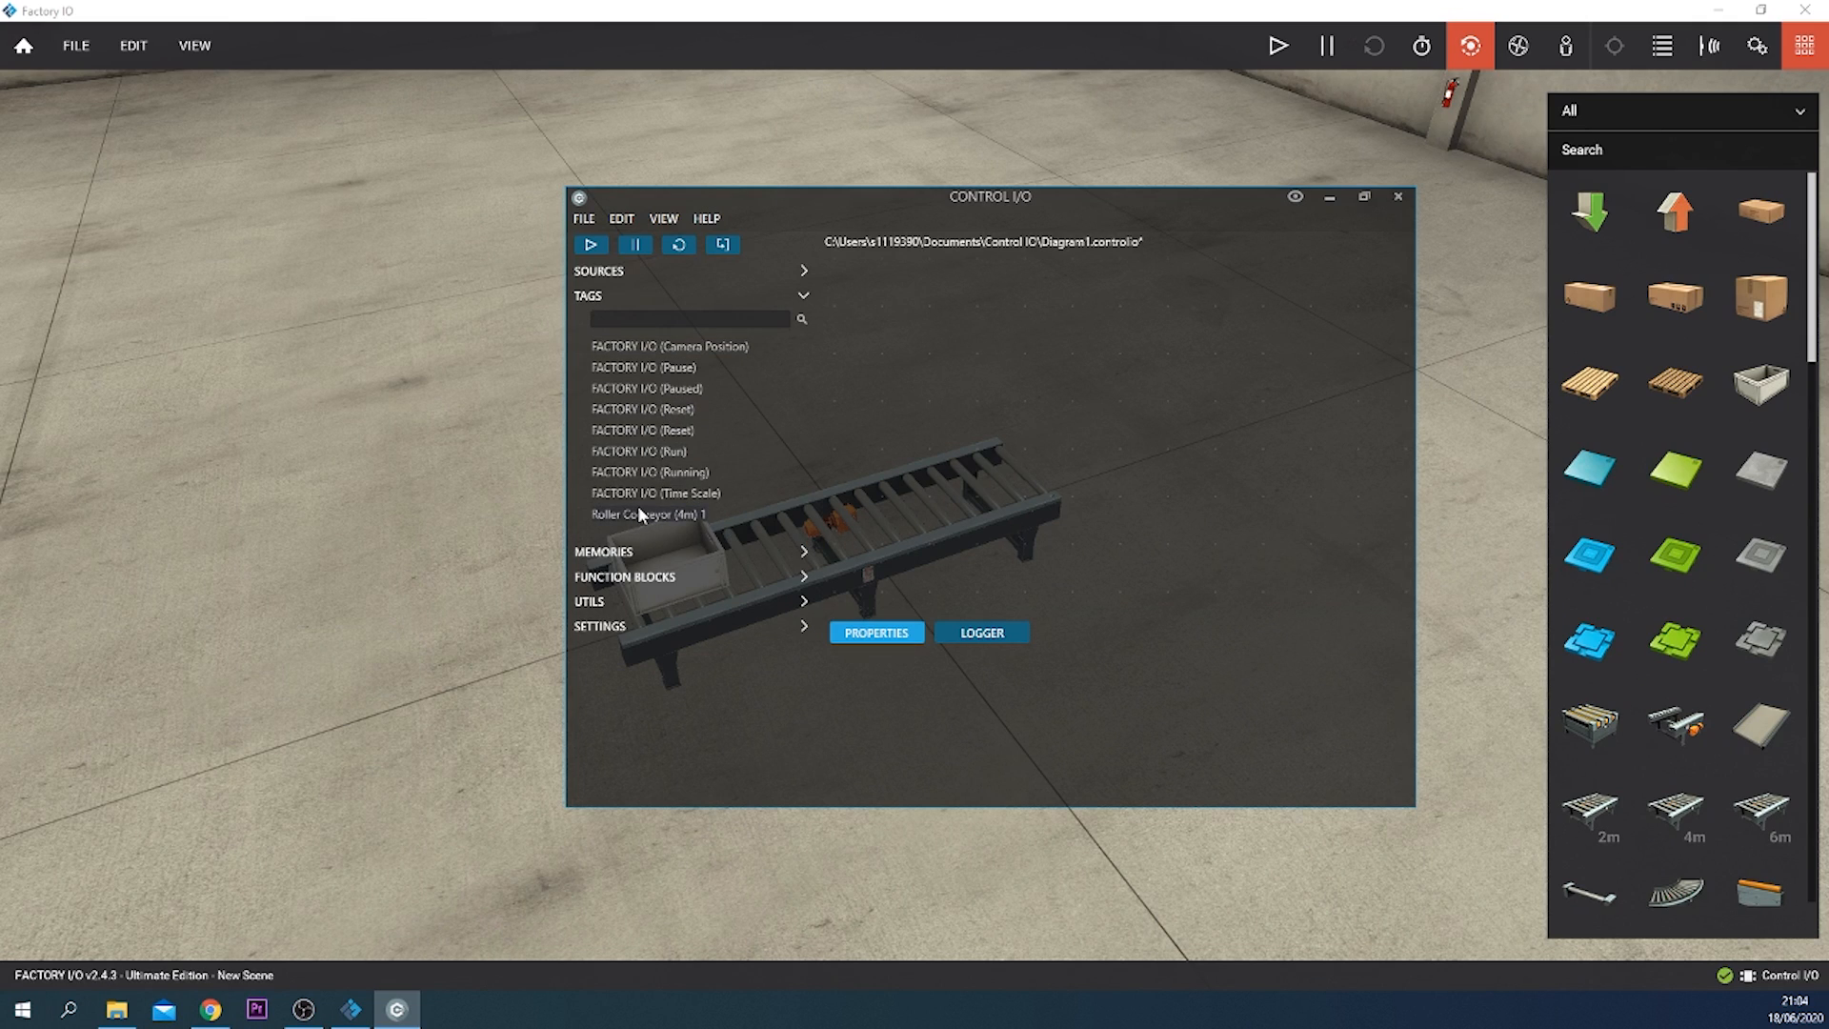
pyautogui.moveTo(660, 522)
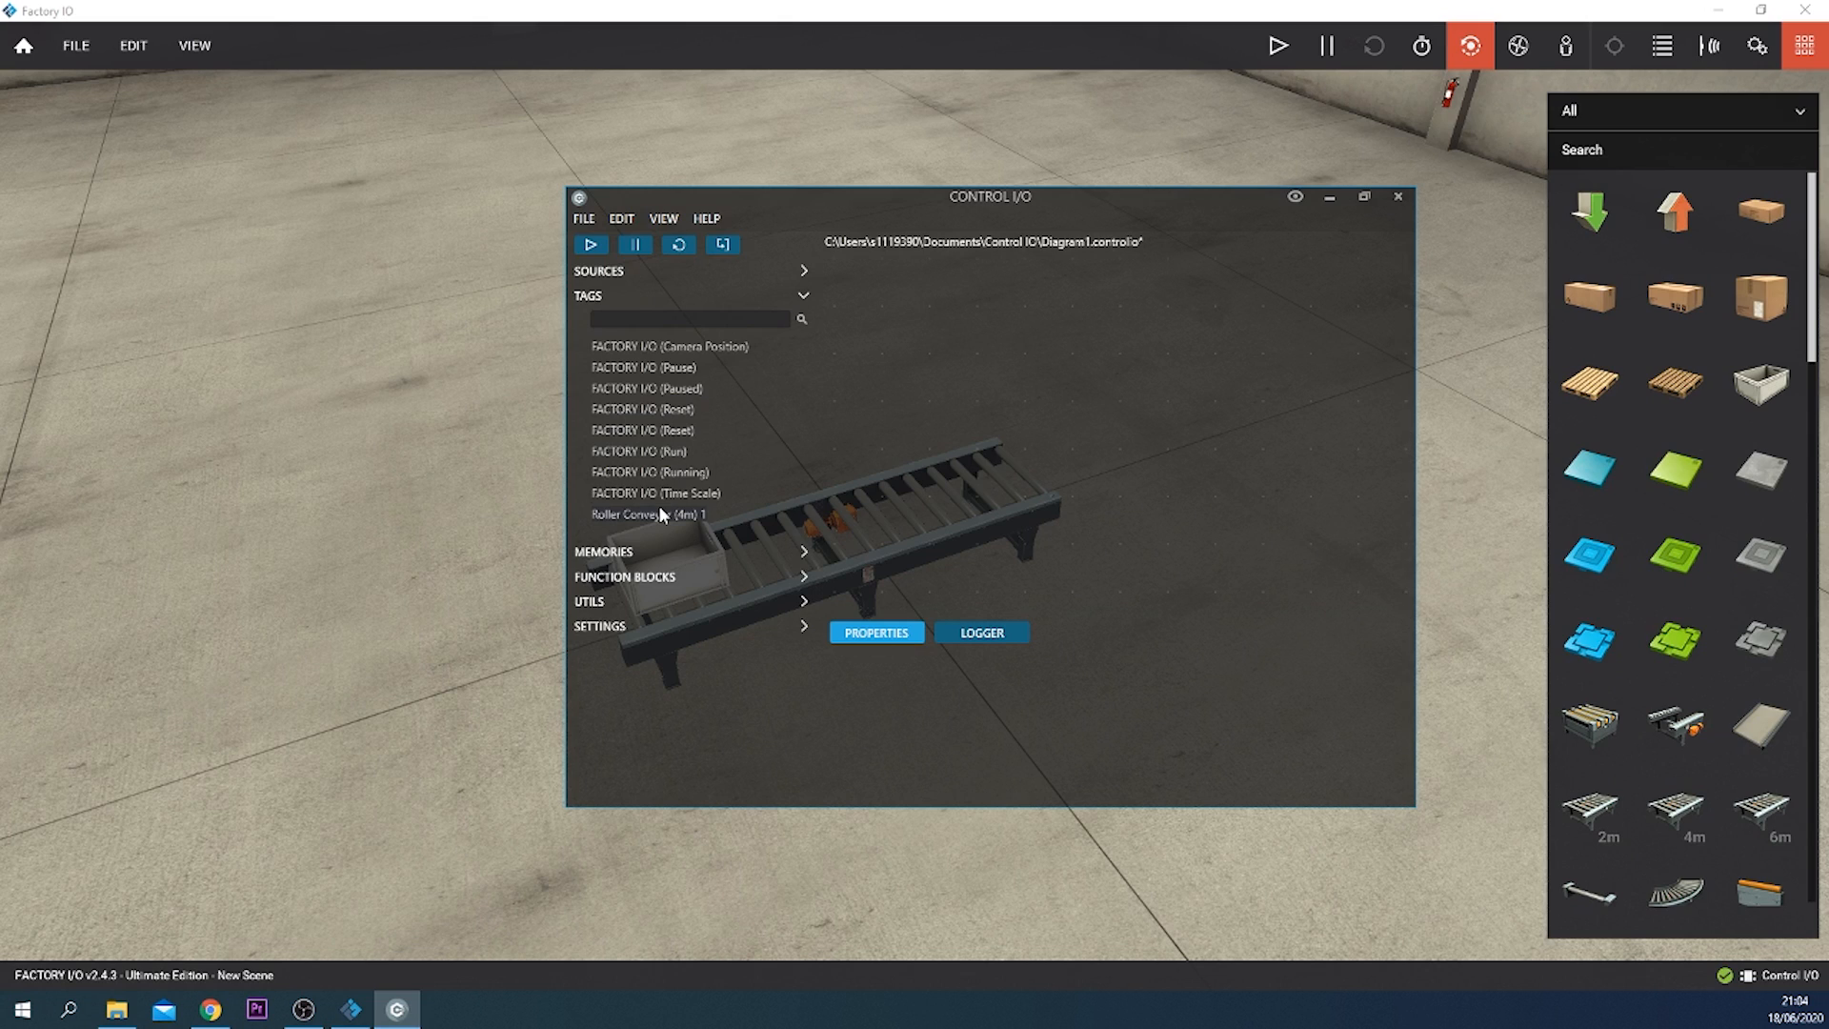
pyautogui.moveTo(680, 485)
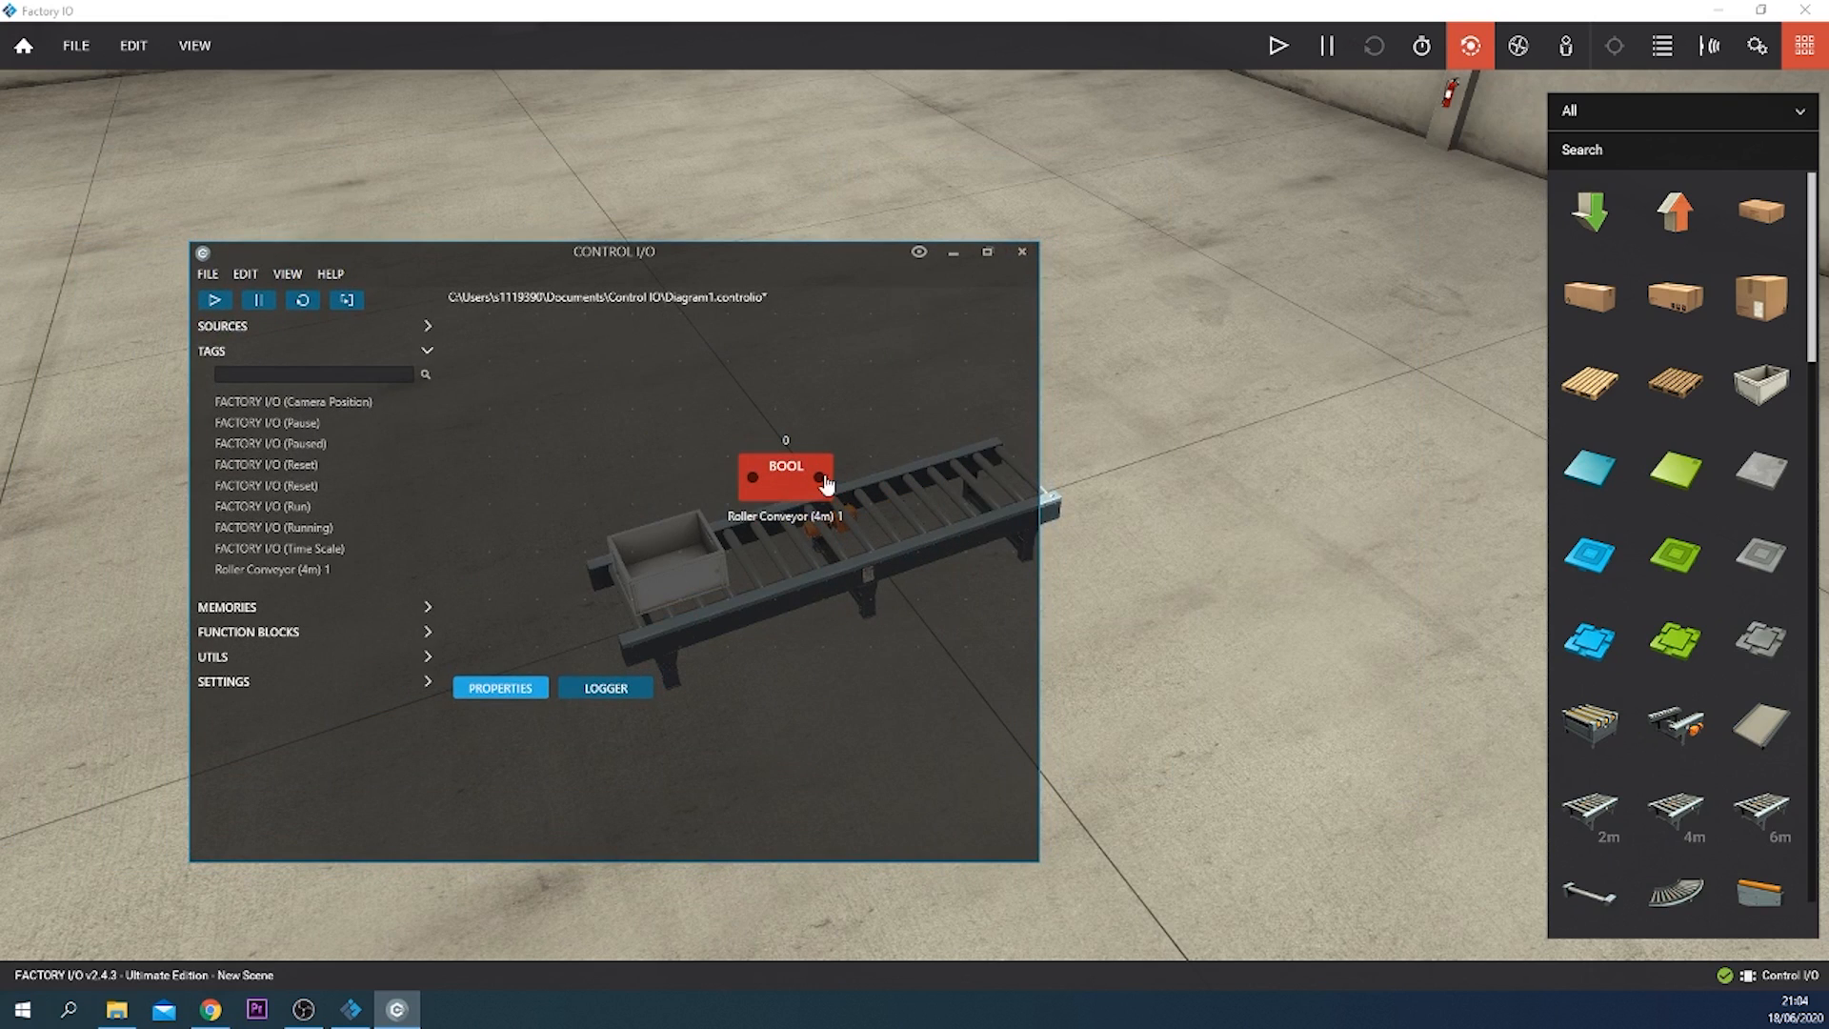
pyautogui.moveTo(882, 248)
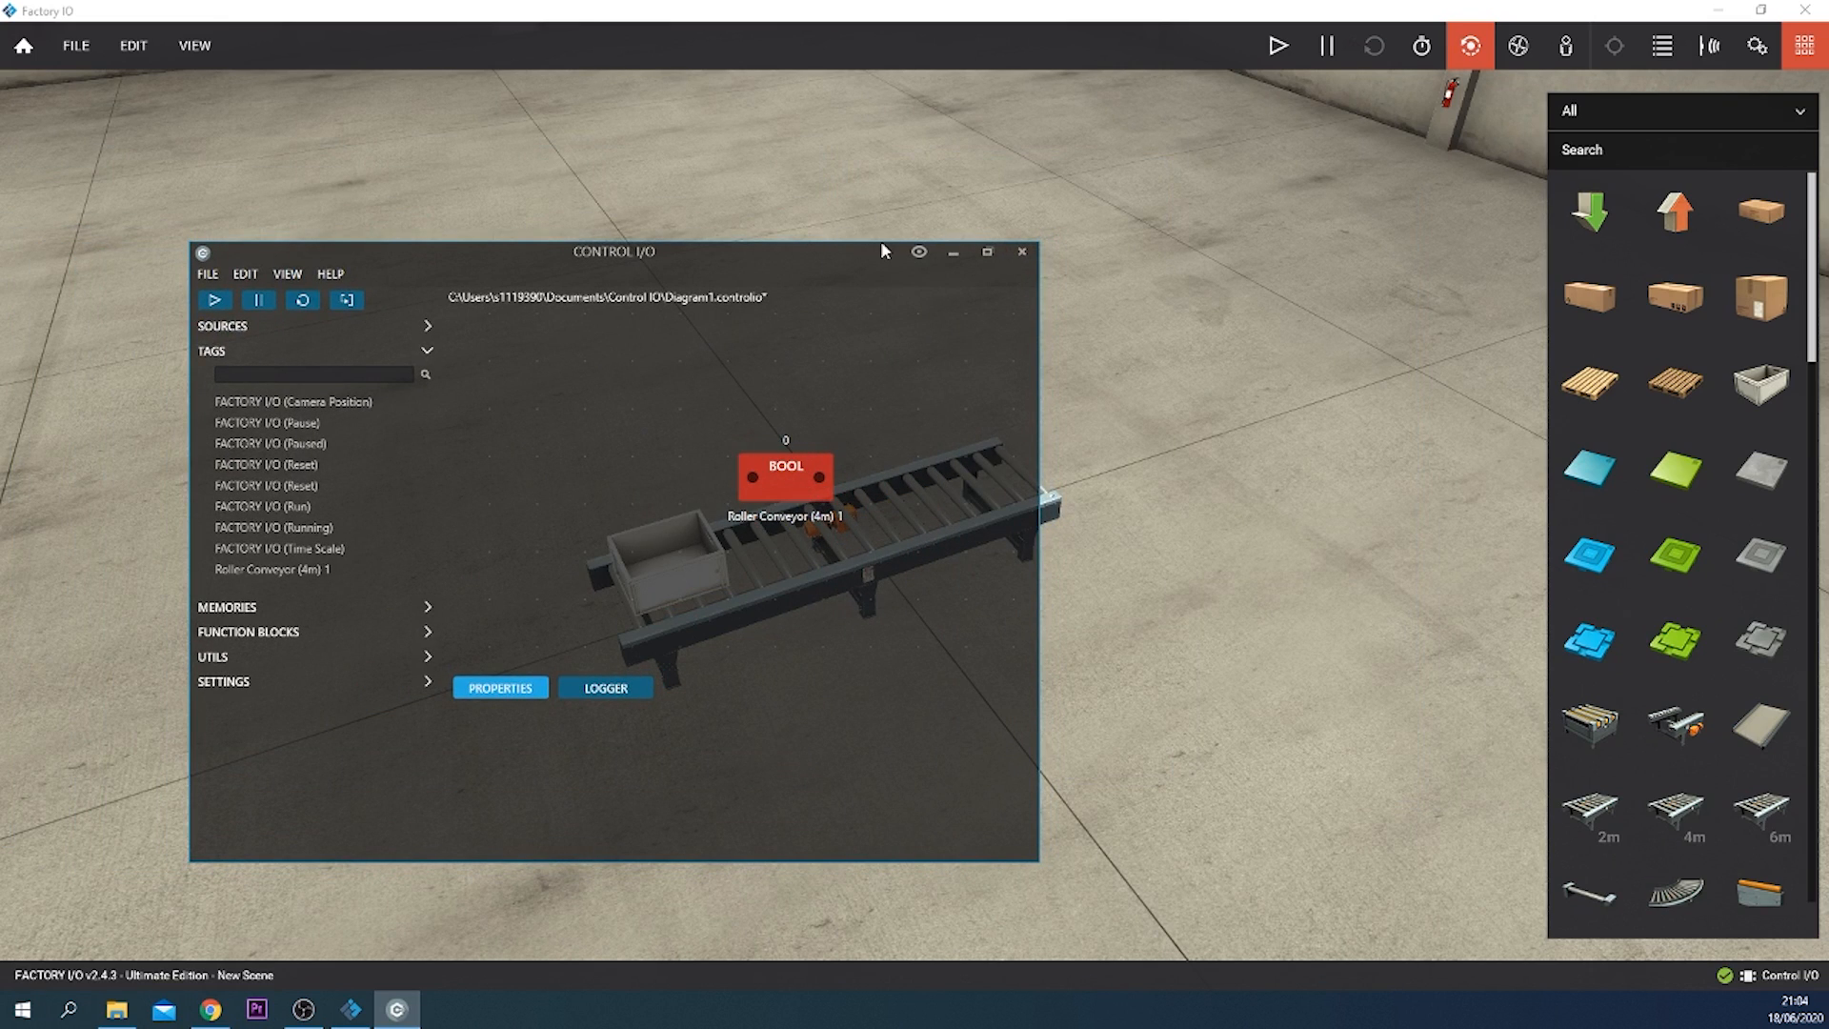
pyautogui.click(1276, 46)
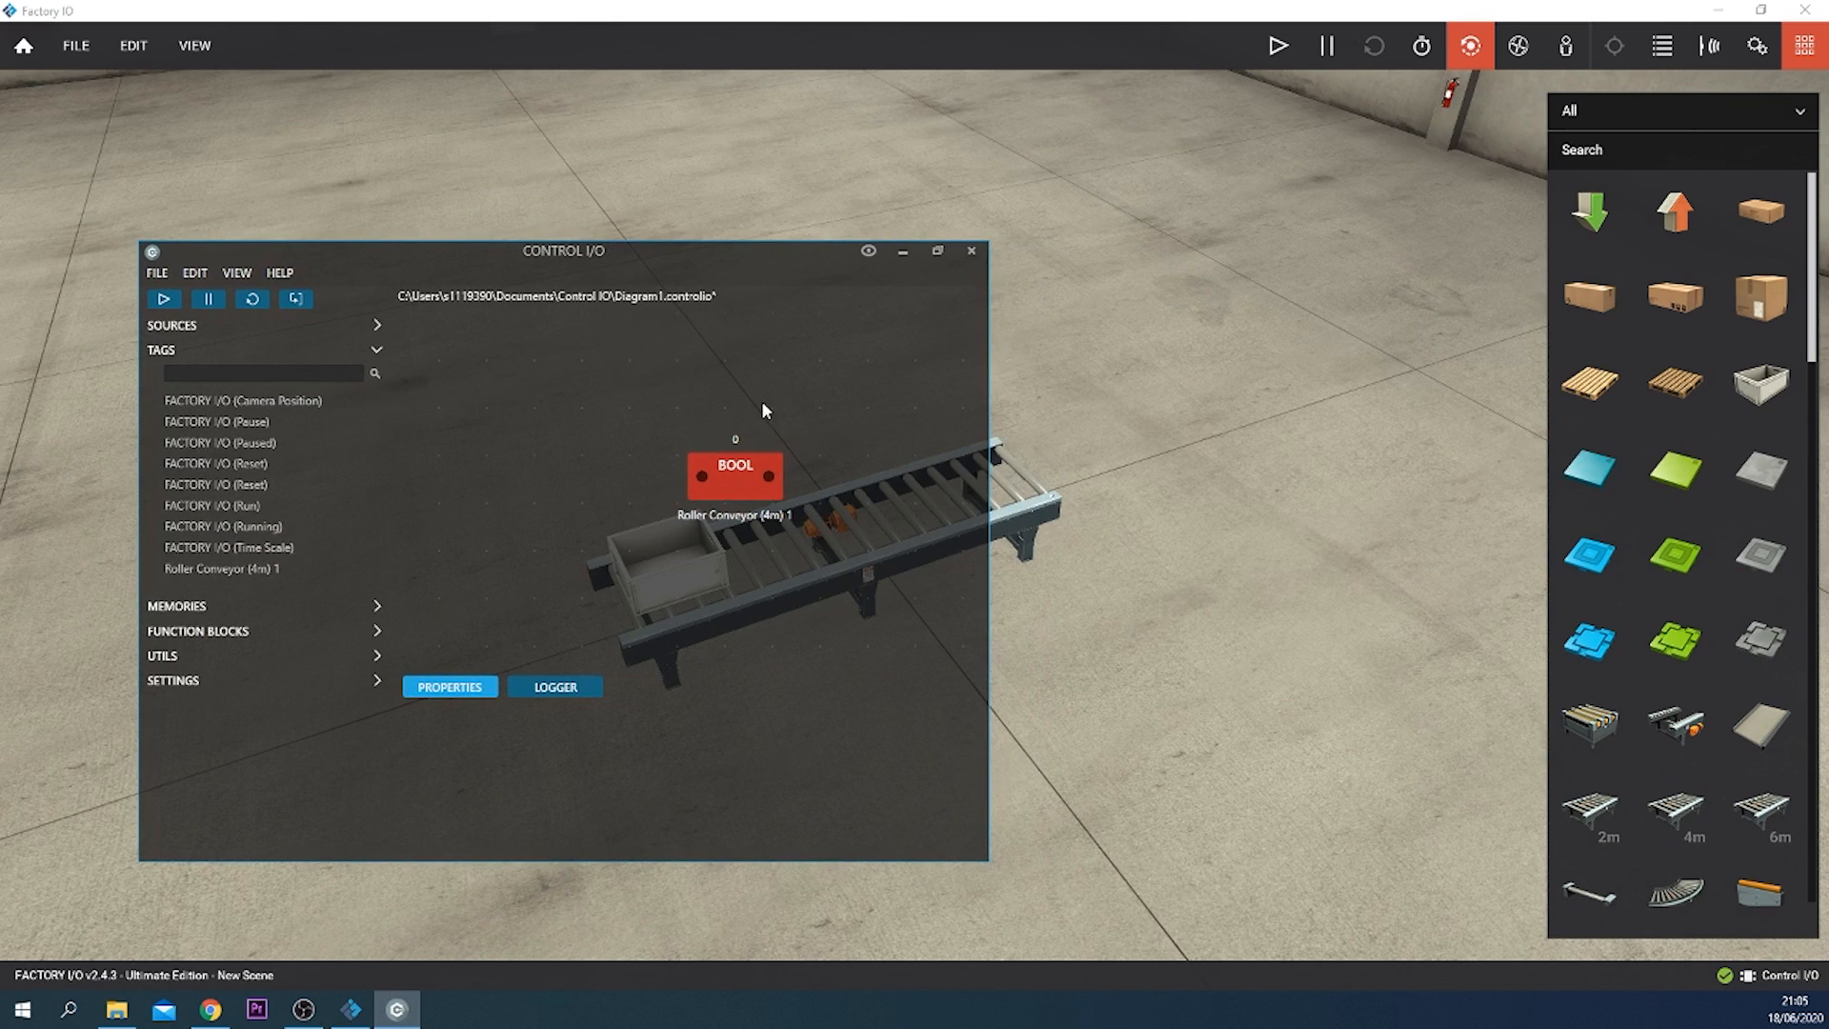
pyautogui.moveTo(351, 341)
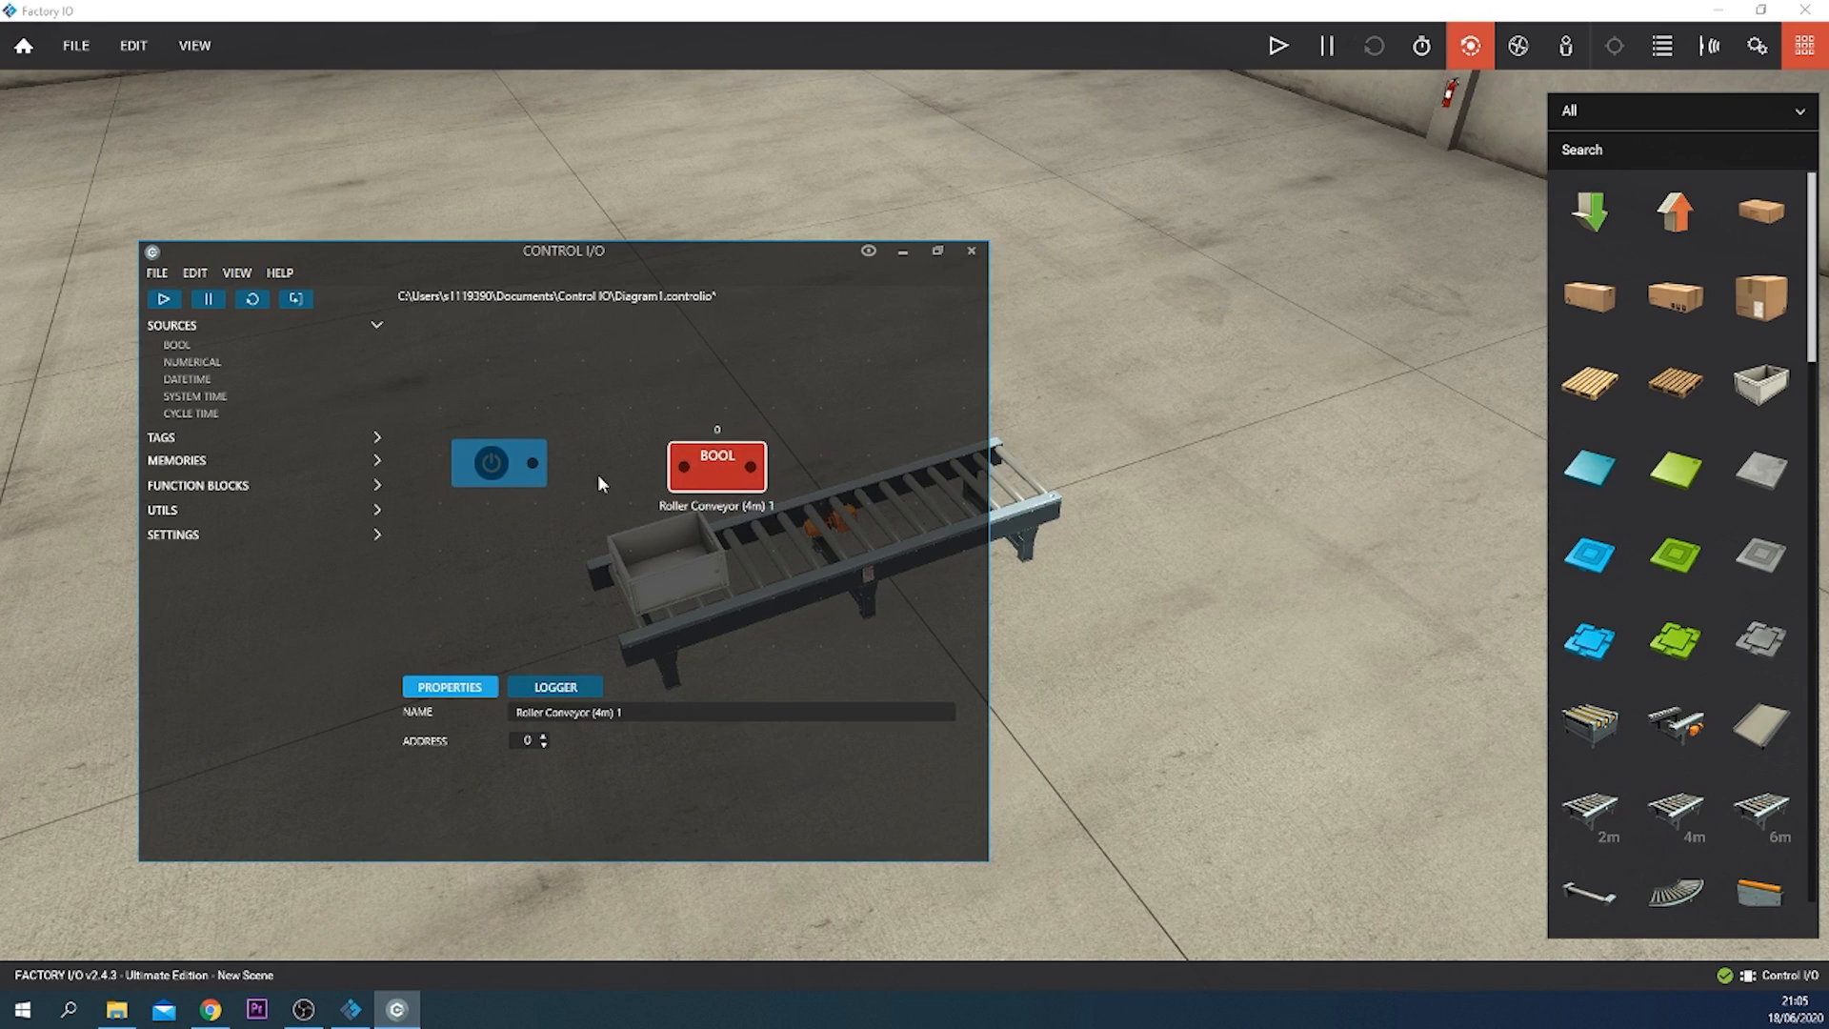
pyautogui.moveTo(631, 445)
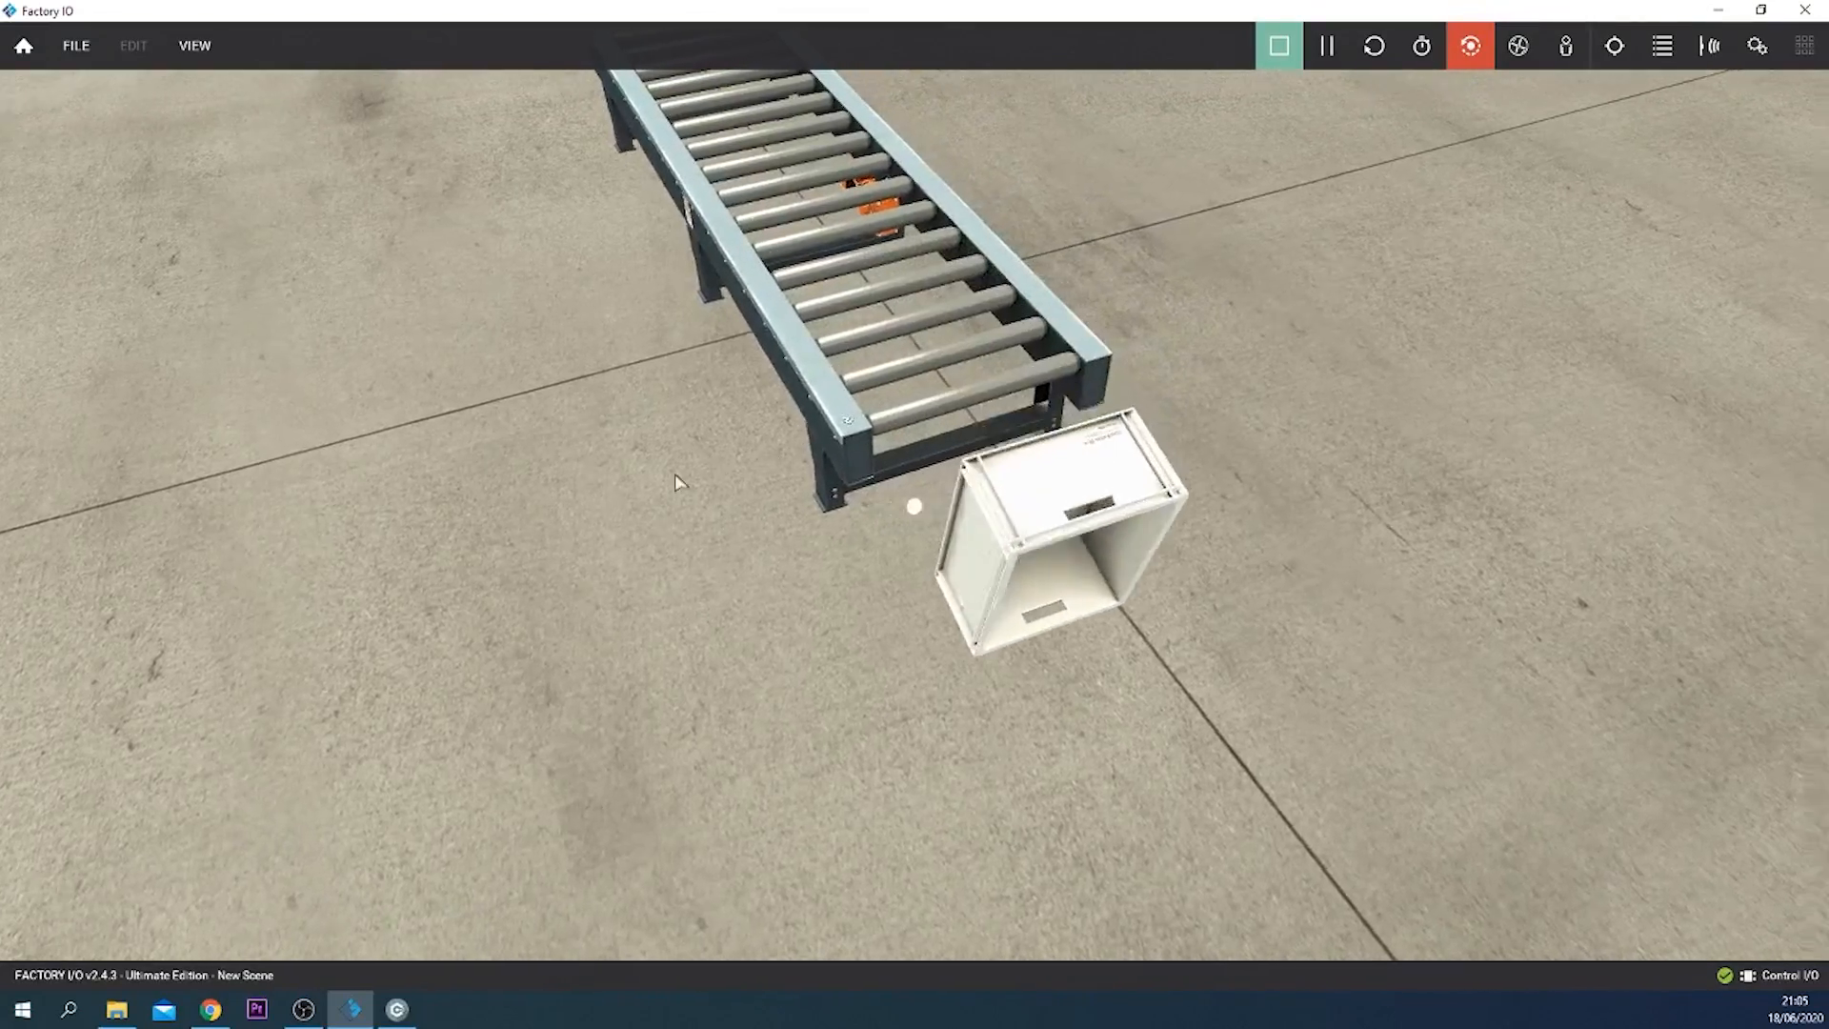
# Step: Stop the simulation and browse the parts catalogue for the Diffuse Sensor
pyautogui.click(1279, 46)
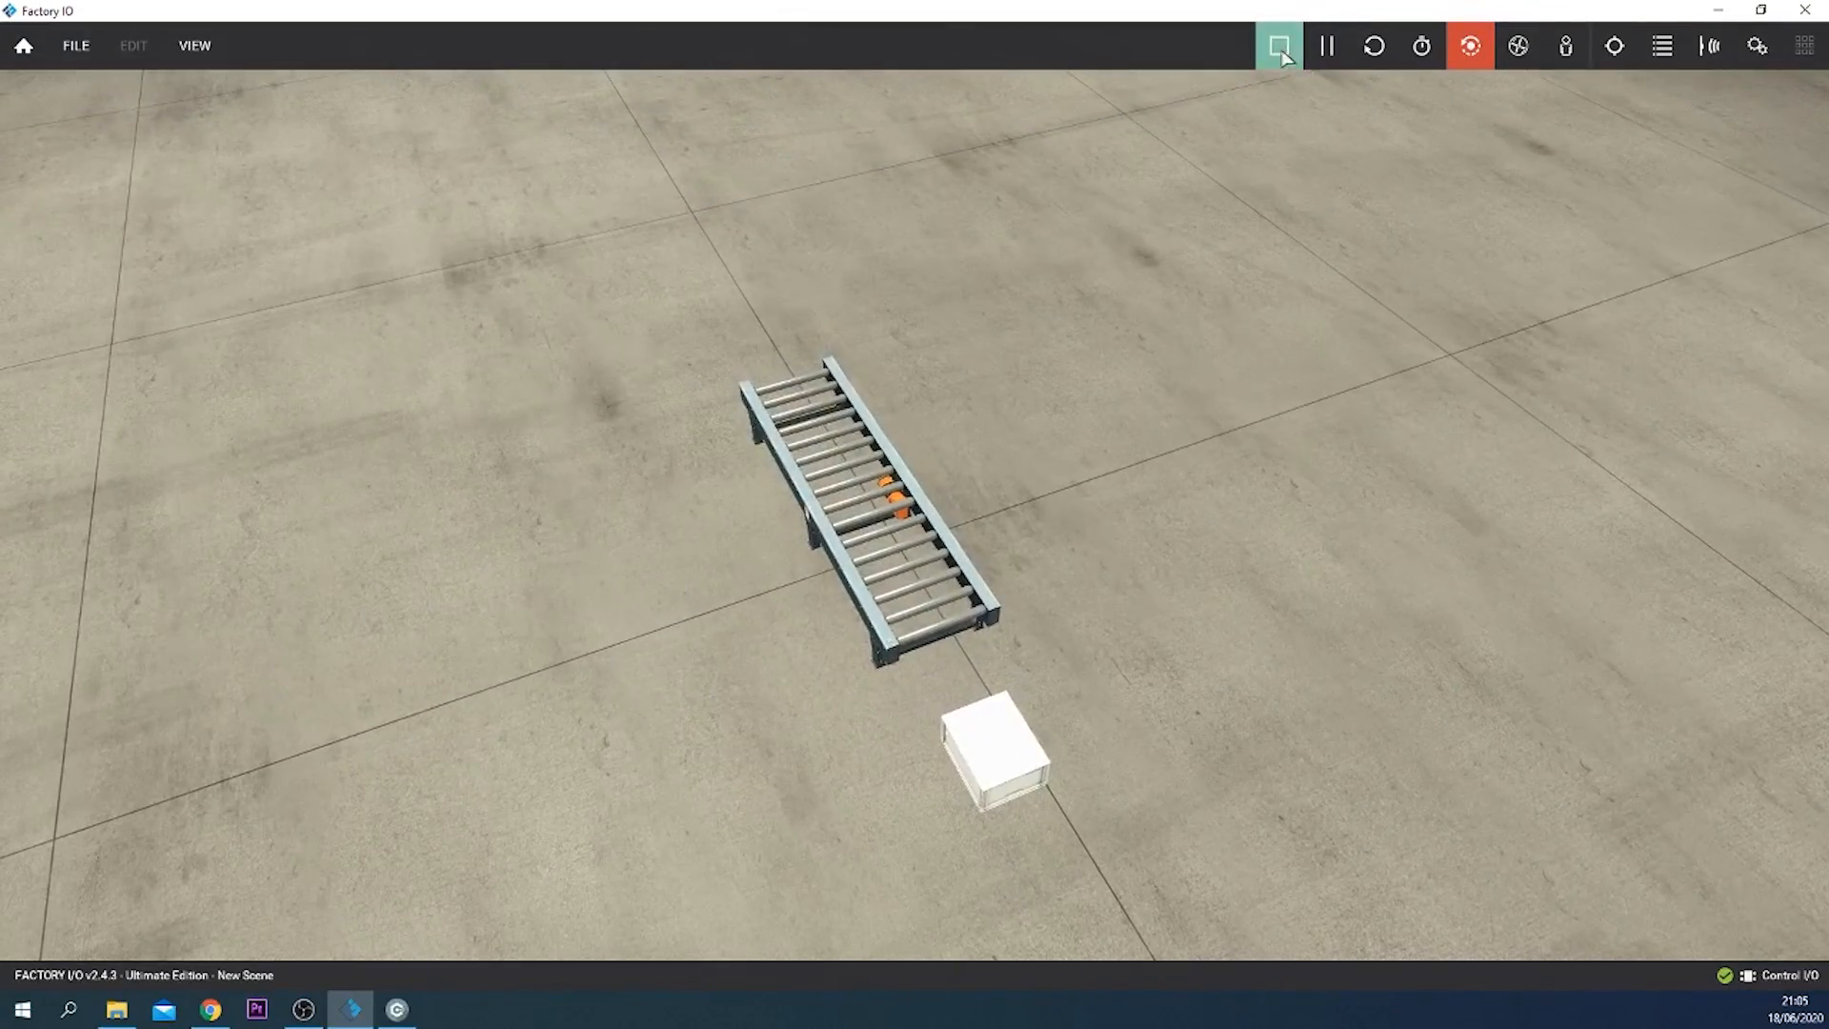
pyautogui.click(1800, 45)
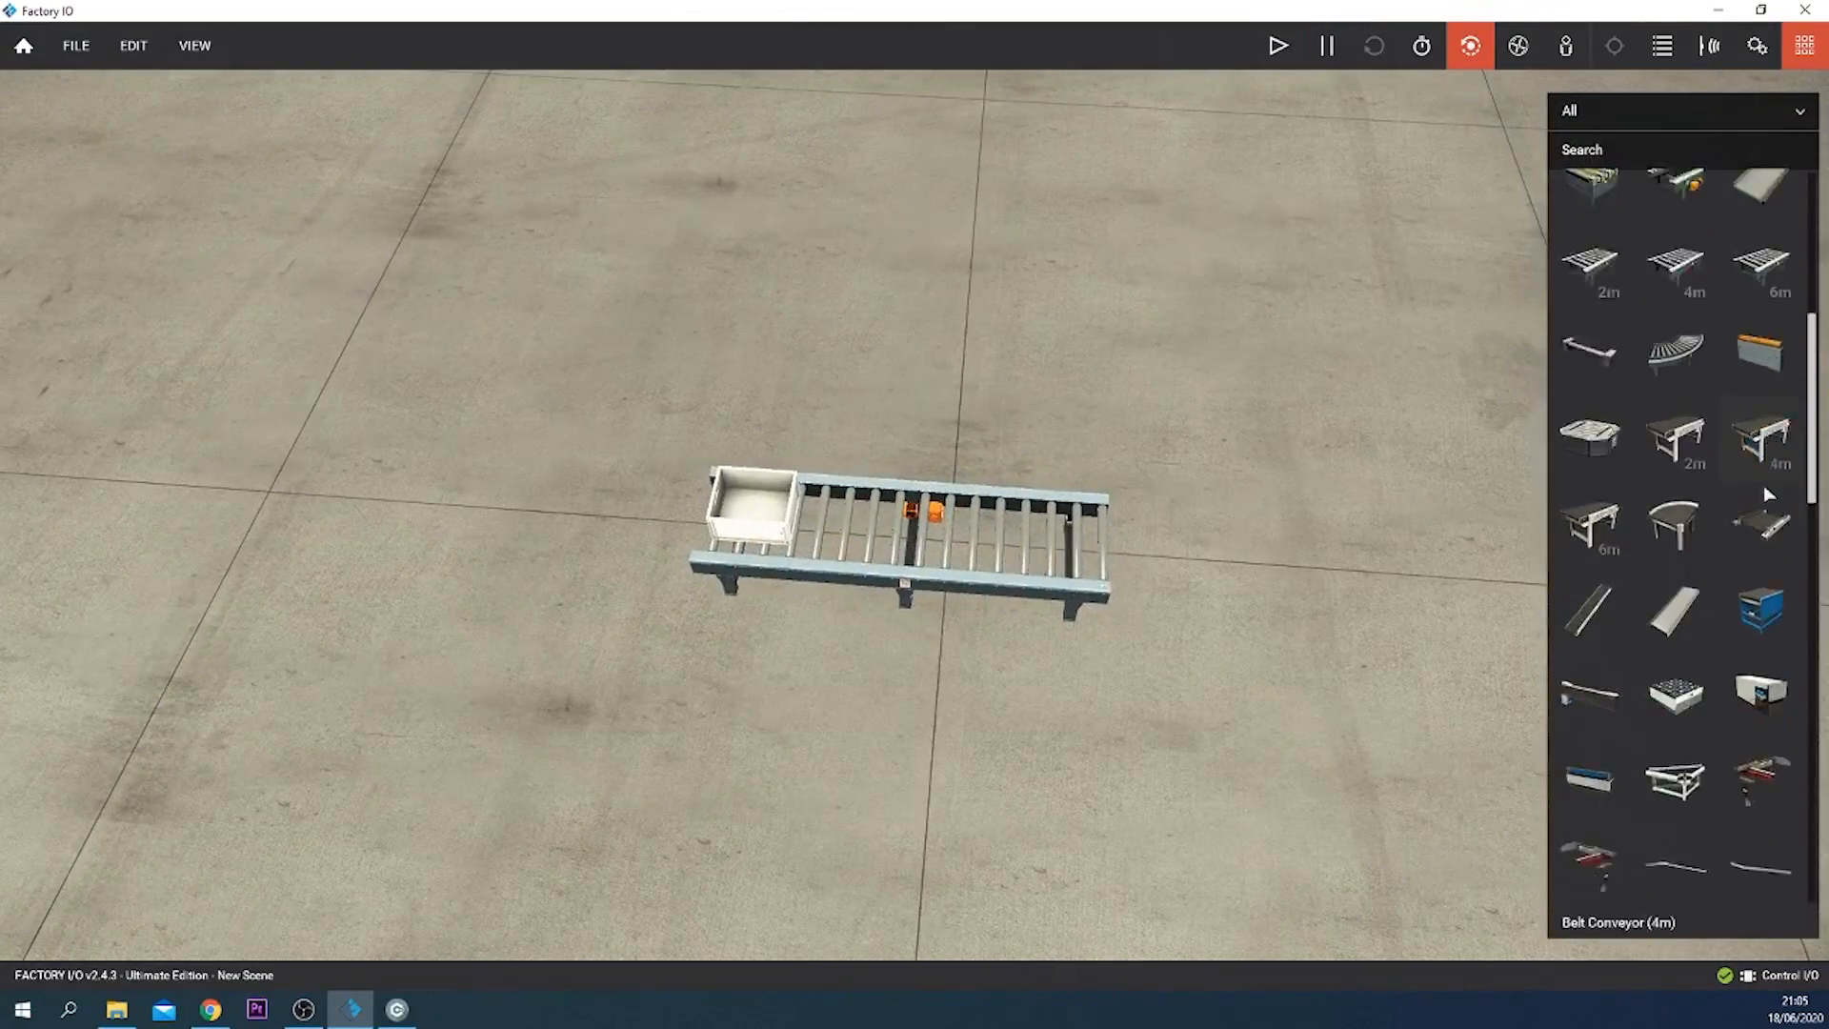
pyautogui.scroll(-3)
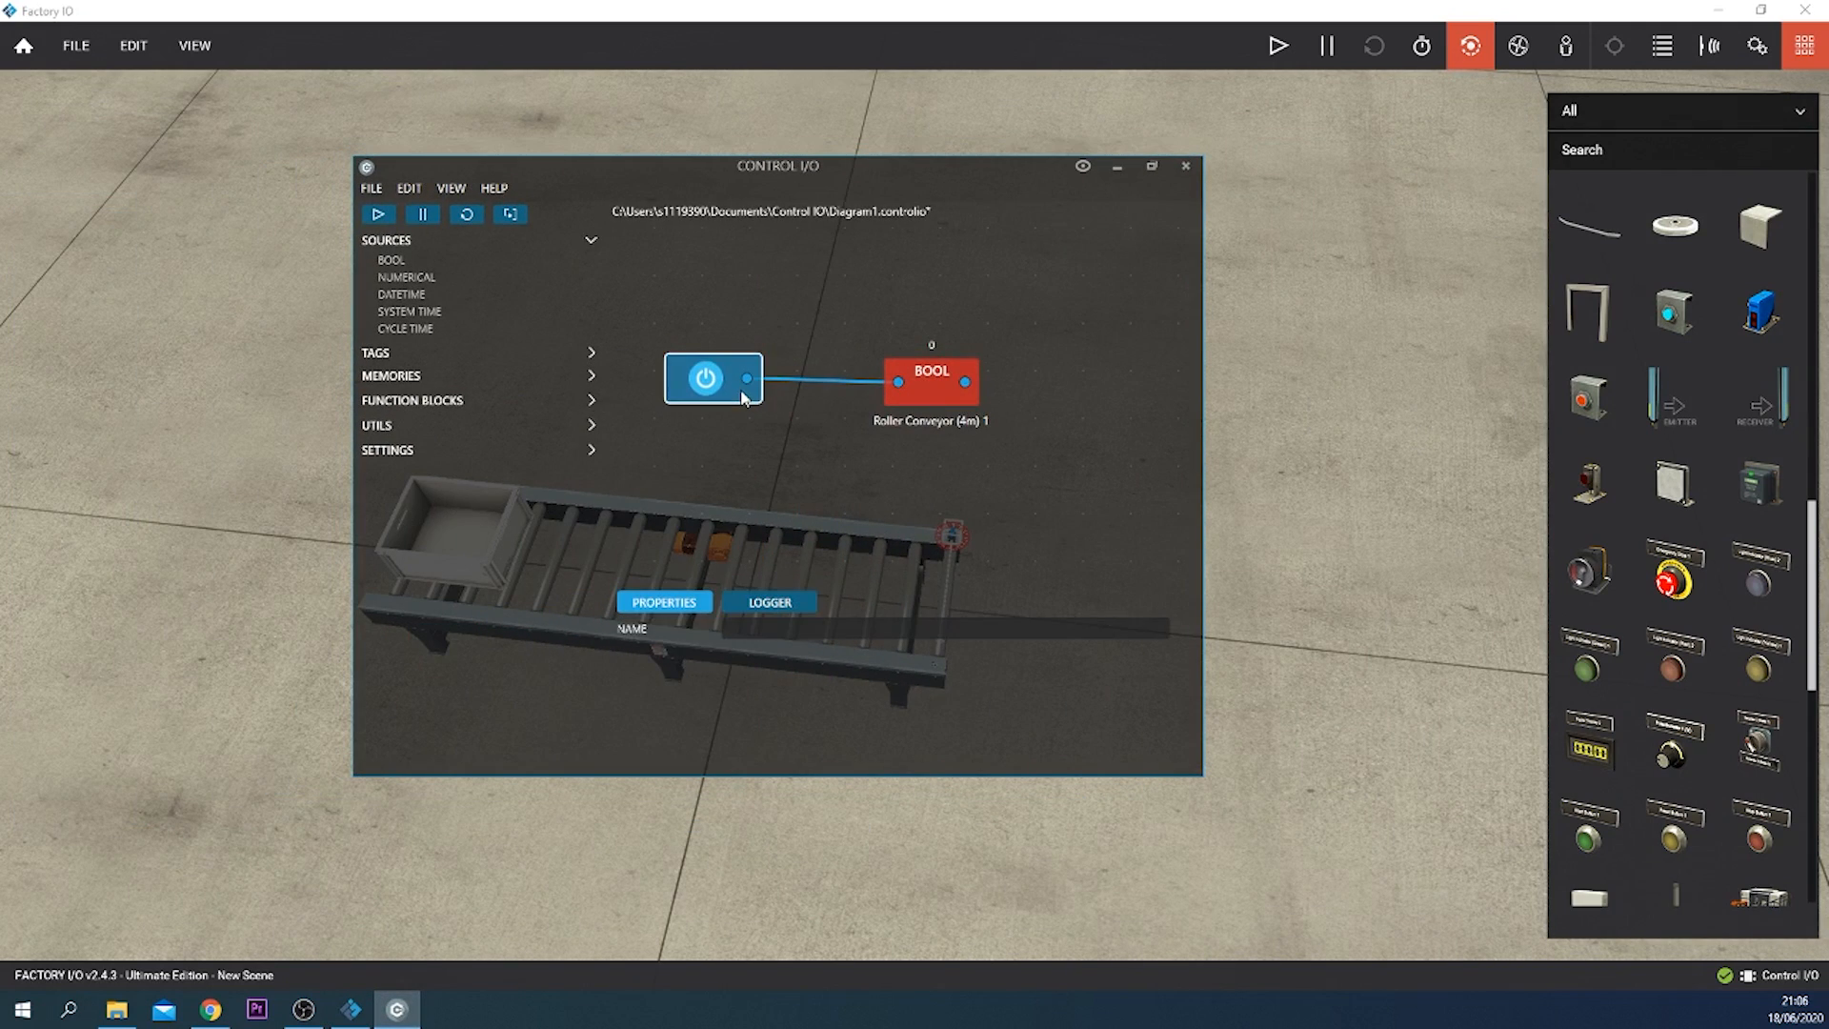
pyautogui.moveTo(792, 404)
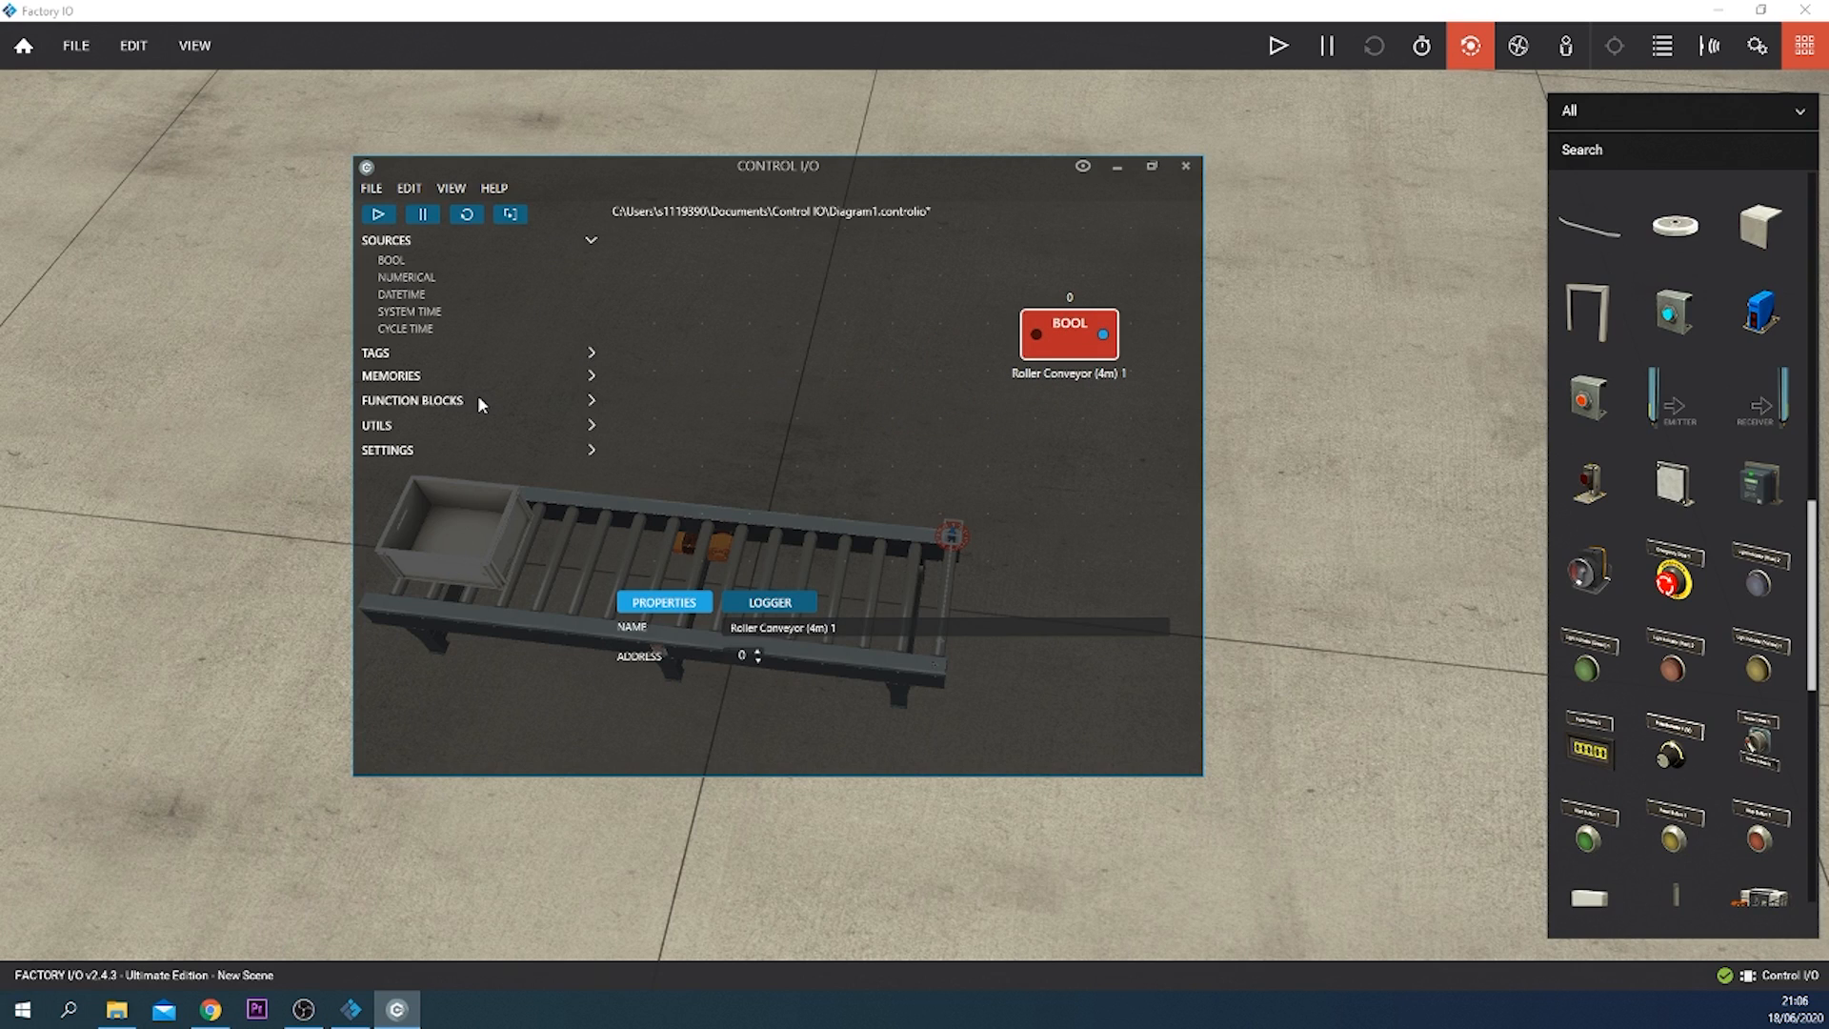
# Step: Wire the Diffuse Sensor 1 tag to the Roller Conveyor (4m) 1 input and start the simulation
pyautogui.click(375, 353)
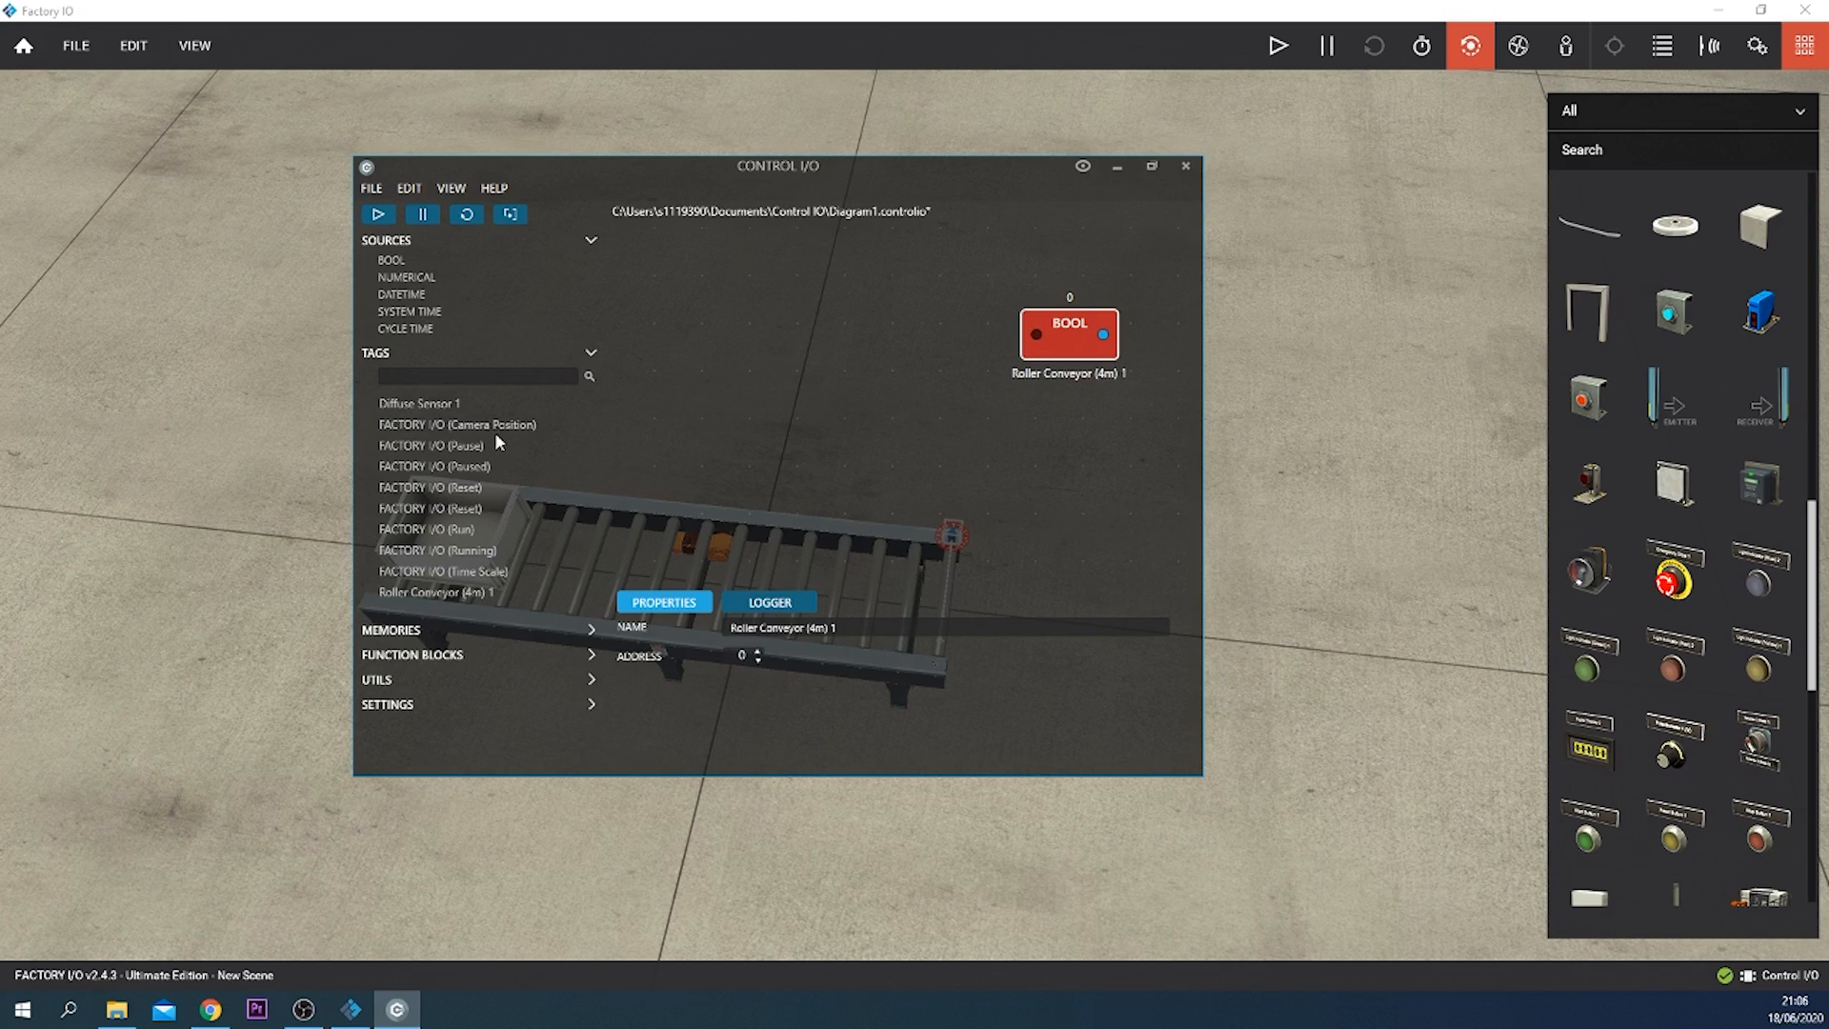
pyautogui.moveTo(409, 346)
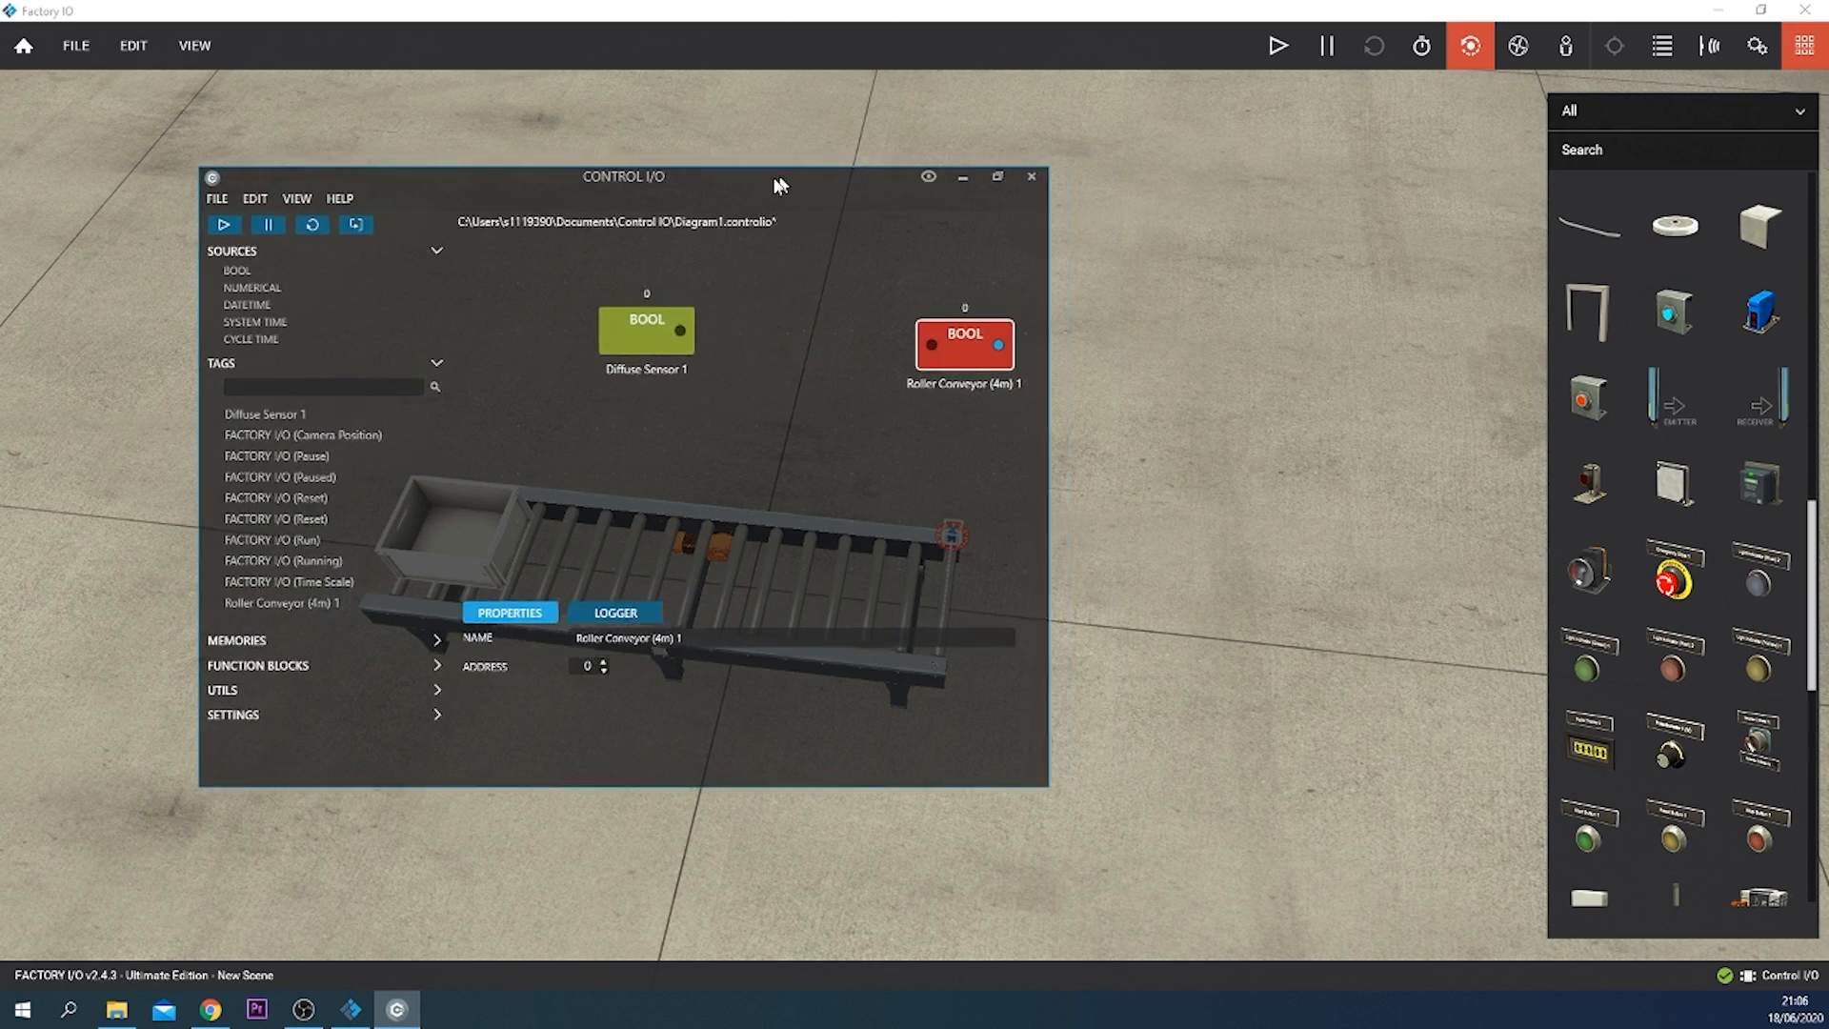
pyautogui.moveTo(623, 175); pyautogui.dragTo(741, 227)
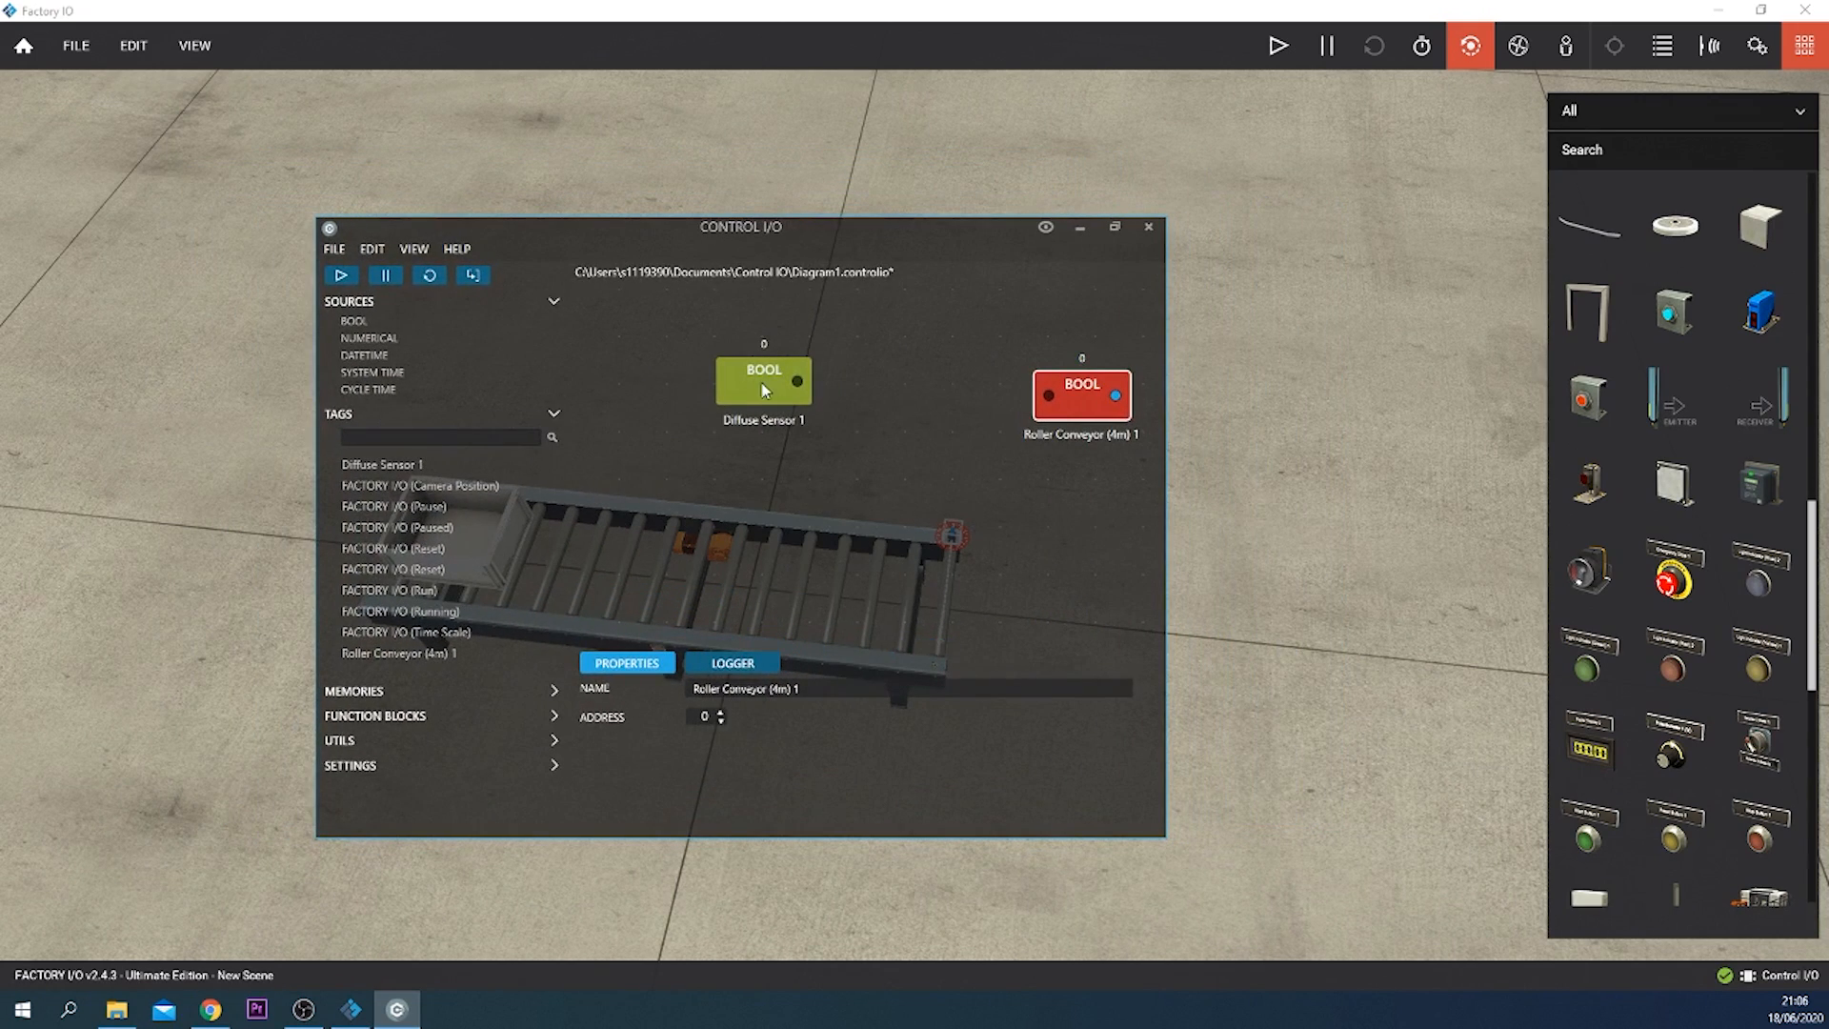
pyautogui.moveTo(741, 227); pyautogui.dragTo(656, 236)
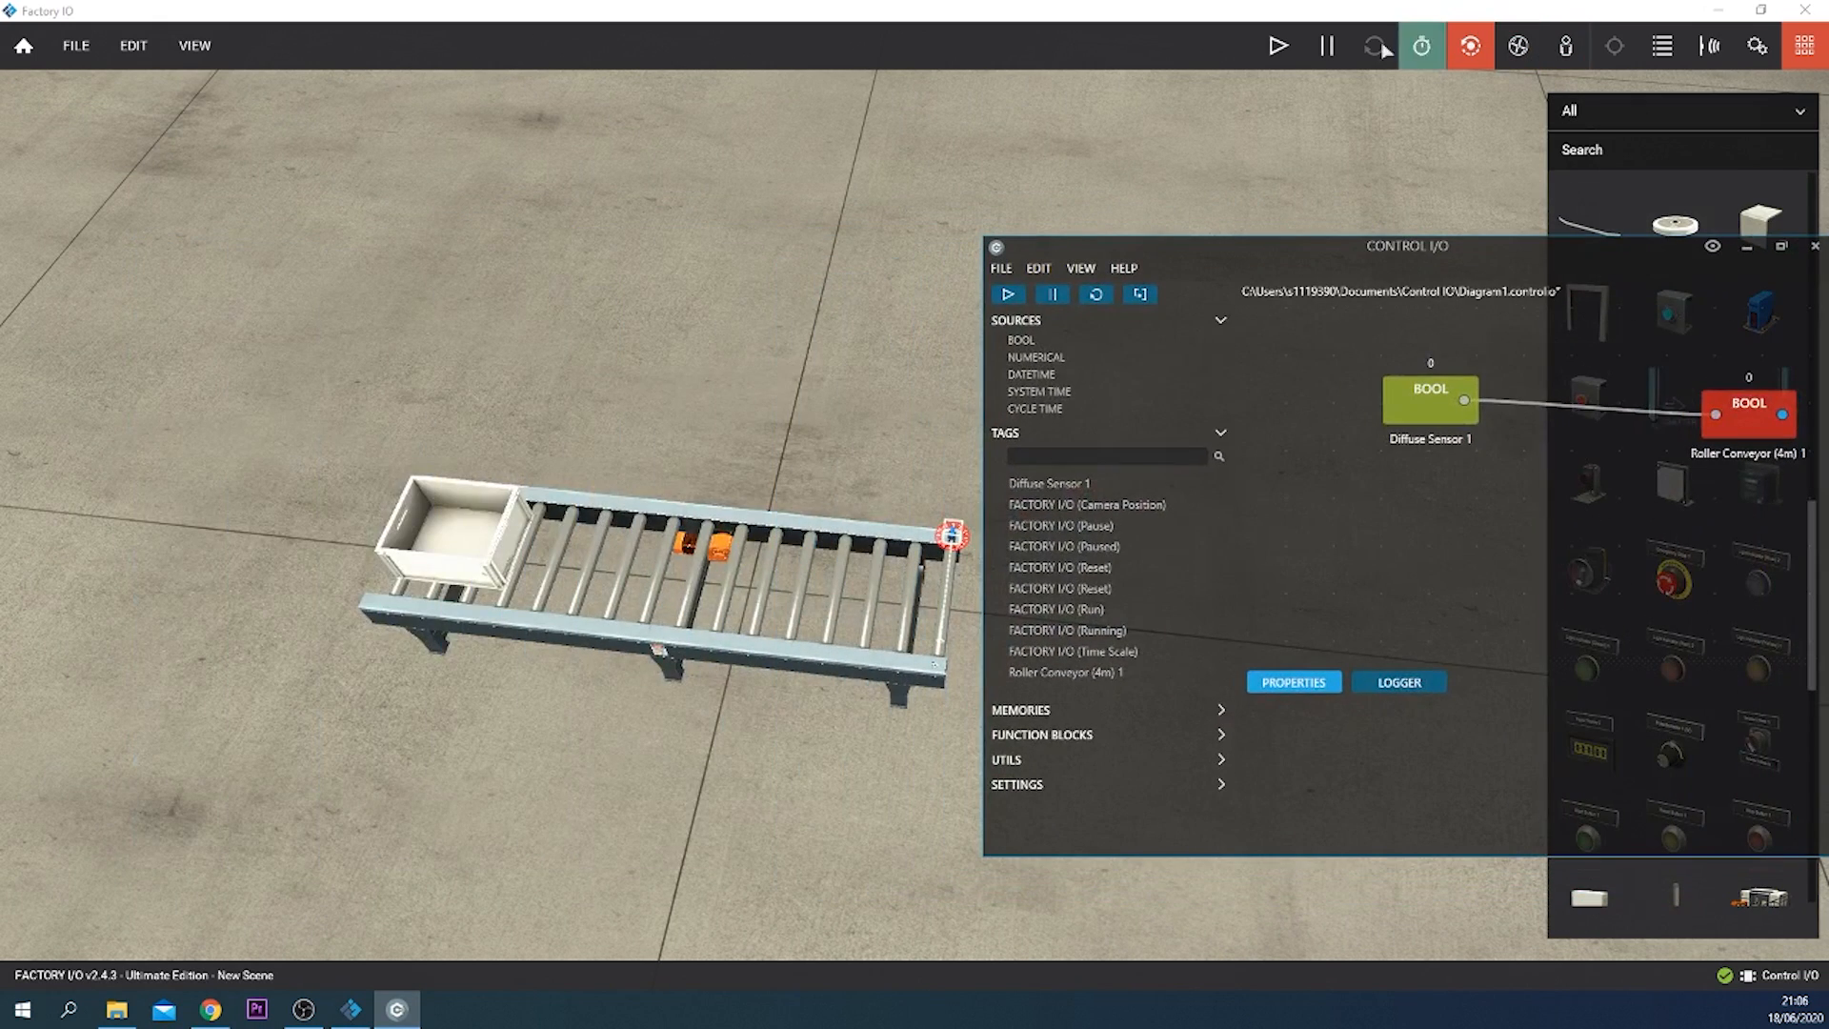
pyautogui.click(1276, 45)
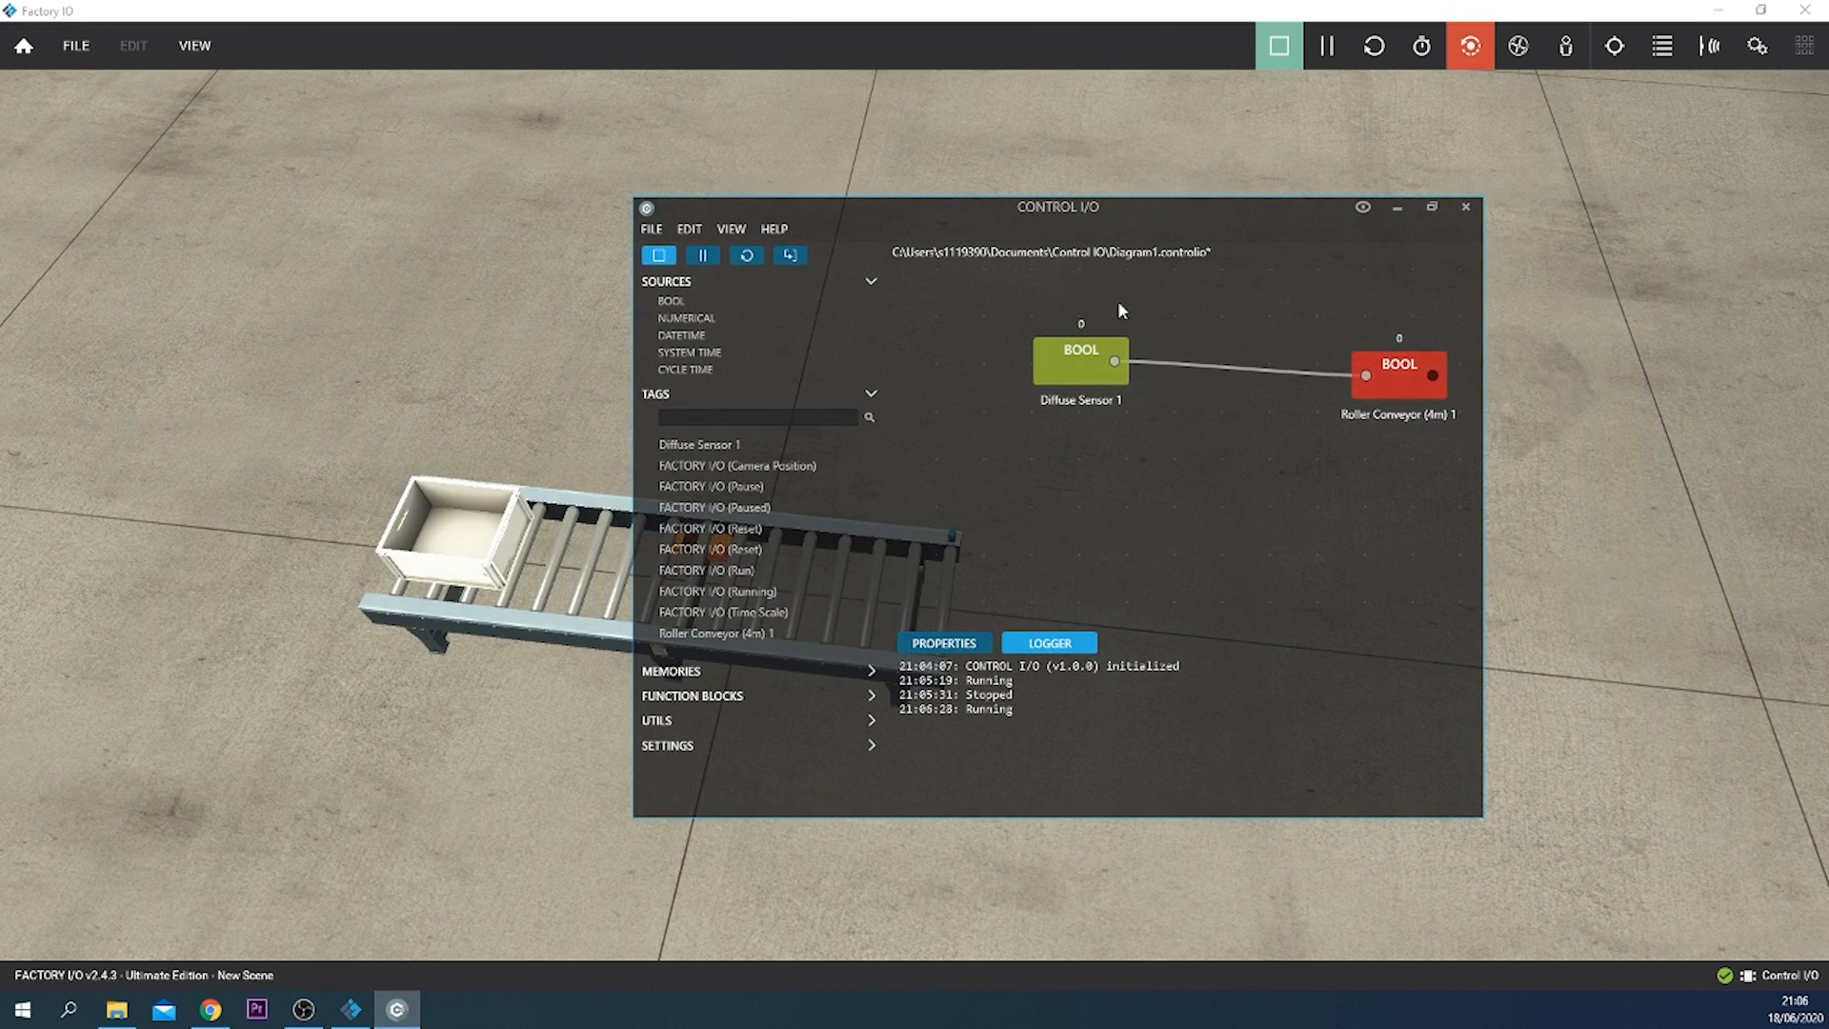
pyautogui.moveTo(1113, 423)
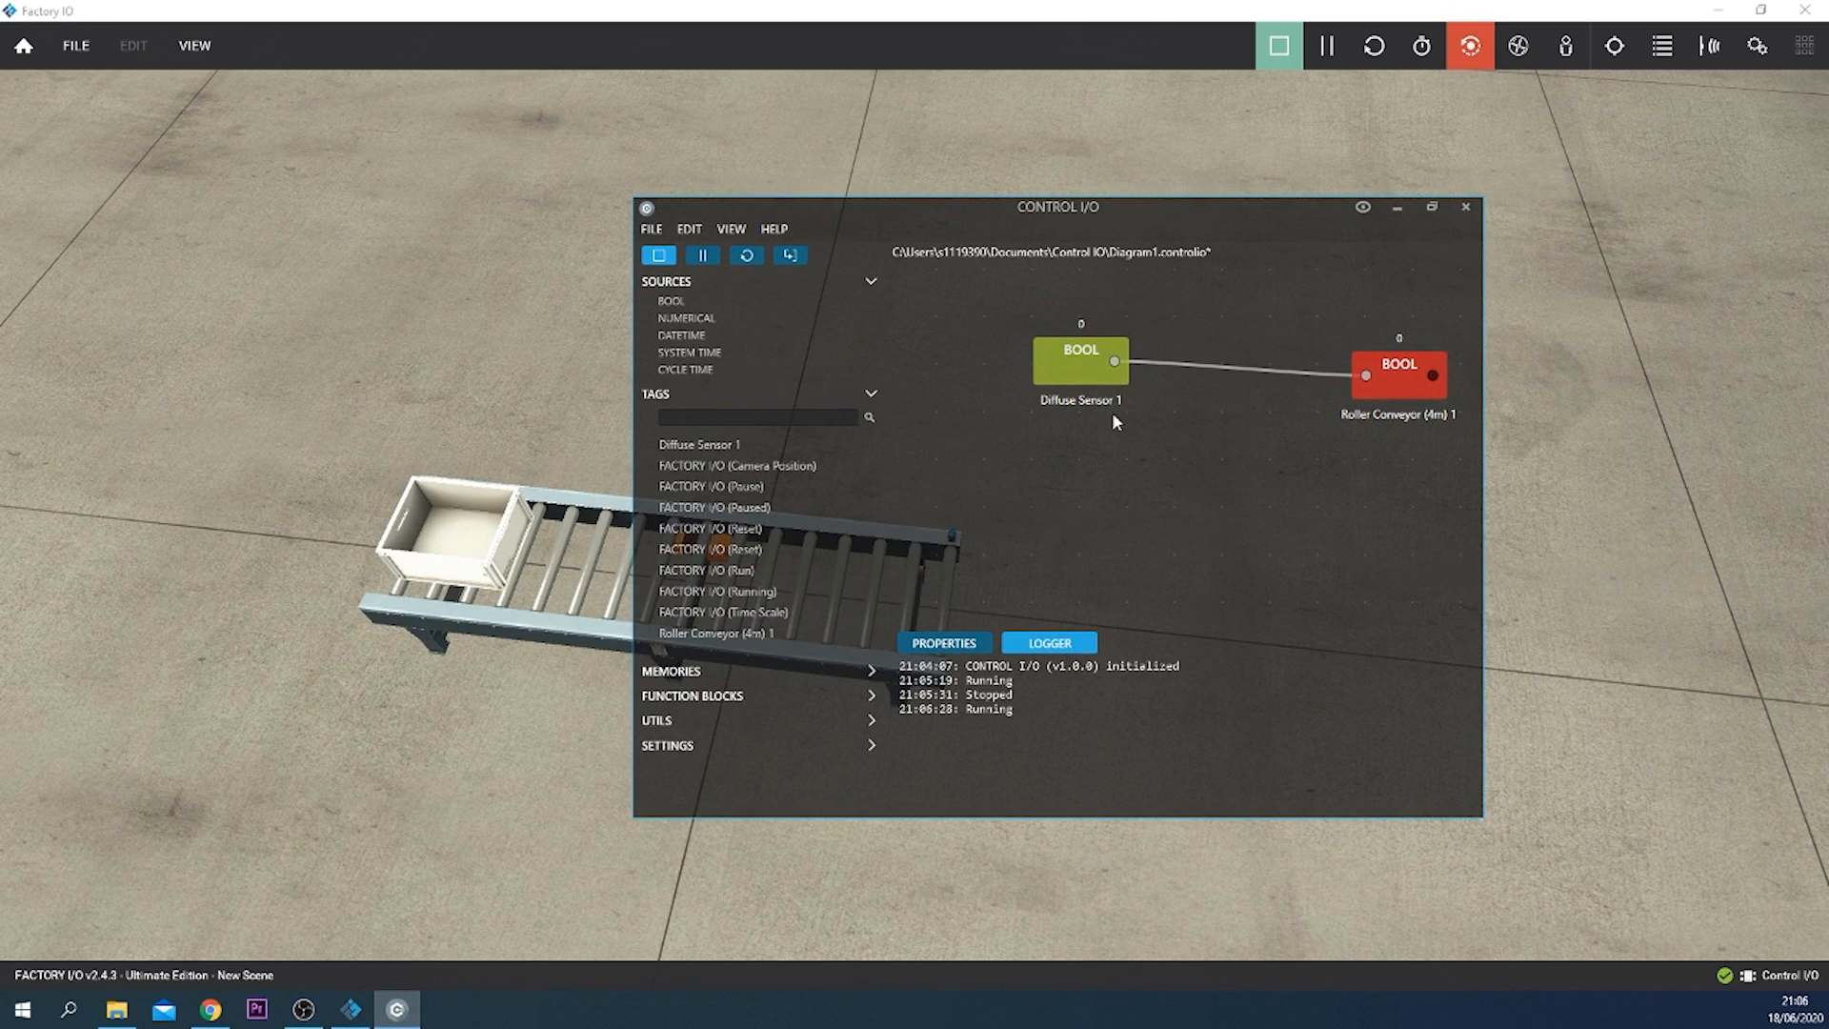
pyautogui.moveTo(916, 575)
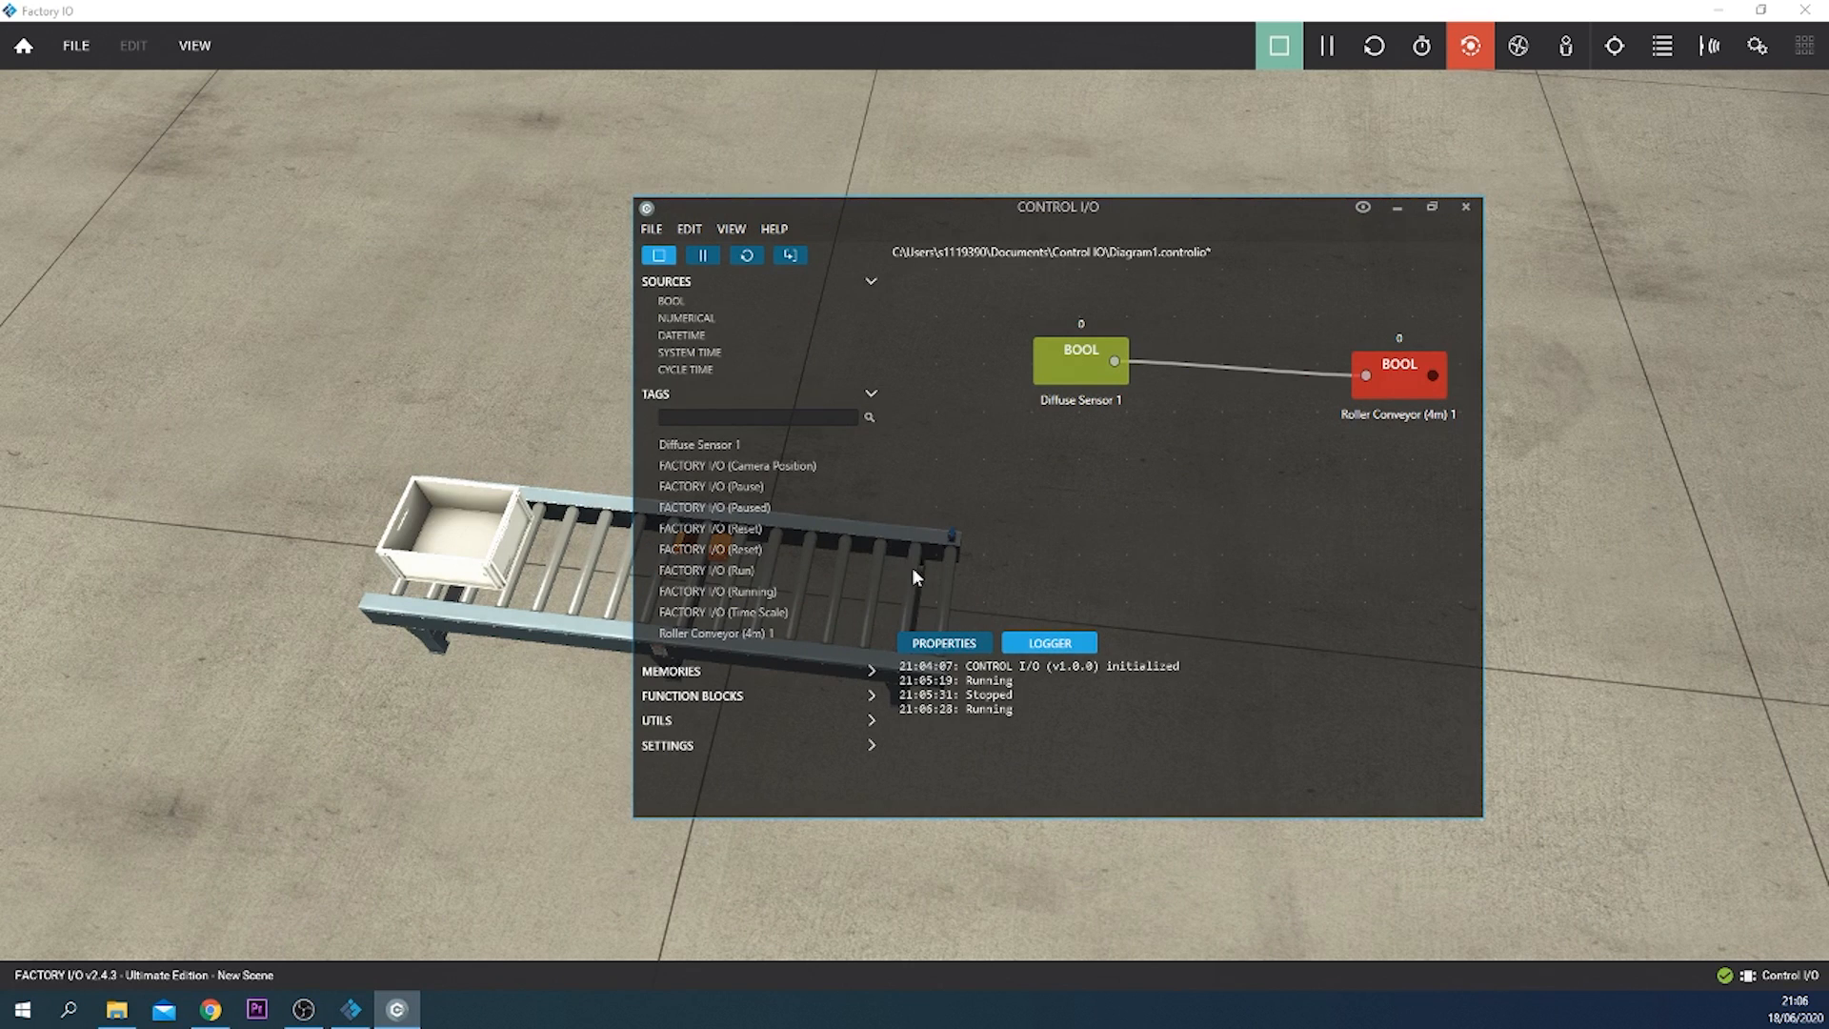
pyautogui.moveTo(979, 551)
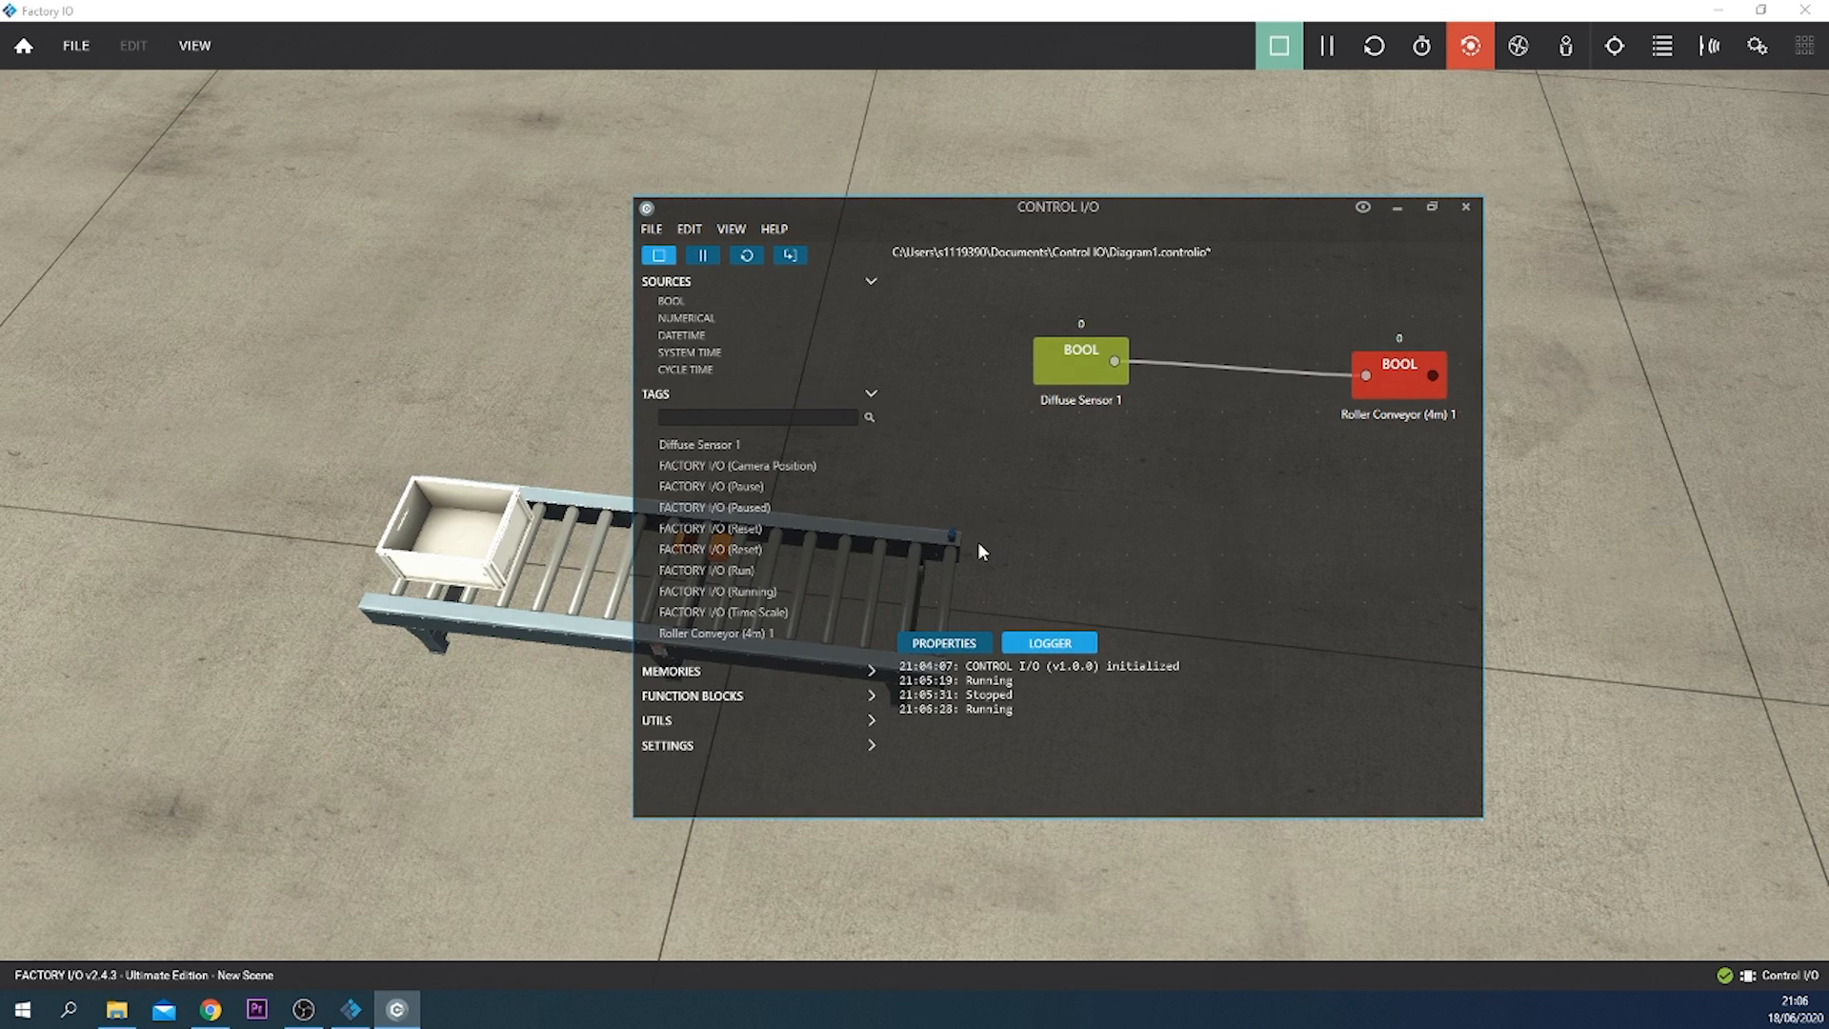
pyautogui.moveTo(1292, 215)
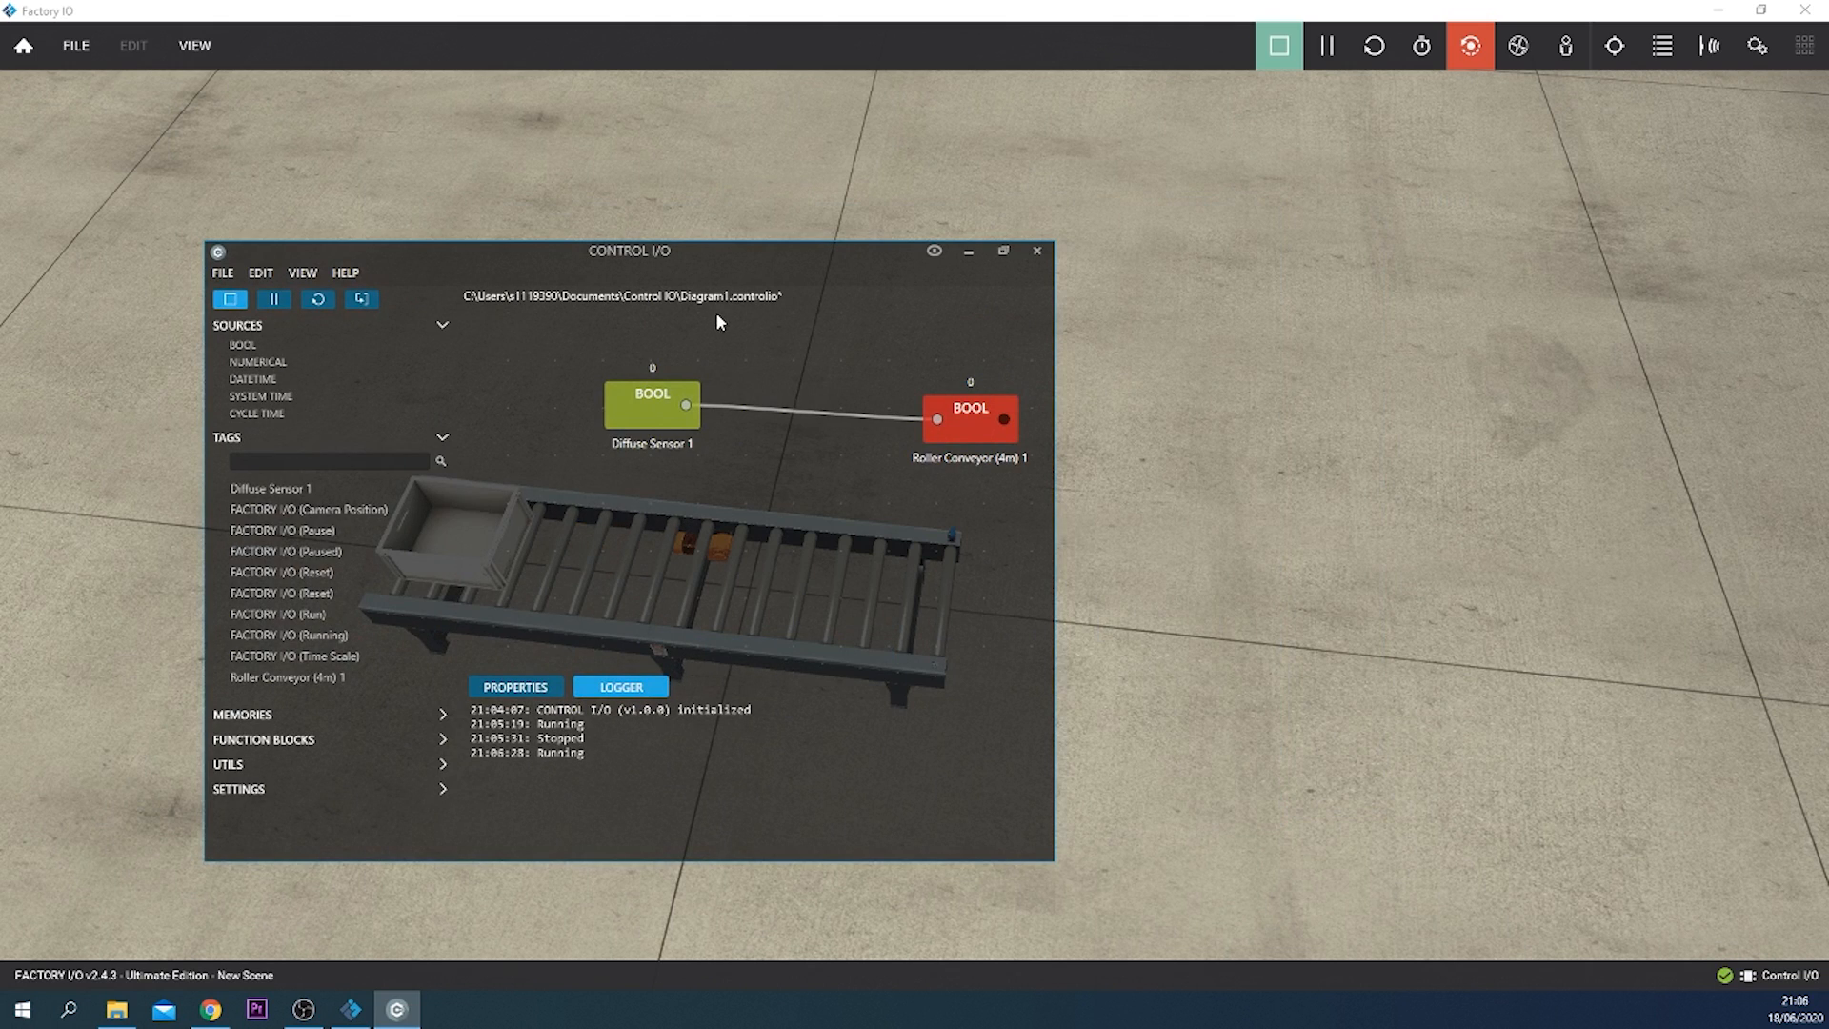
pyautogui.moveTo(633, 380)
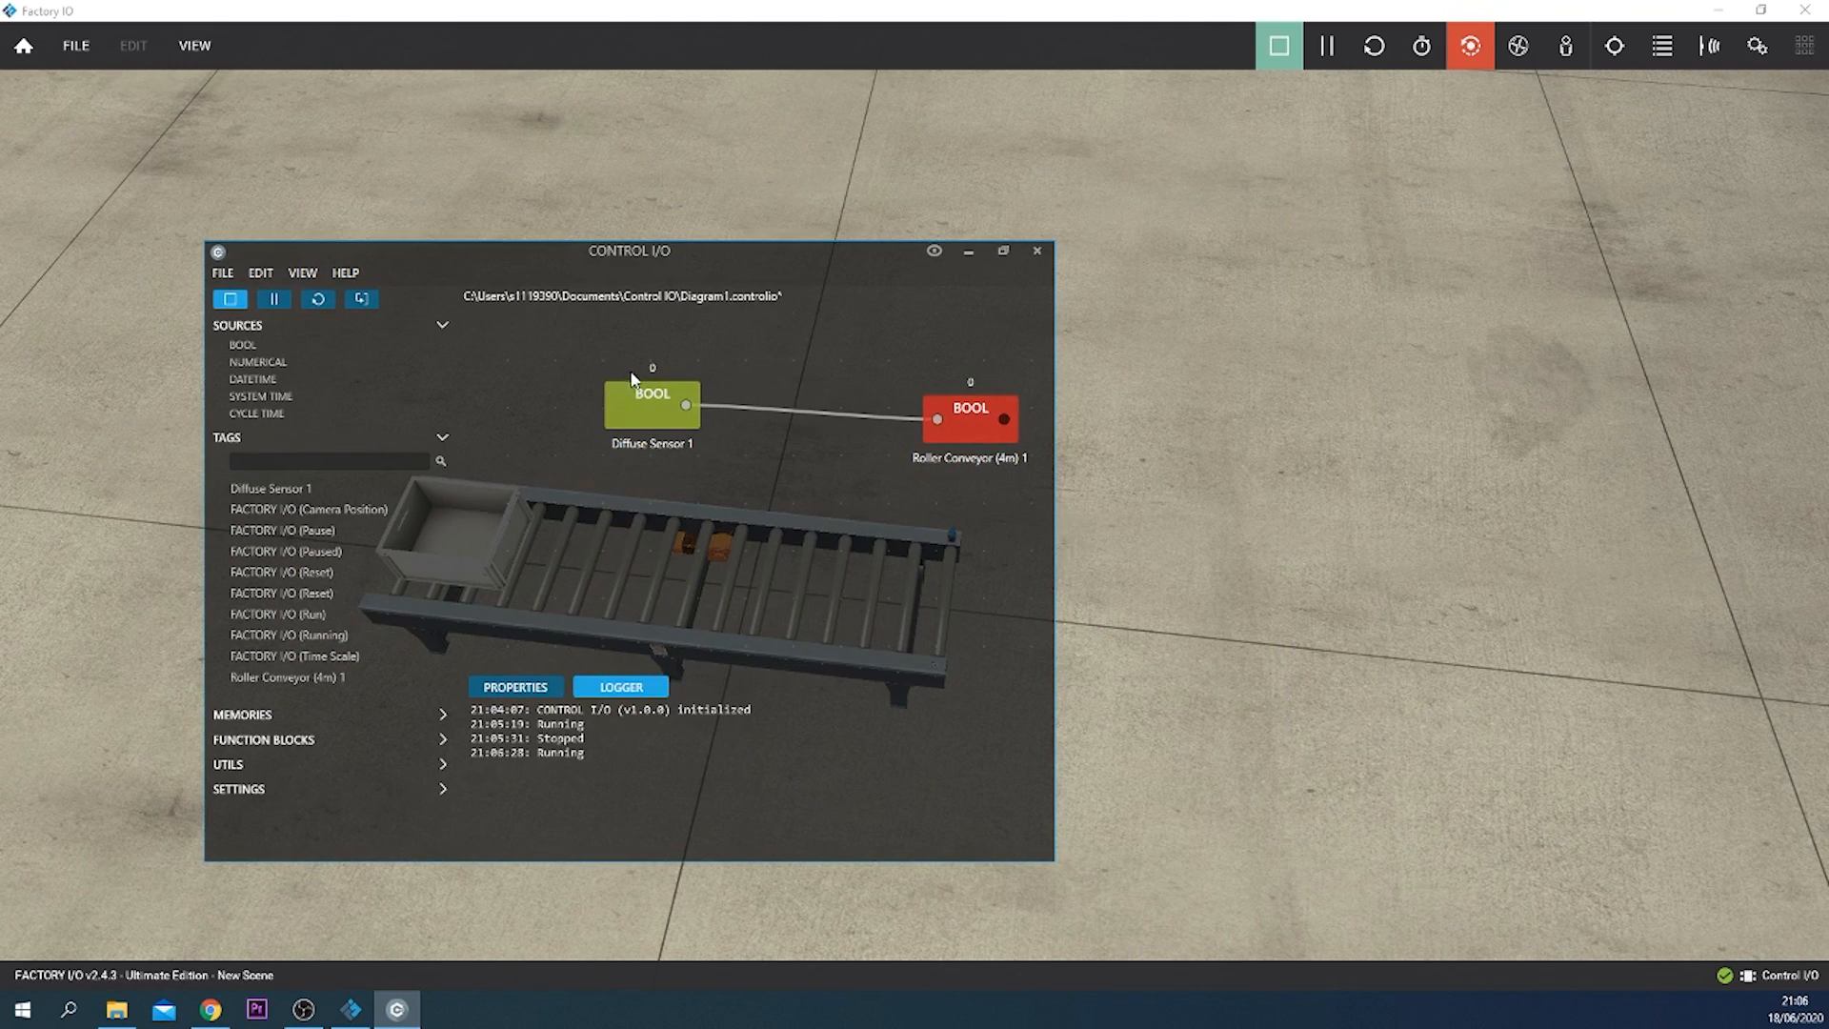
pyautogui.moveTo(1004, 377)
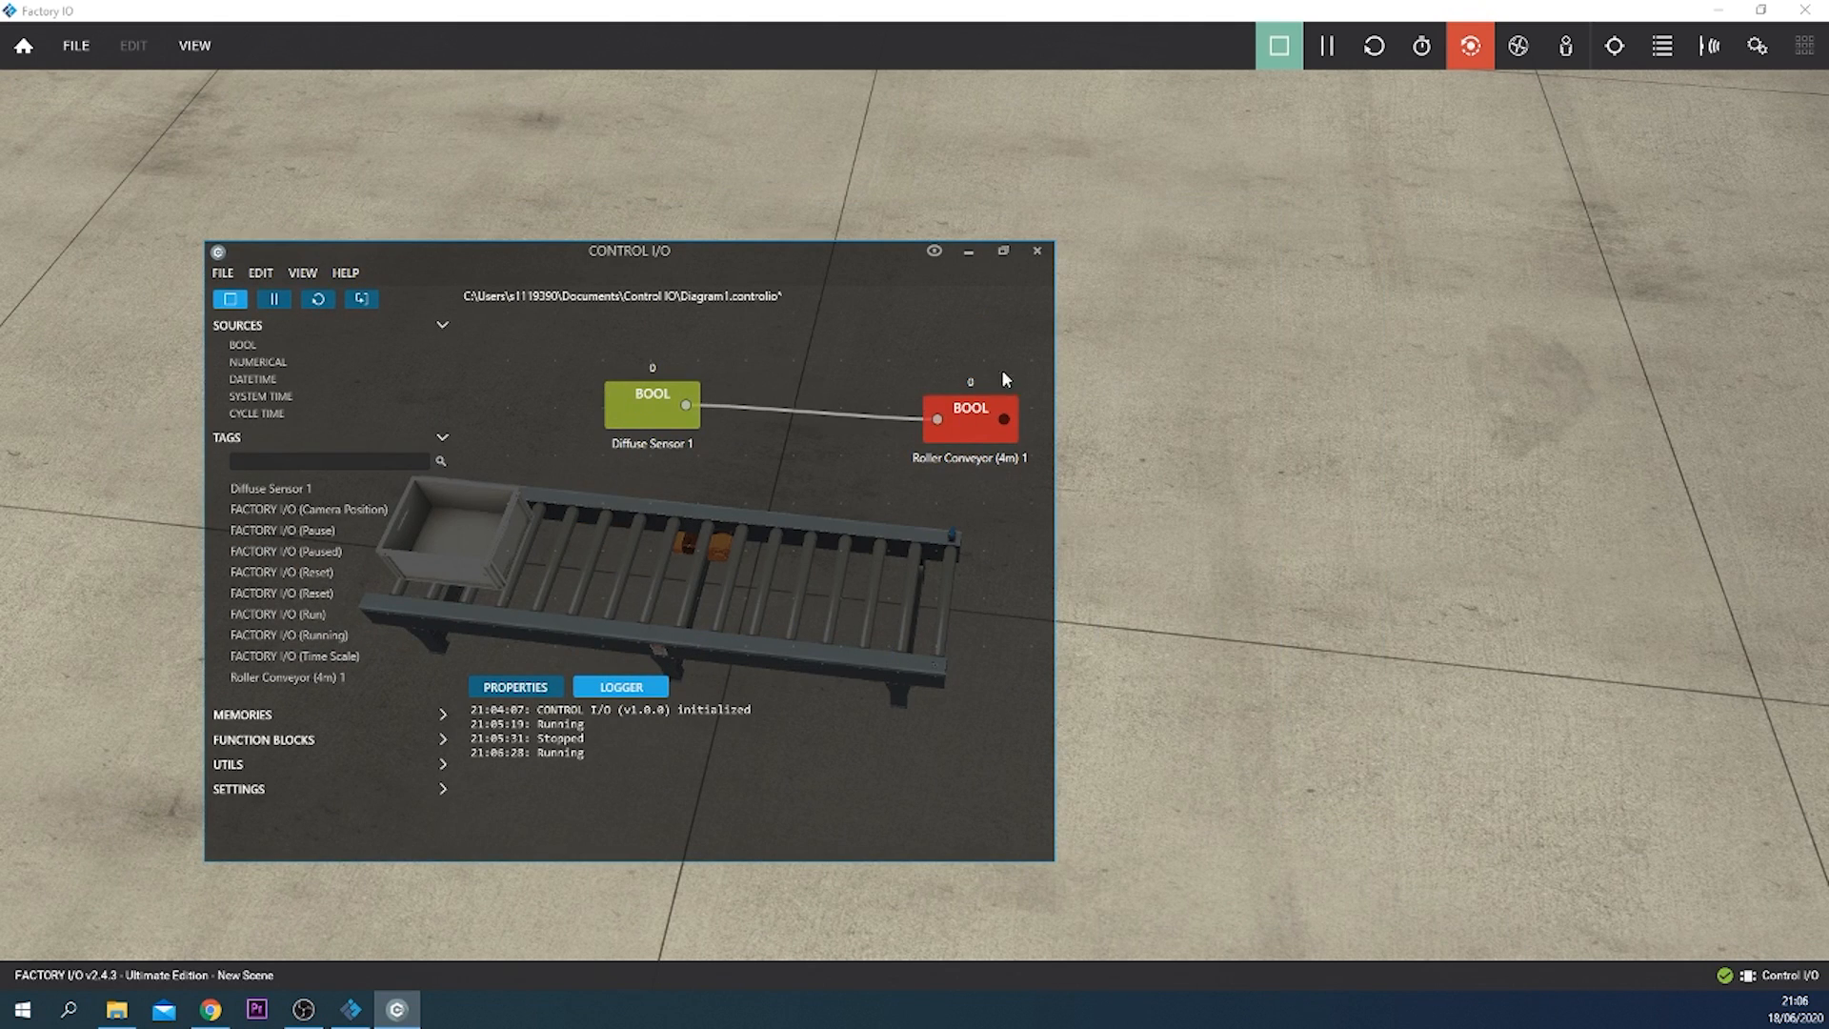
pyautogui.moveTo(812, 318)
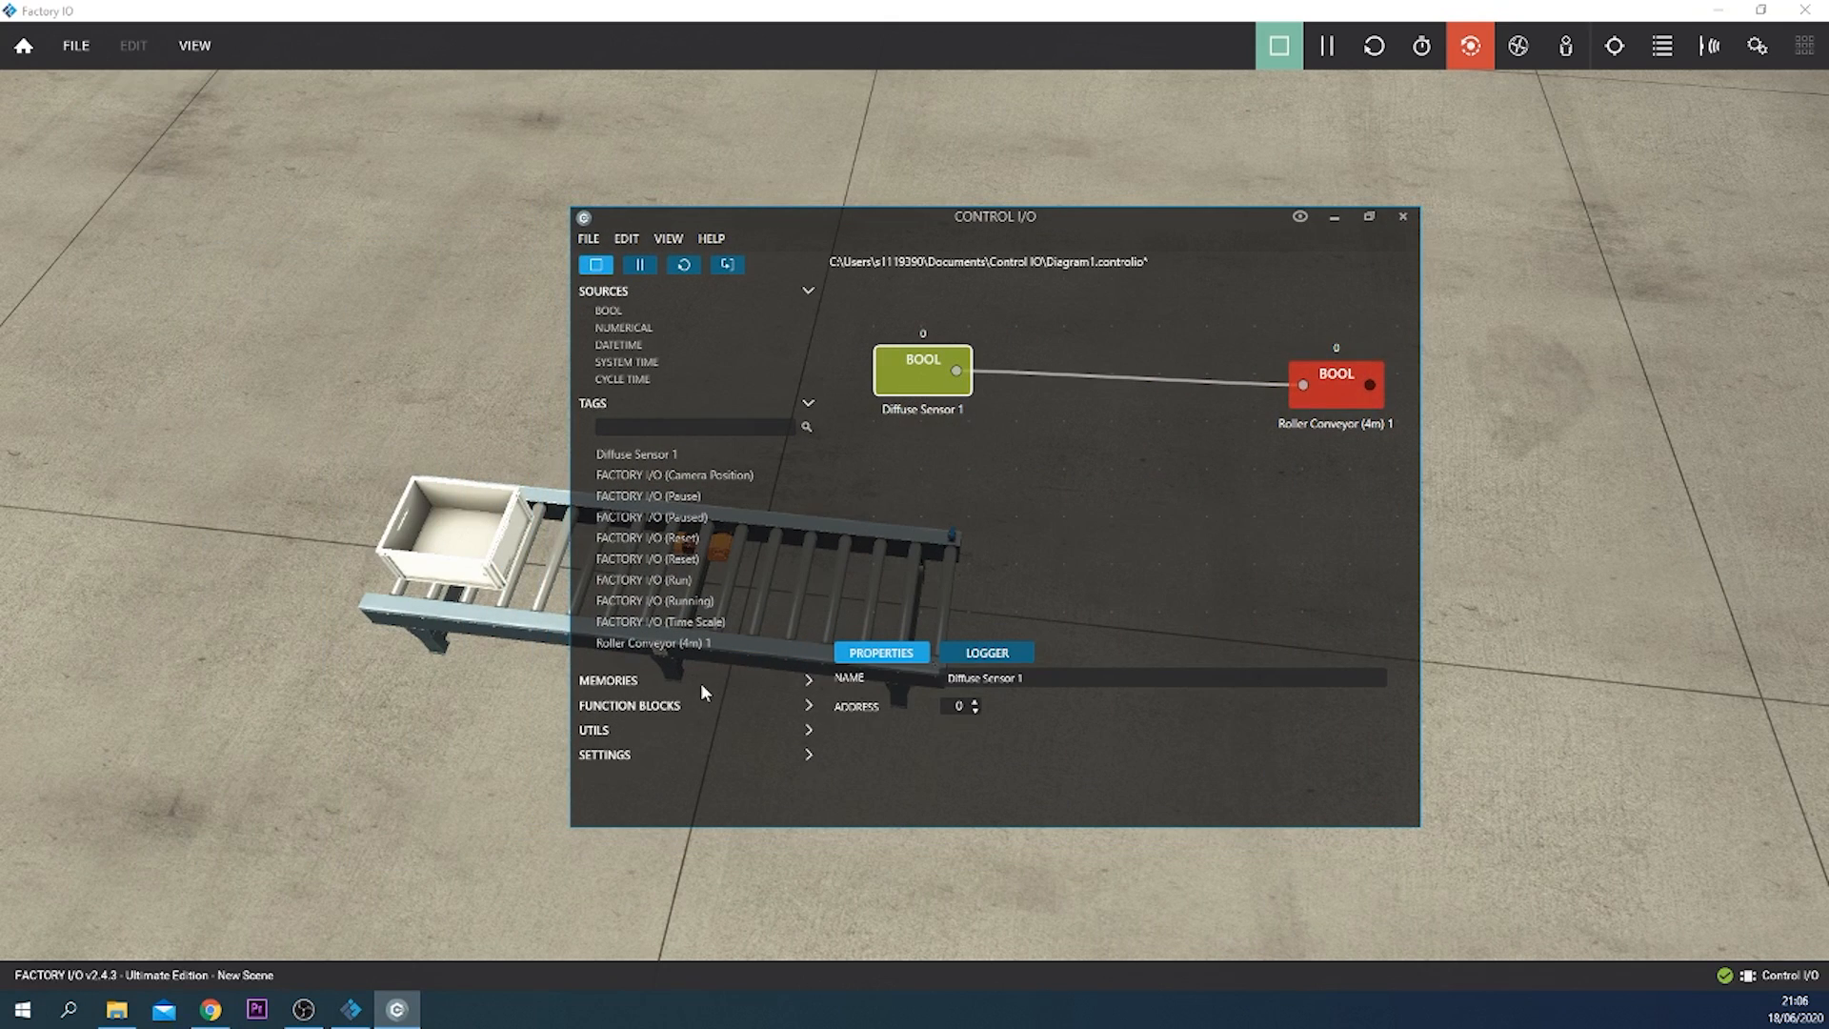
pyautogui.moveTo(996, 375)
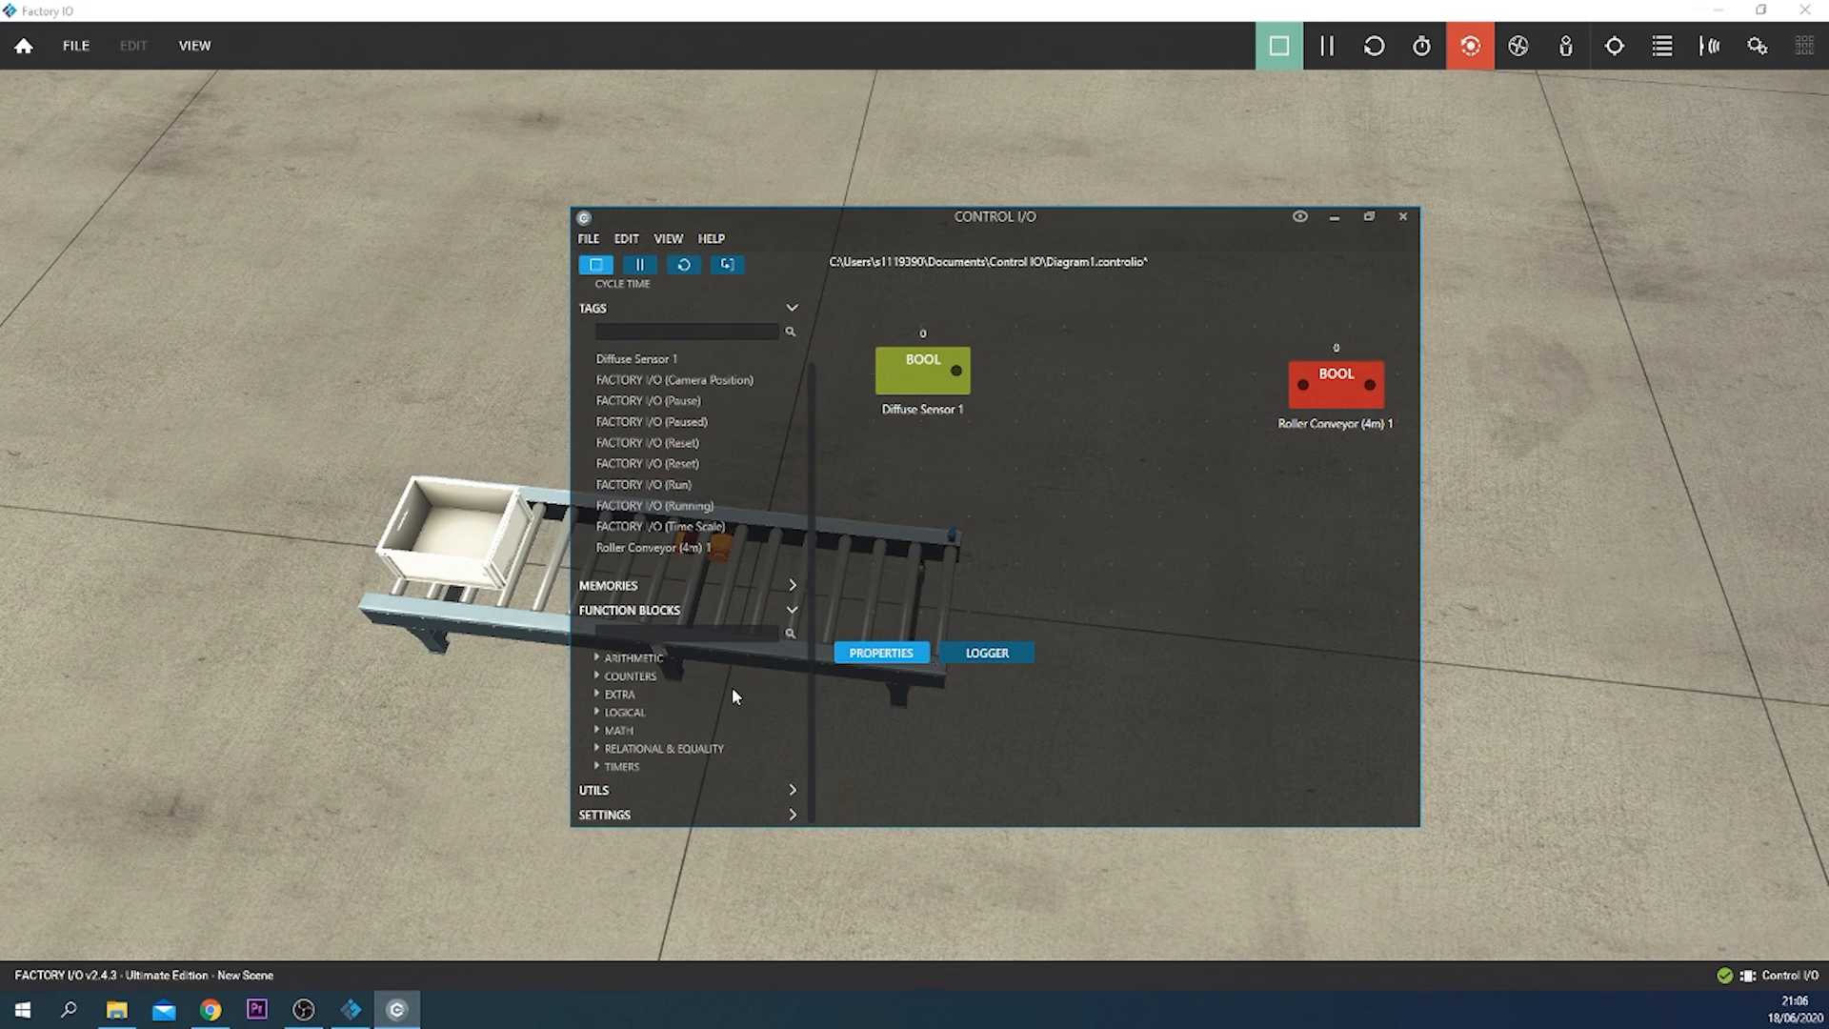
# Step: Expand the Logical function blocks to reach the NOT block
pyautogui.click(625, 710)
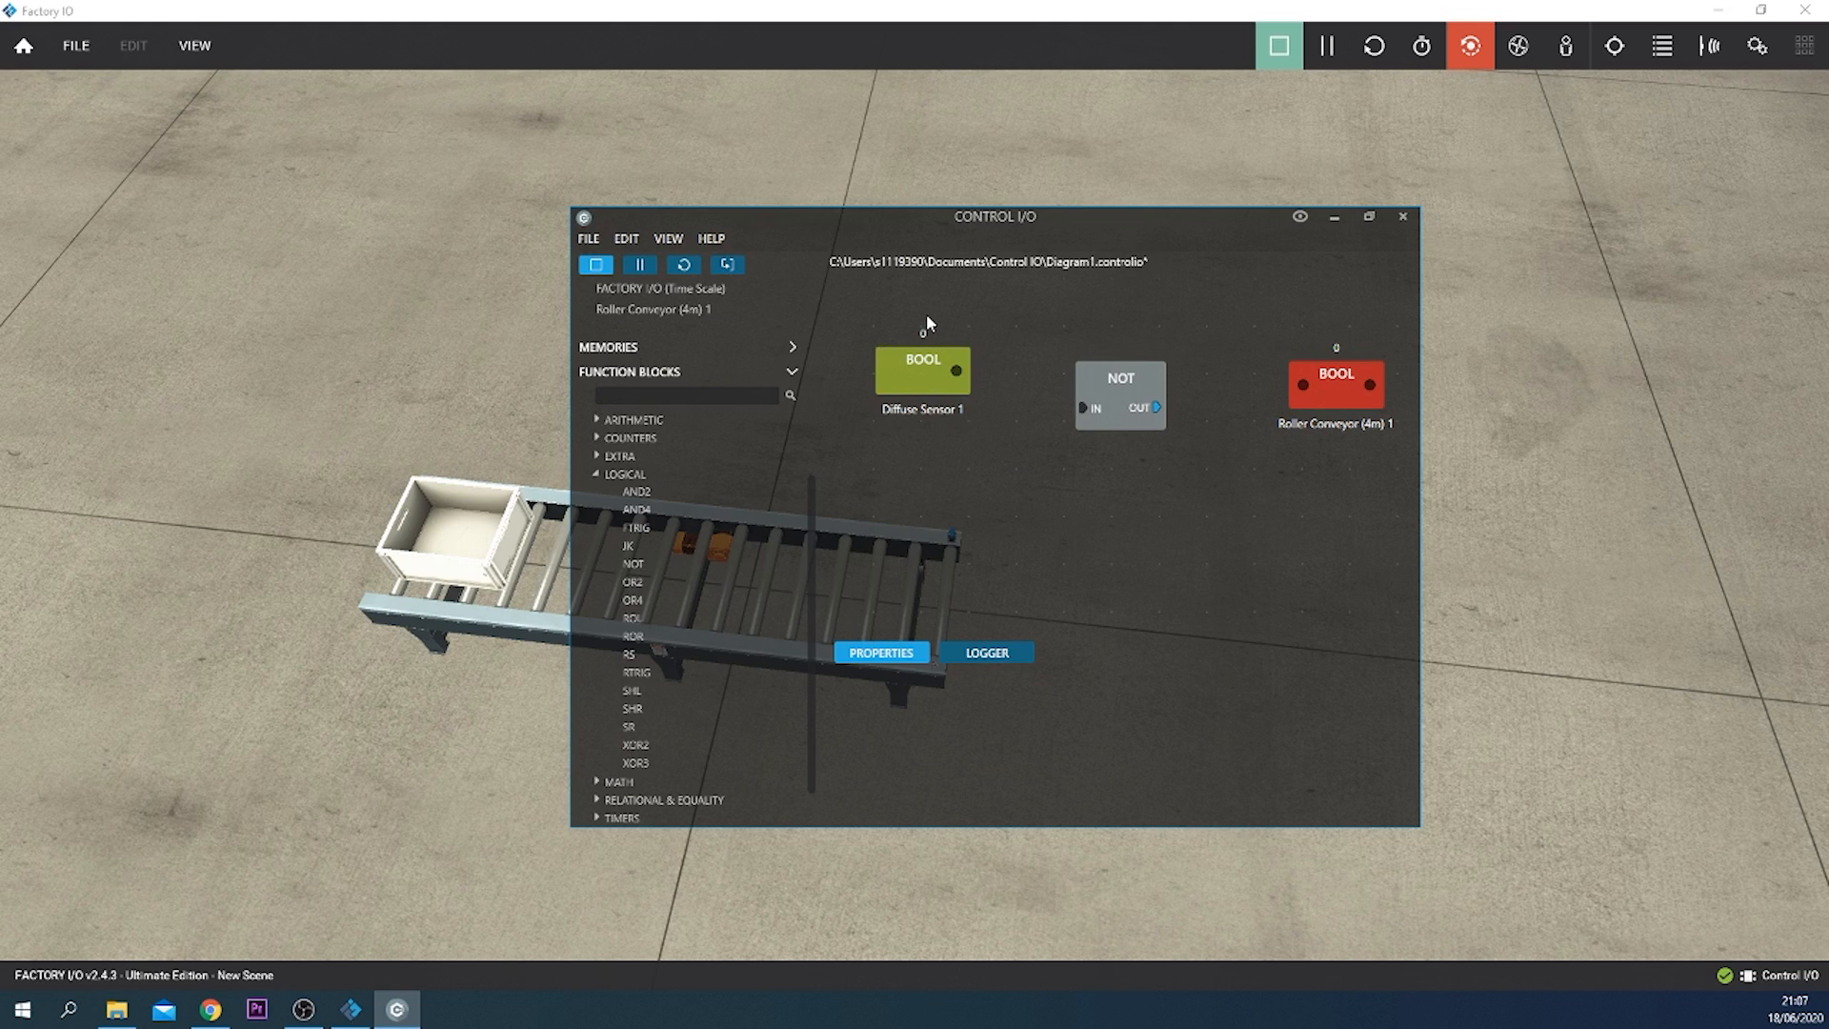
pyautogui.moveTo(1351, 320)
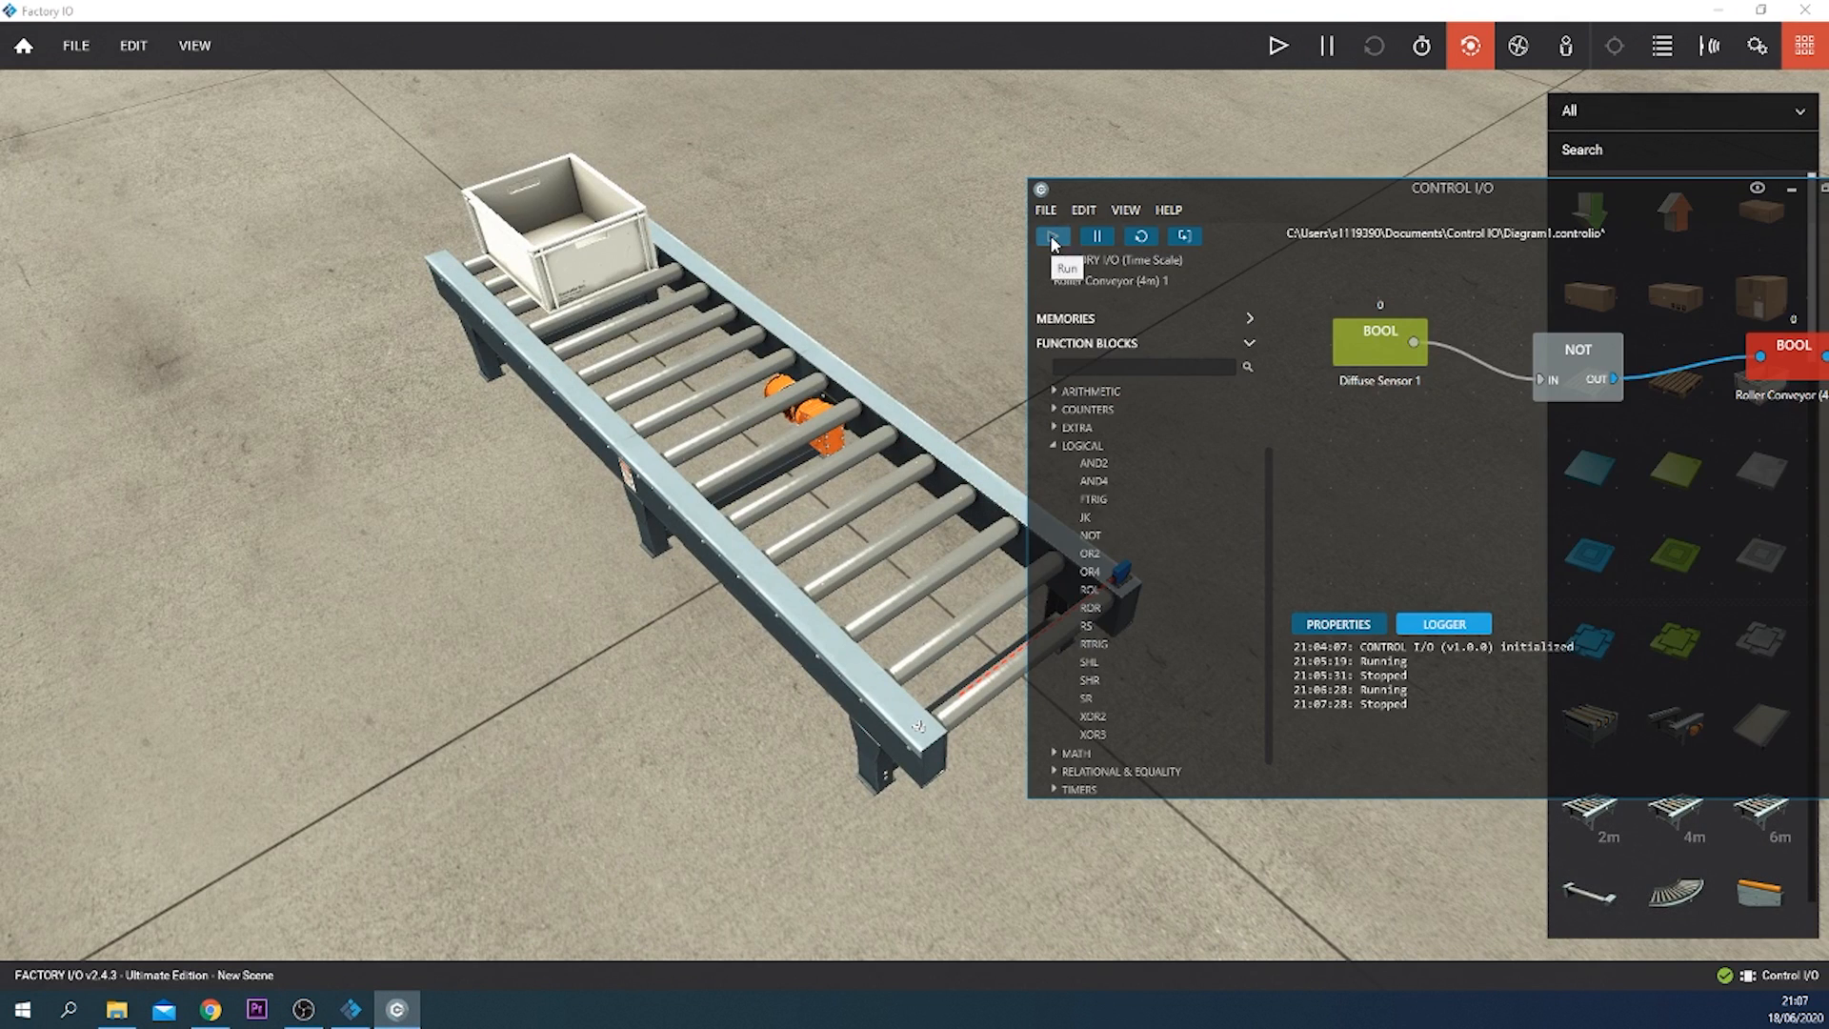
# Step: Run the logic diagram so the NOT-inverted sensor drives the conveyor
pyautogui.click(1051, 236)
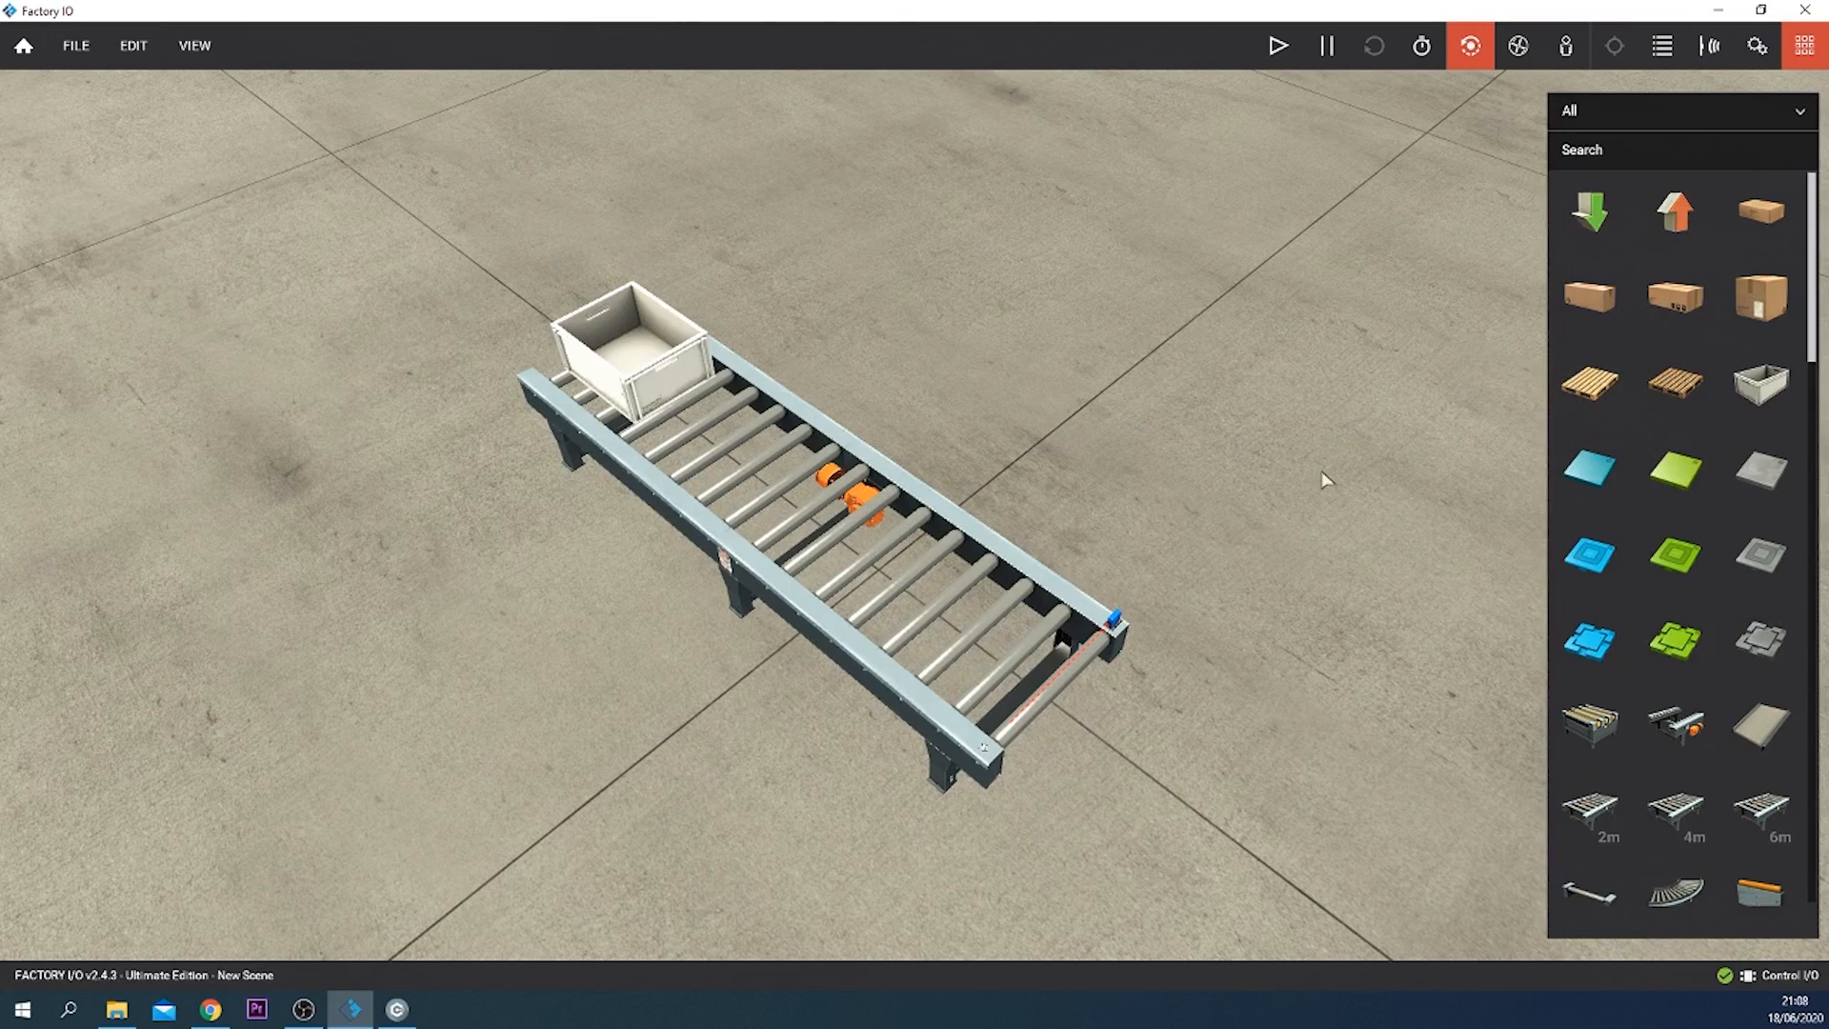
pyautogui.scroll(-3)
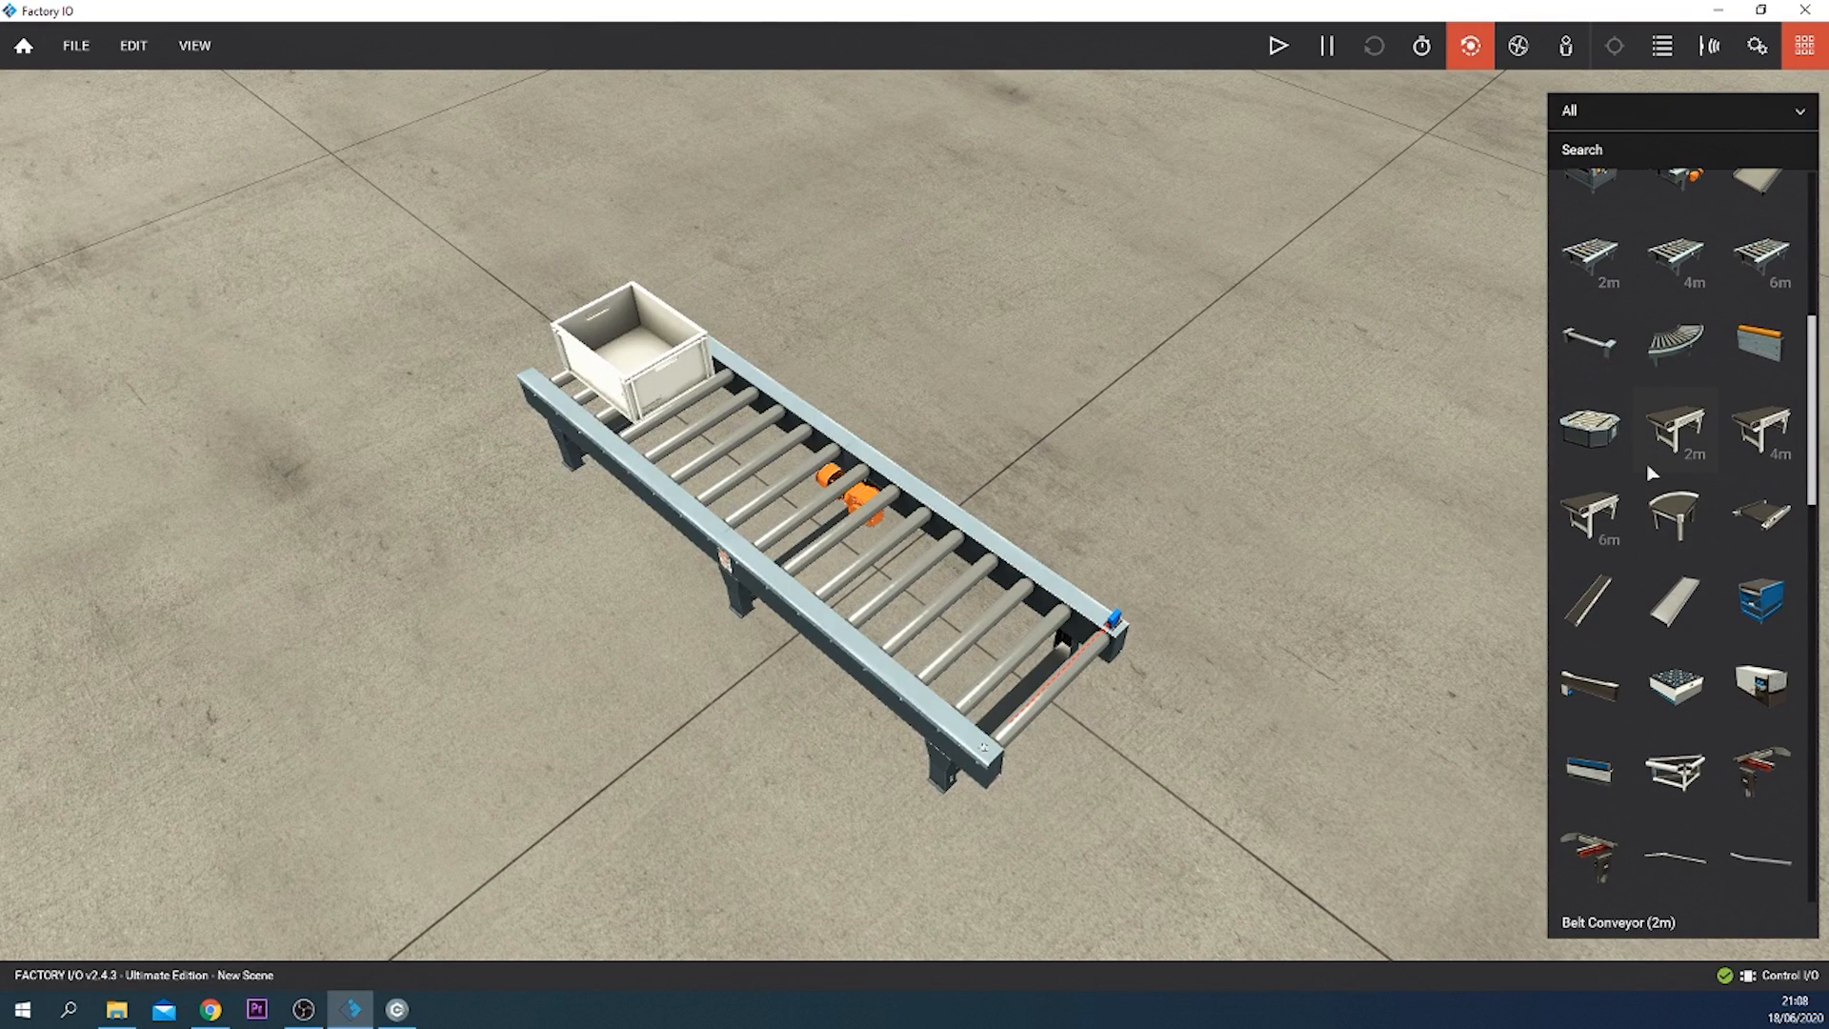
pyautogui.moveTo(1686, 476)
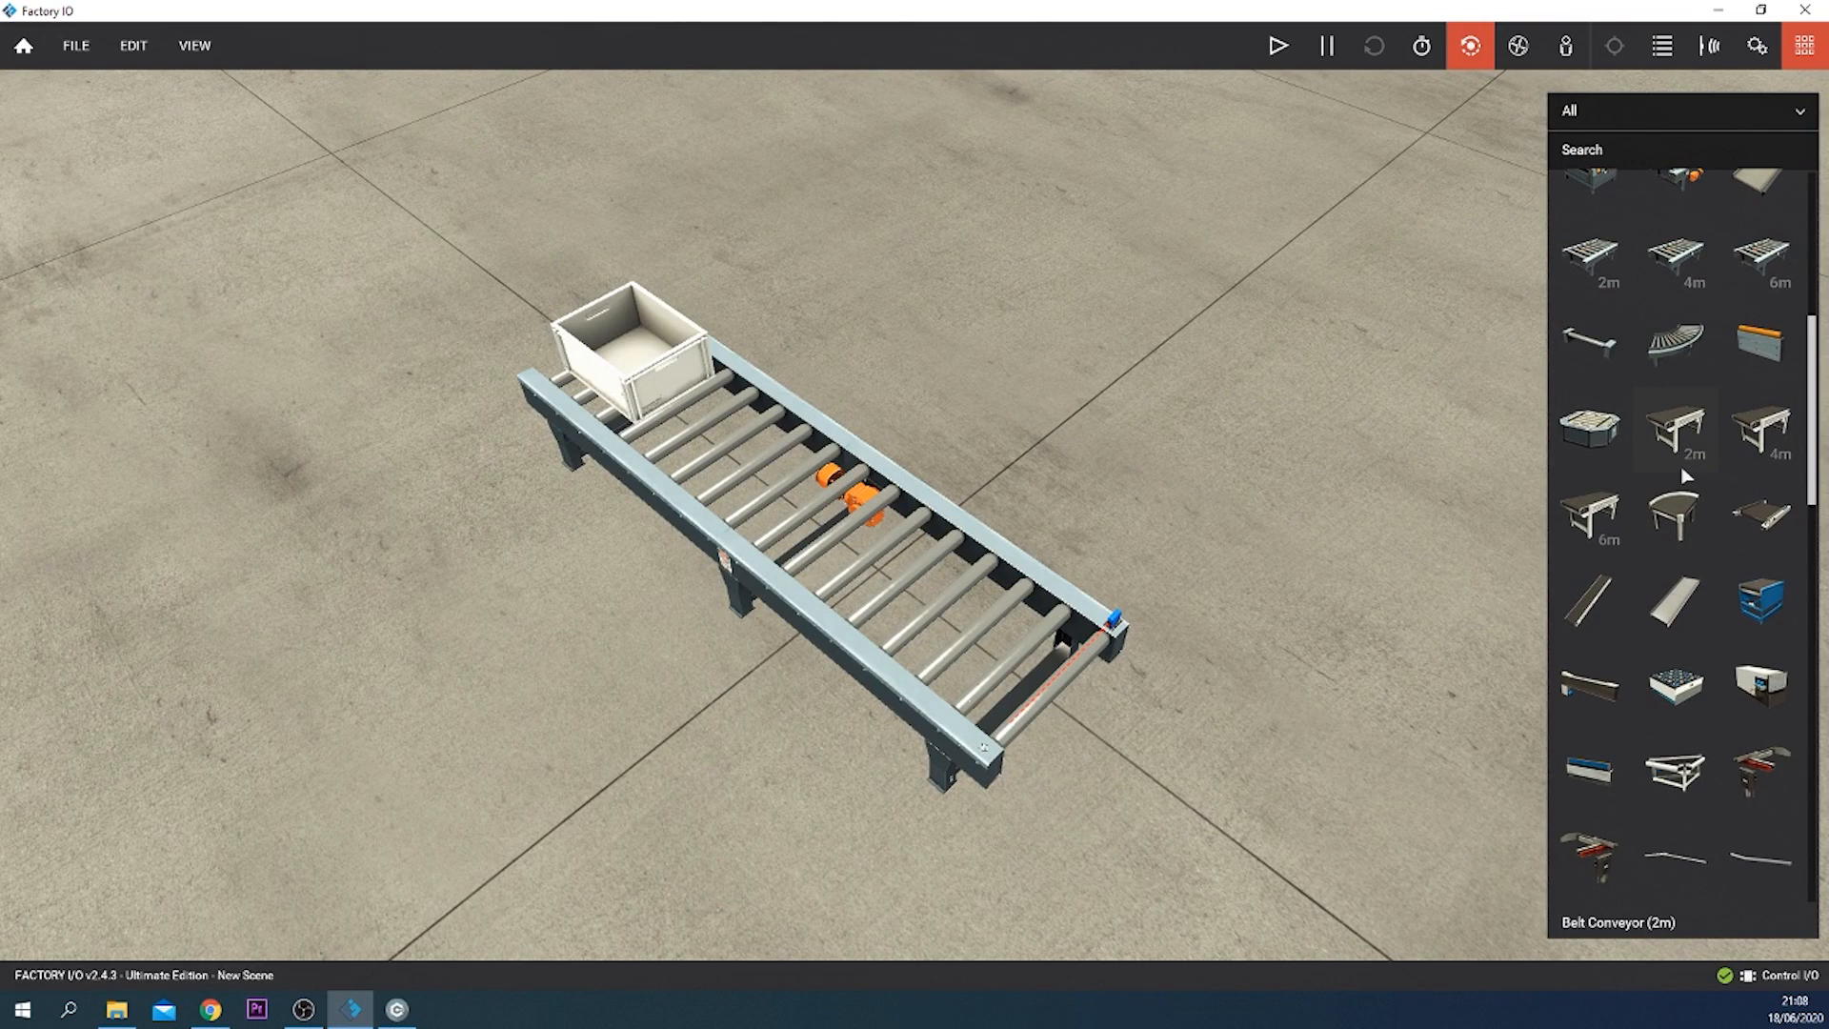
pyautogui.scroll(-3)
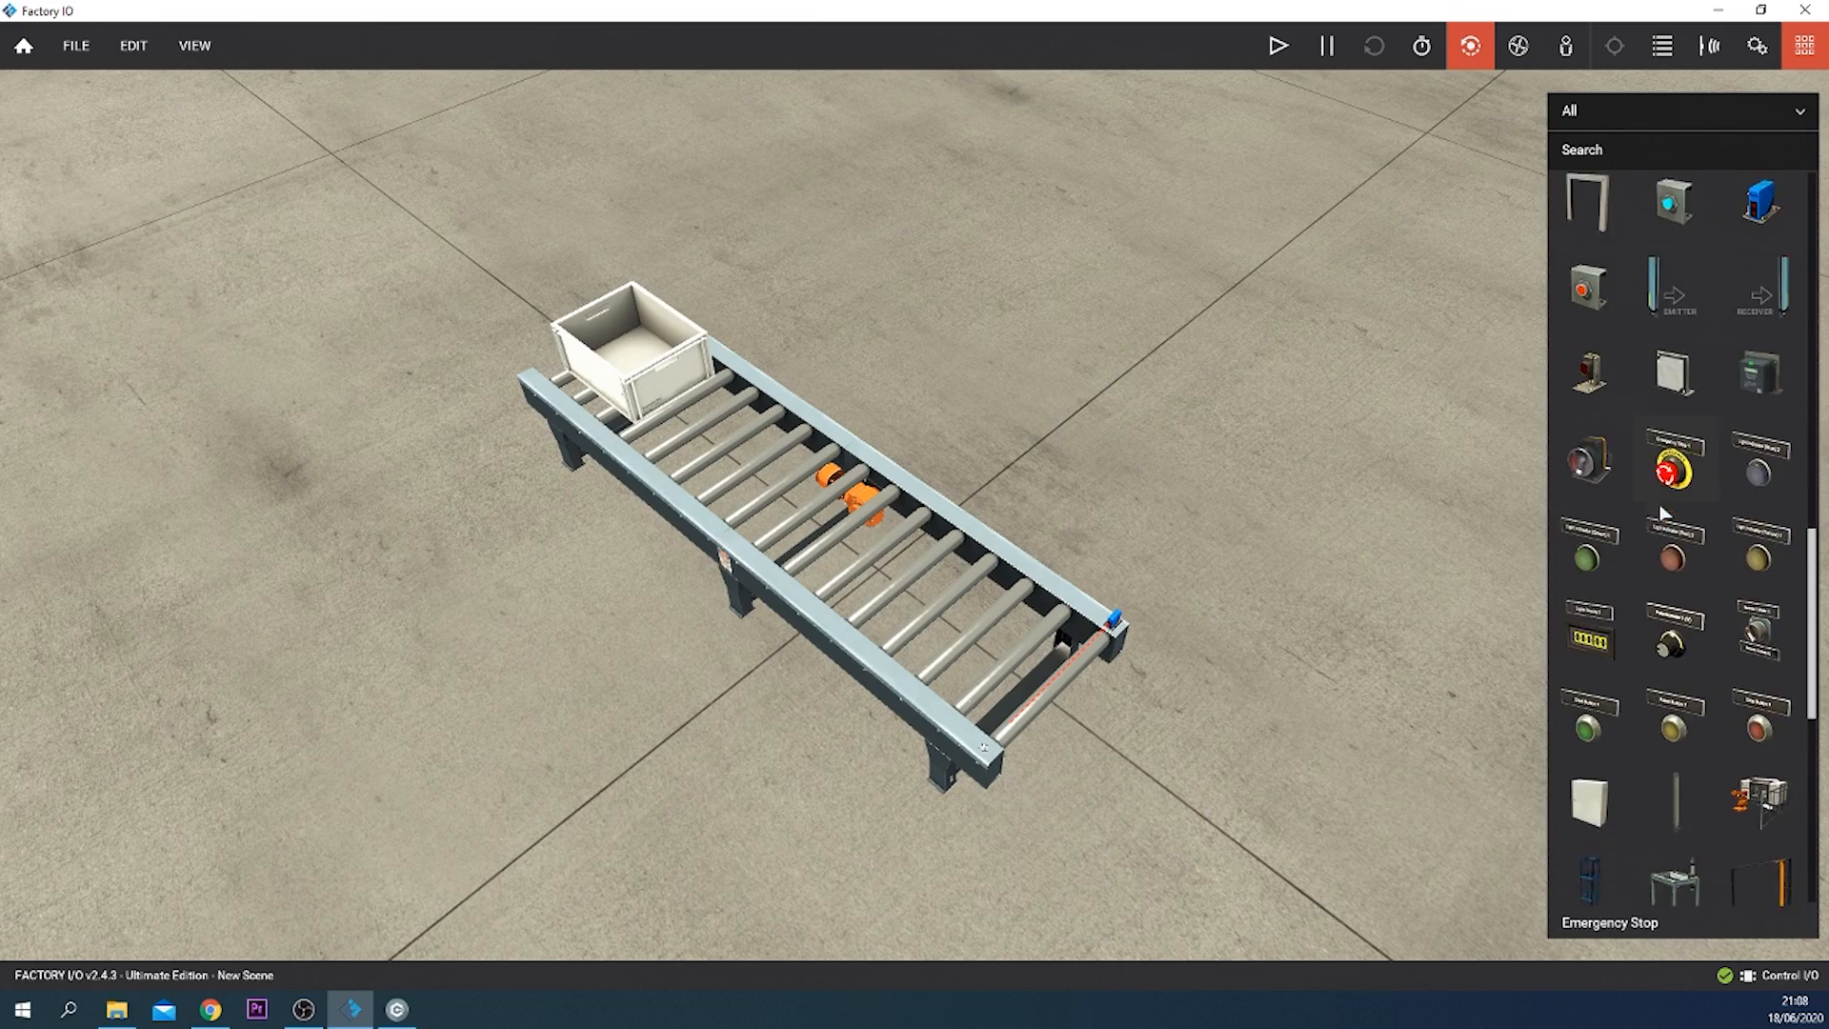
pyautogui.scroll(-3)
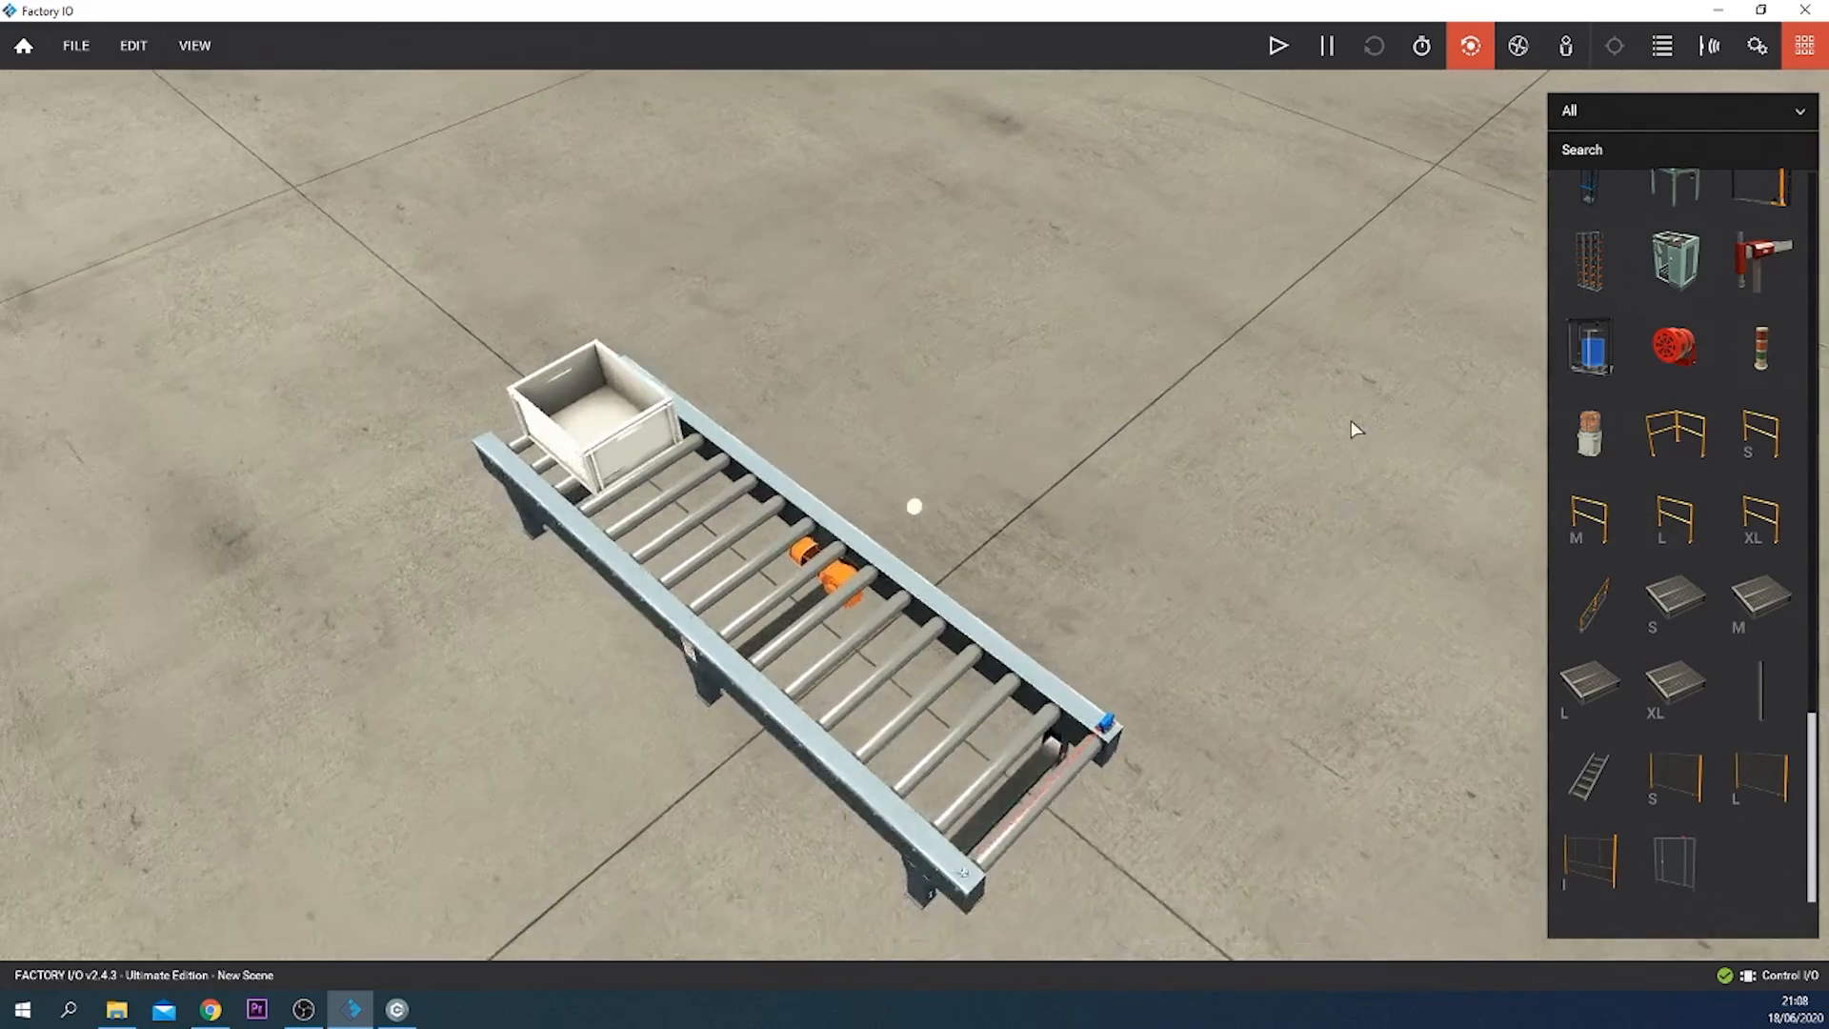